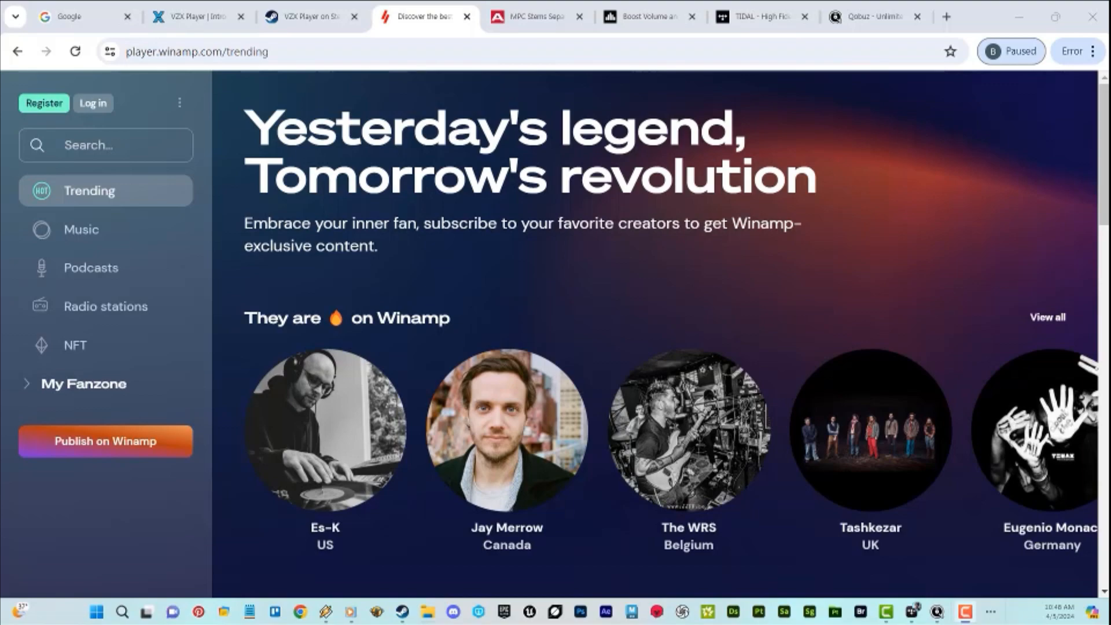
pyautogui.moveTo(237, 562)
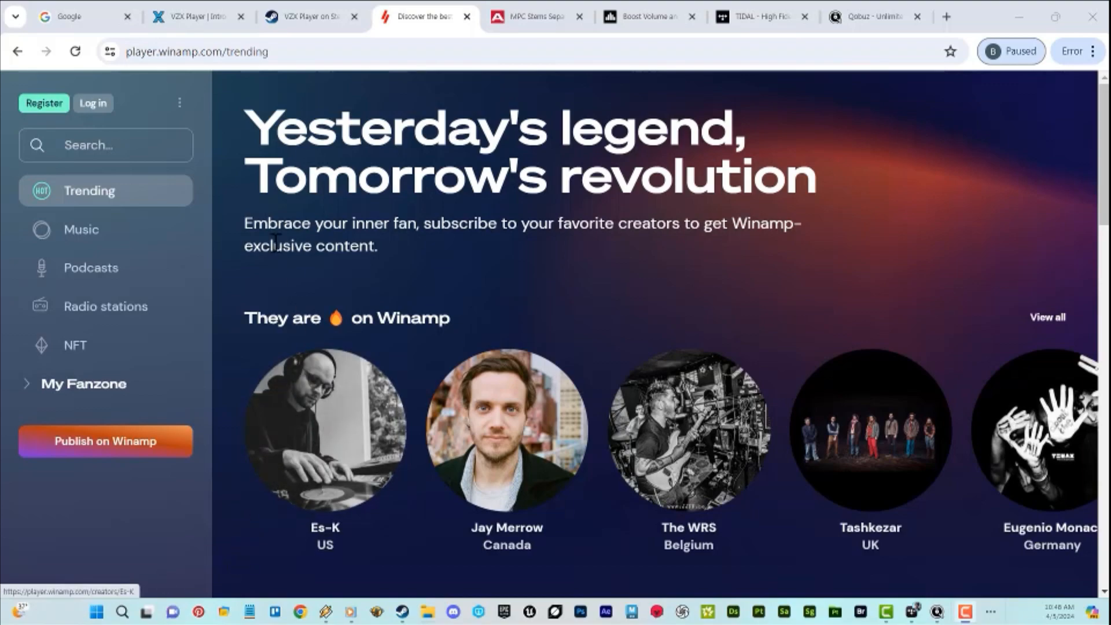
pyautogui.moveTo(297, 272)
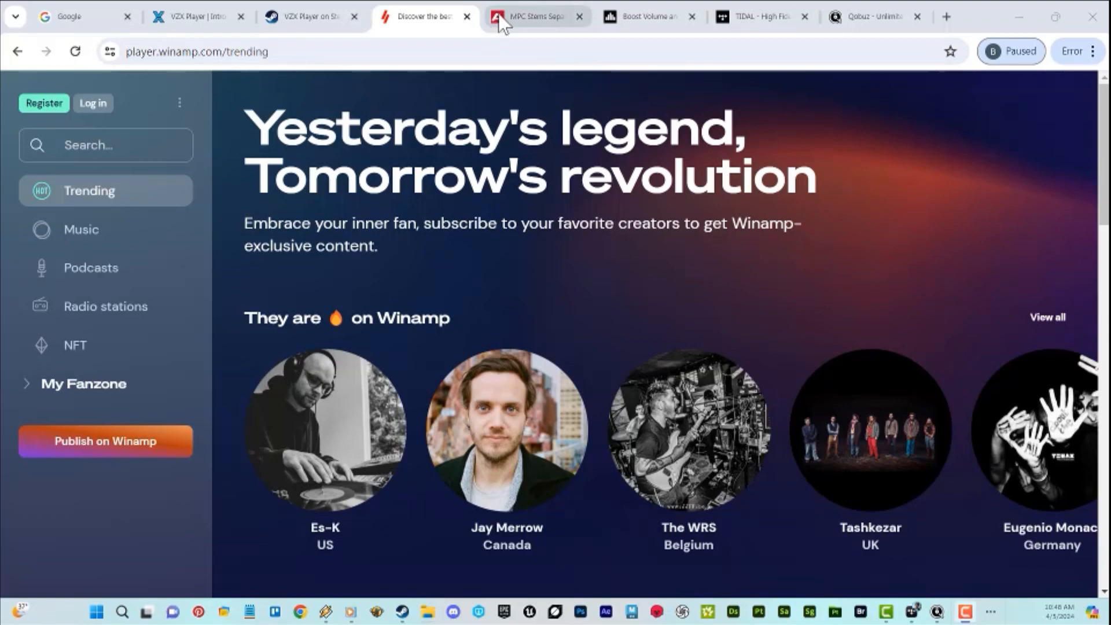
# - Switch from the Winamp trending page to the MPC Stems browser tab
pyautogui.click(532, 17)
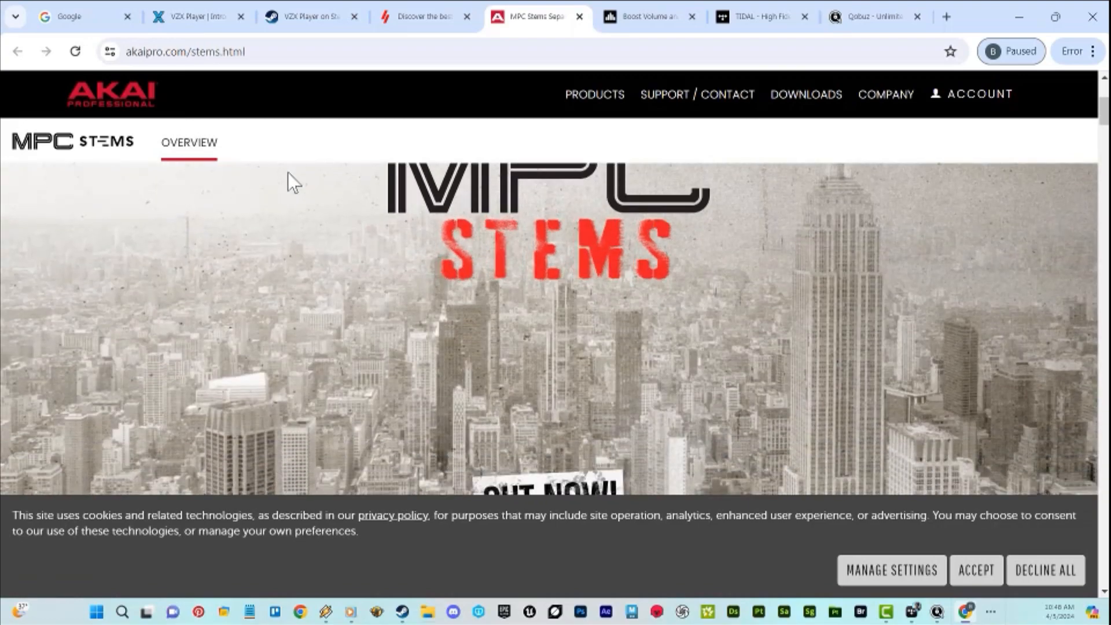
# - Dismiss the cookie banner and scroll the MPC Stems page down to the sample-separation section
pyautogui.click(973, 569)
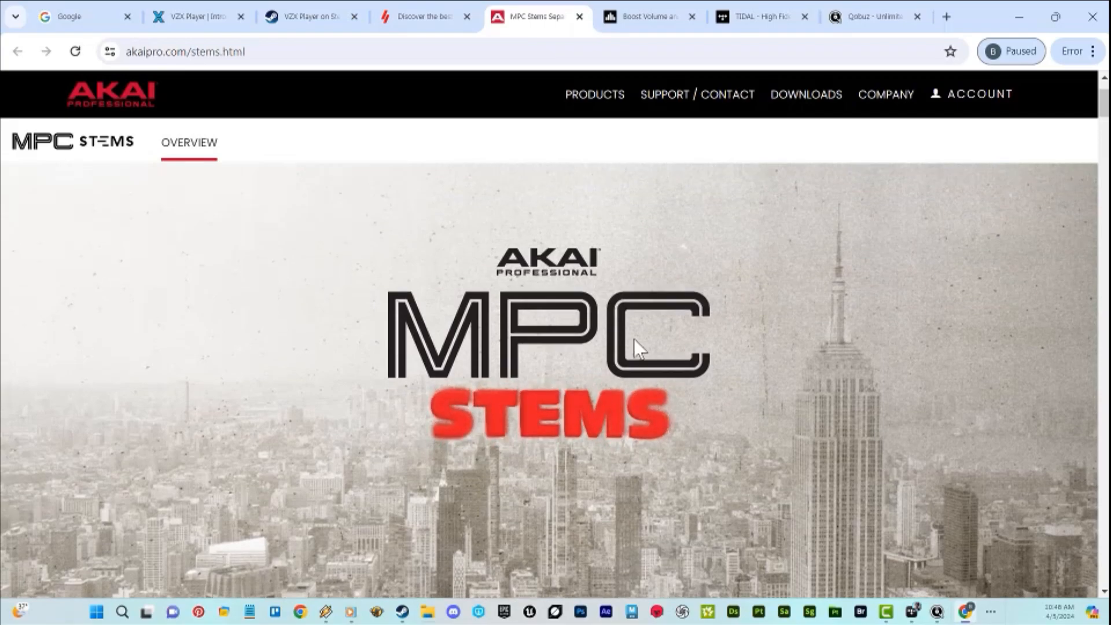
pyautogui.scroll(-3)
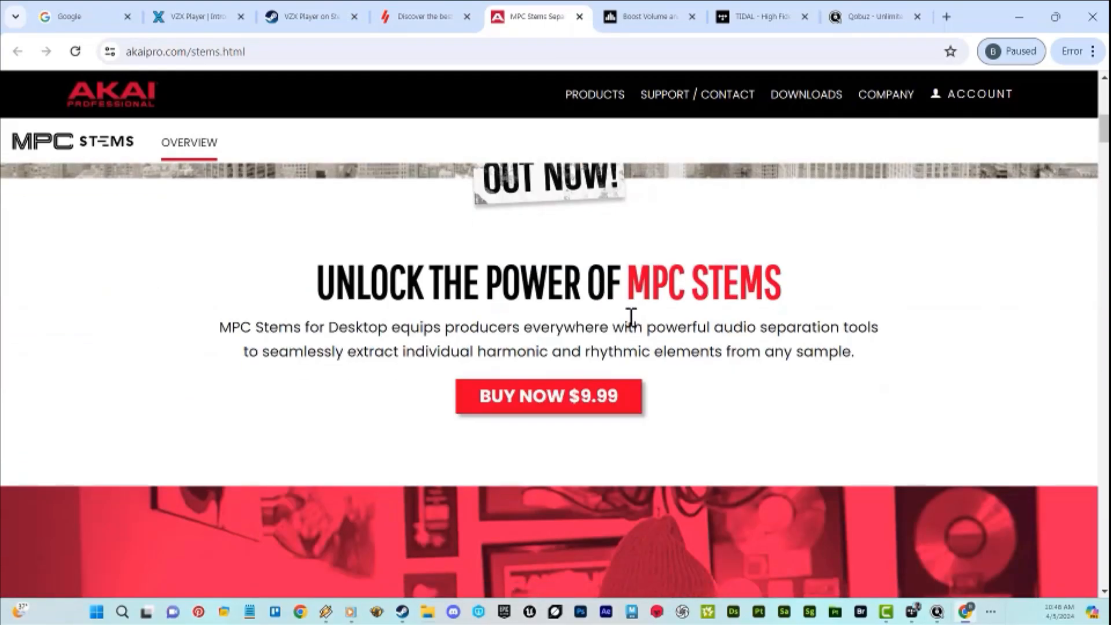
pyautogui.moveTo(645, 284)
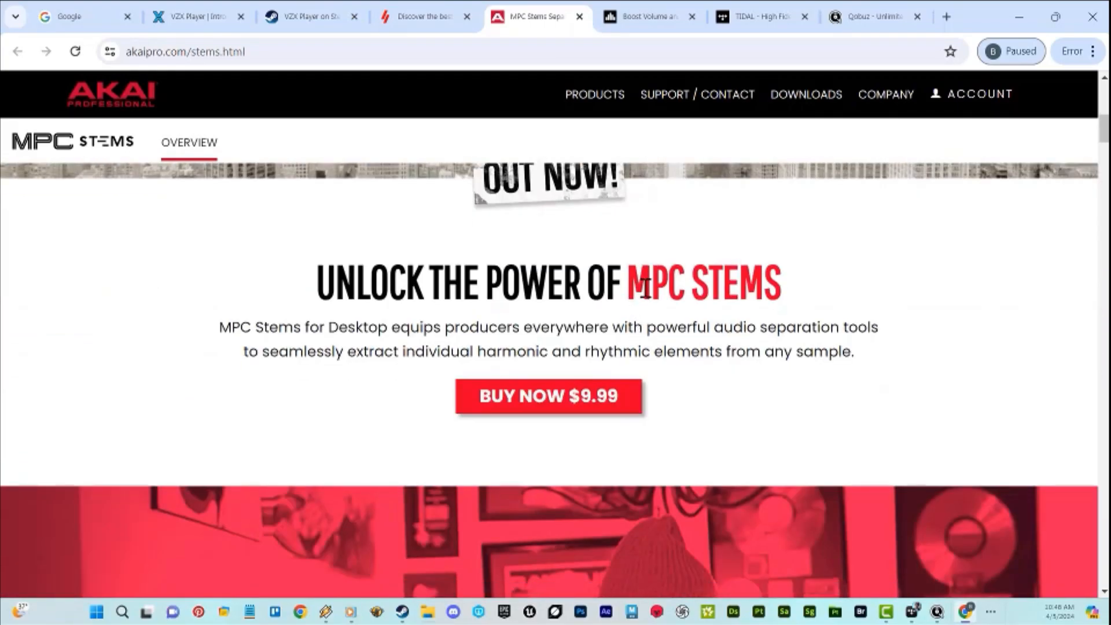
pyautogui.scroll(-3)
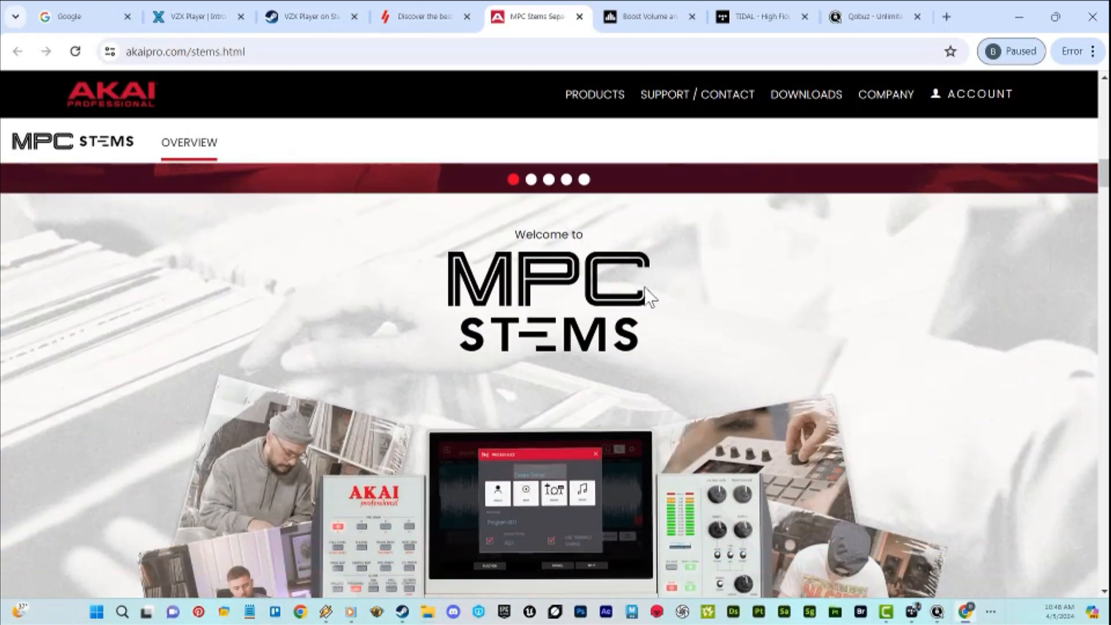
pyautogui.scroll(-3)
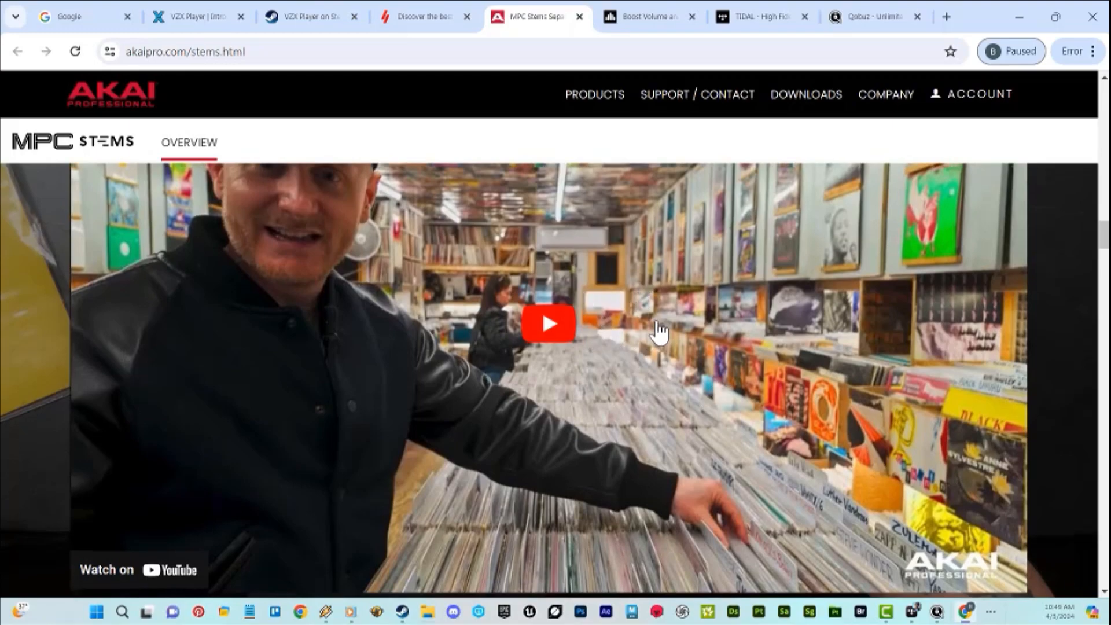
pyautogui.scroll(-3)
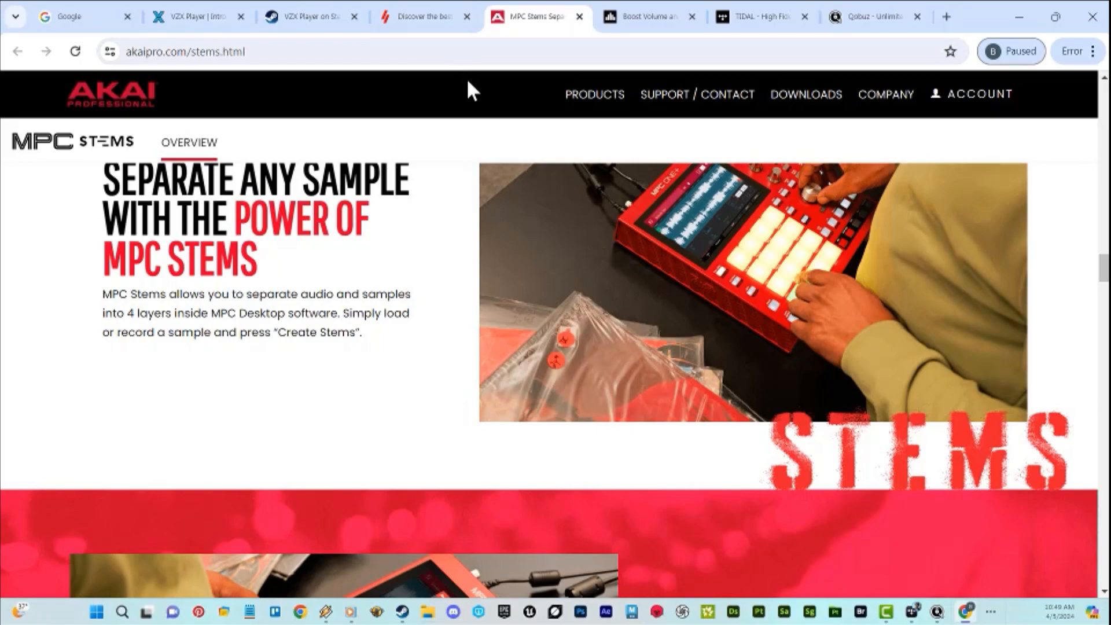
pyautogui.scroll(3)
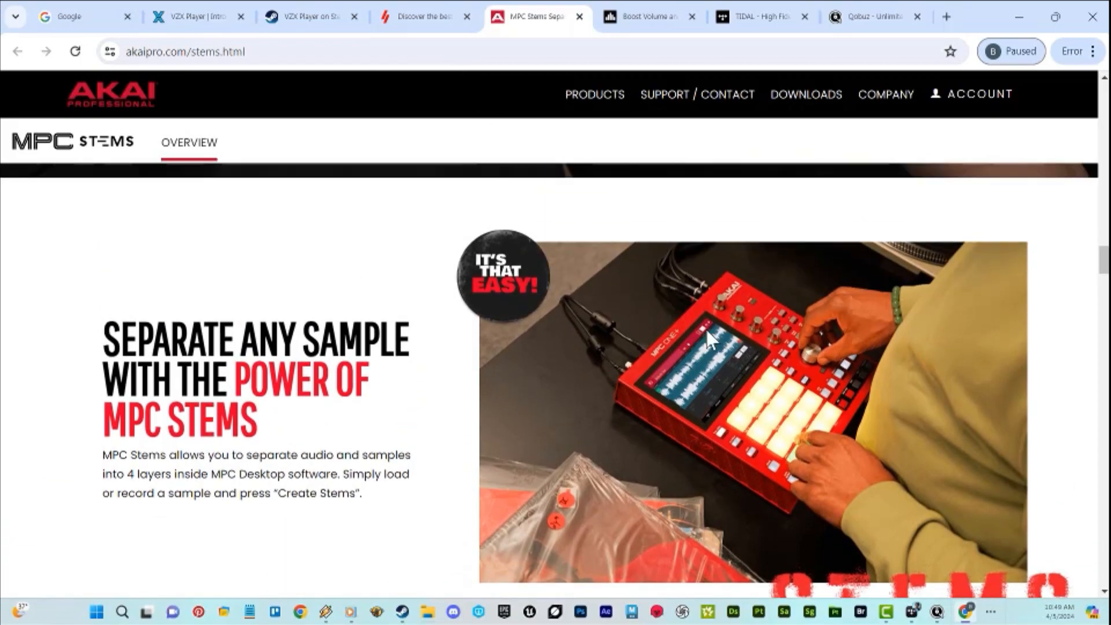
pyautogui.moveTo(736, 361)
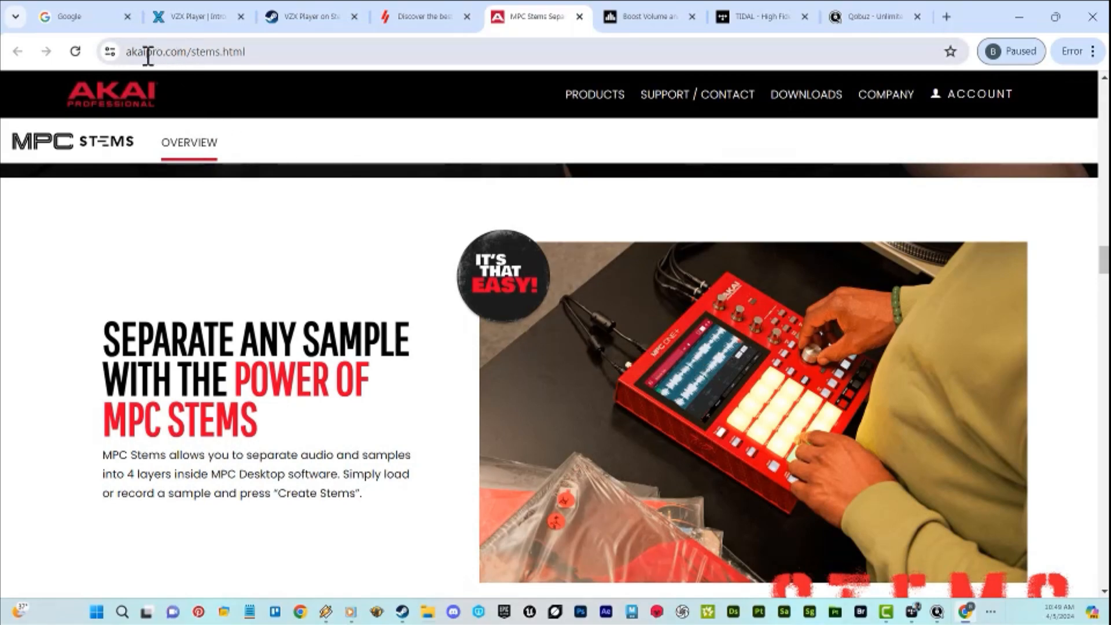
pyautogui.moveTo(224, 78)
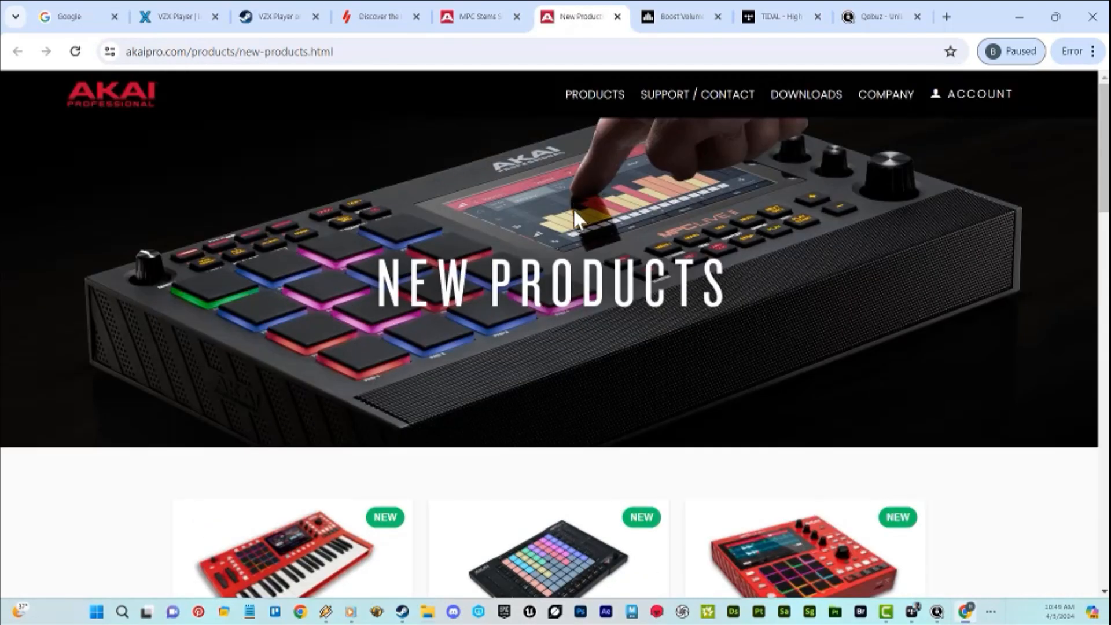
pyautogui.moveTo(537, 256)
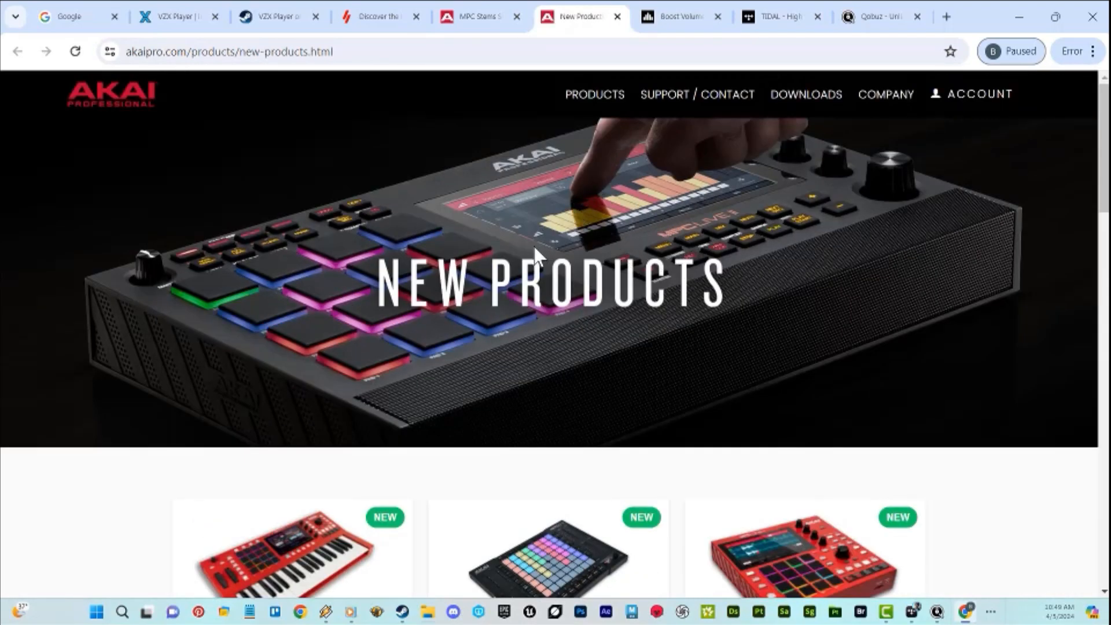
# - Scroll through the New Products grid of controllers and MPC units, then back to the top
pyautogui.scroll(-3)
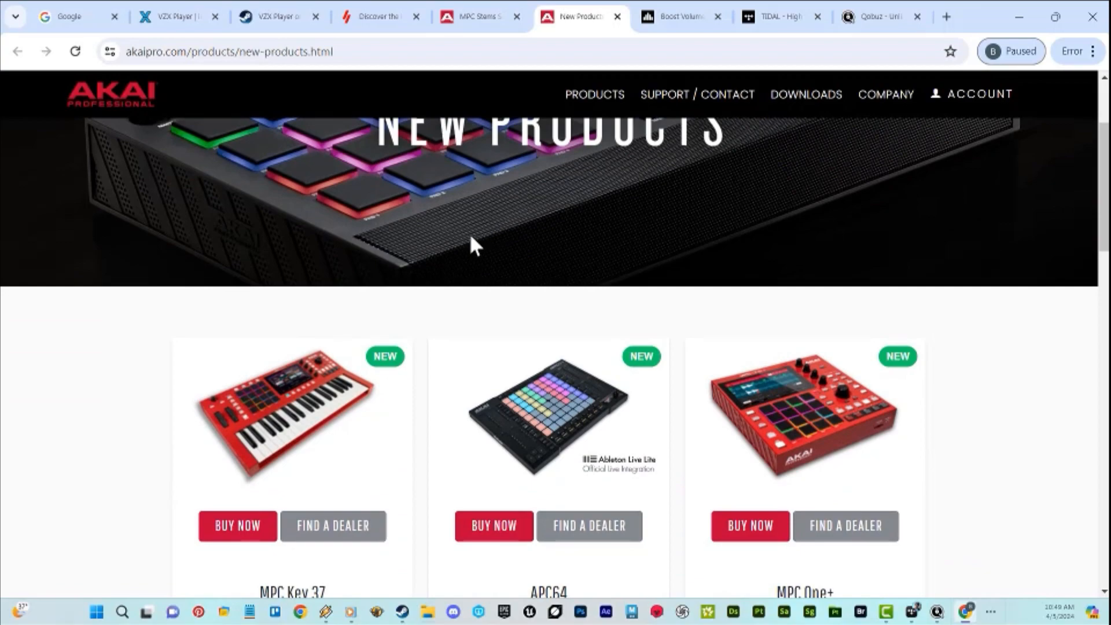
pyautogui.scroll(-3)
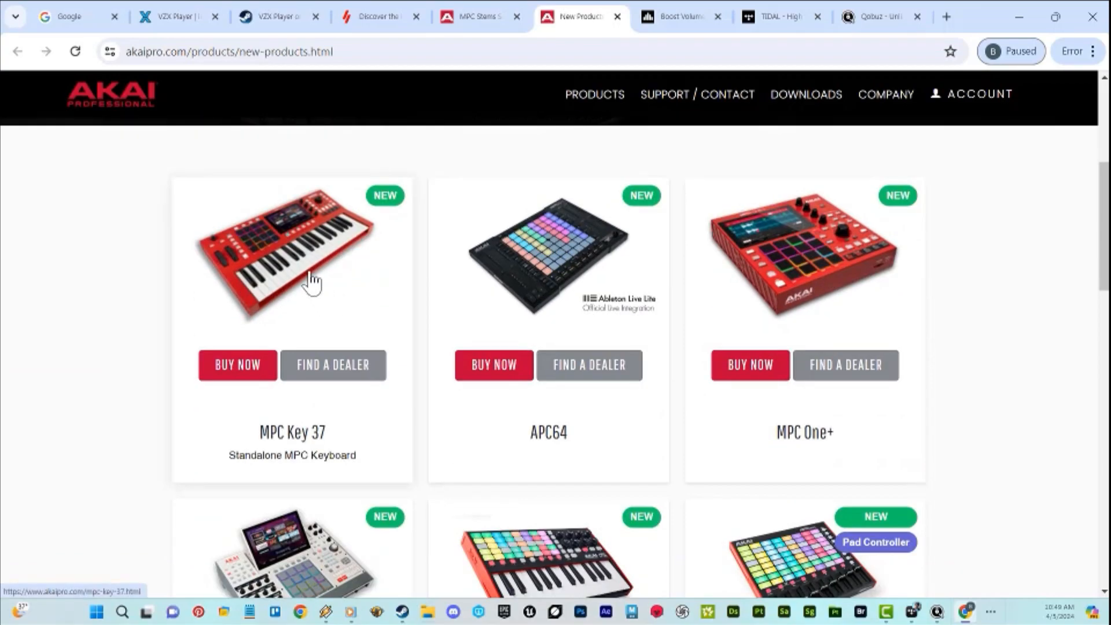
pyautogui.scroll(-3)
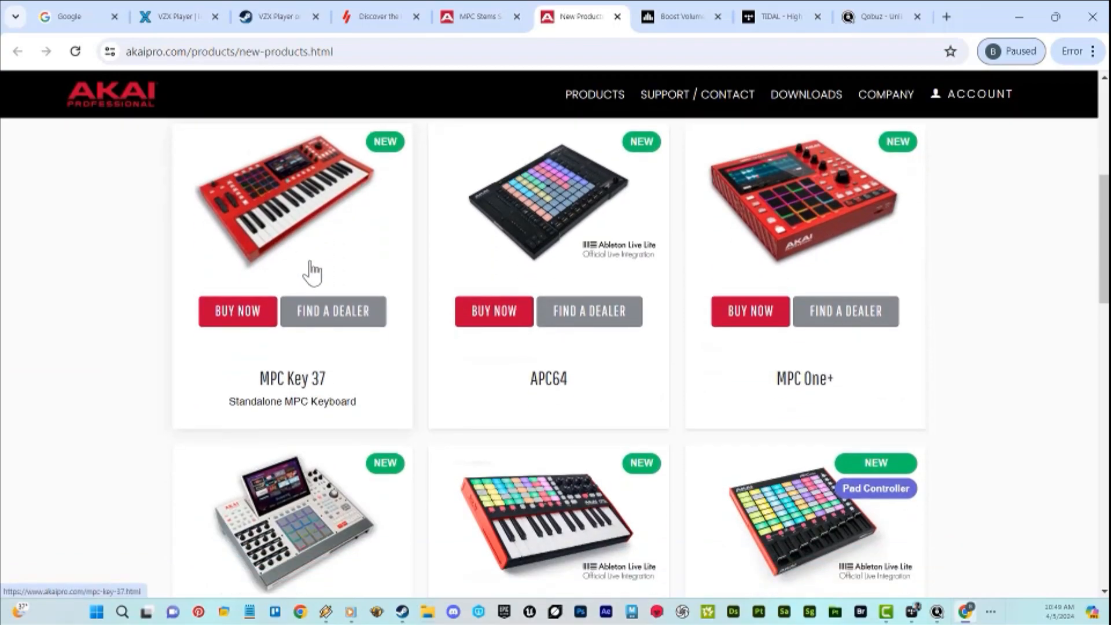
pyautogui.scroll(-3)
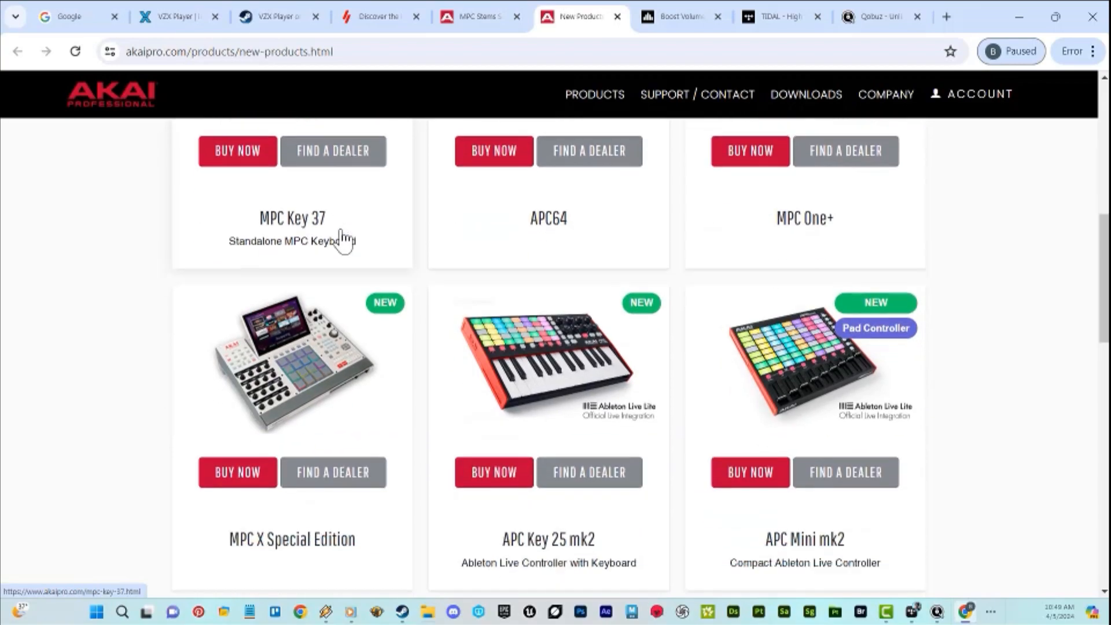
pyautogui.scroll(-3)
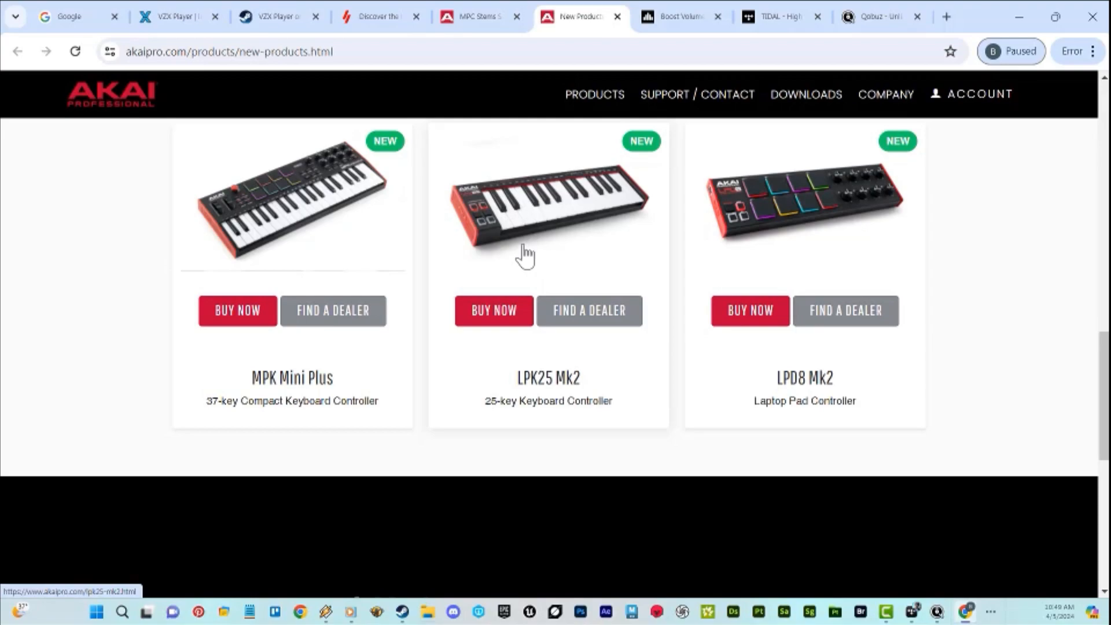
pyautogui.moveTo(344, 230)
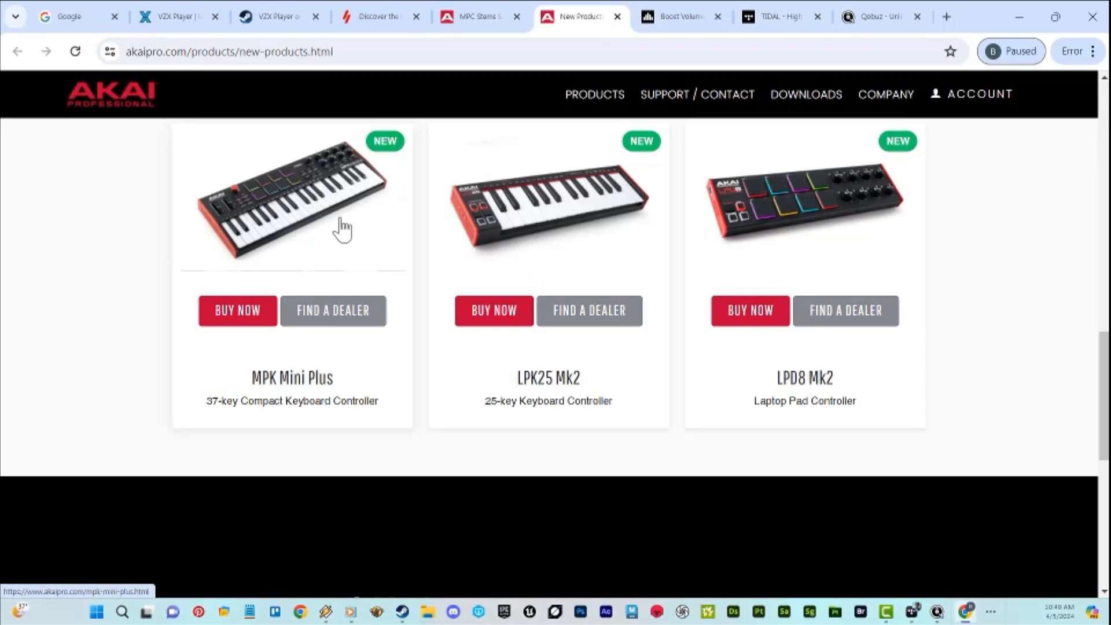
pyautogui.moveTo(725, 229)
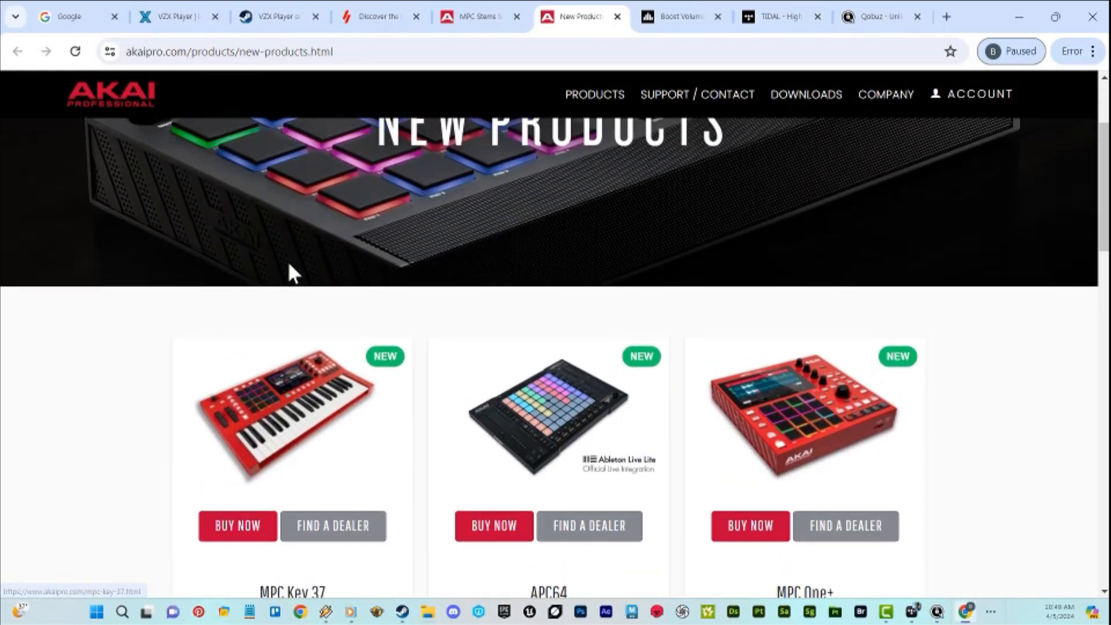
pyautogui.scroll(3)
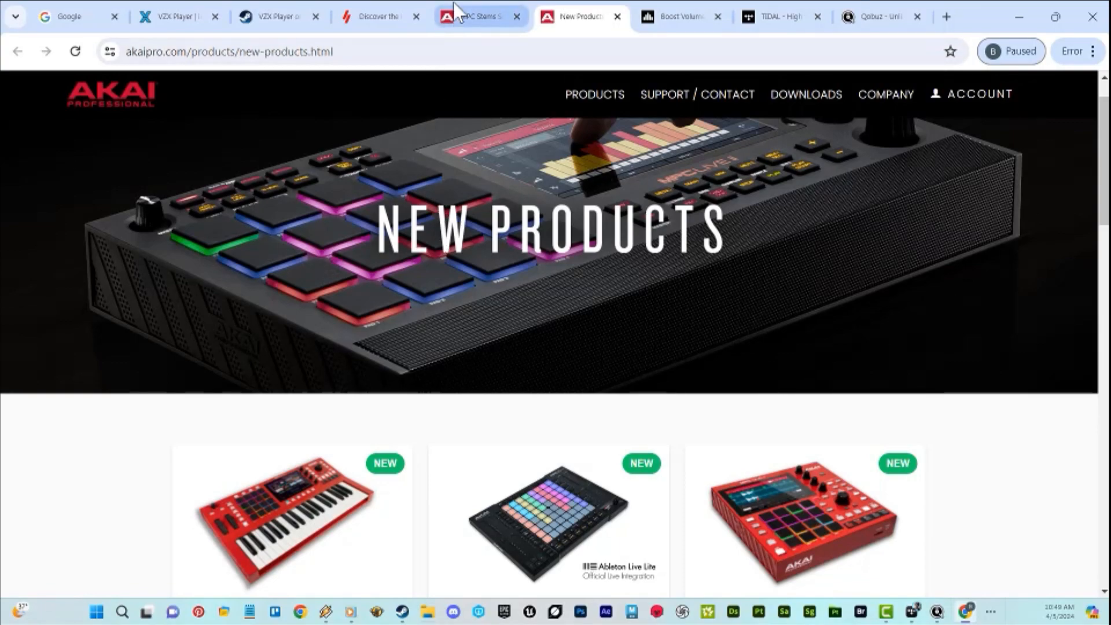
pyautogui.moveTo(478, 16)
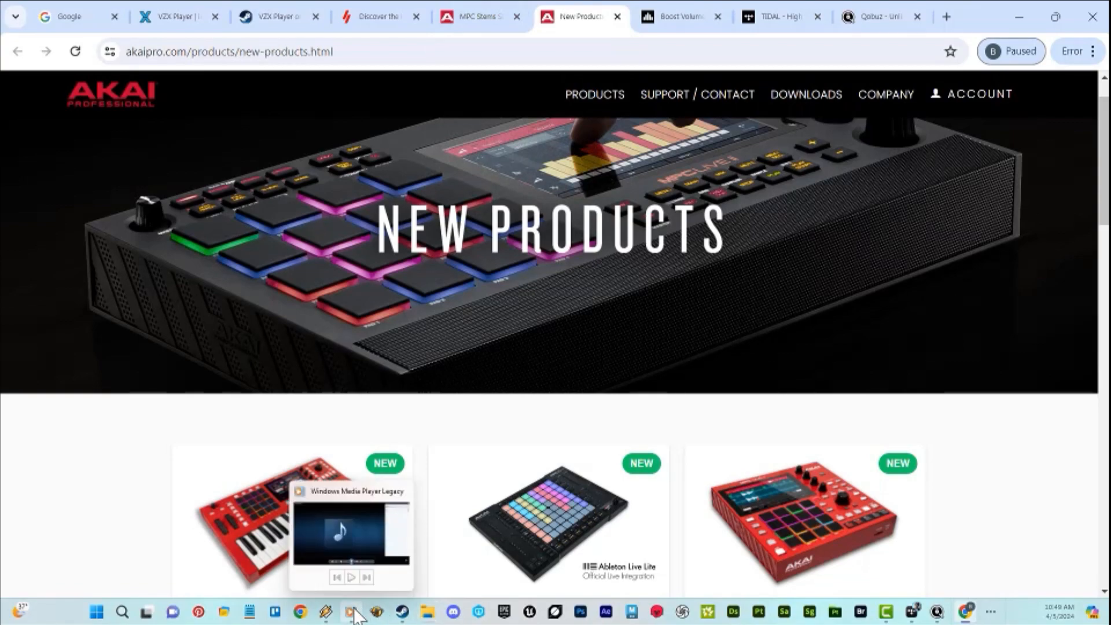
# - Play Last Resort_2 in Windows Media Player Legacy and adjust the volume to a moderate level
pyautogui.click(347, 611)
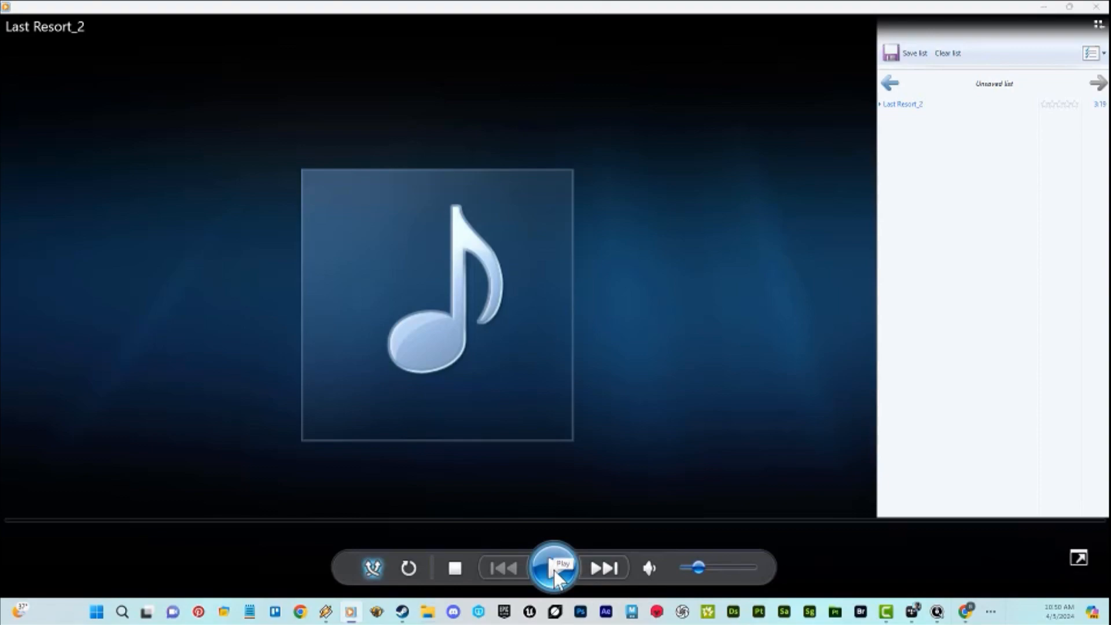
pyautogui.click(555, 567)
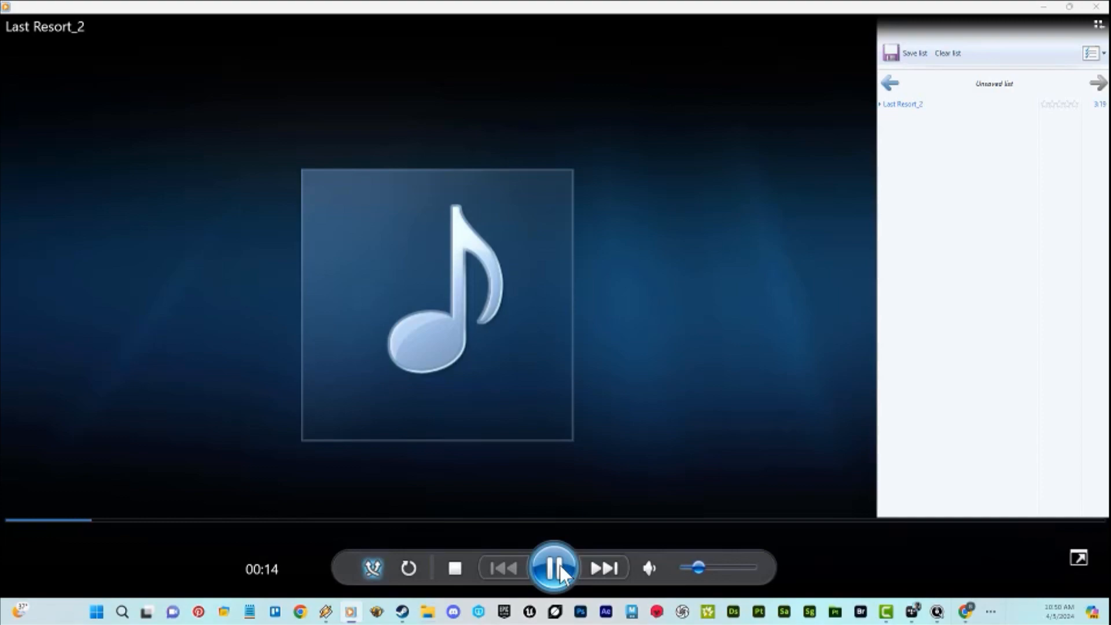
pyautogui.moveTo(698, 567); pyautogui.dragTo(742, 568)
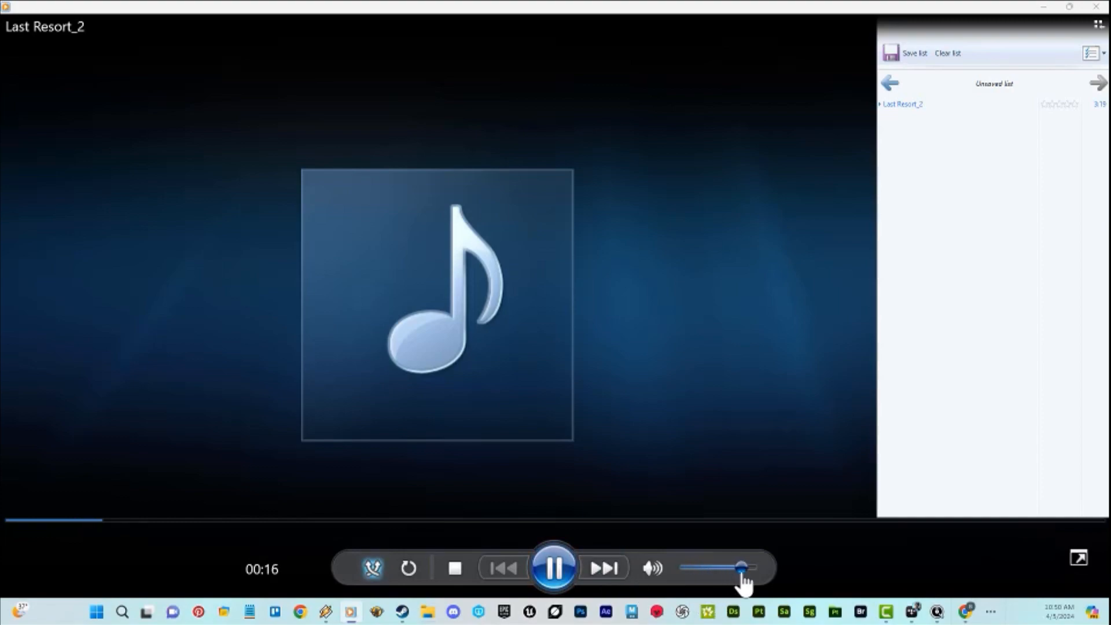
pyautogui.moveTo(740, 567); pyautogui.dragTo(694, 567)
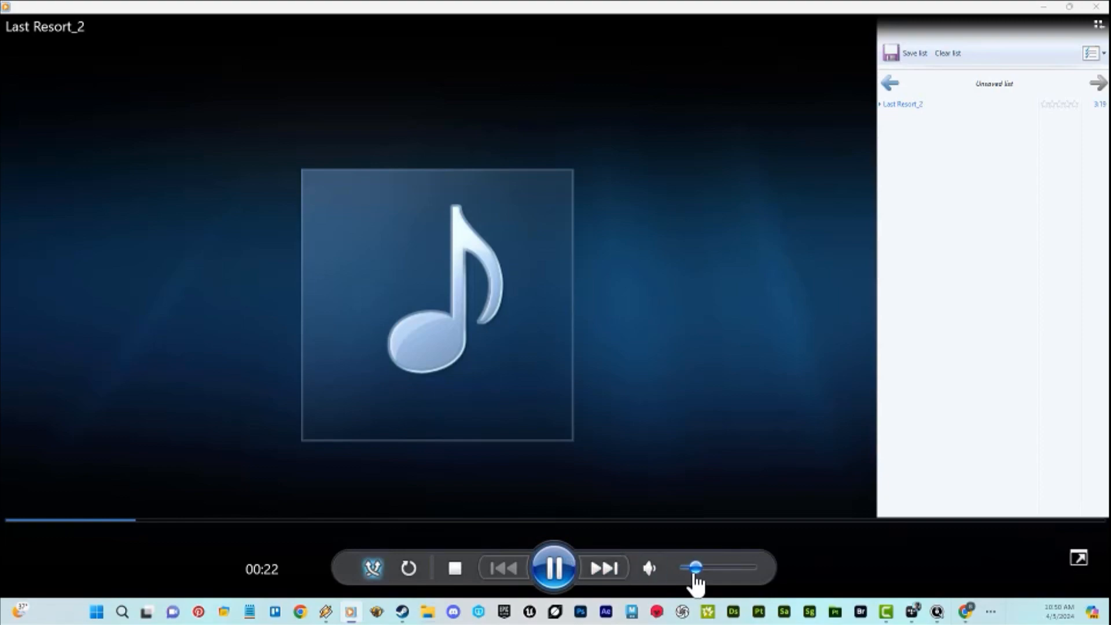
pyautogui.moveTo(694, 566); pyautogui.dragTo(704, 567)
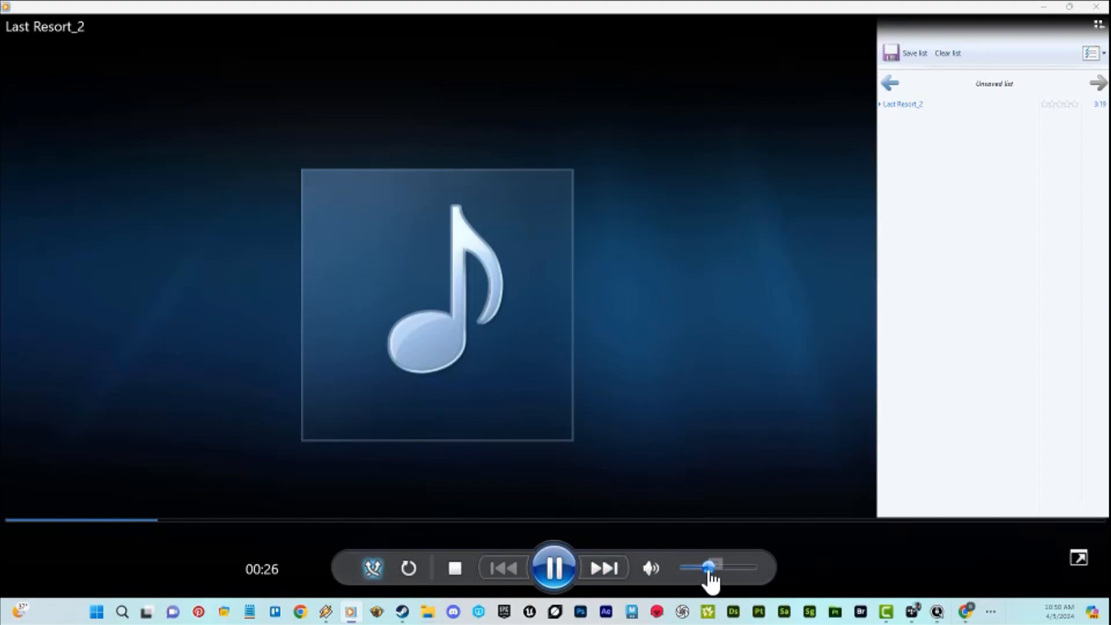
pyautogui.click(553, 568)
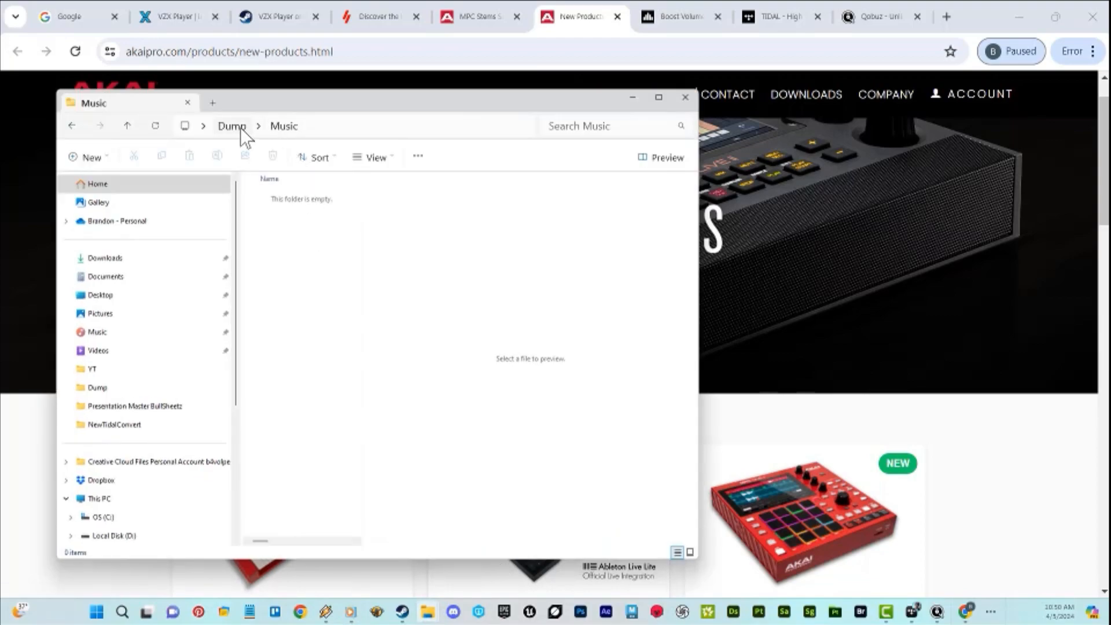
# - Check the properties of Last Resort_2.wav in the Dump folder: a 33.4 MB WAVE file
pyautogui.click(231, 126)
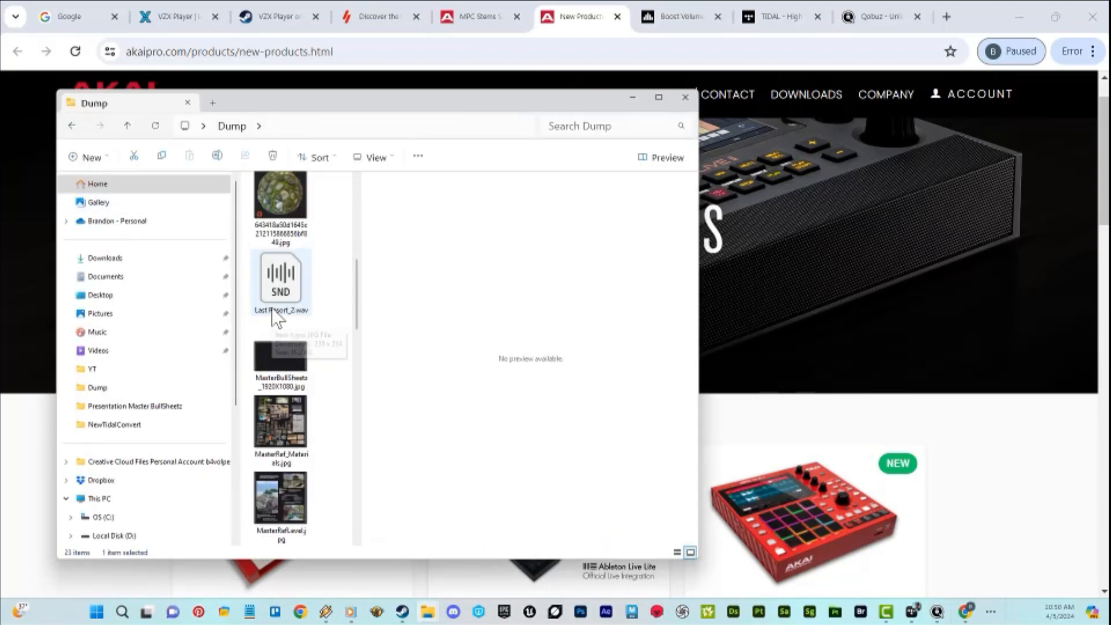
pyautogui.rightClick(280, 280)
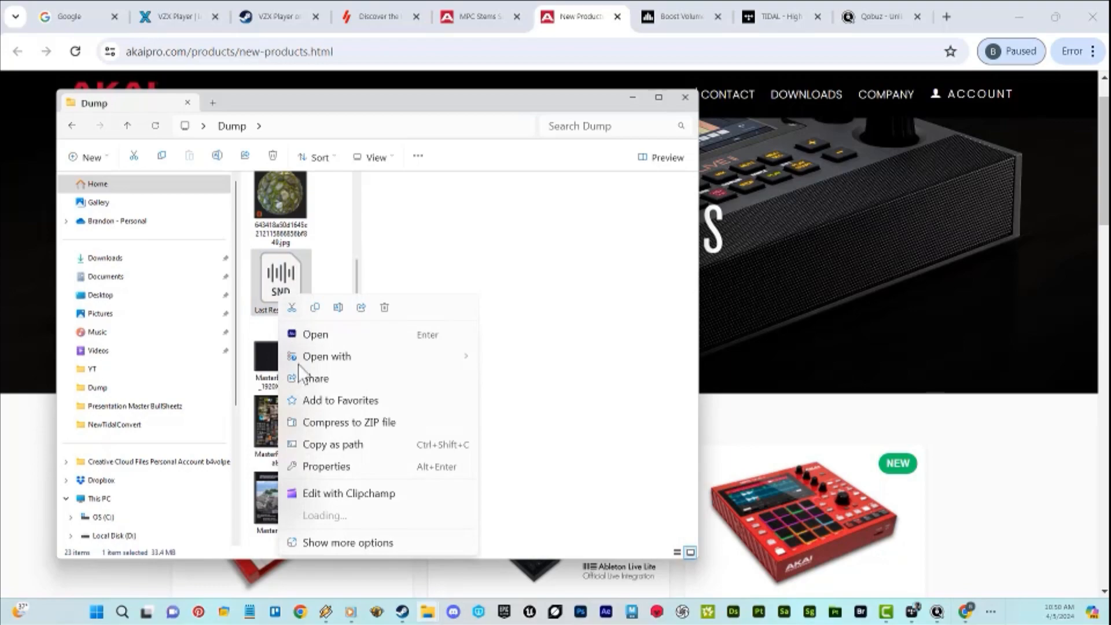
pyautogui.click(347, 542)
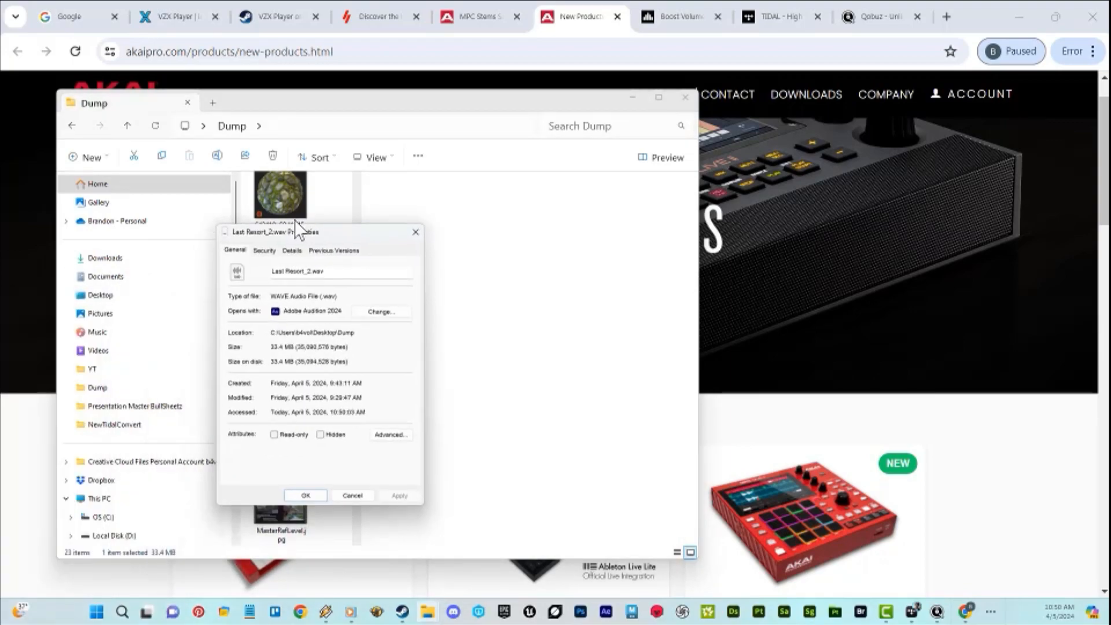
pyautogui.moveTo(297, 231); pyautogui.dragTo(361, 190)
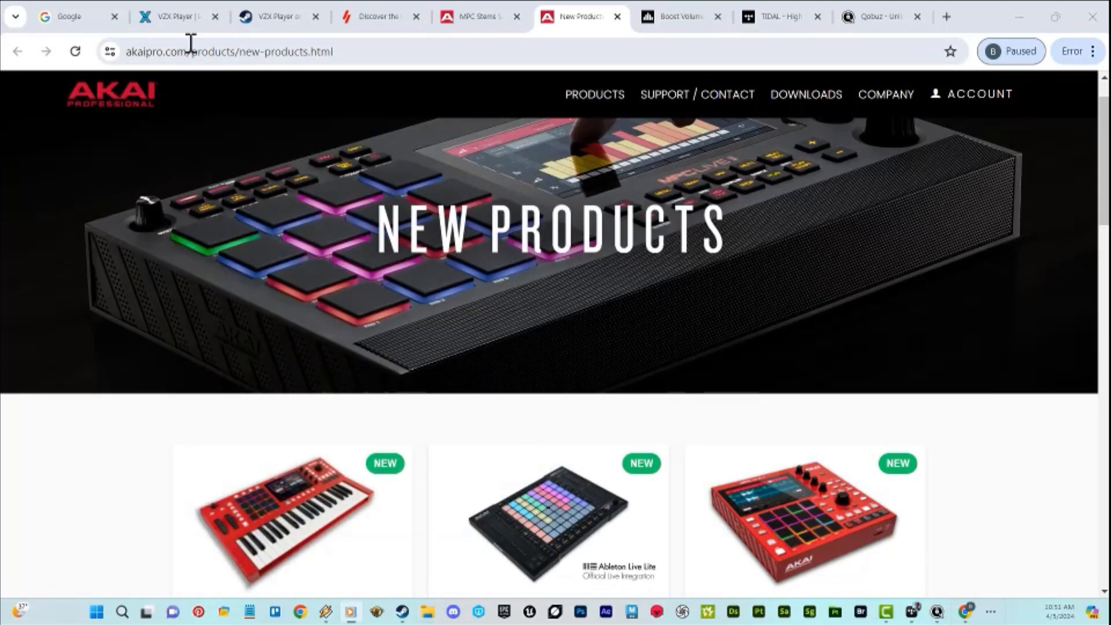
# - Cycle through the VZX Player, Steam store, MPC Stems and FxSound tabs to reach Qobuz
pyautogui.click(168, 17)
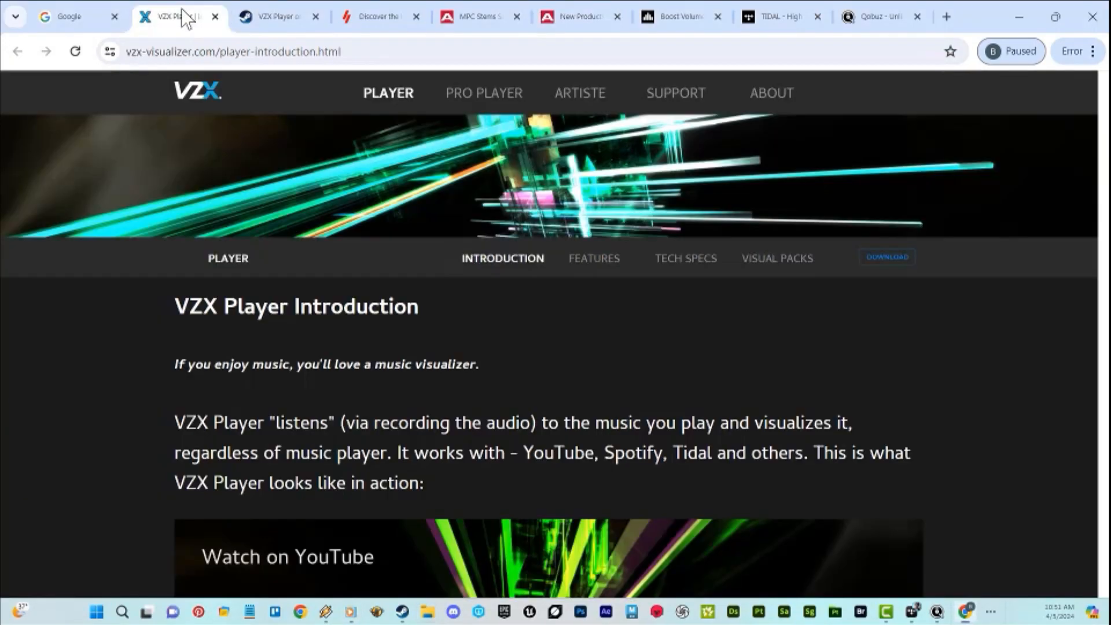
pyautogui.click(277, 16)
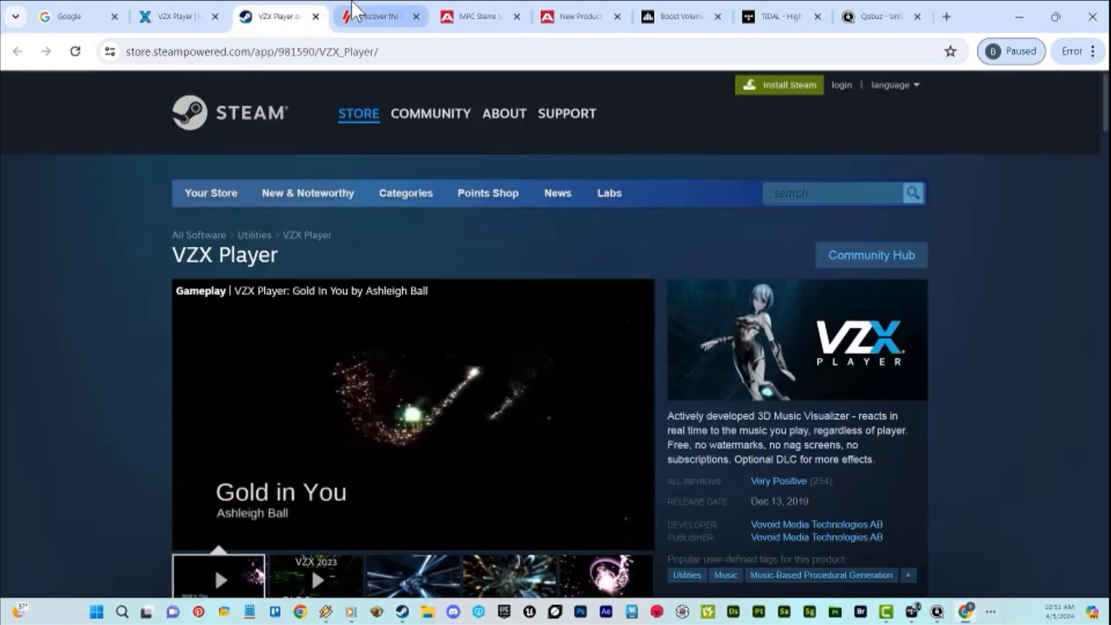
pyautogui.click(378, 16)
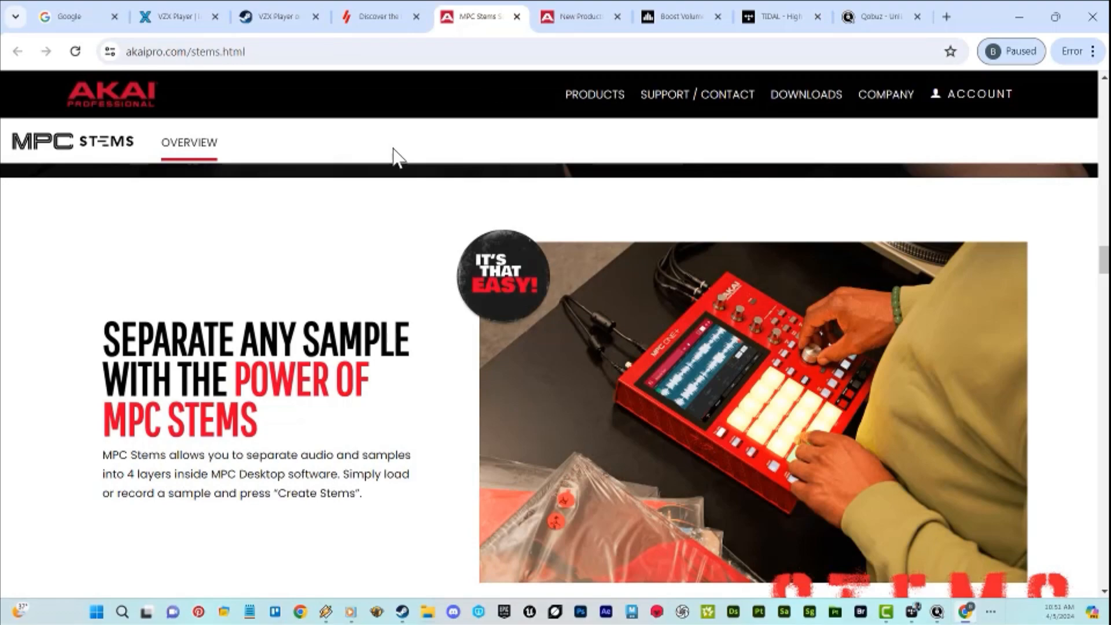
pyautogui.click(574, 16)
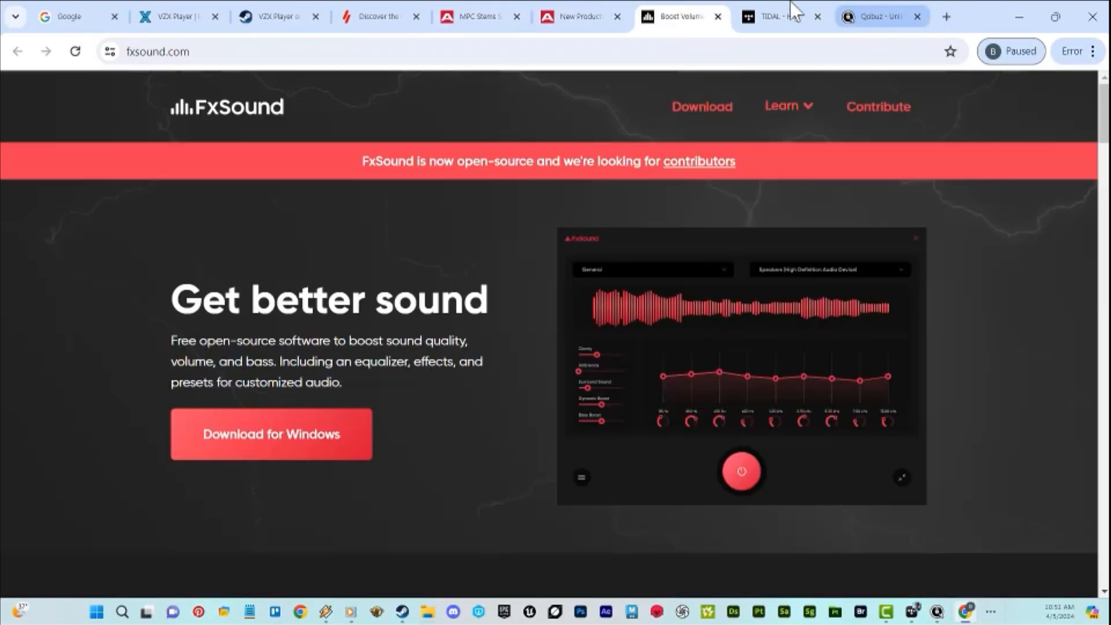
pyautogui.click(878, 17)
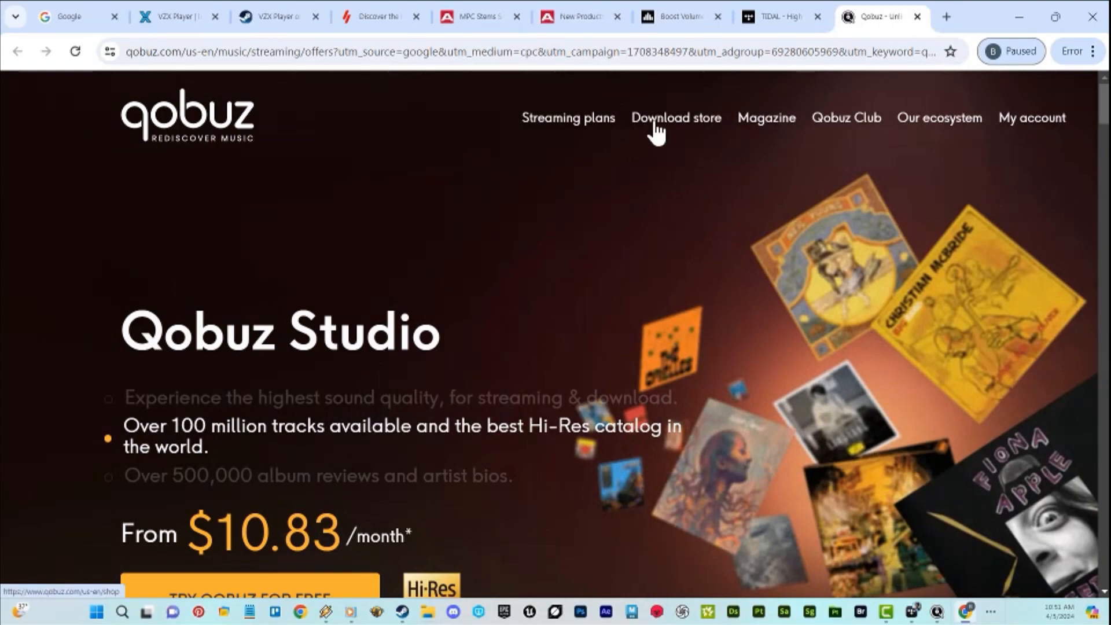
# - Open the Qobuz download store in a new tab and browse its new releases
pyautogui.rightClick(662, 134)
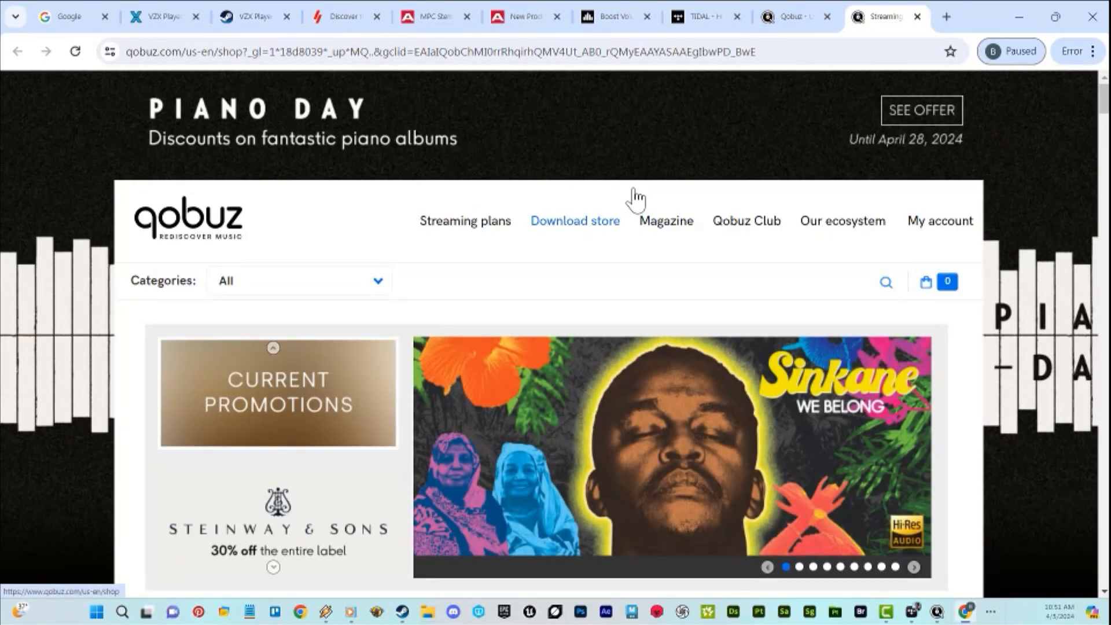
pyautogui.scroll(-3)
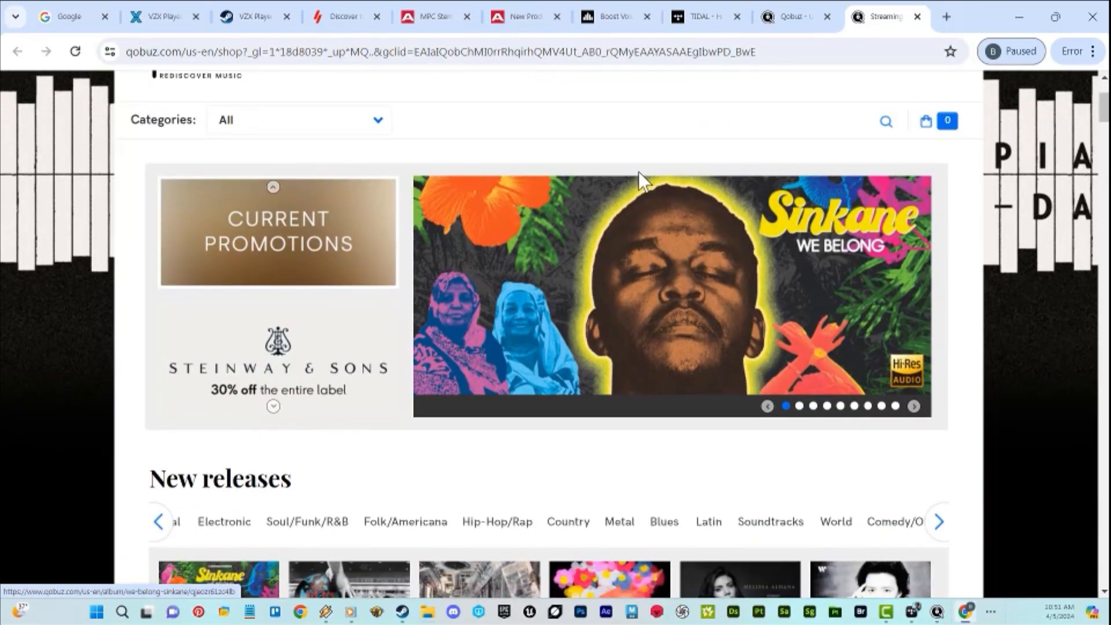
pyautogui.scroll(-3)
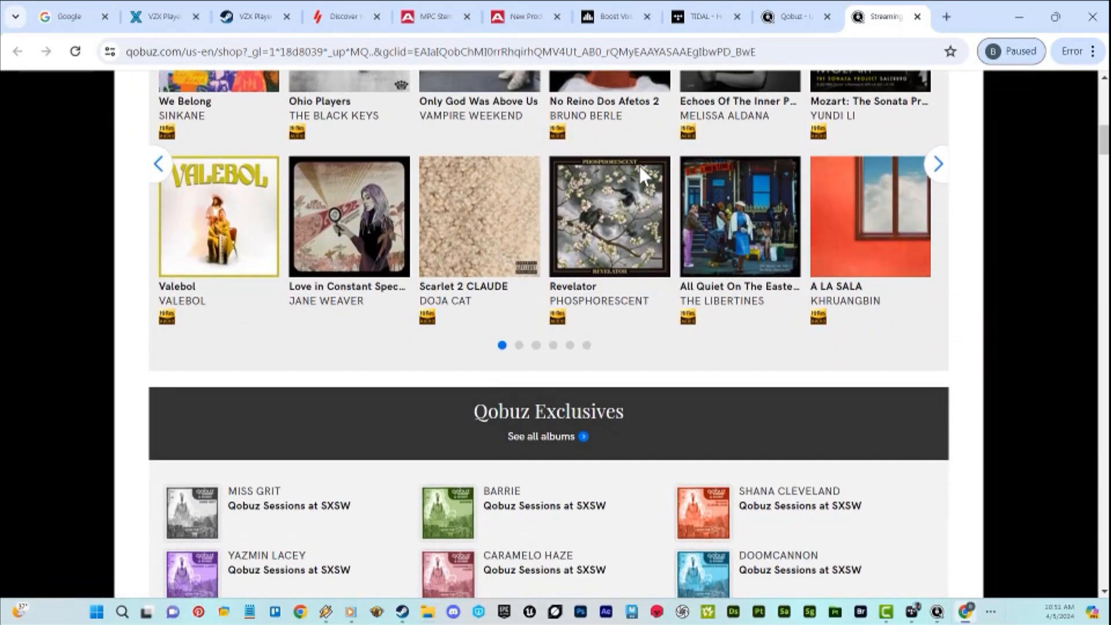
pyautogui.scroll(-3)
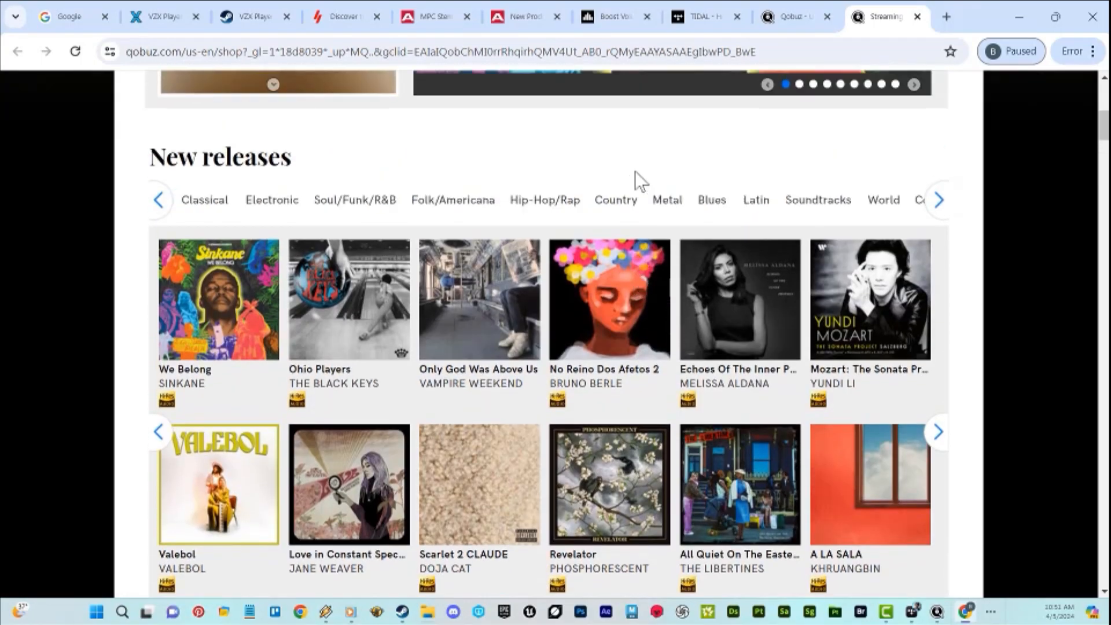
pyautogui.scroll(3)
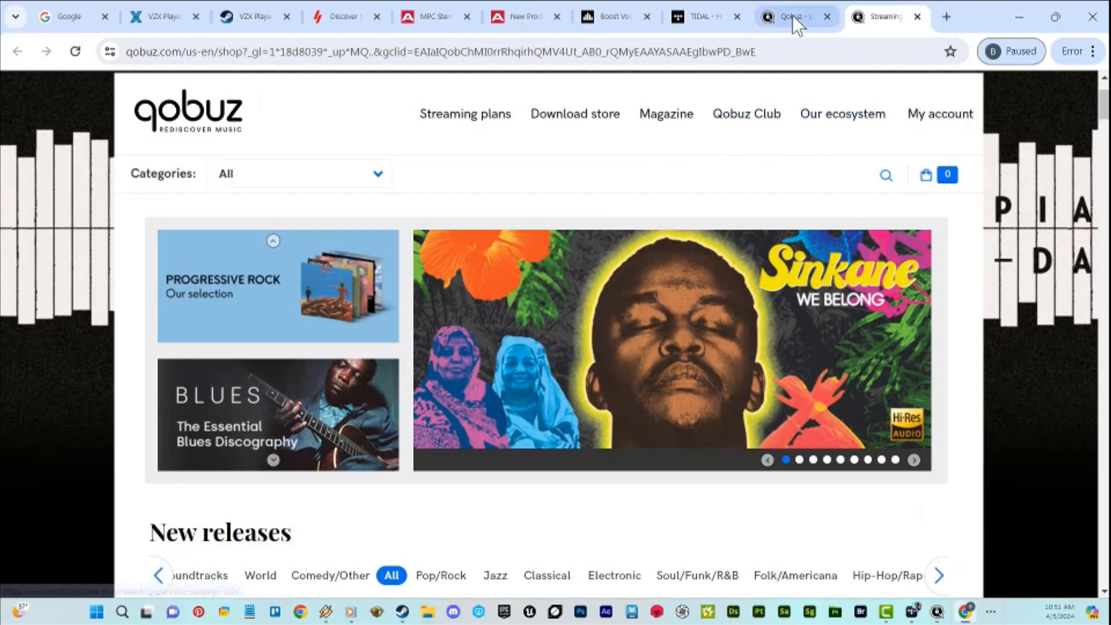
# - Return to the Qobuz offers page and scroll to the Studio and Sublime plan cards
pyautogui.click(789, 15)
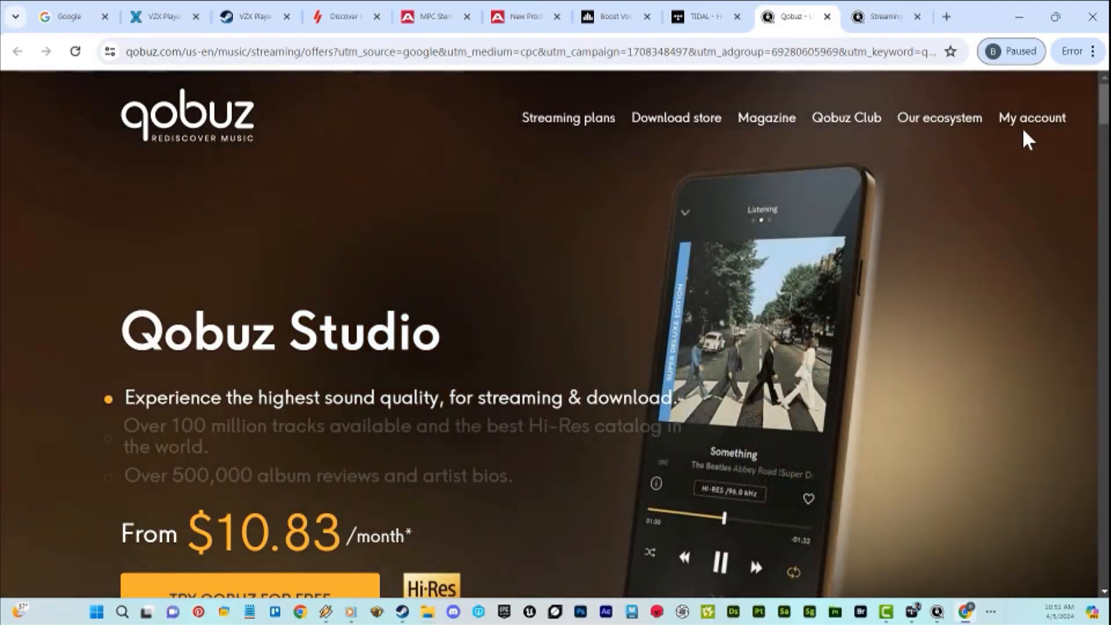
pyautogui.scroll(-3)
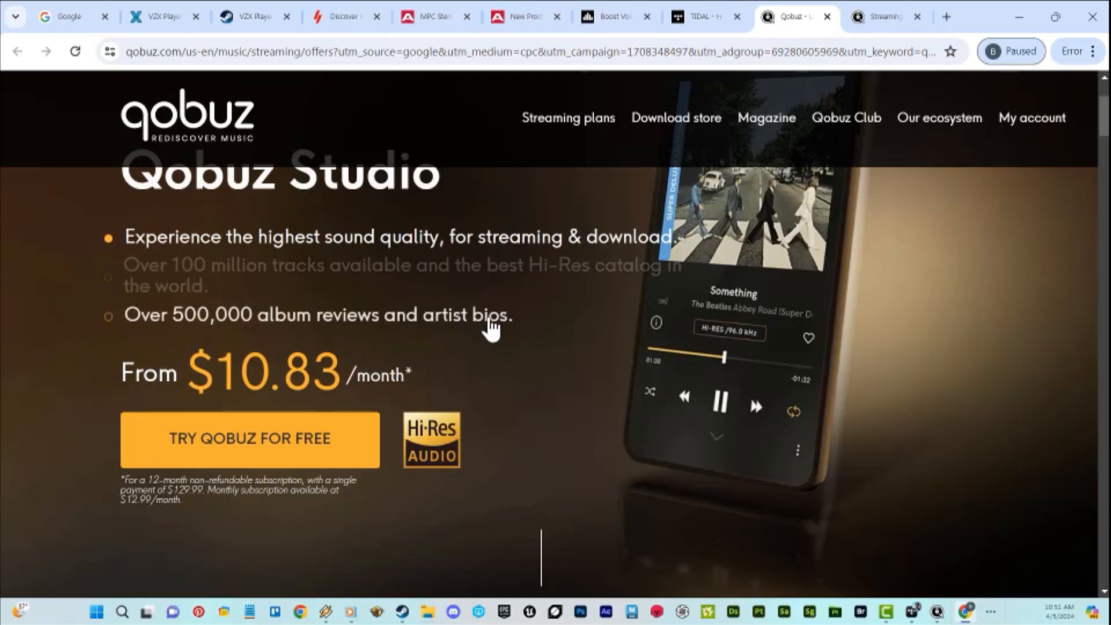
pyautogui.scroll(-3)
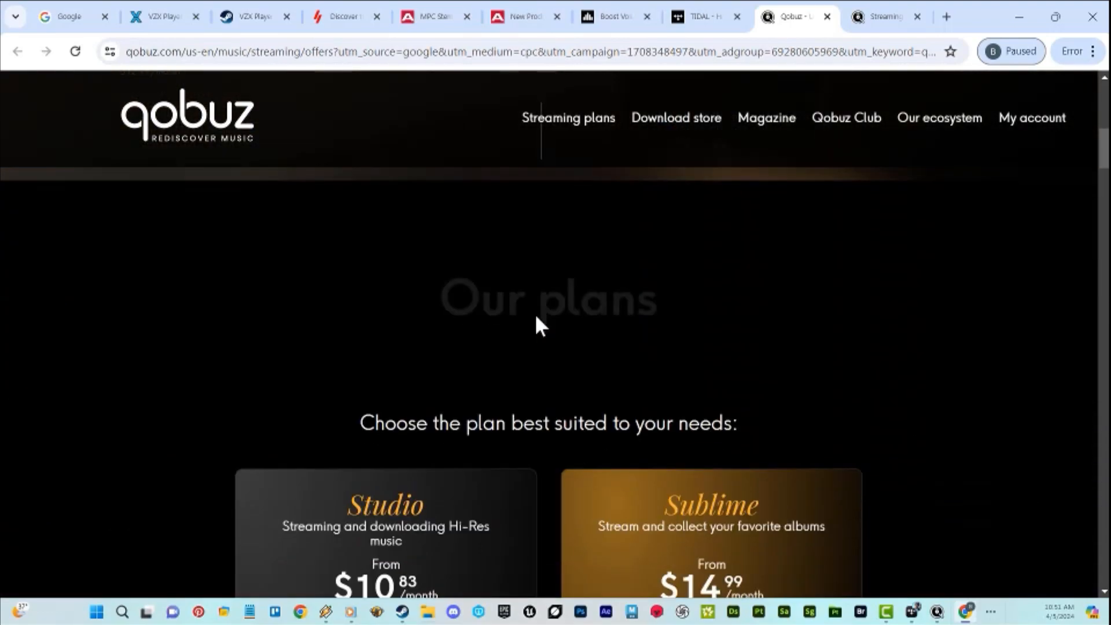
pyautogui.scroll(-3)
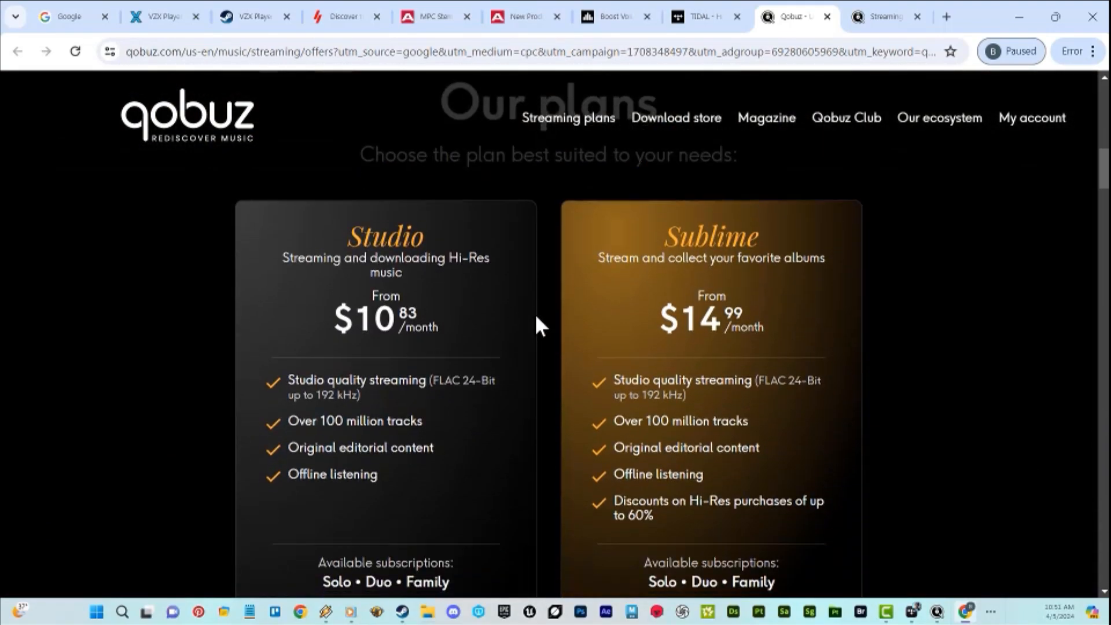
pyautogui.moveTo(669, 375)
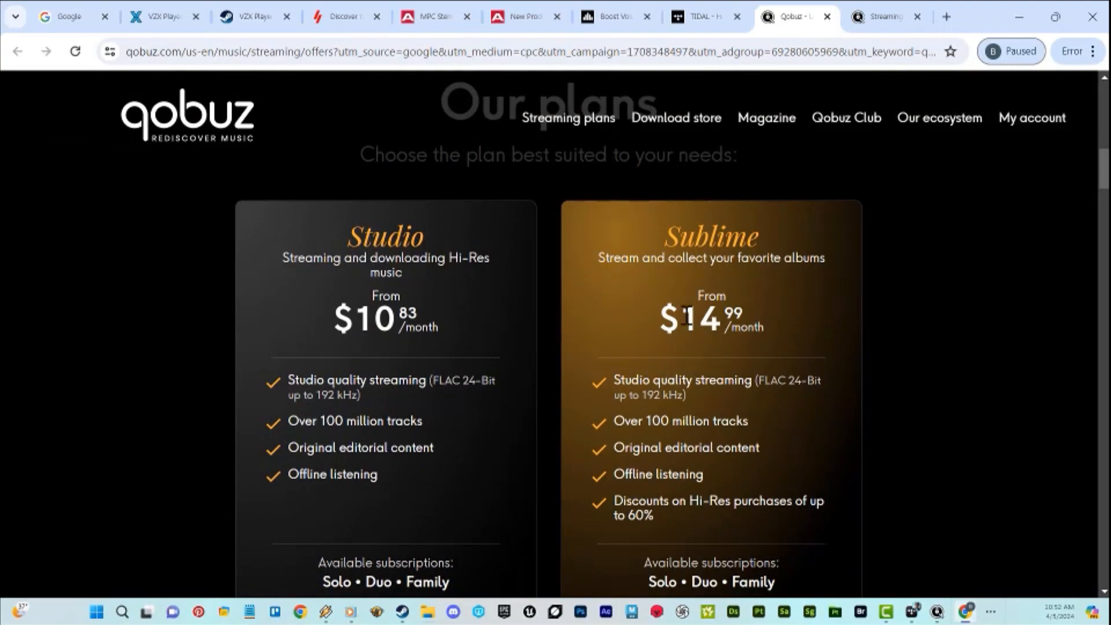
pyautogui.scroll(-3)
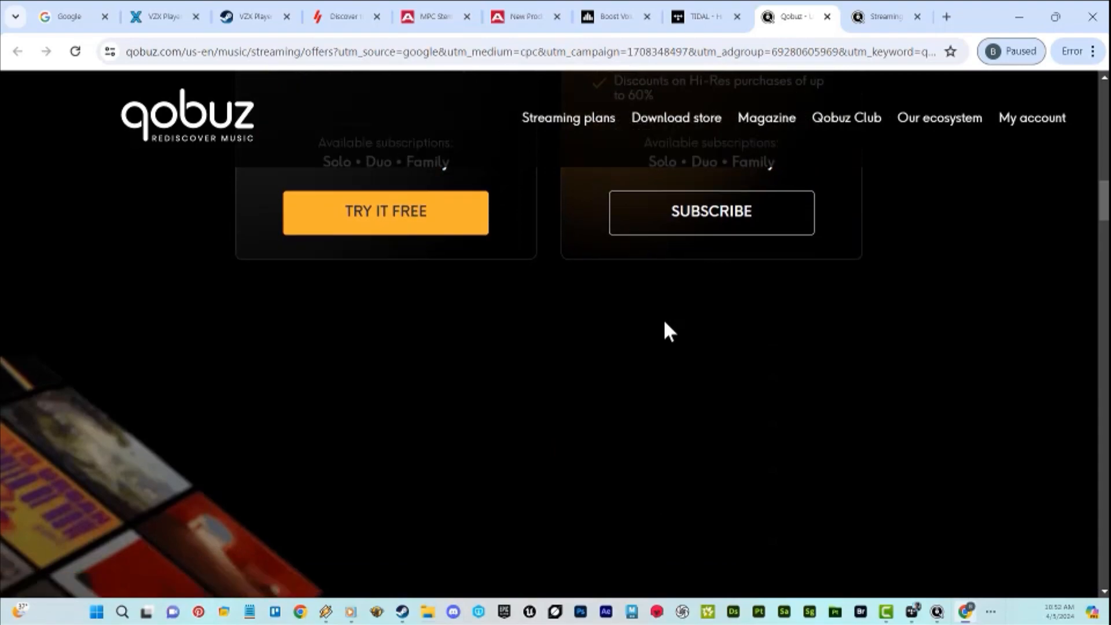
pyautogui.scroll(3)
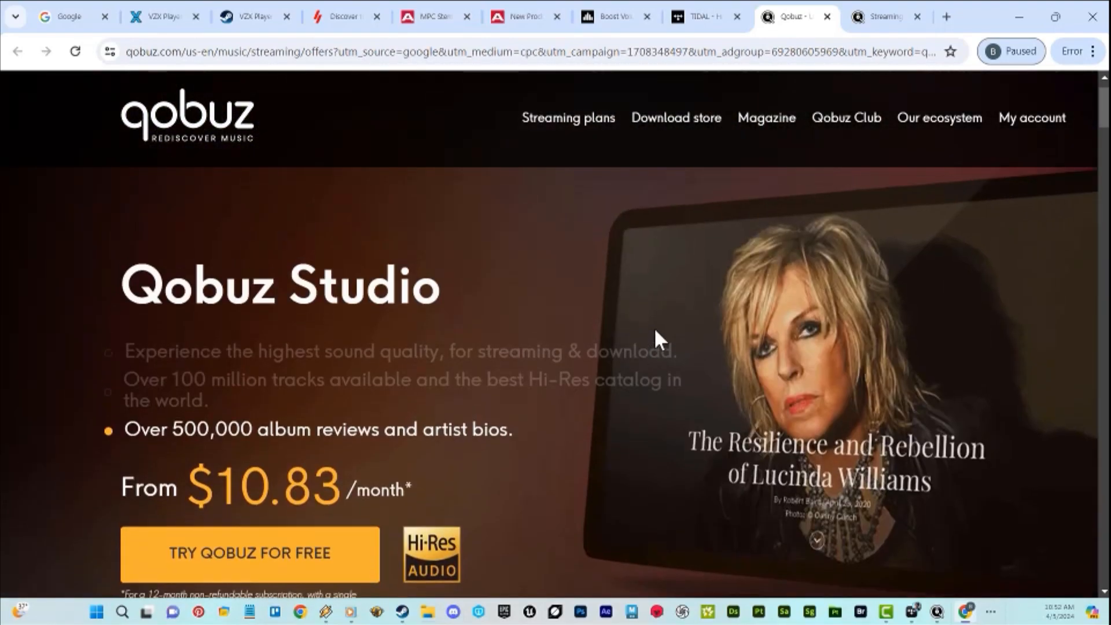
pyautogui.scroll(-3)
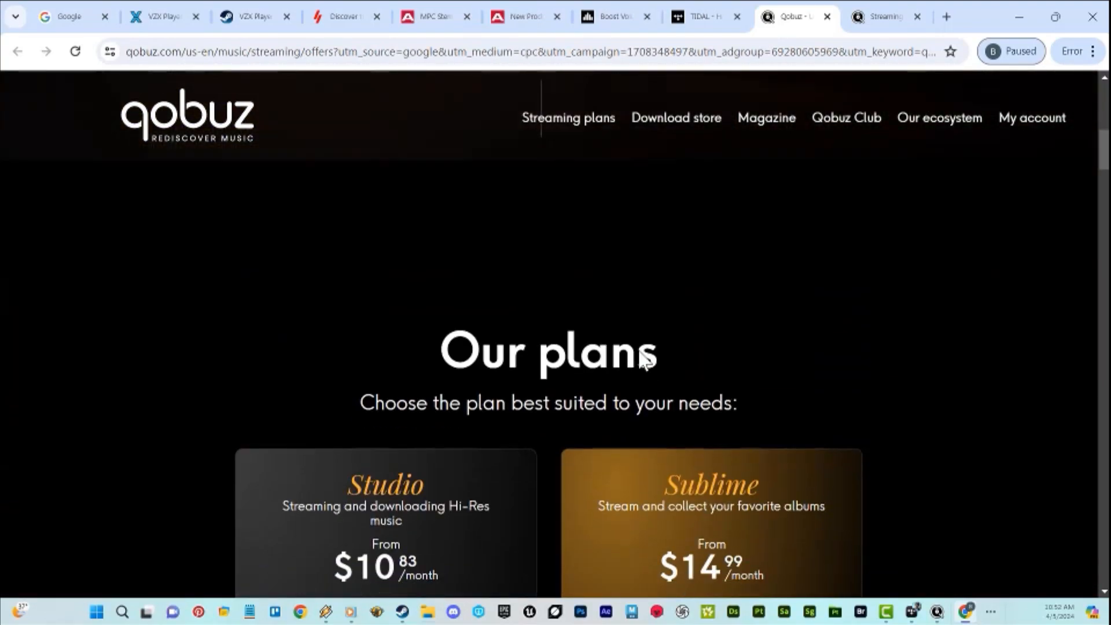
pyautogui.scroll(-3)
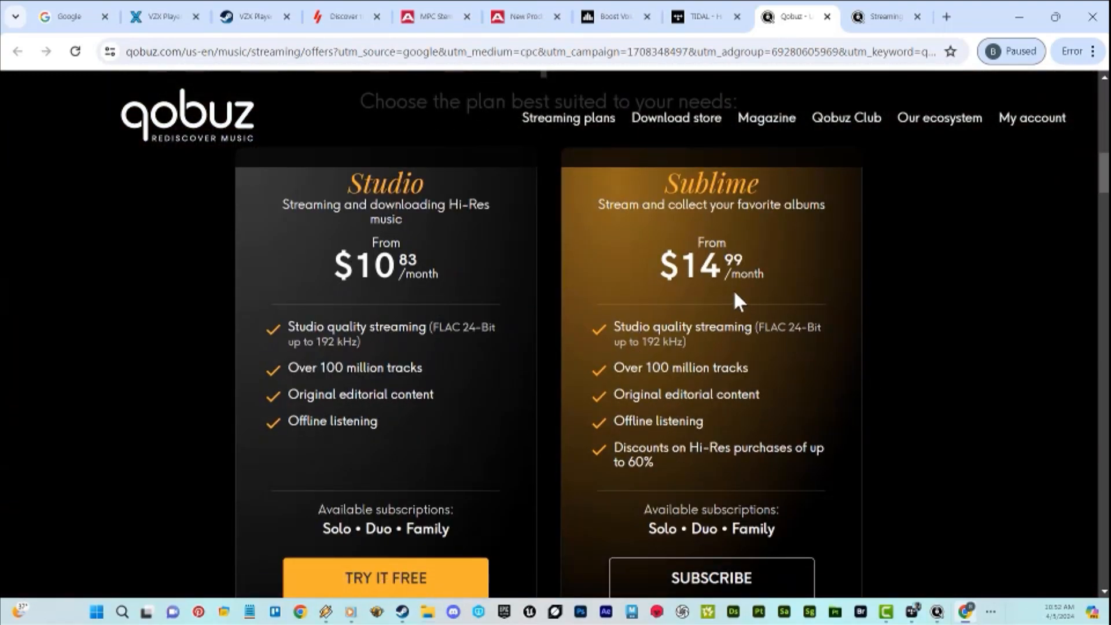
pyautogui.moveTo(722, 363)
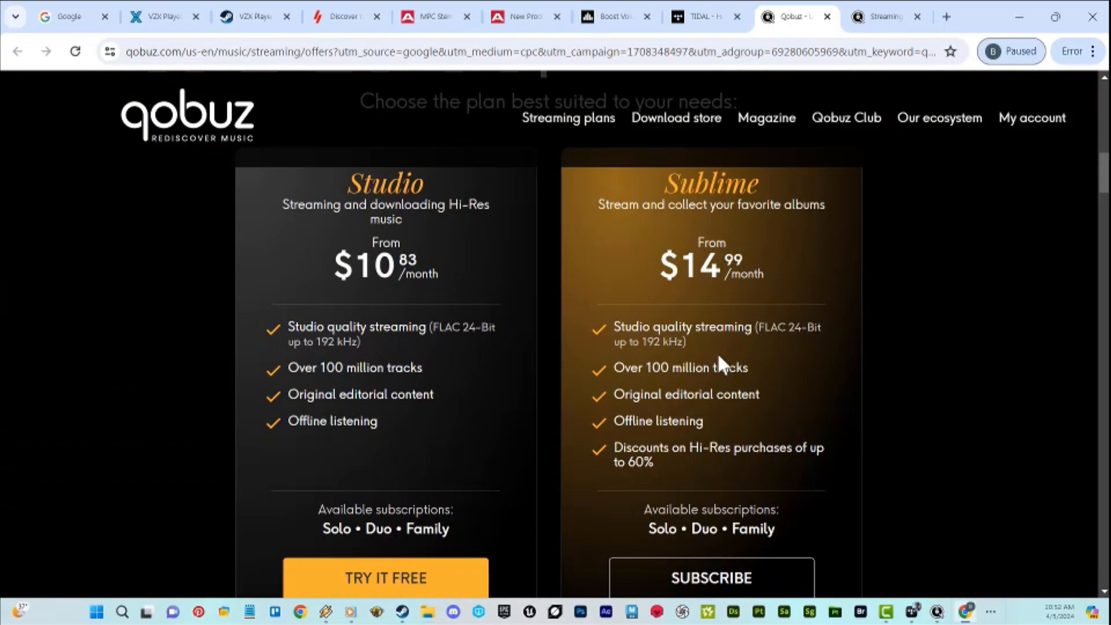
pyautogui.moveTo(464, 622)
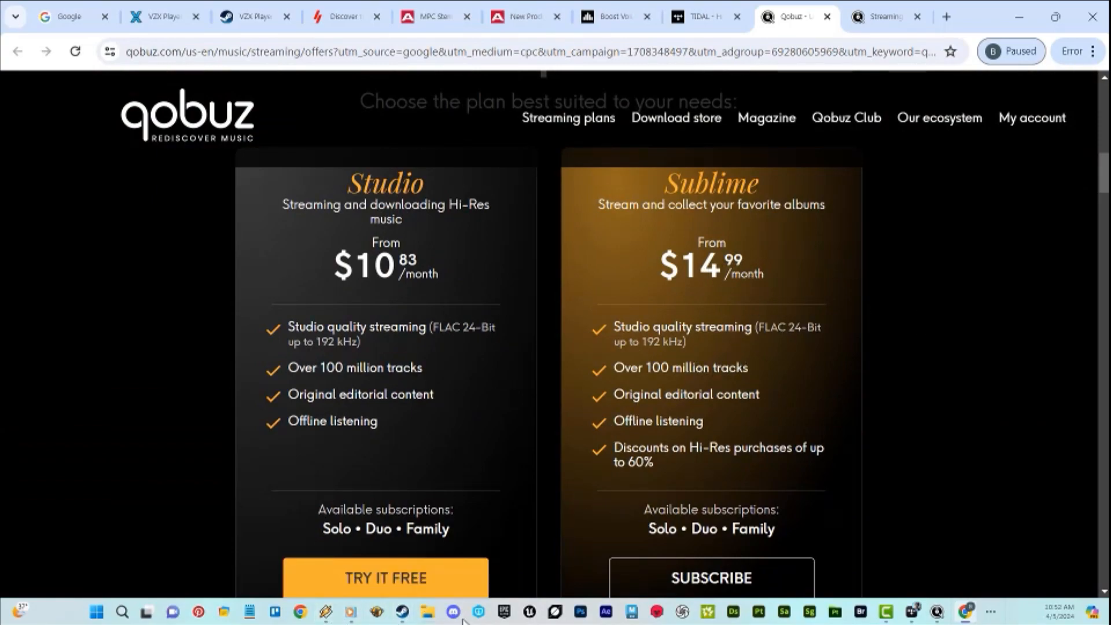
pyautogui.moveTo(924, 610)
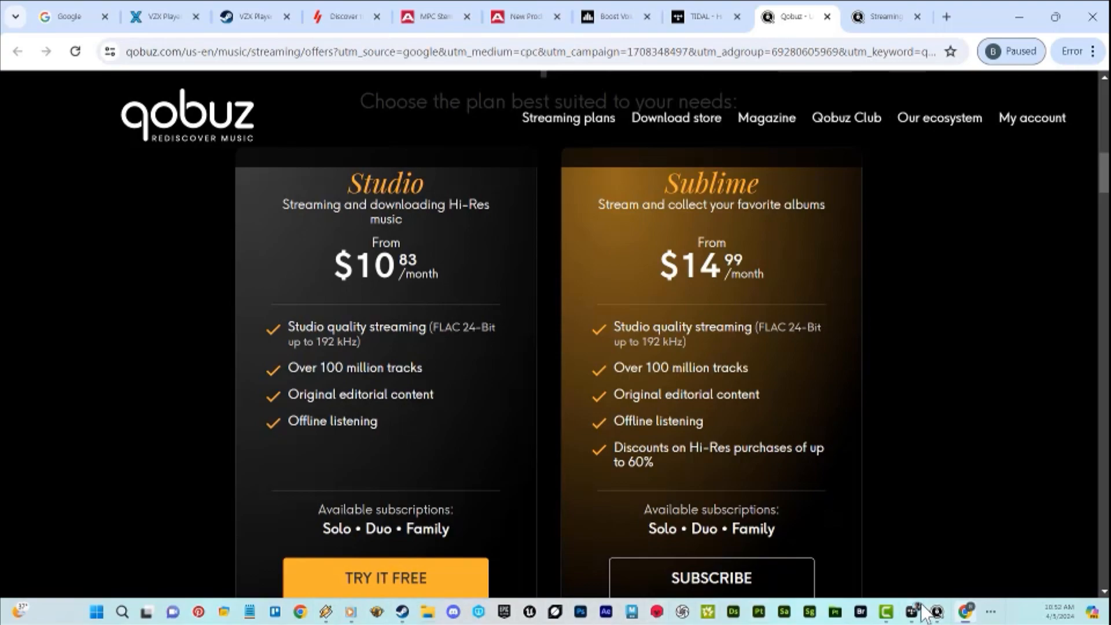
# - In the Qobuz app, play Nirvana's MTV Unplugged in New York, adjust volume, then pause
pyautogui.click(937, 611)
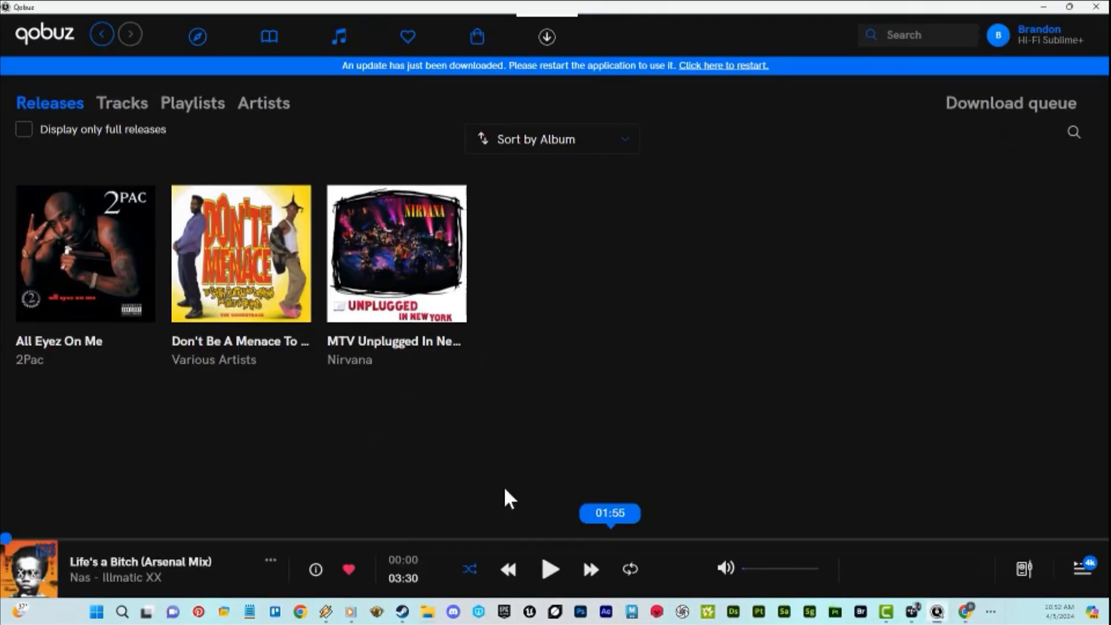
pyautogui.moveTo(395, 253)
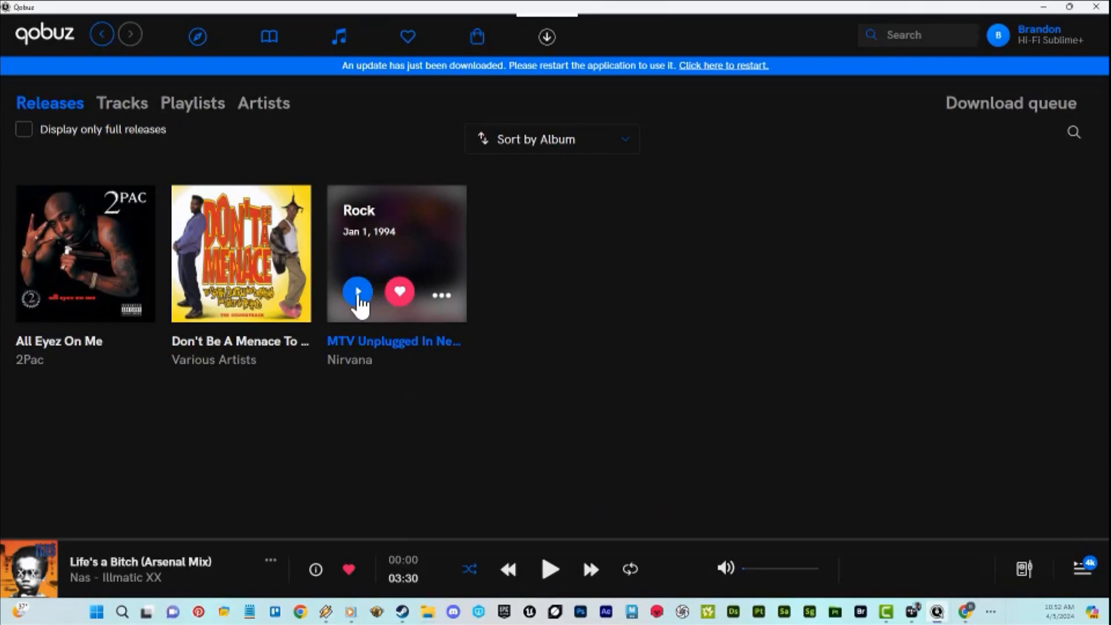
pyautogui.click(357, 293)
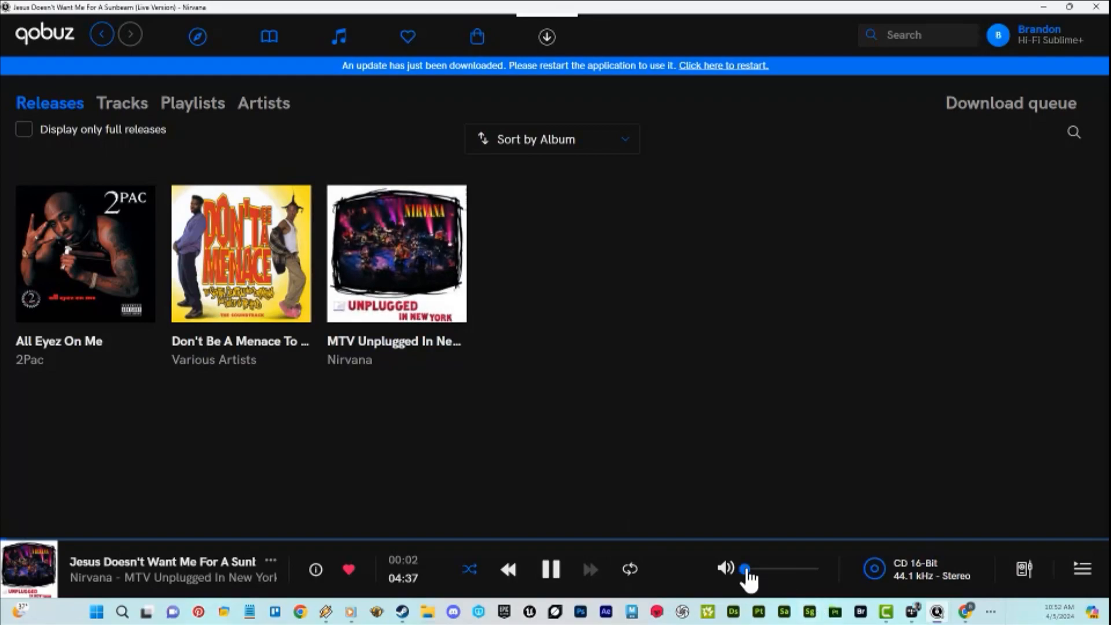
pyautogui.moveTo(743, 569); pyautogui.dragTo(764, 569)
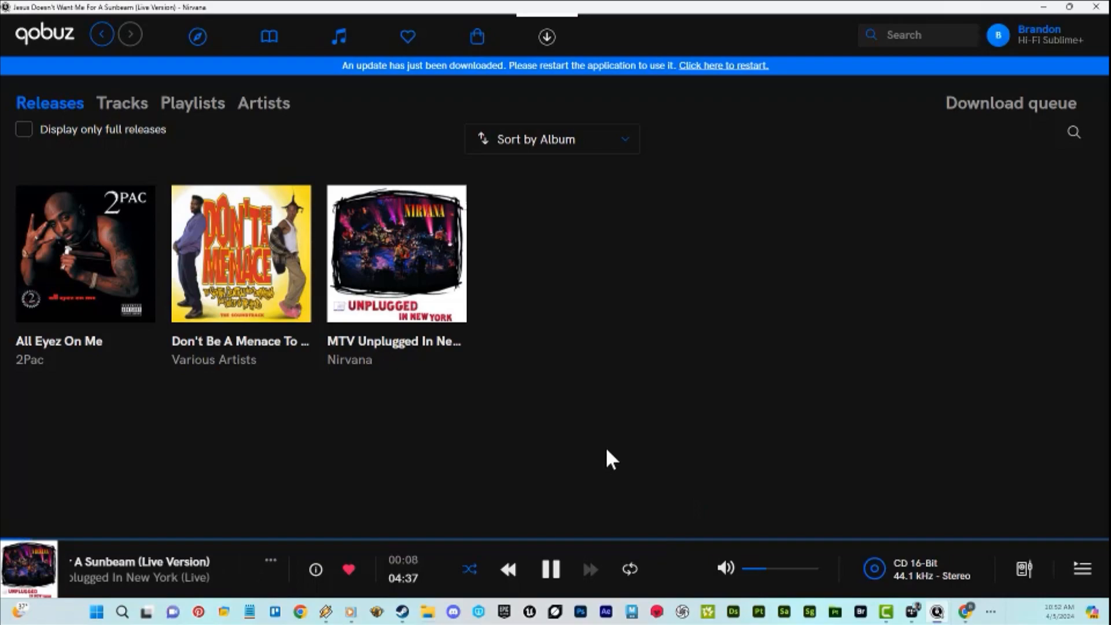
pyautogui.click(551, 568)
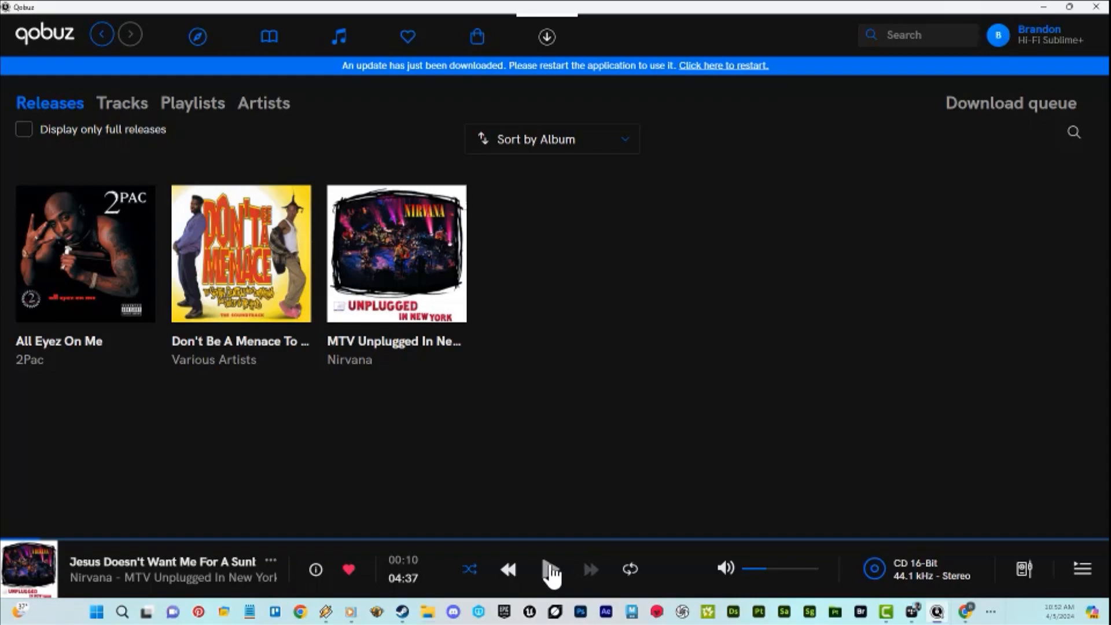
pyautogui.click(550, 569)
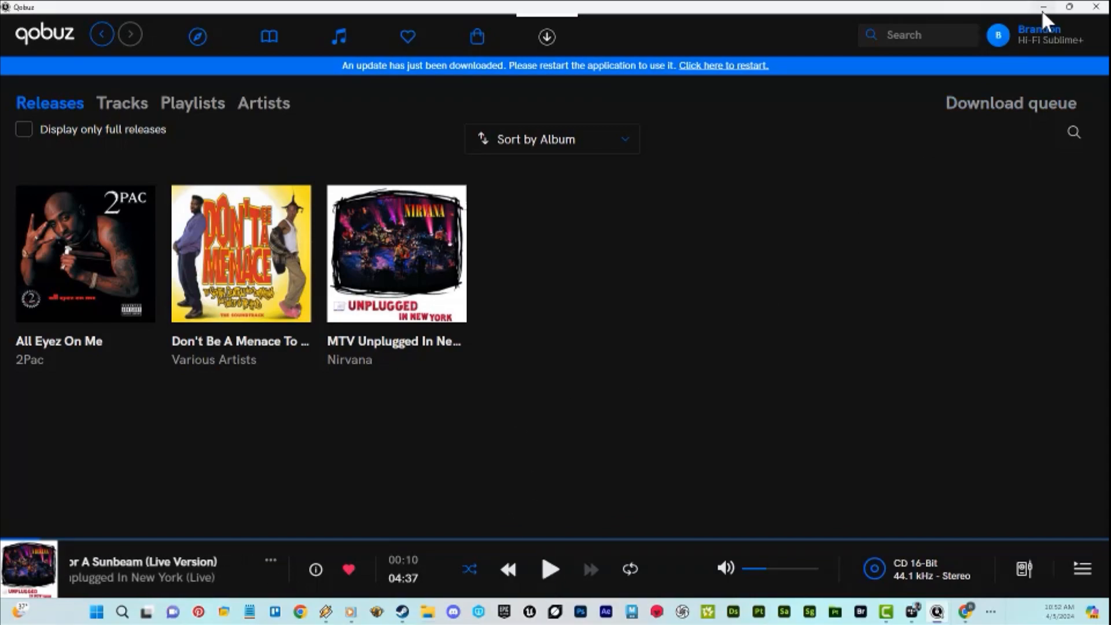
pyautogui.moveTo(1041, 7)
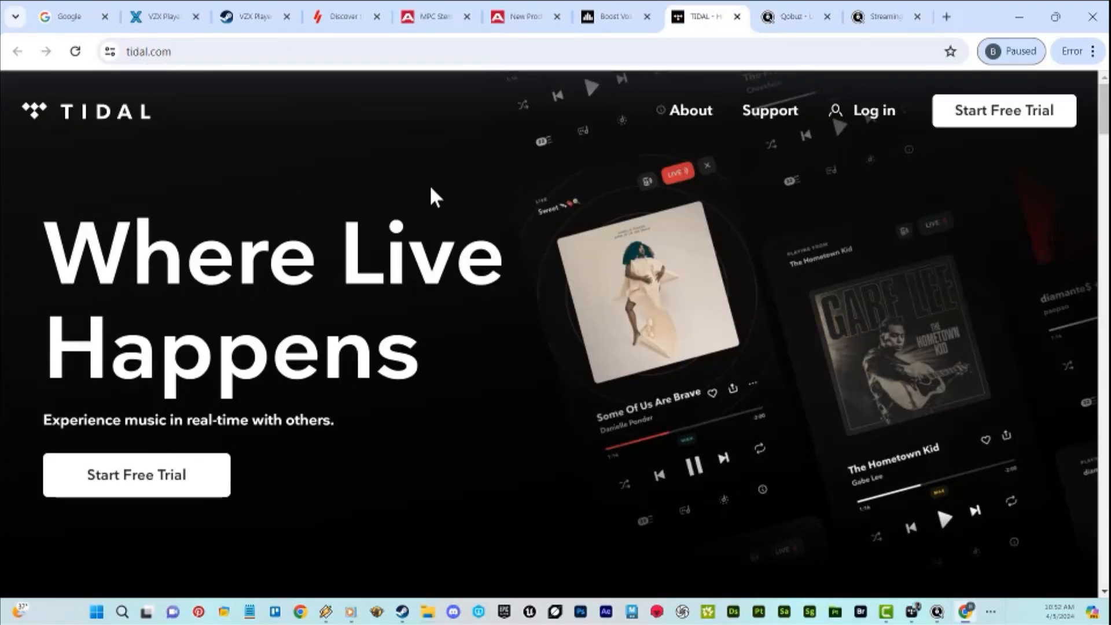
pyautogui.moveTo(493, 196)
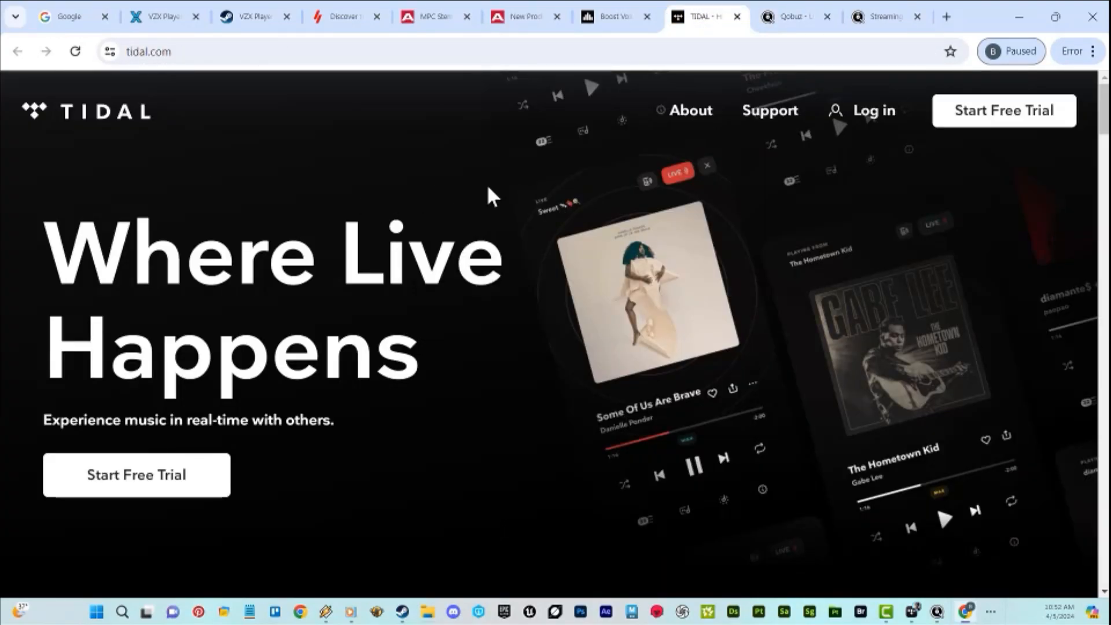
pyautogui.moveTo(488, 179)
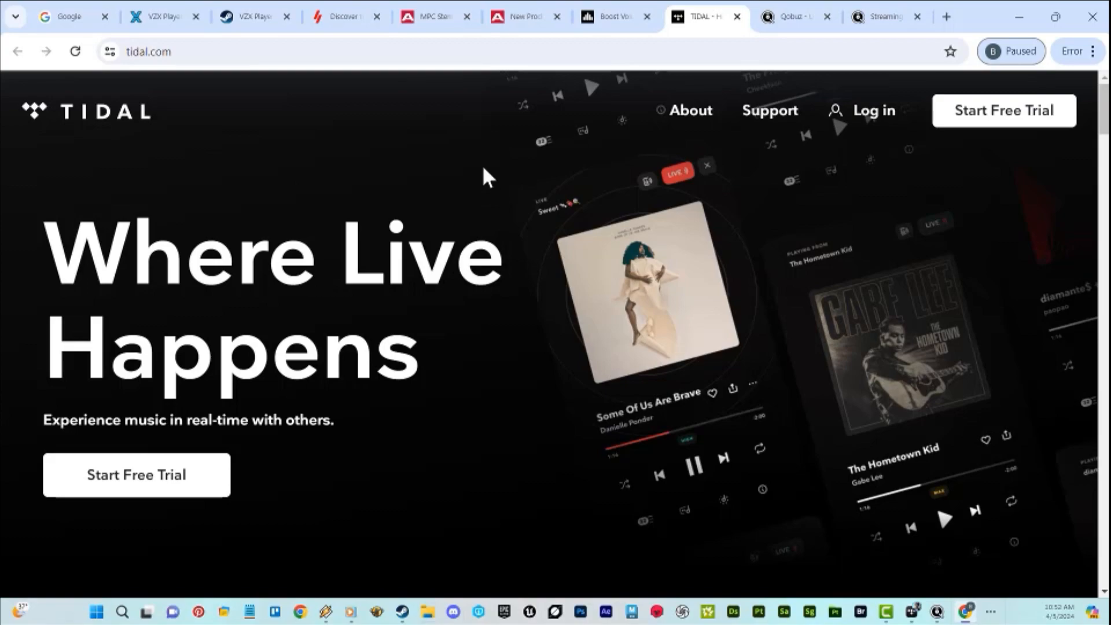
pyautogui.scroll(-3)
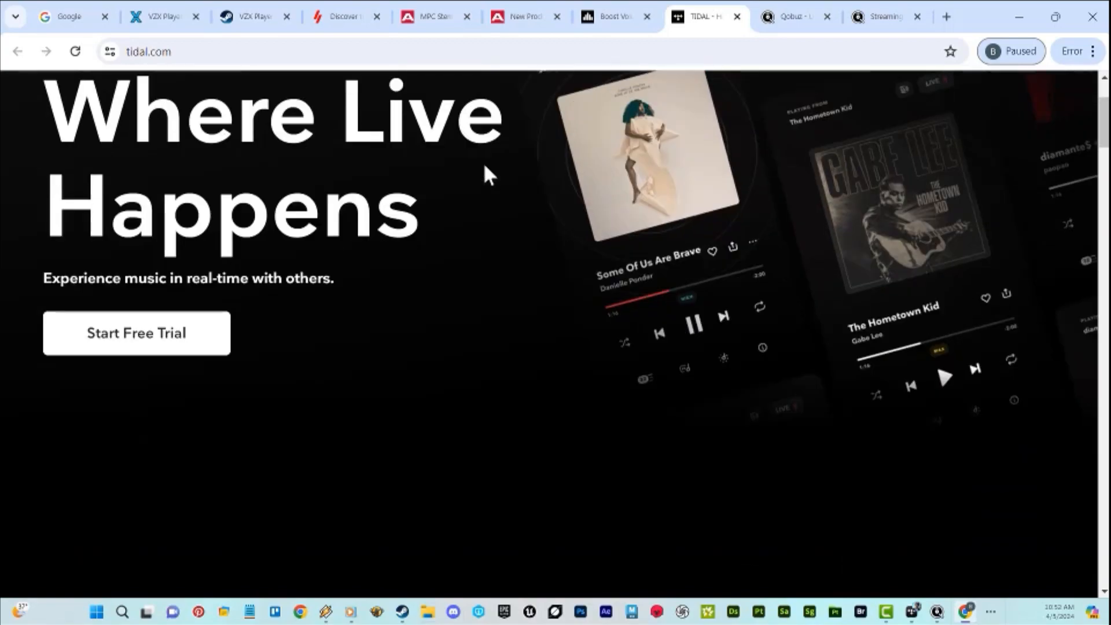
pyautogui.scroll(-3)
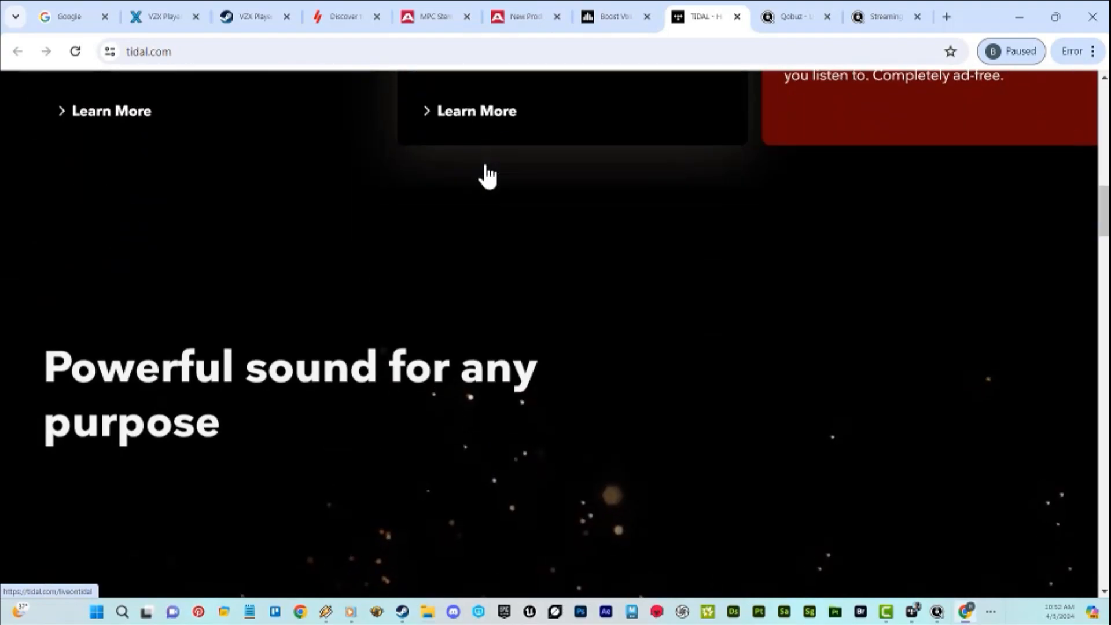
pyautogui.scroll(-3)
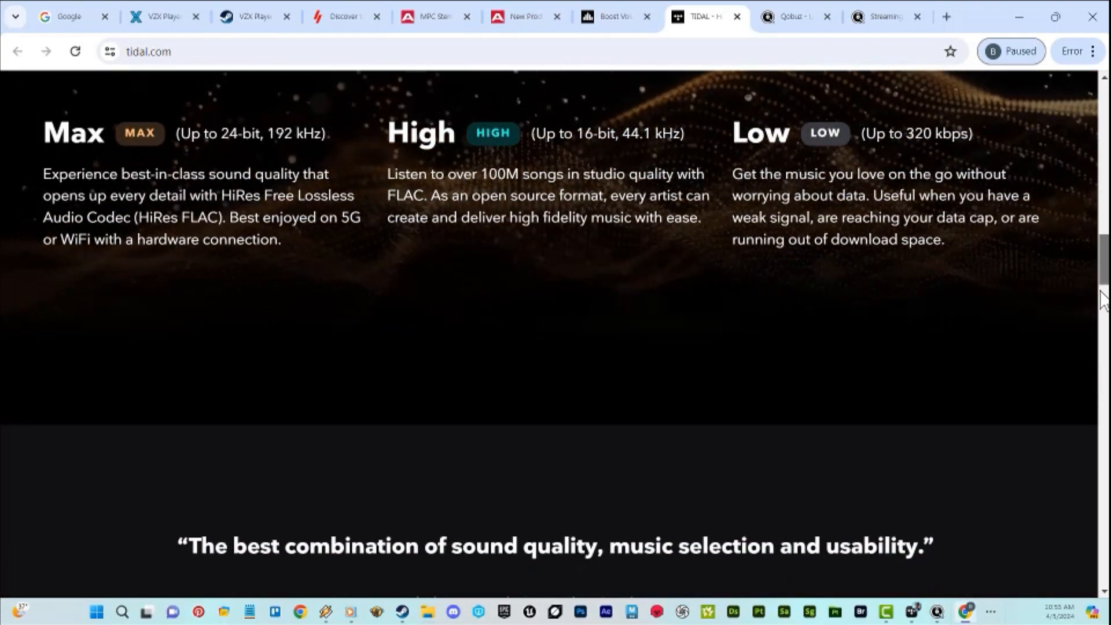
pyautogui.scroll(-3)
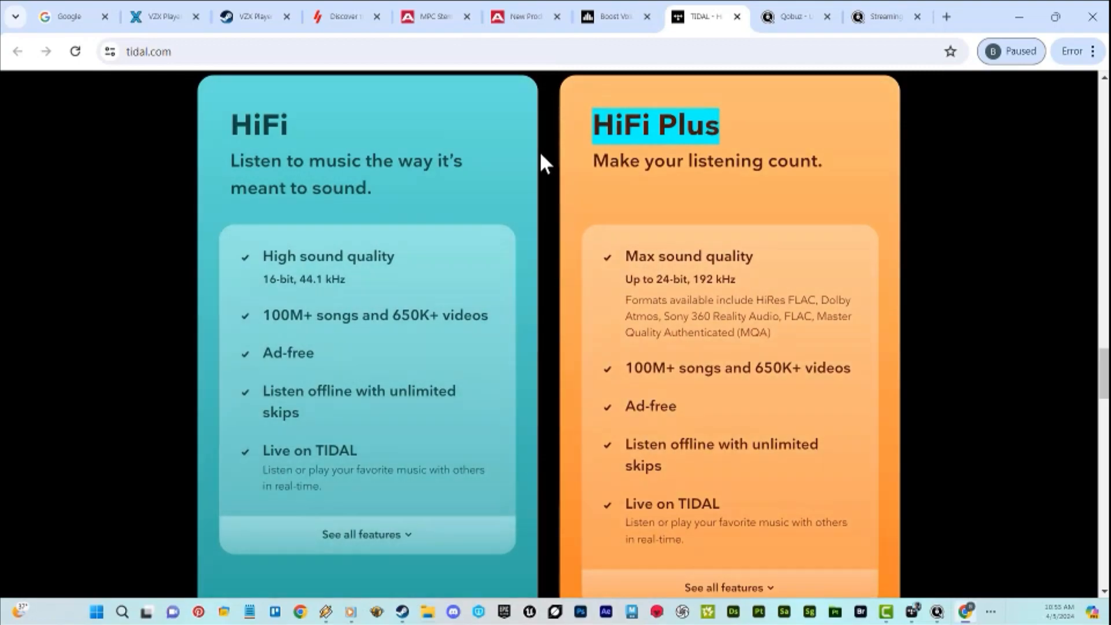
pyautogui.scroll(-3)
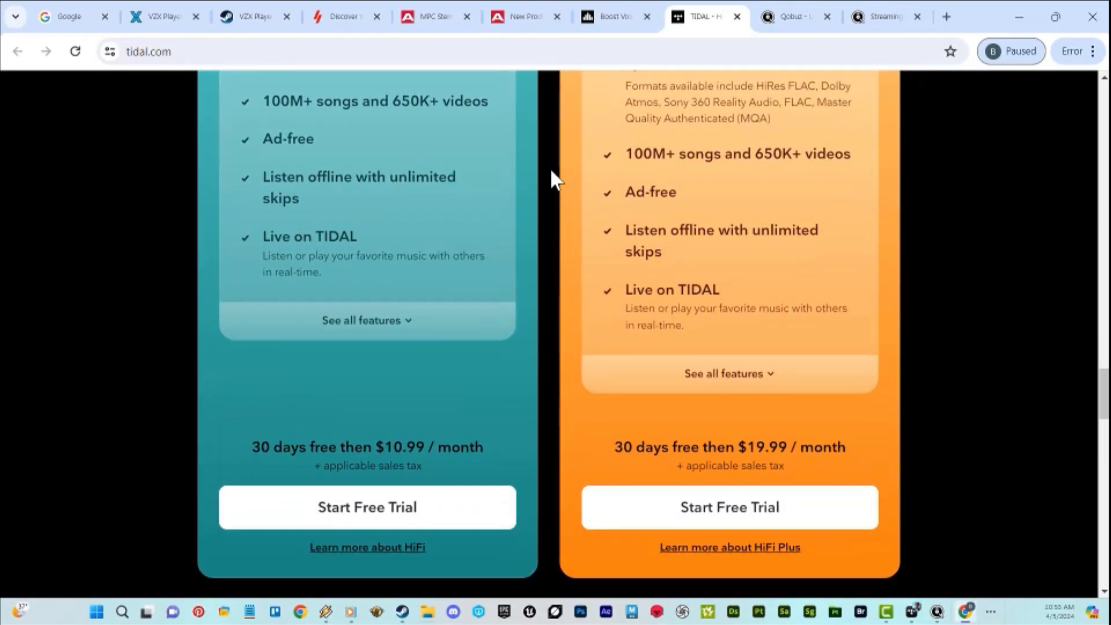
pyautogui.moveTo(578, 473)
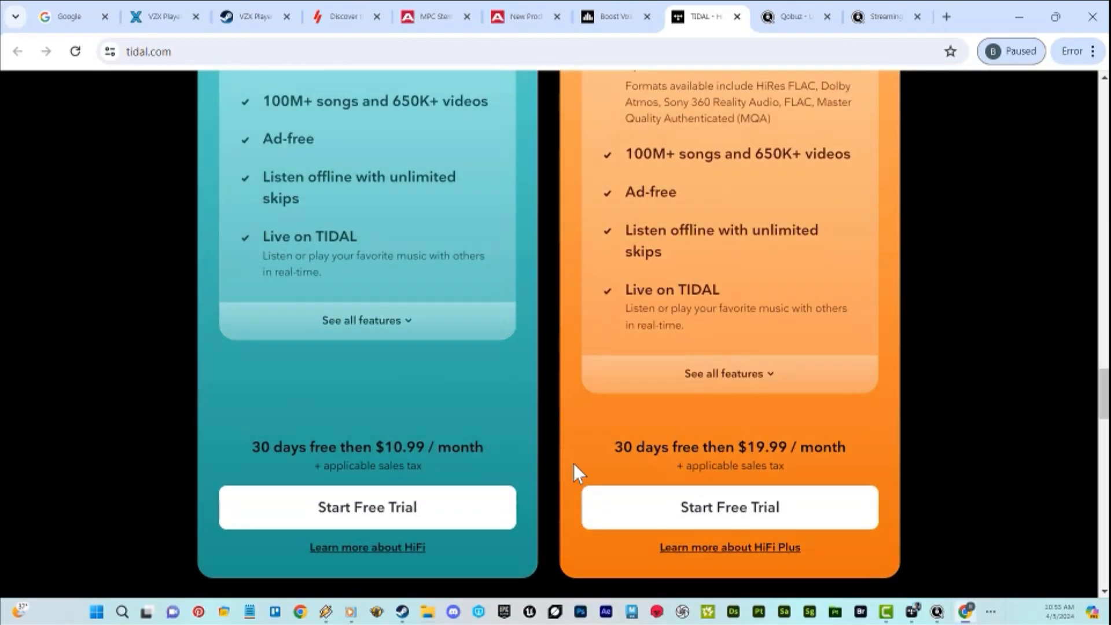
pyautogui.moveTo(612, 442)
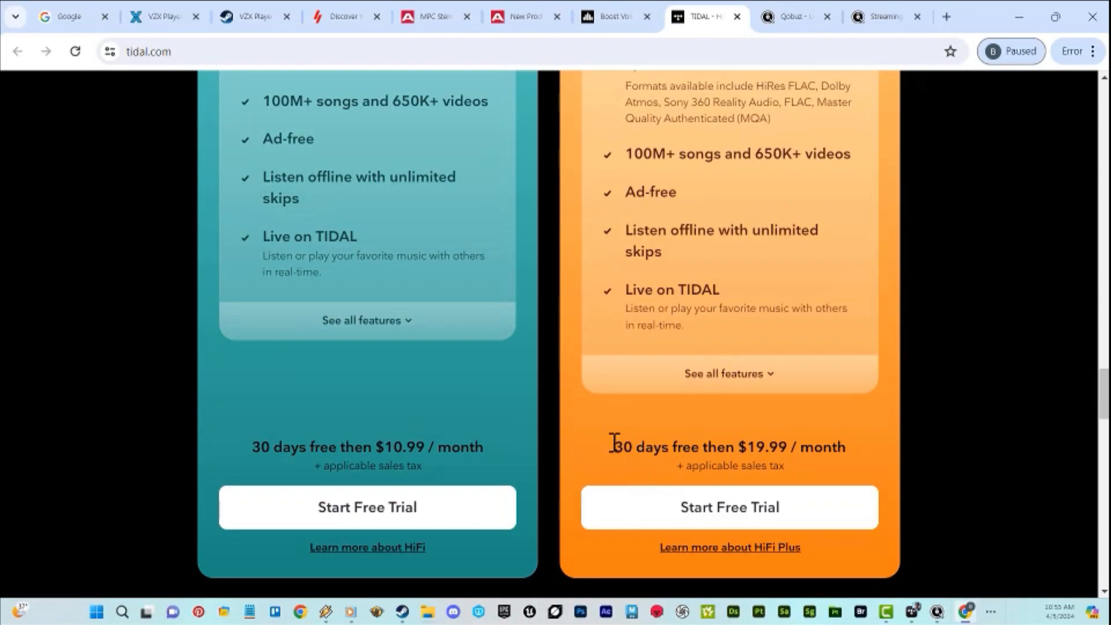
pyautogui.moveTo(542, 435)
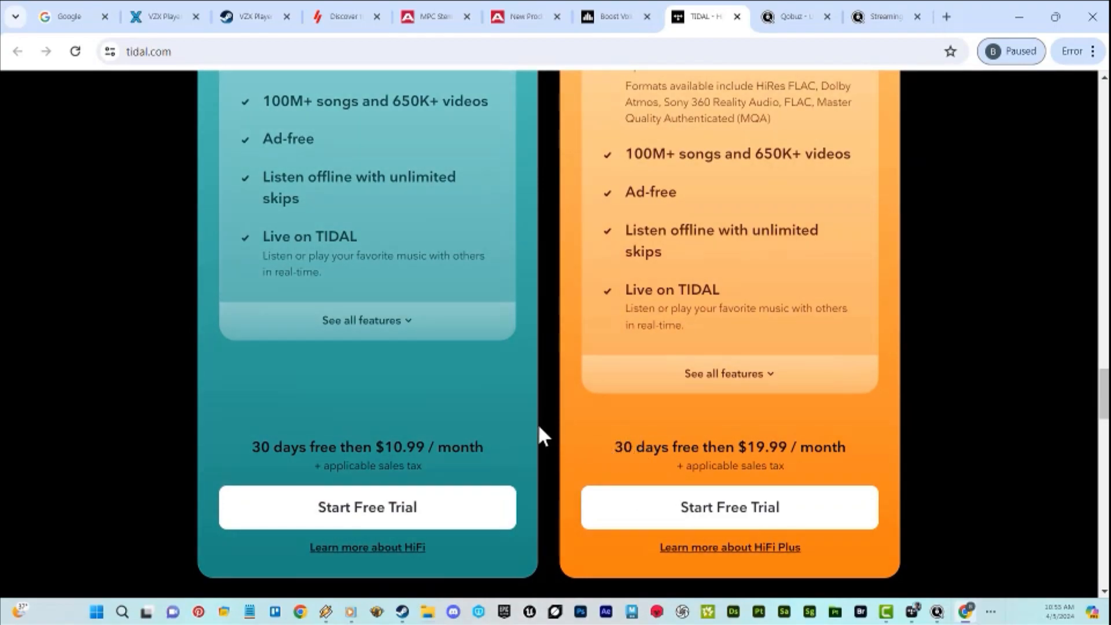
pyautogui.moveTo(564, 439)
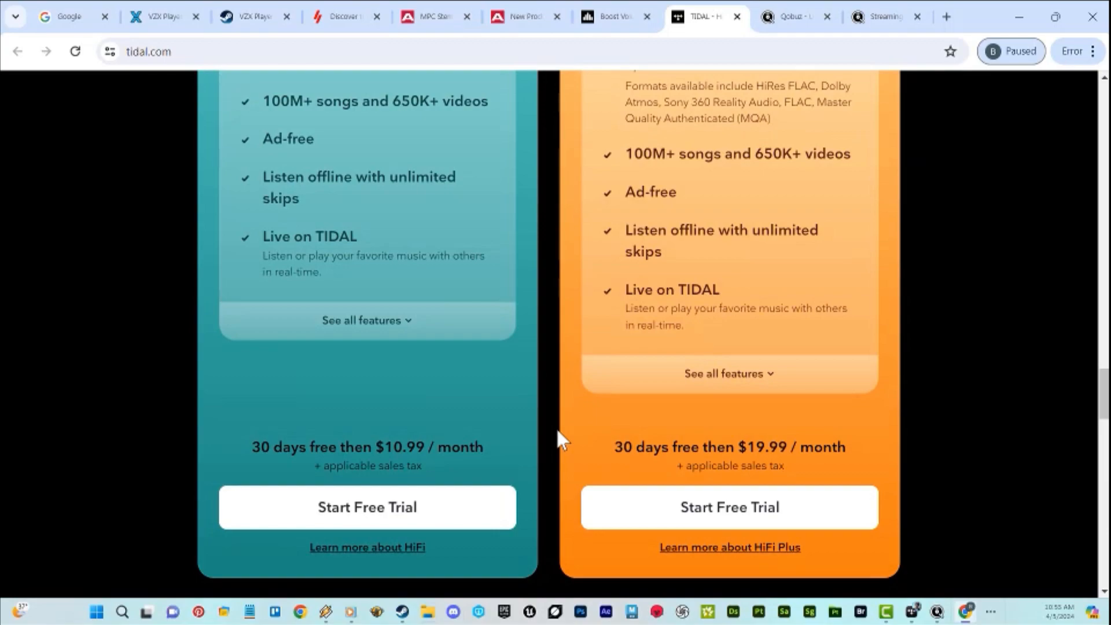
pyautogui.scroll(3)
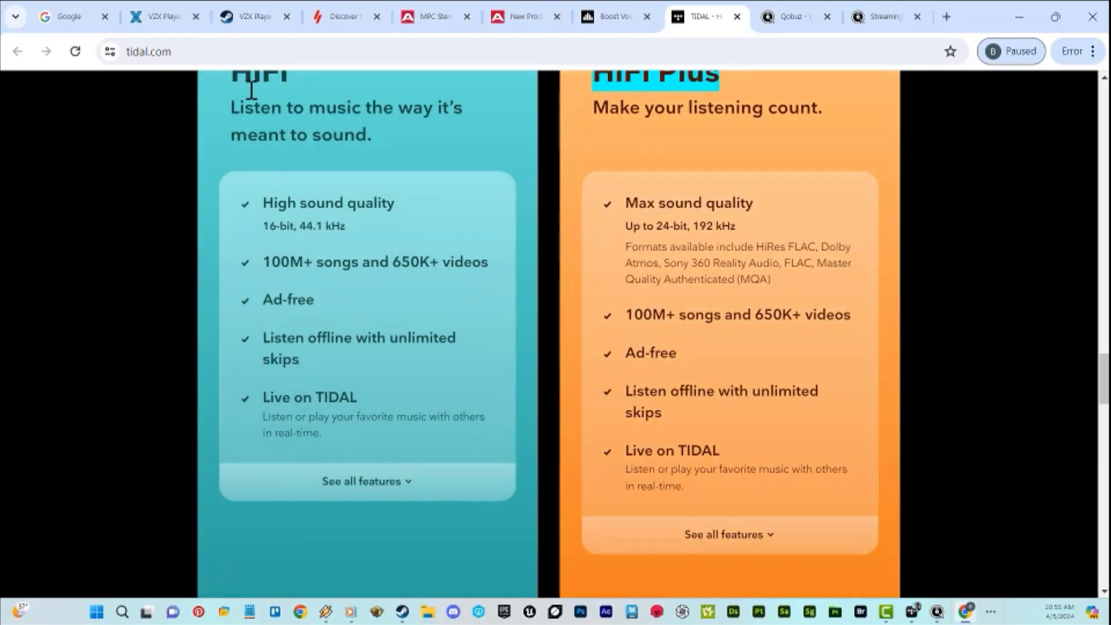
pyautogui.moveTo(567, 251)
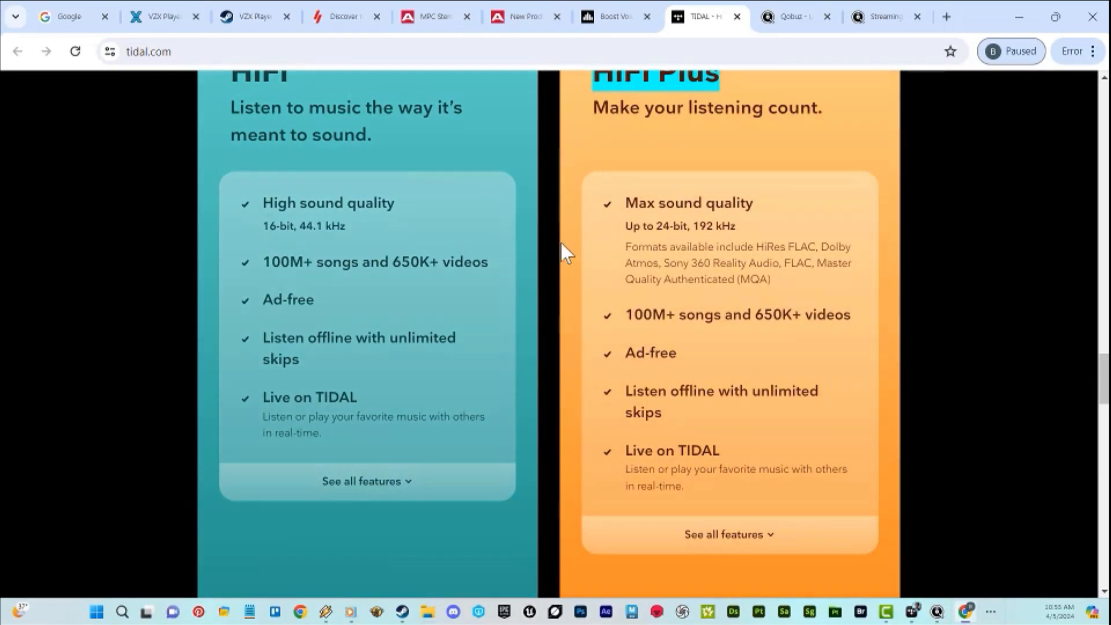
pyautogui.scroll(-3)
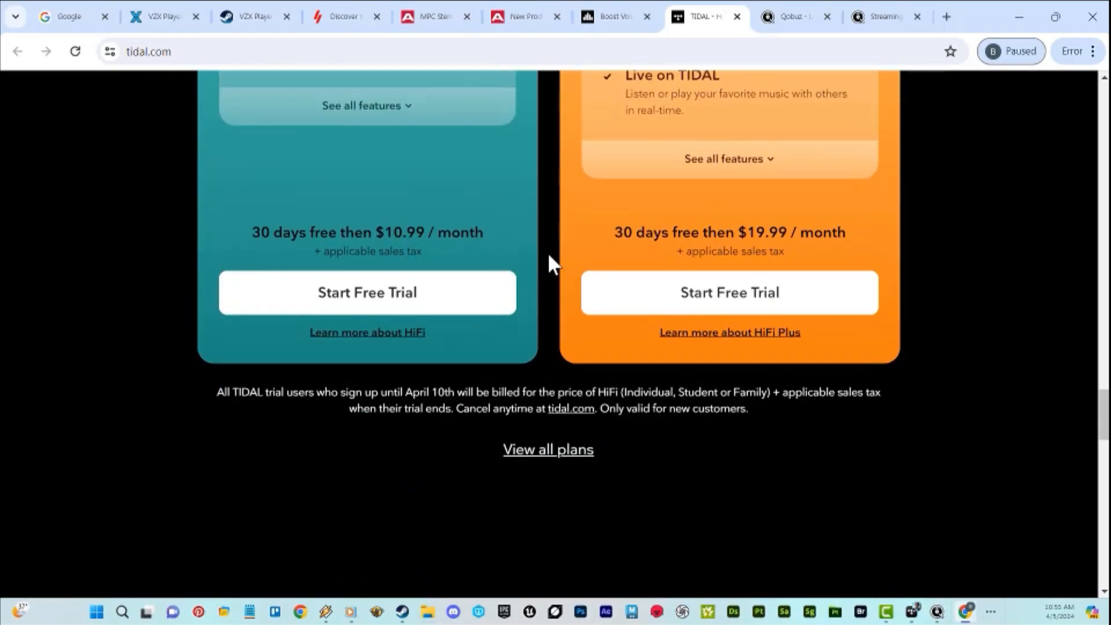
pyautogui.scroll(3)
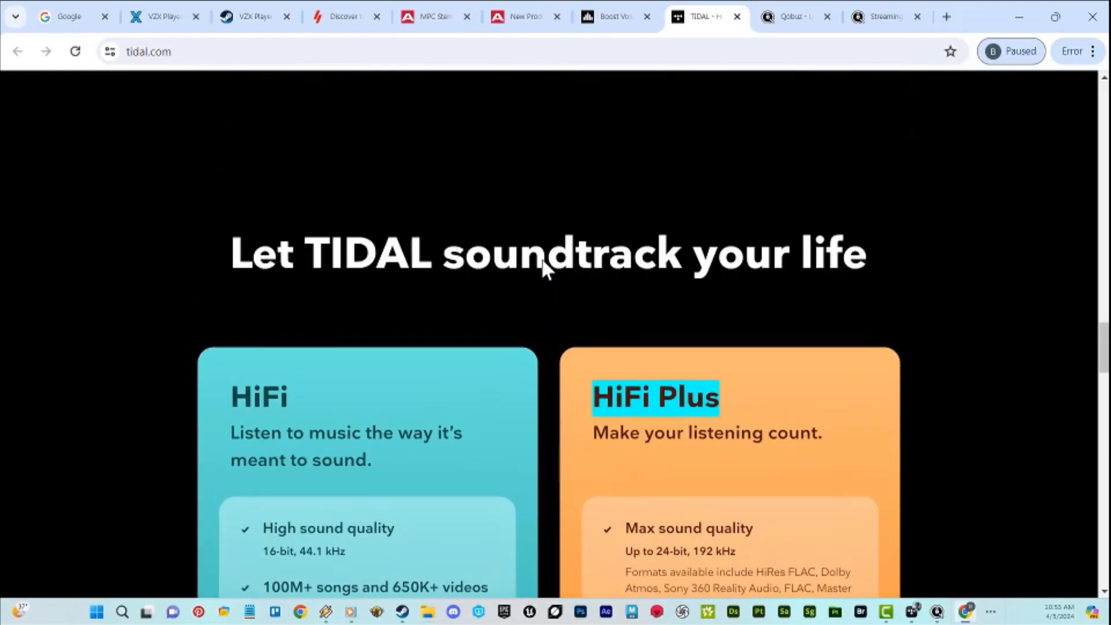
pyautogui.scroll(-3)
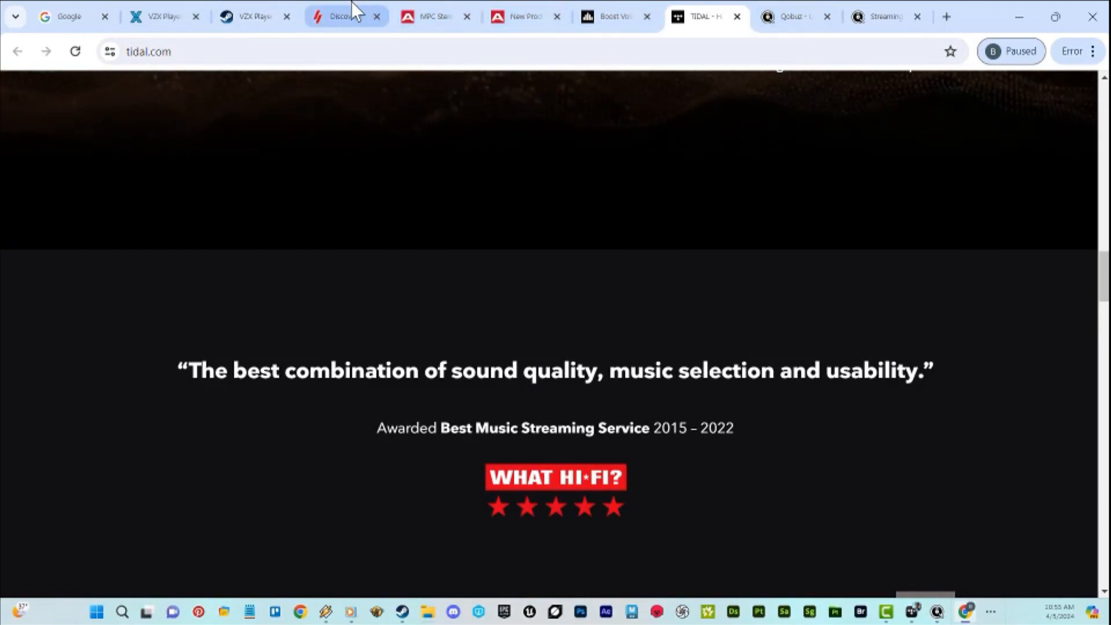
pyautogui.moveTo(436, 17)
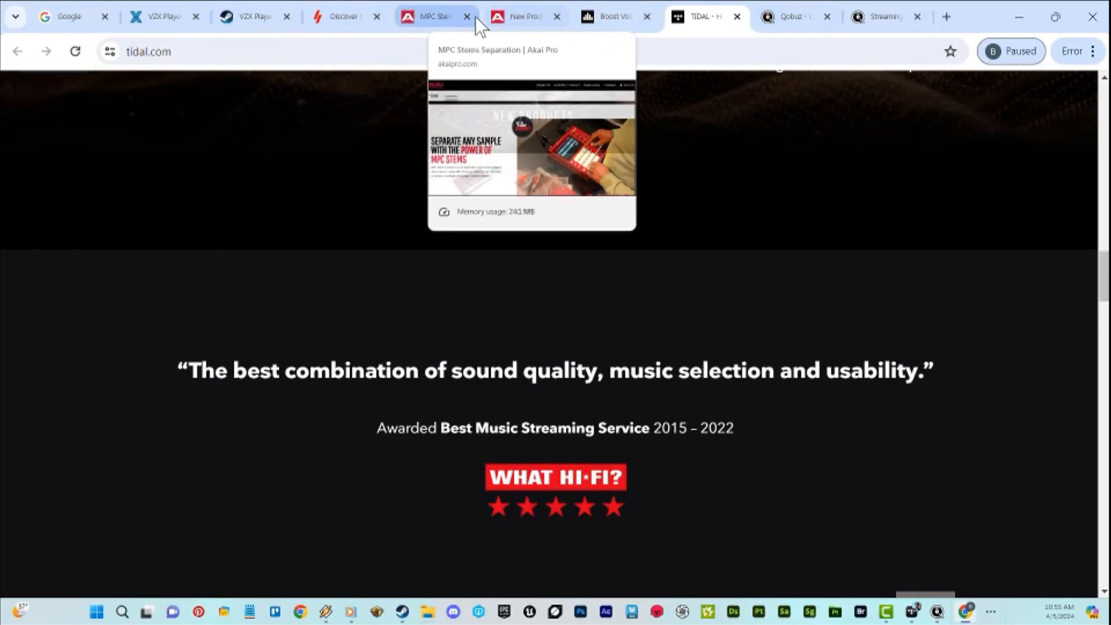
# - Stop briefly on the MPC Stems tab, then switch to the Winamp web player's trending page
pyautogui.click(432, 16)
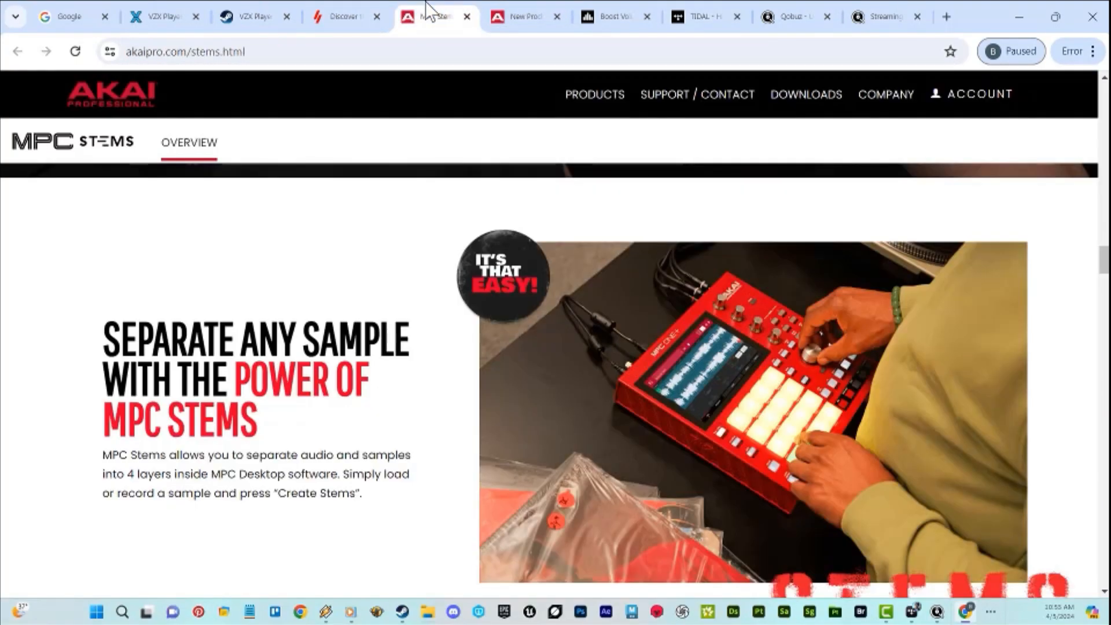
pyautogui.click(344, 17)
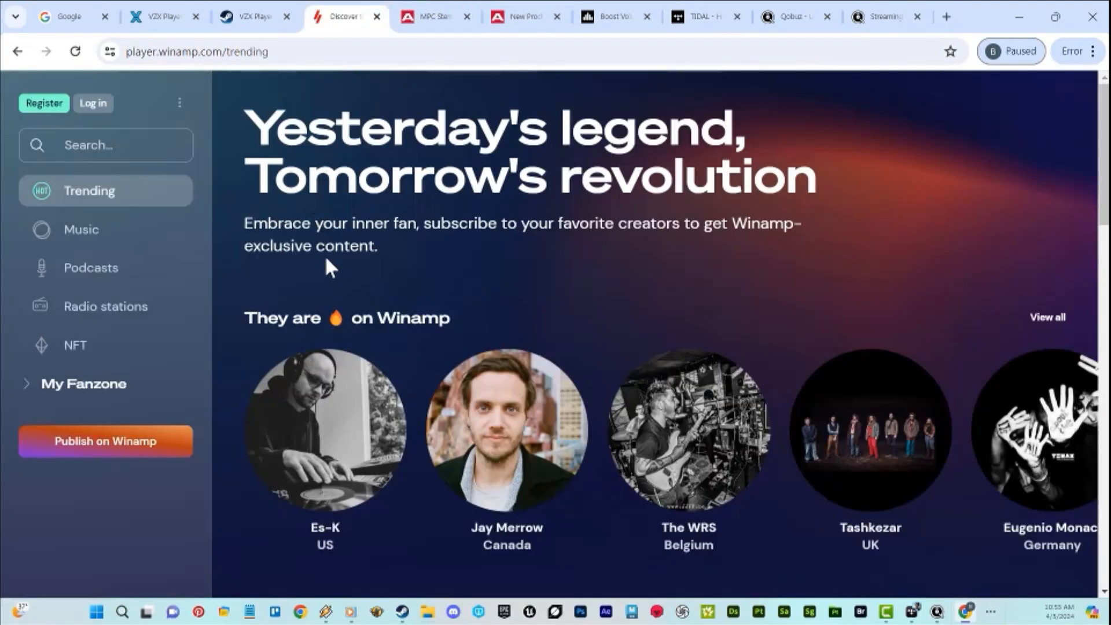
pyautogui.moveTo(514, 615)
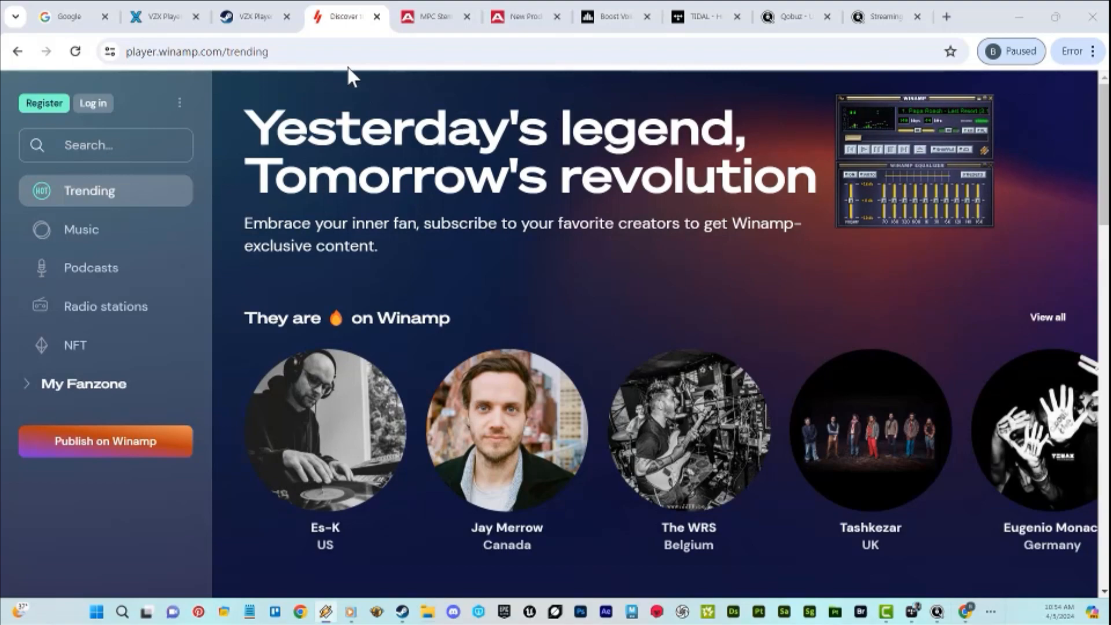
pyautogui.moveTo(637, 50)
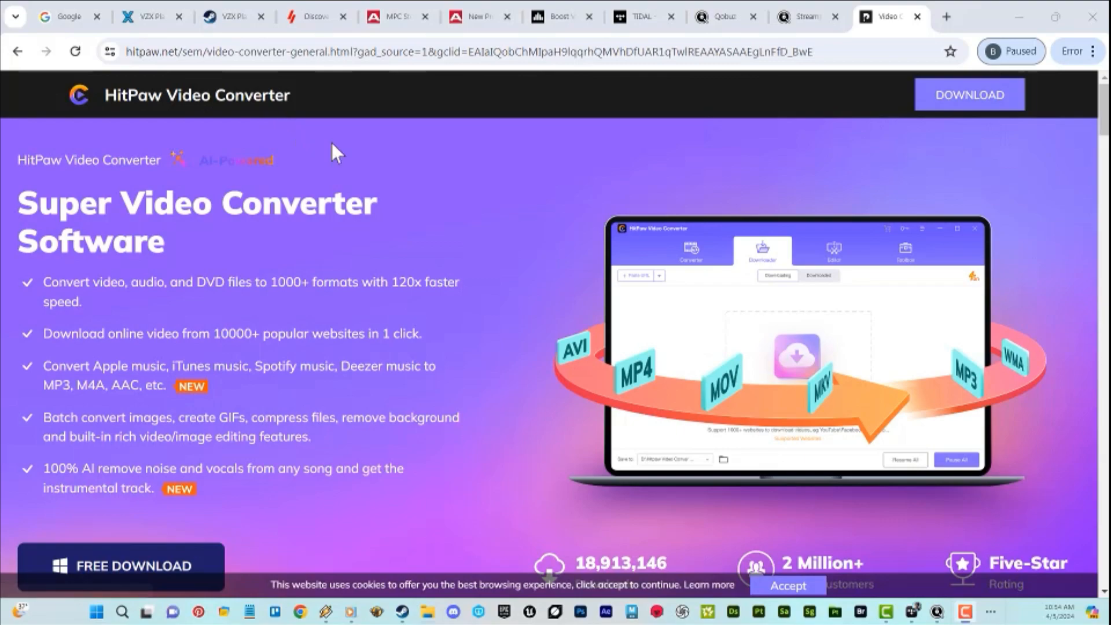
pyautogui.moveTo(230, 152)
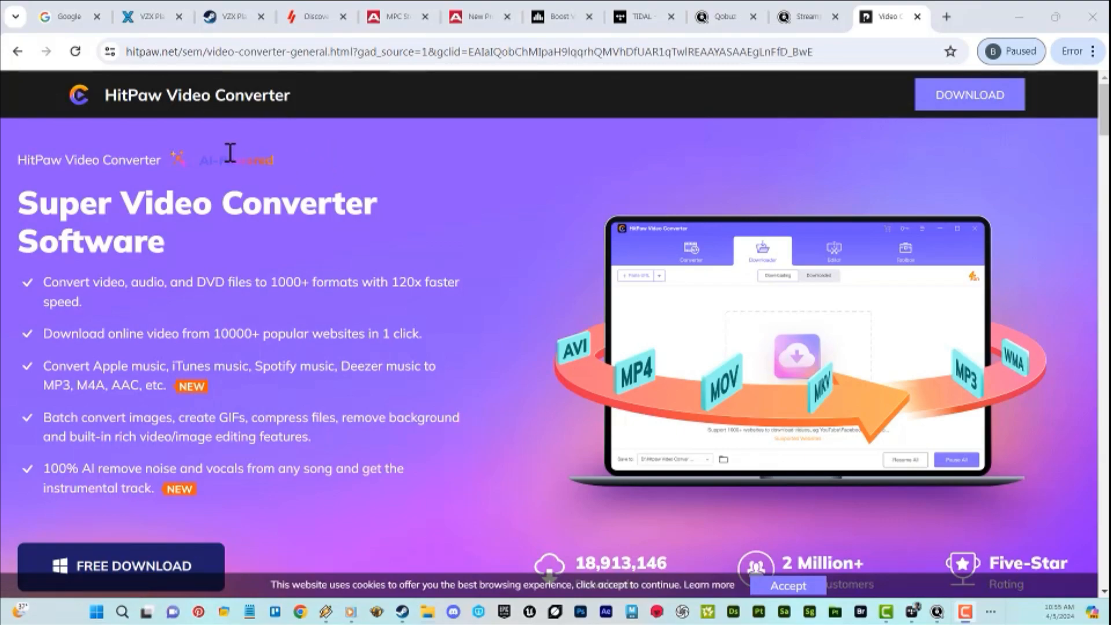
pyautogui.moveTo(241, 166)
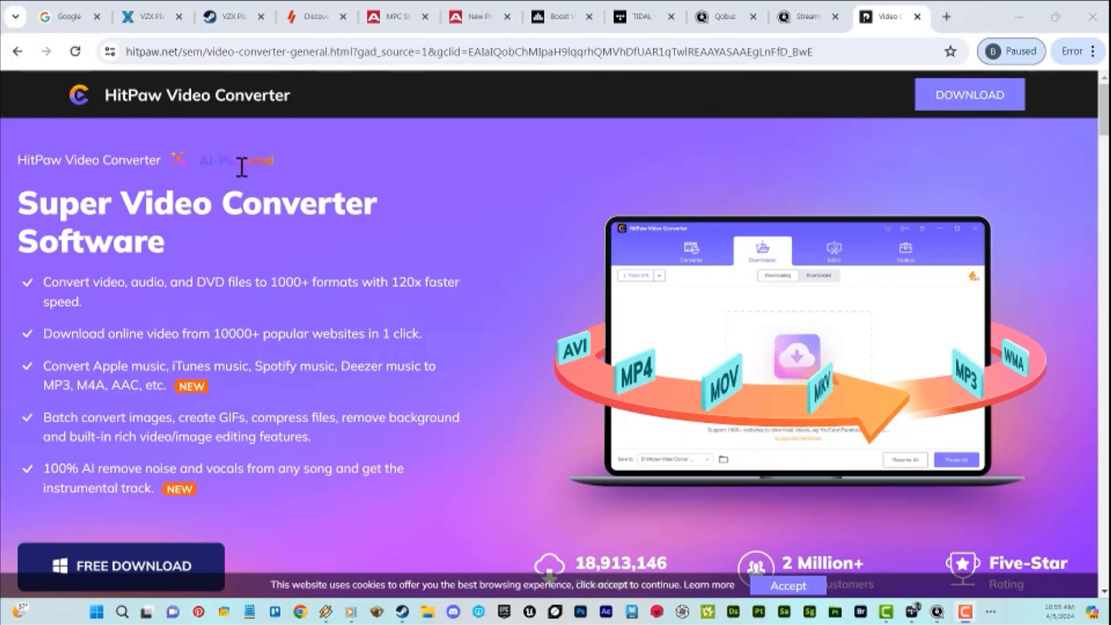
pyautogui.moveTo(91, 161)
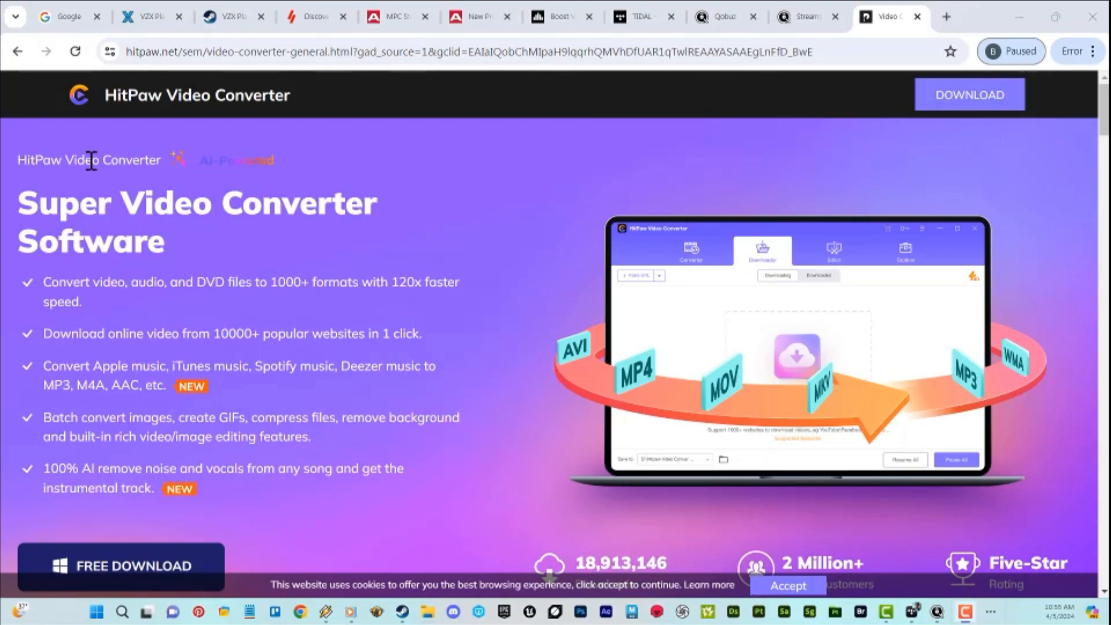
# - Scroll the HitPaw Video Converter product page through its feature bullets, download stats and highlights
pyautogui.scroll(-3)
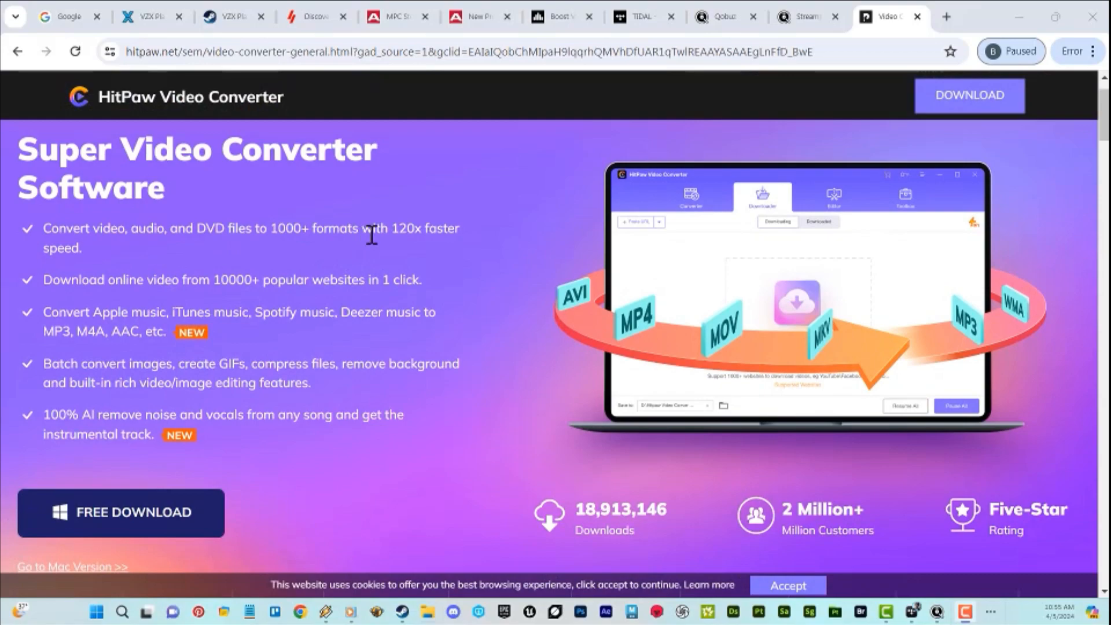
pyautogui.moveTo(415, 249)
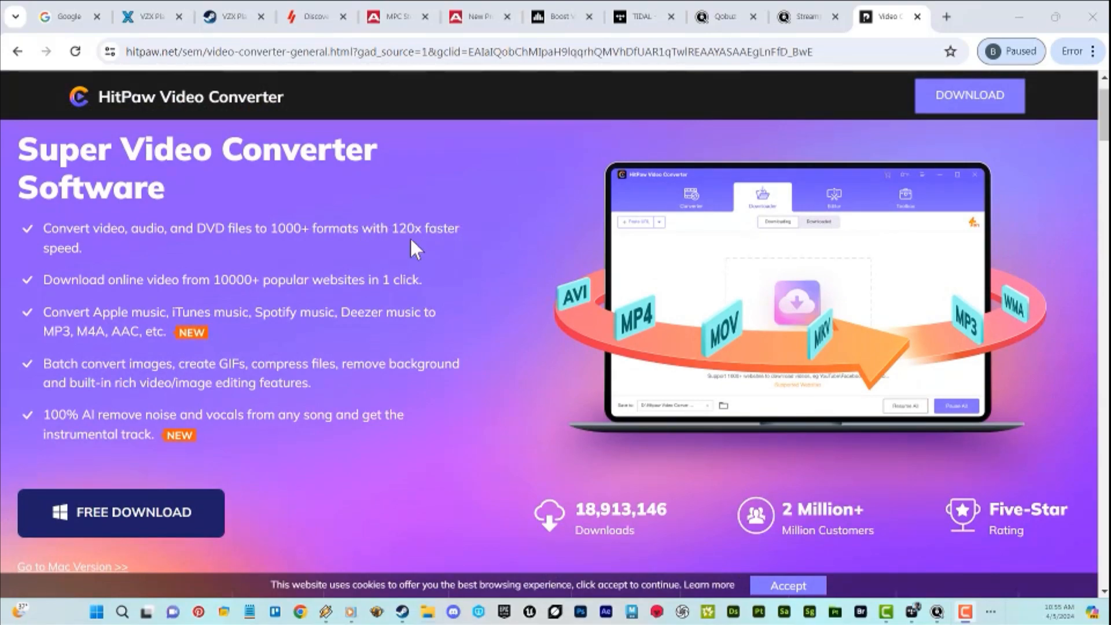
pyautogui.scroll(-3)
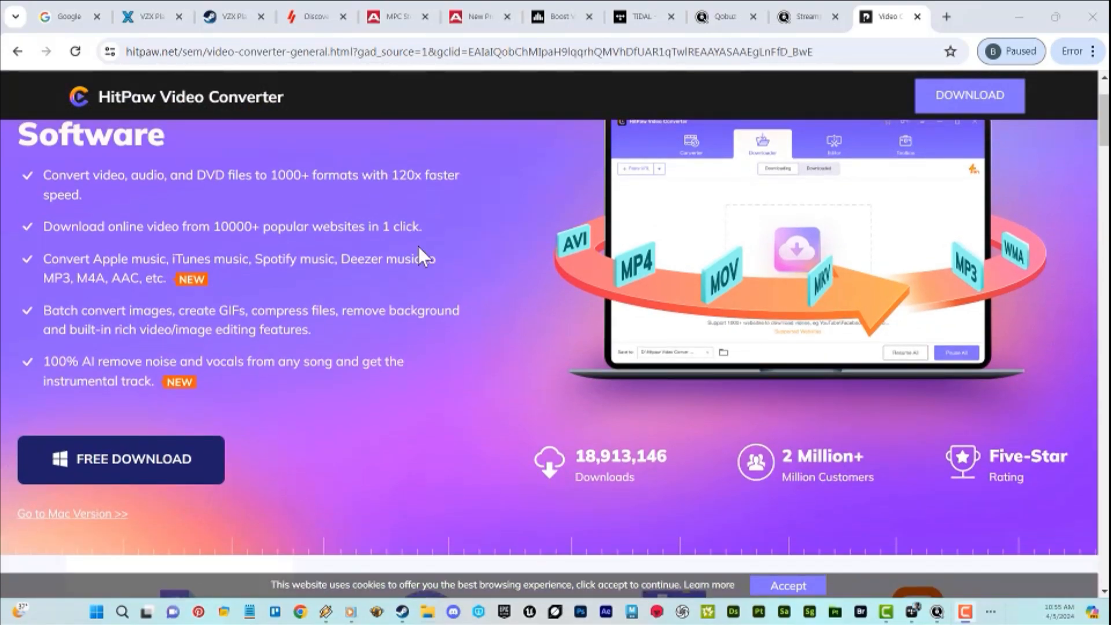
pyautogui.scroll(-3)
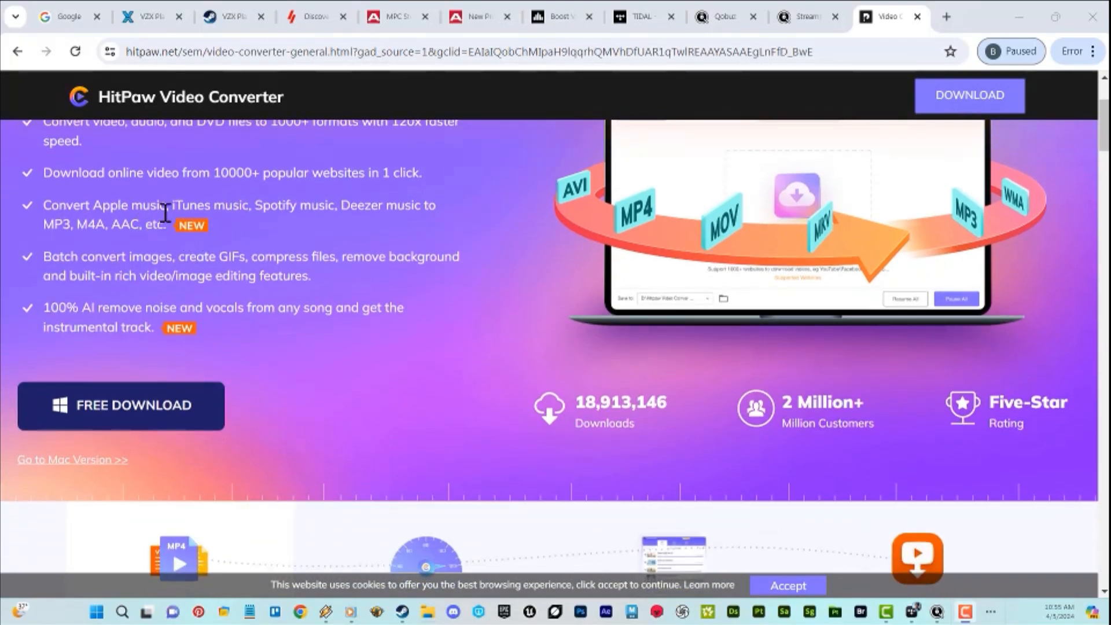
pyautogui.moveTo(317, 206)
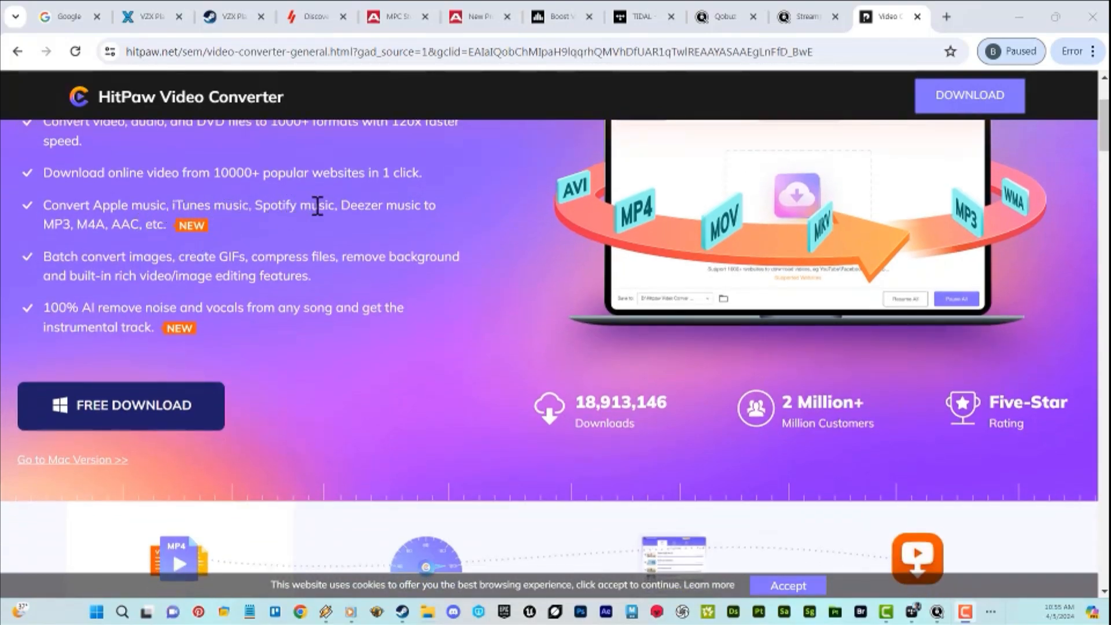
pyautogui.moveTo(417, 208)
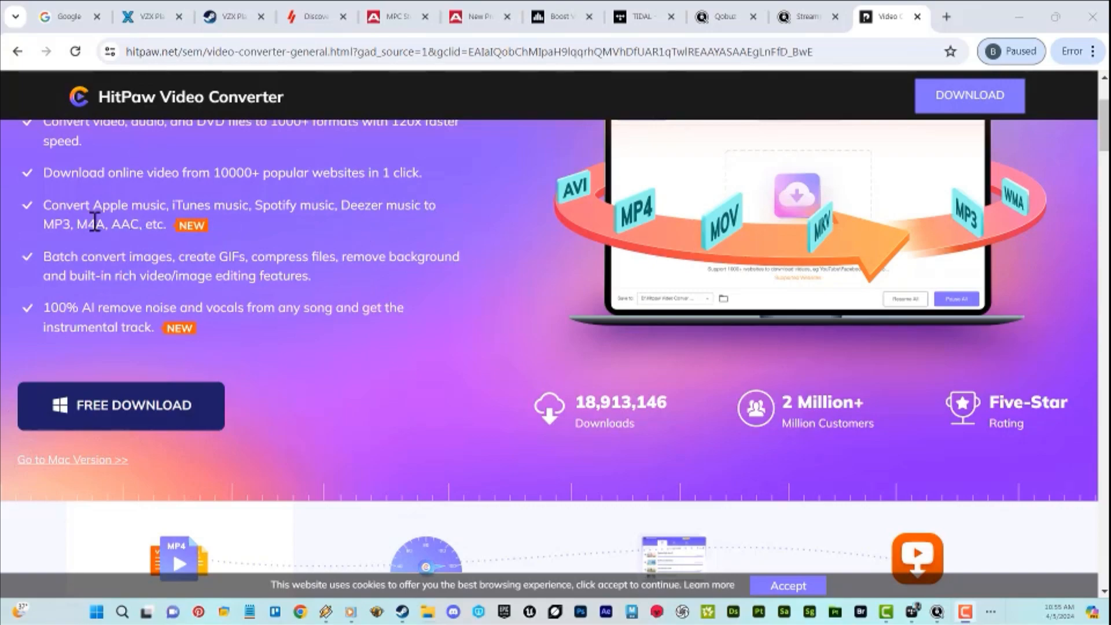
pyautogui.moveTo(92, 229)
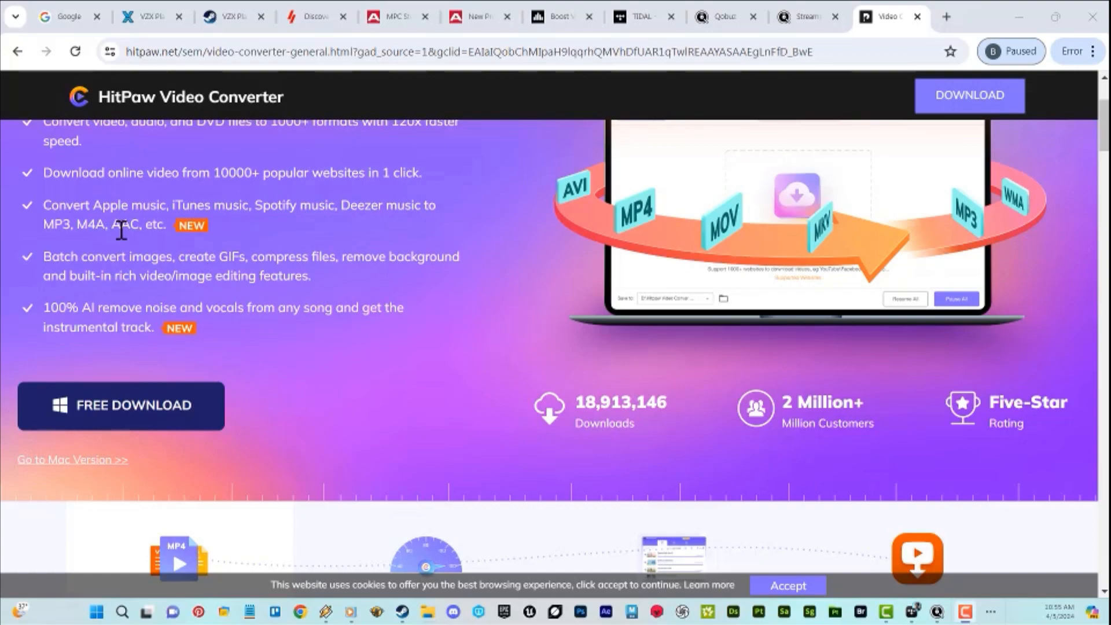
pyautogui.moveTo(199, 245)
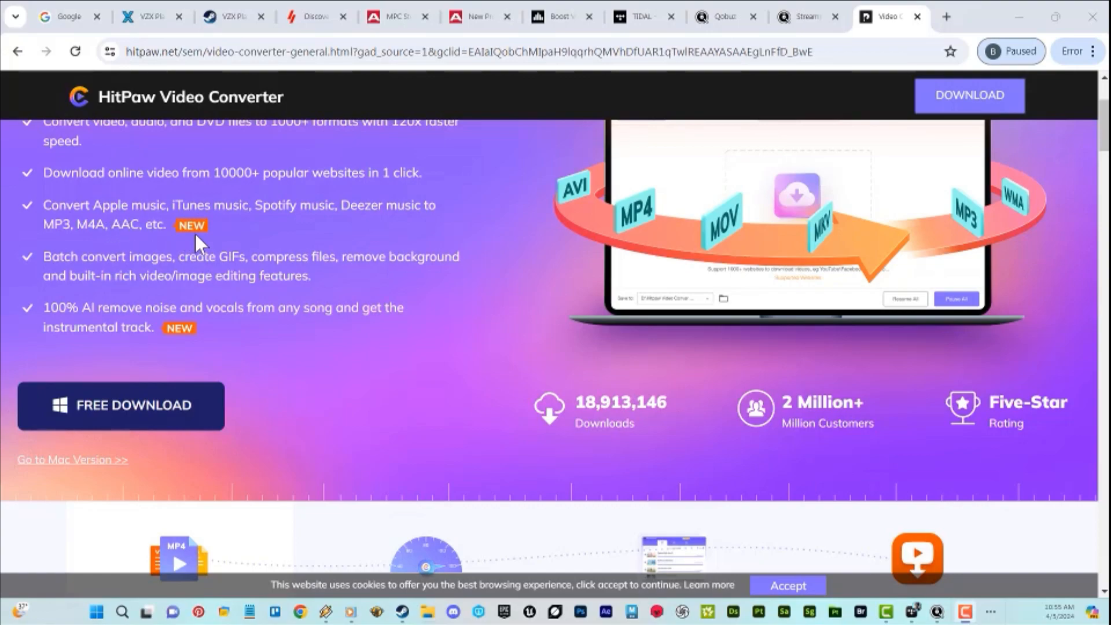
pyautogui.scroll(-3)
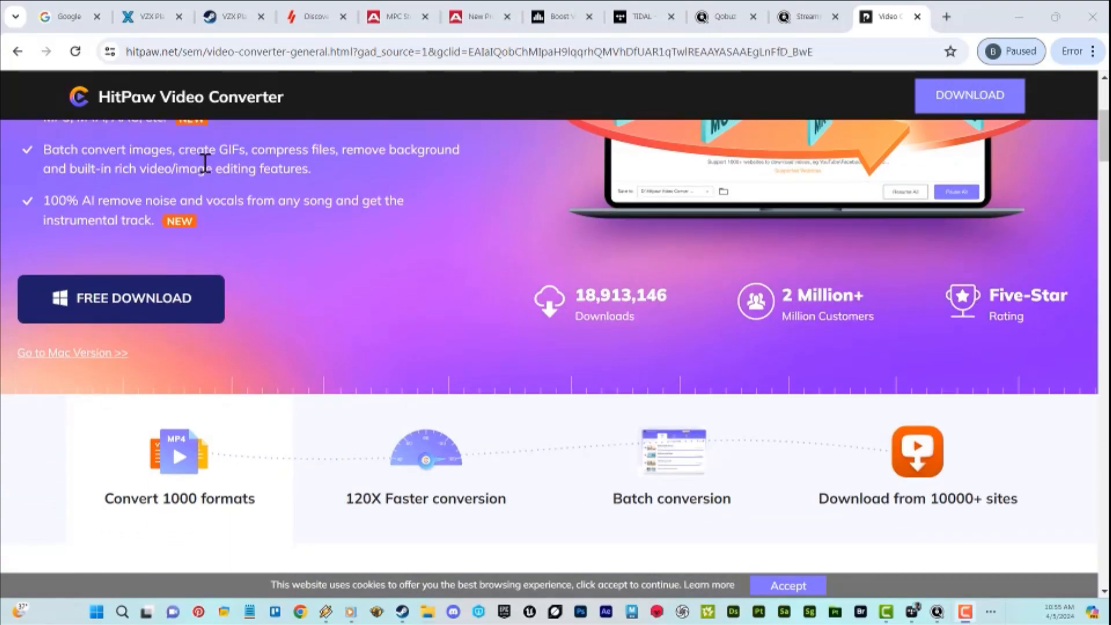
pyautogui.moveTo(64, 201)
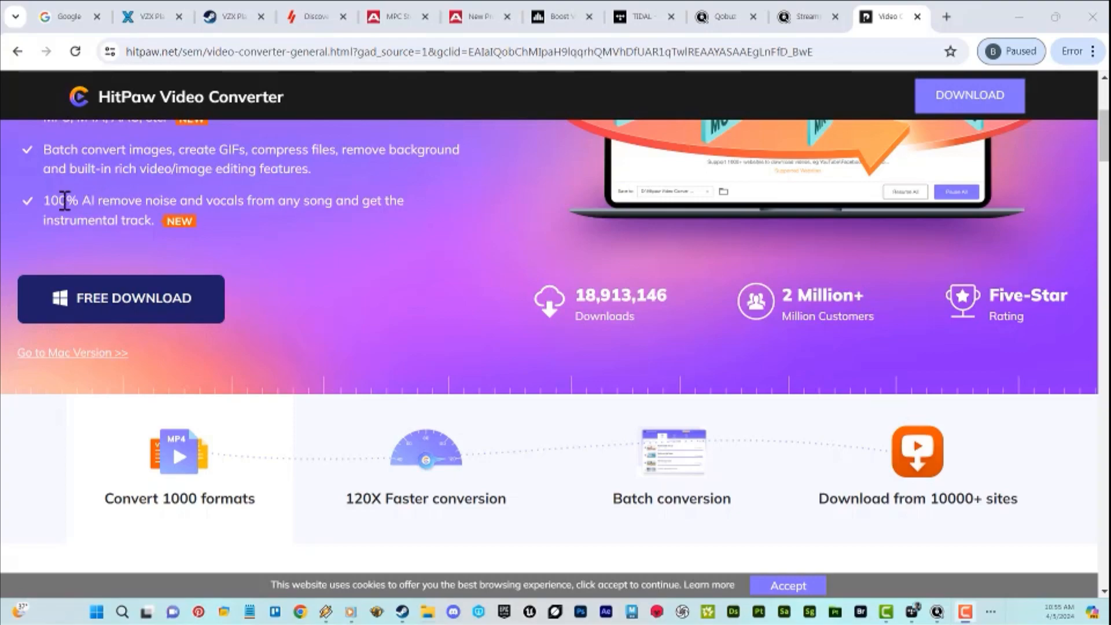
pyautogui.moveTo(131, 200)
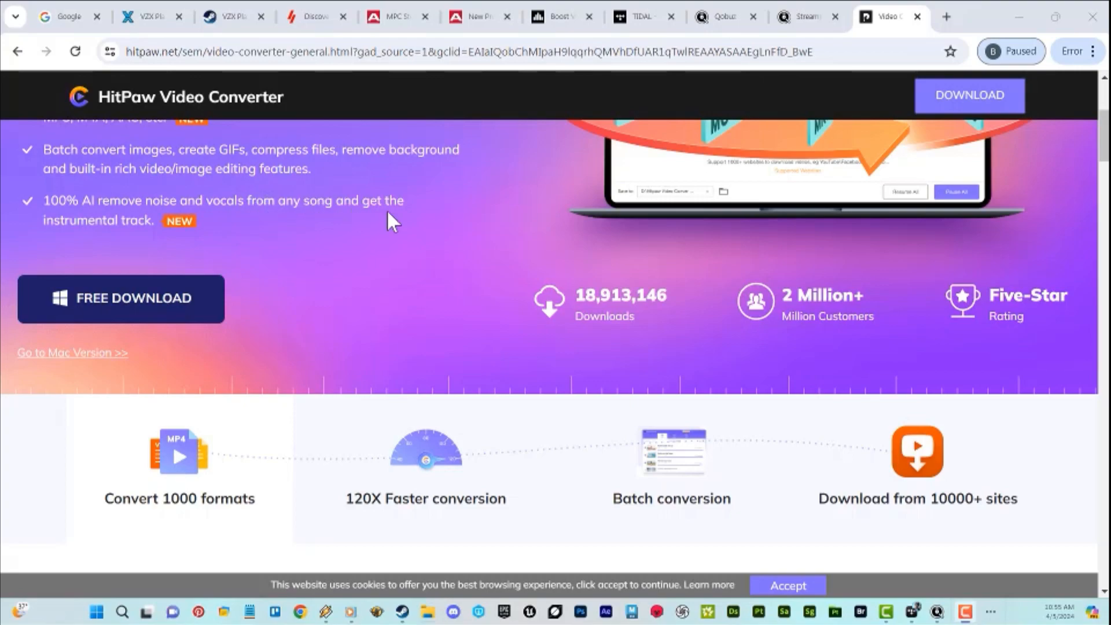
pyautogui.scroll(-3)
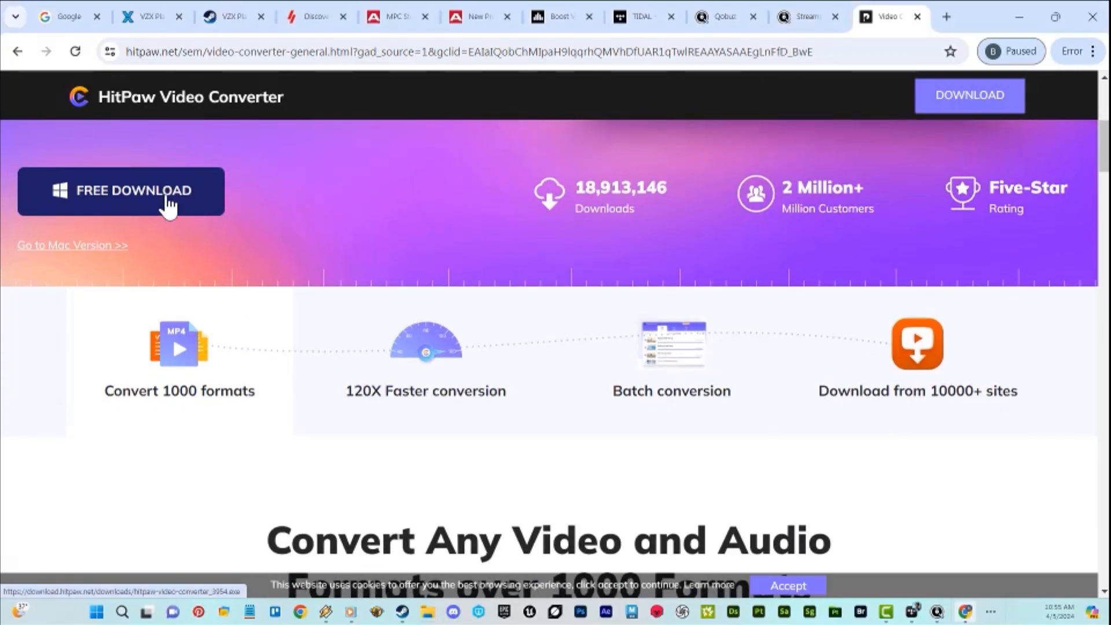
# - Download the HitPaw Video Converter Windows installer, then scroll down the product page
pyautogui.click(120, 191)
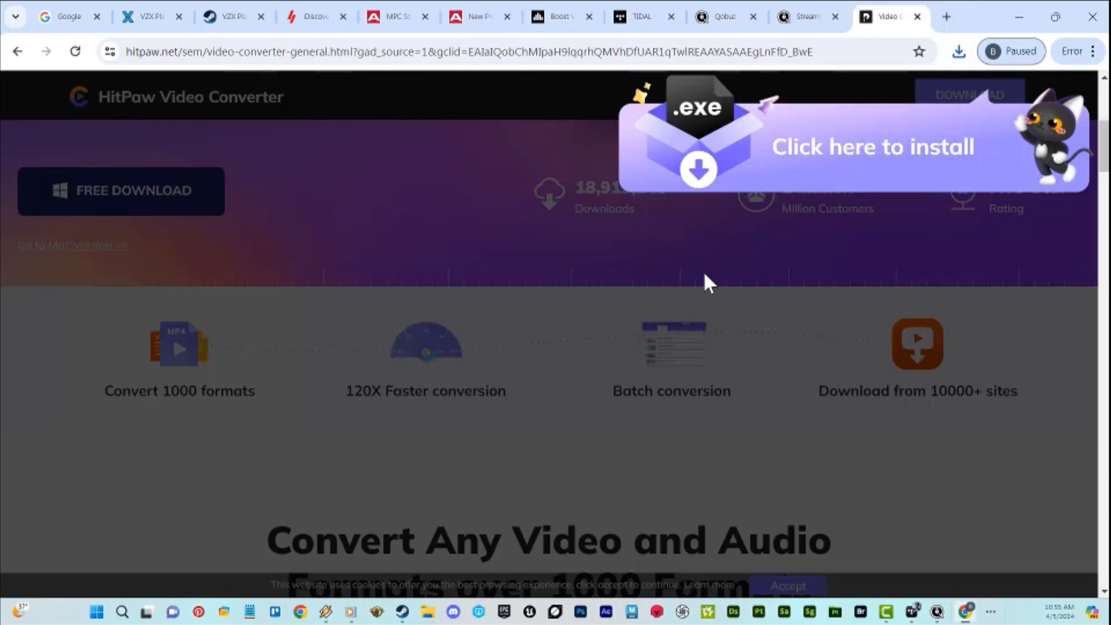
pyautogui.scroll(-3)
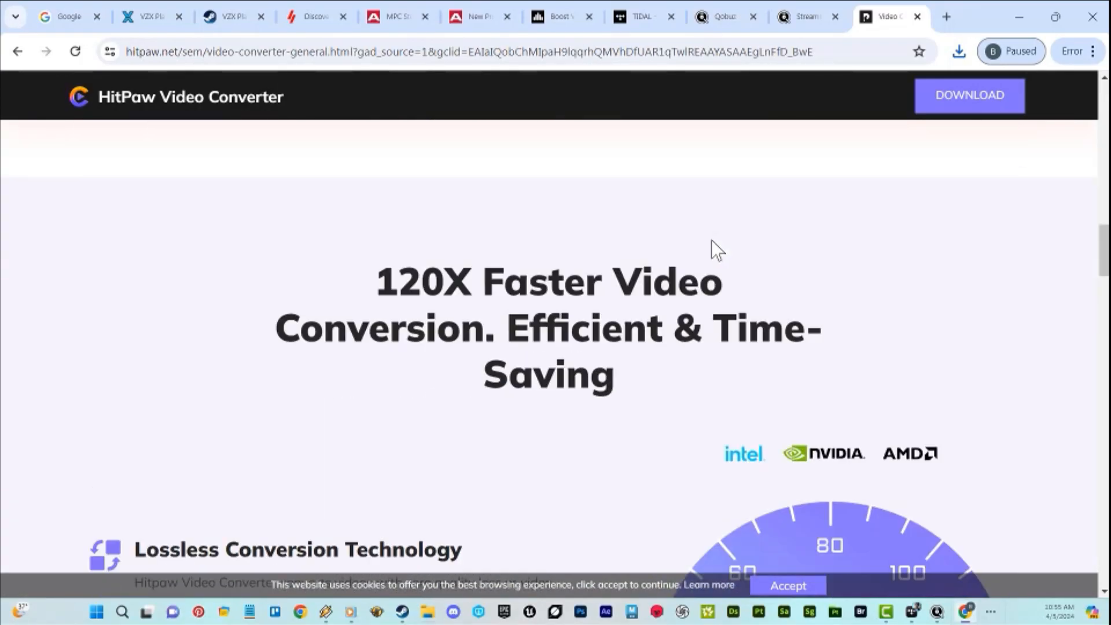
pyautogui.scroll(-3)
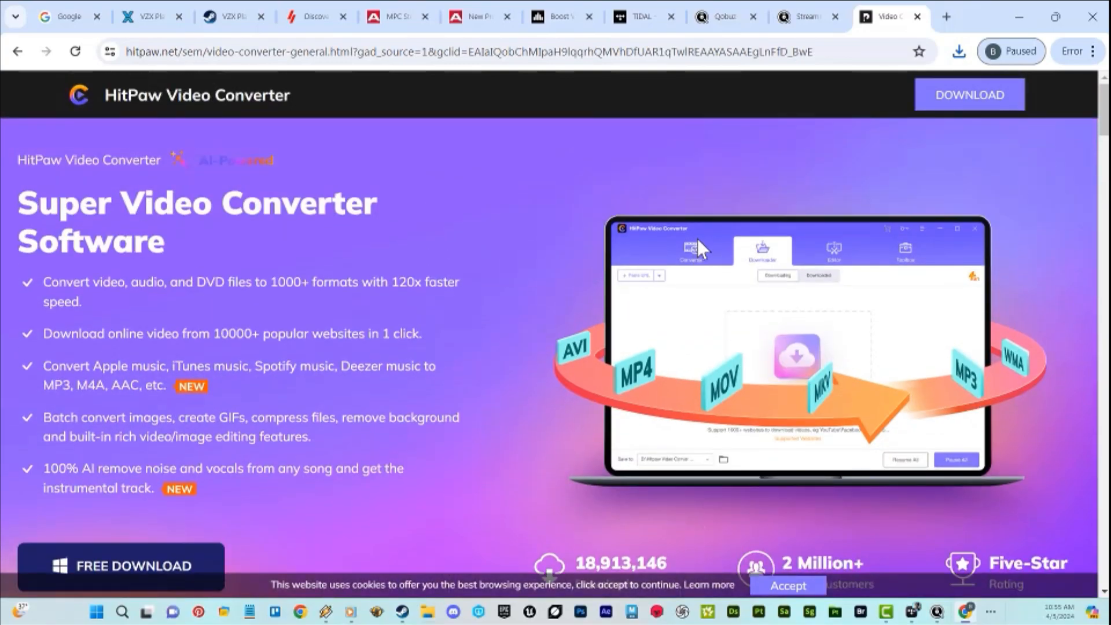
pyautogui.scroll(-3)
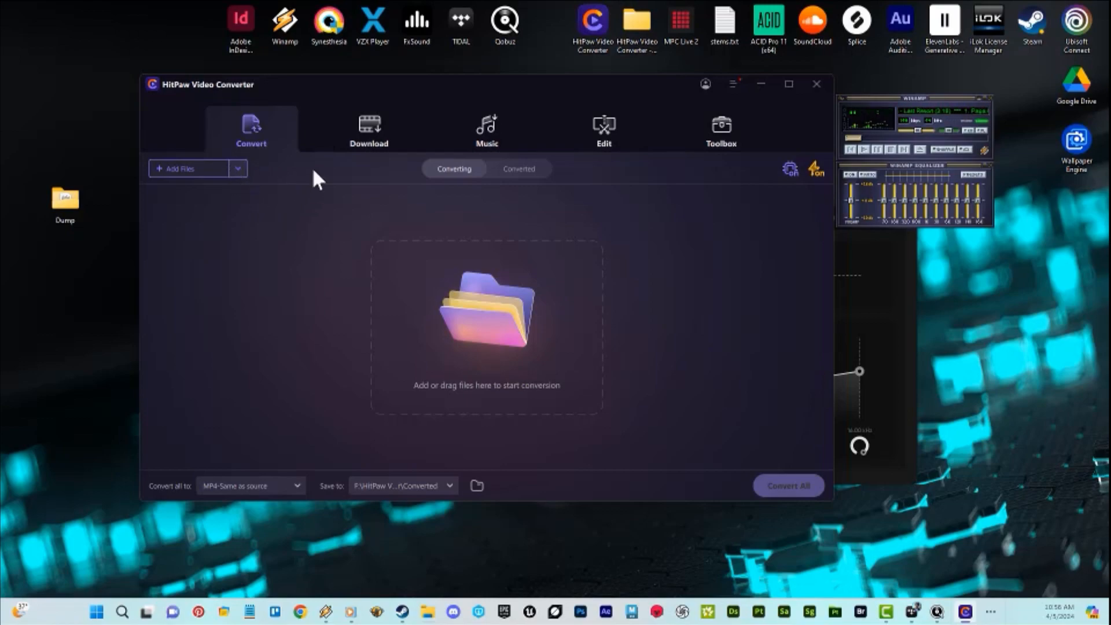
pyautogui.moveTo(375, 142)
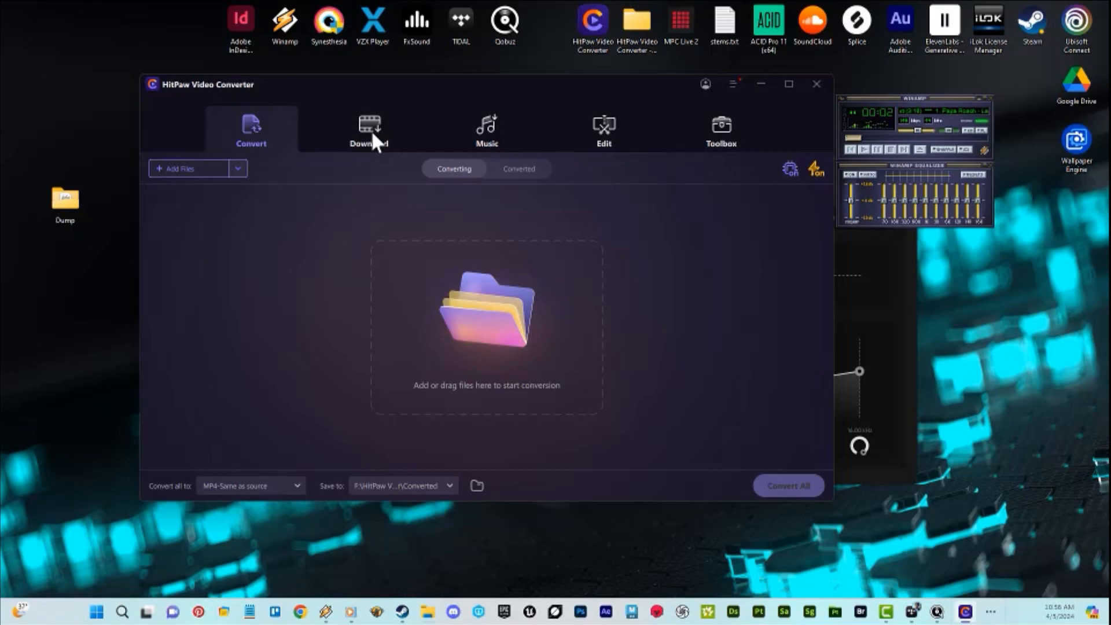
# - Open the Download tab, then the Music tab listing the Spotify, TIDAL and other converters
pyautogui.click(368, 131)
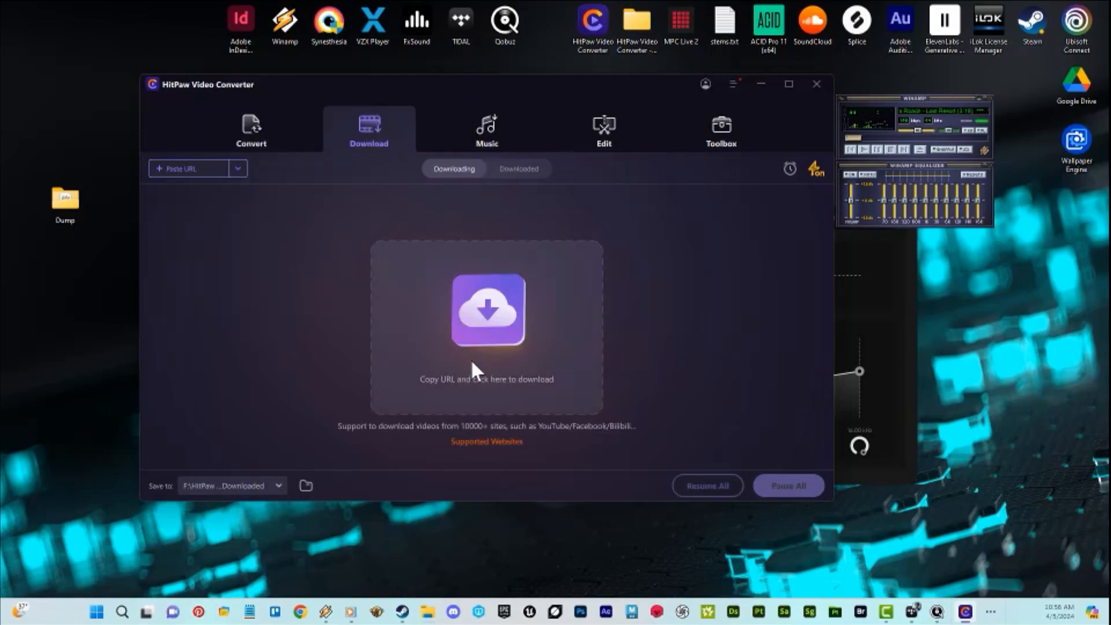
pyautogui.moveTo(495, 148)
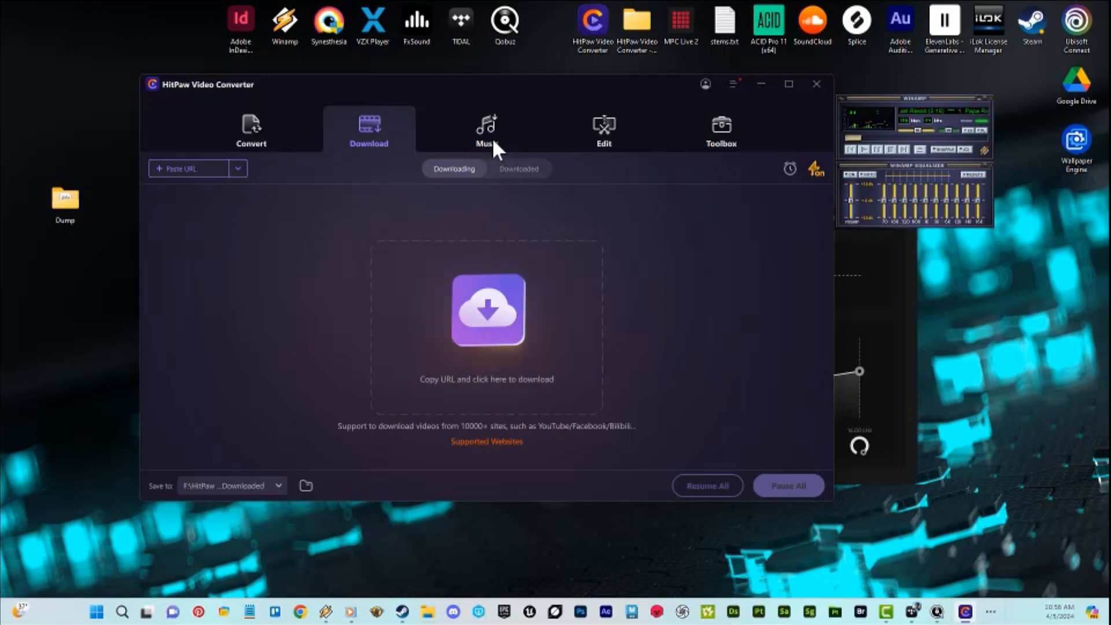
pyautogui.click(486, 131)
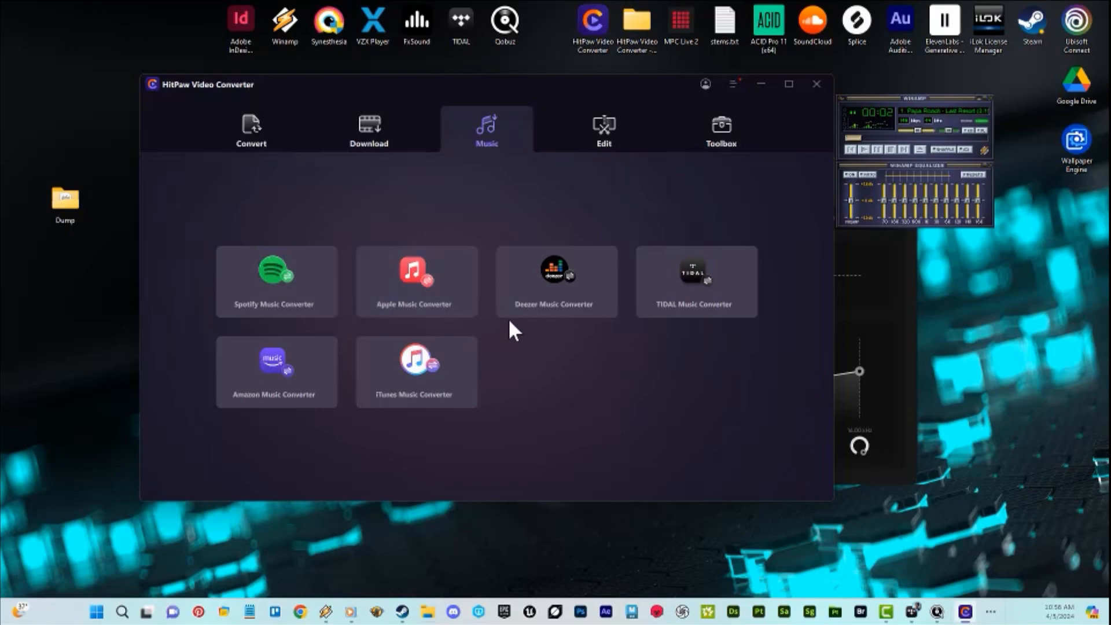
pyautogui.moveTo(556, 291)
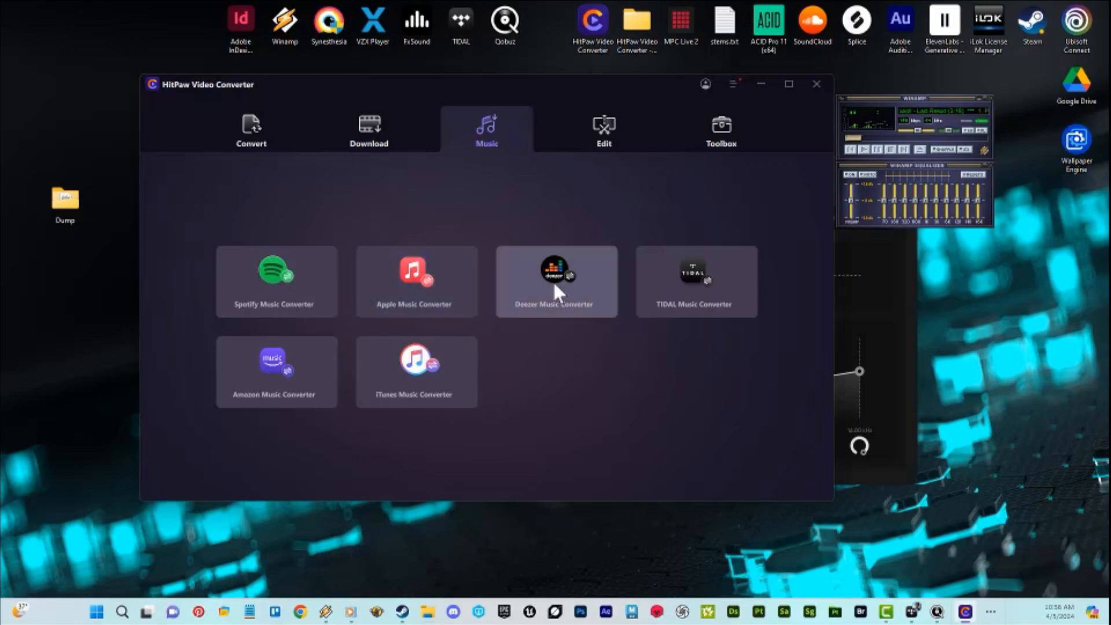
pyautogui.moveTo(690, 306)
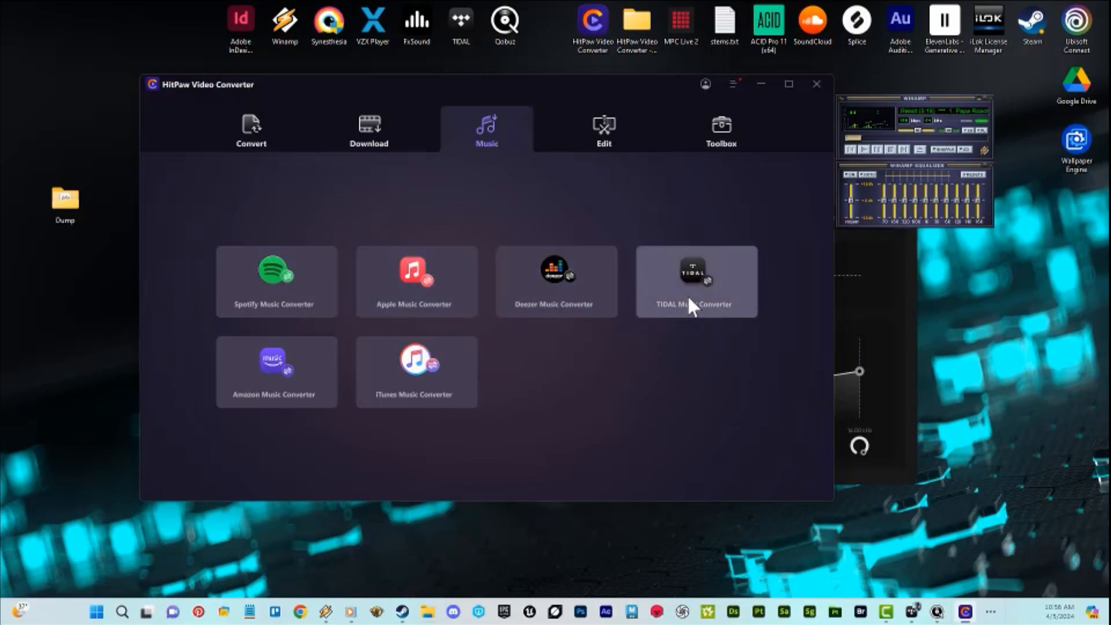
pyautogui.moveTo(699, 309)
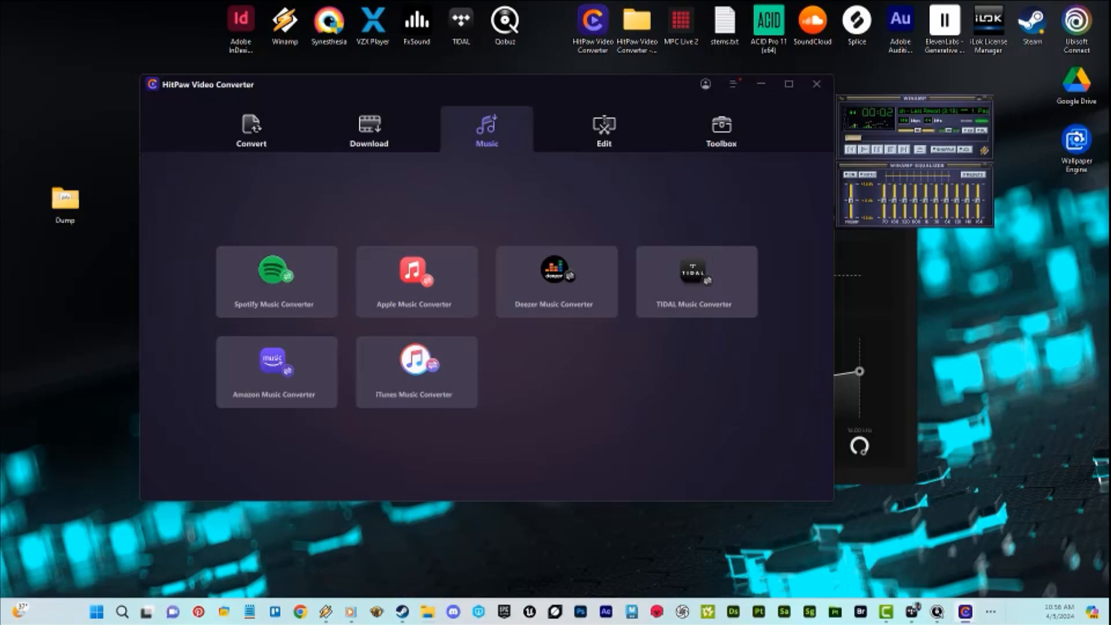
# - In TIDAL, open Papa Roach's artist page and scroll down through the band's albums
pyautogui.click(694, 273)
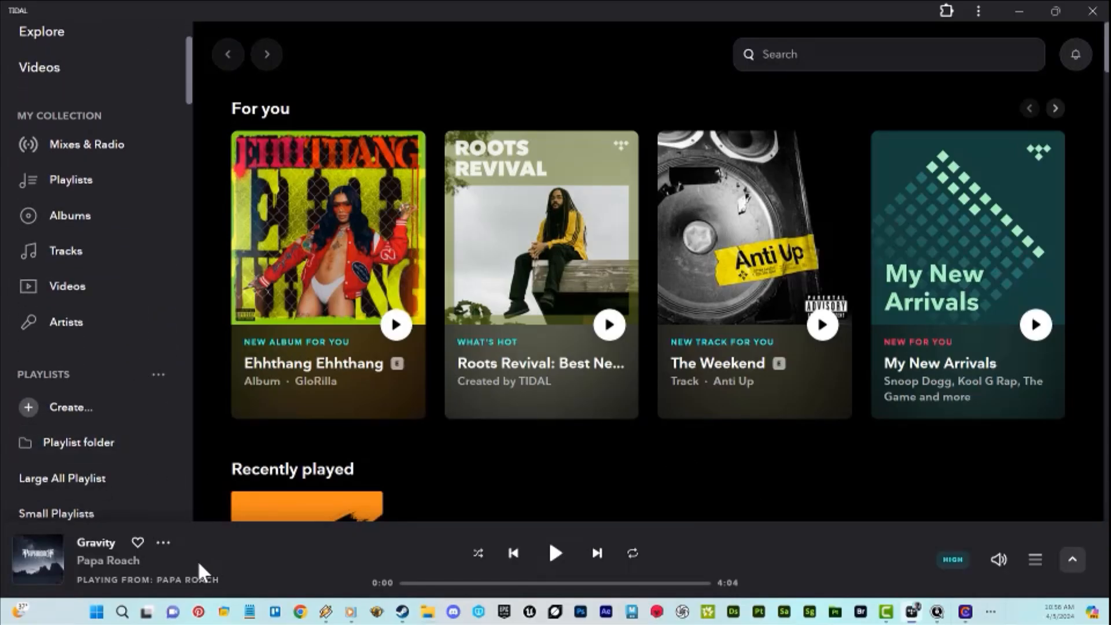
pyautogui.click(107, 560)
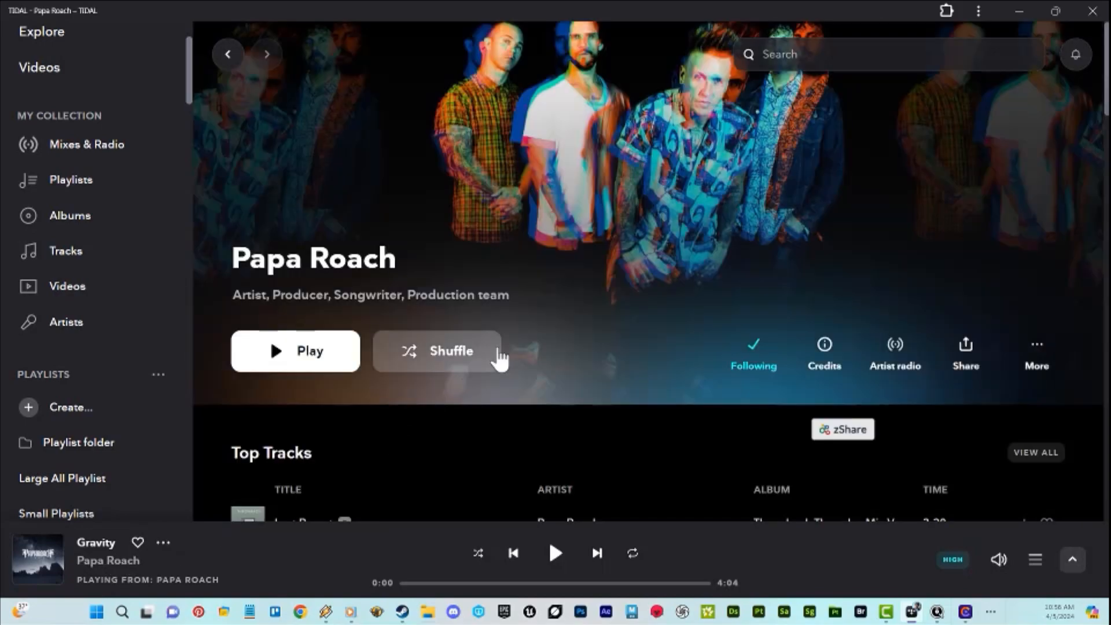
pyautogui.scroll(-3)
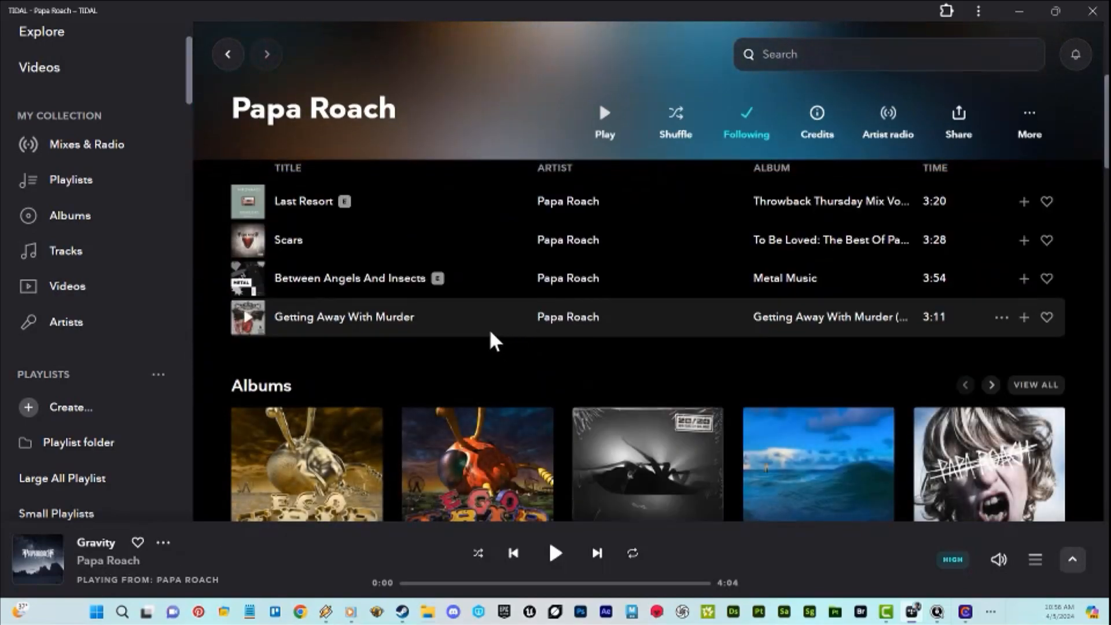
pyautogui.scroll(-3)
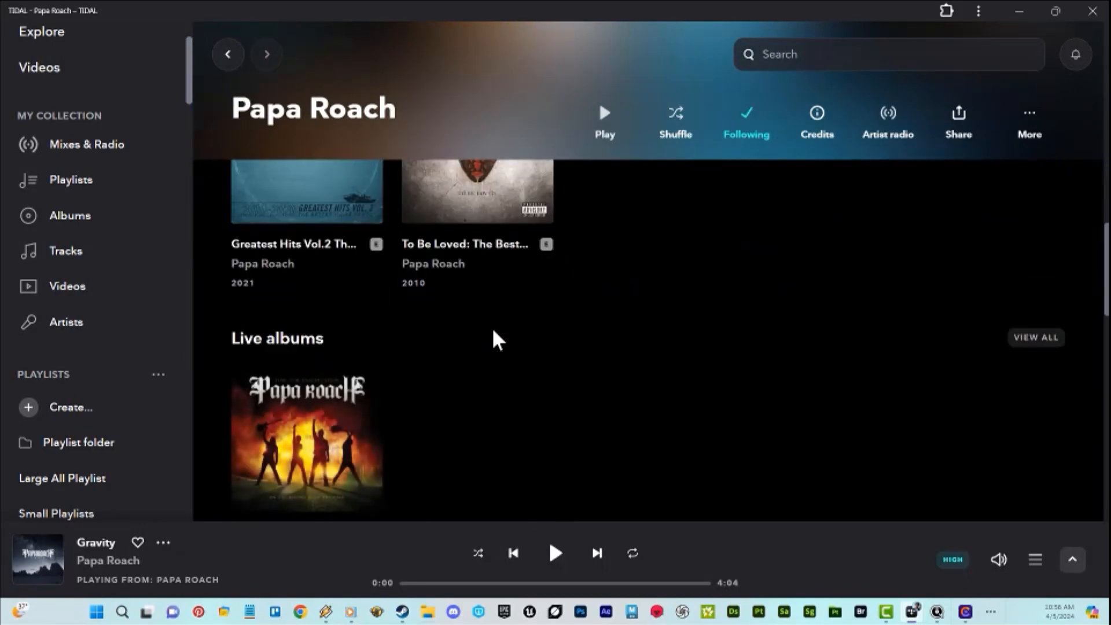
pyautogui.scroll(-3)
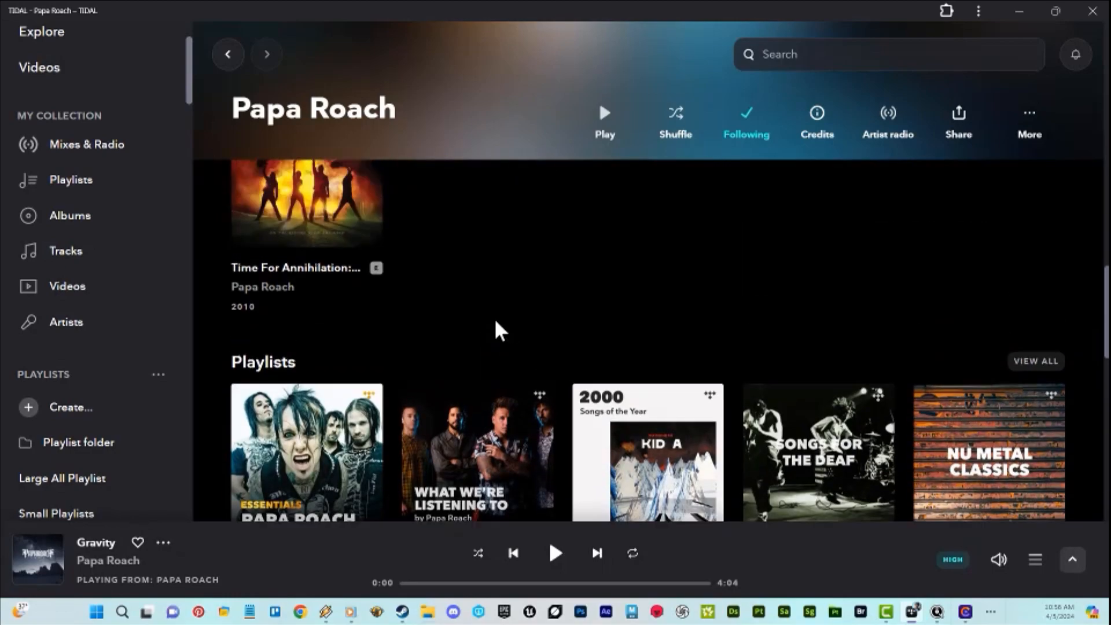
pyautogui.scroll(-3)
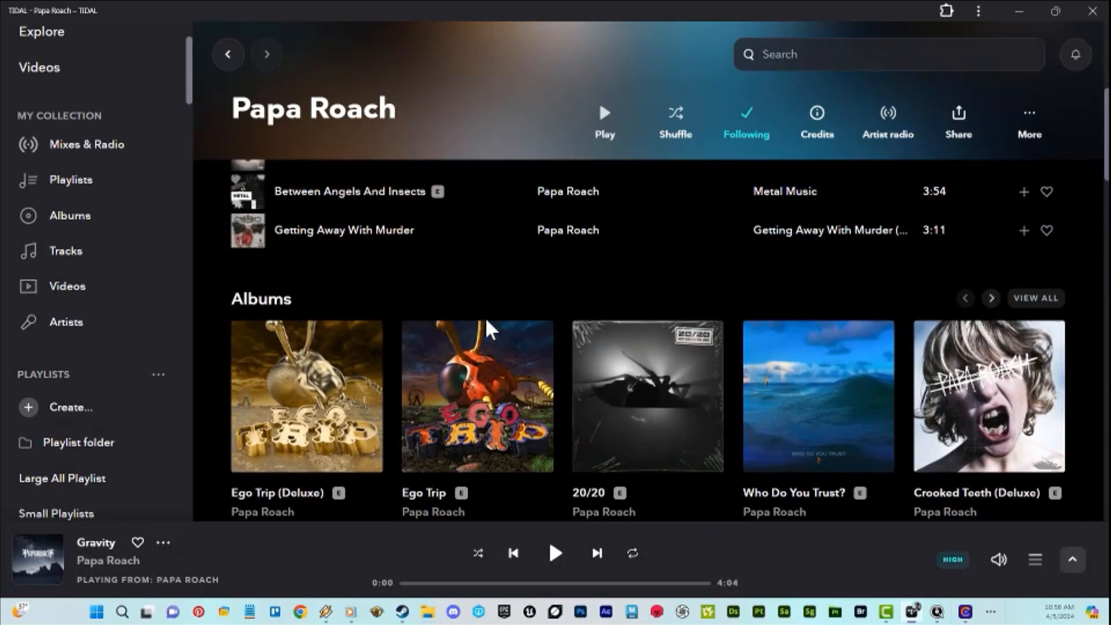
pyautogui.scroll(-3)
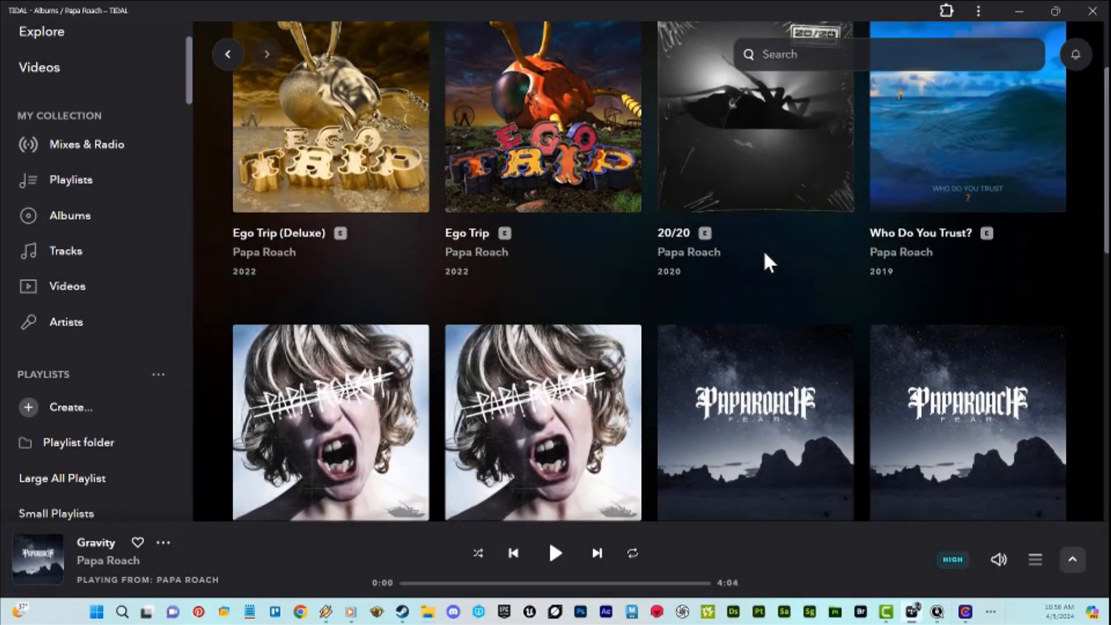
pyautogui.scroll(-3)
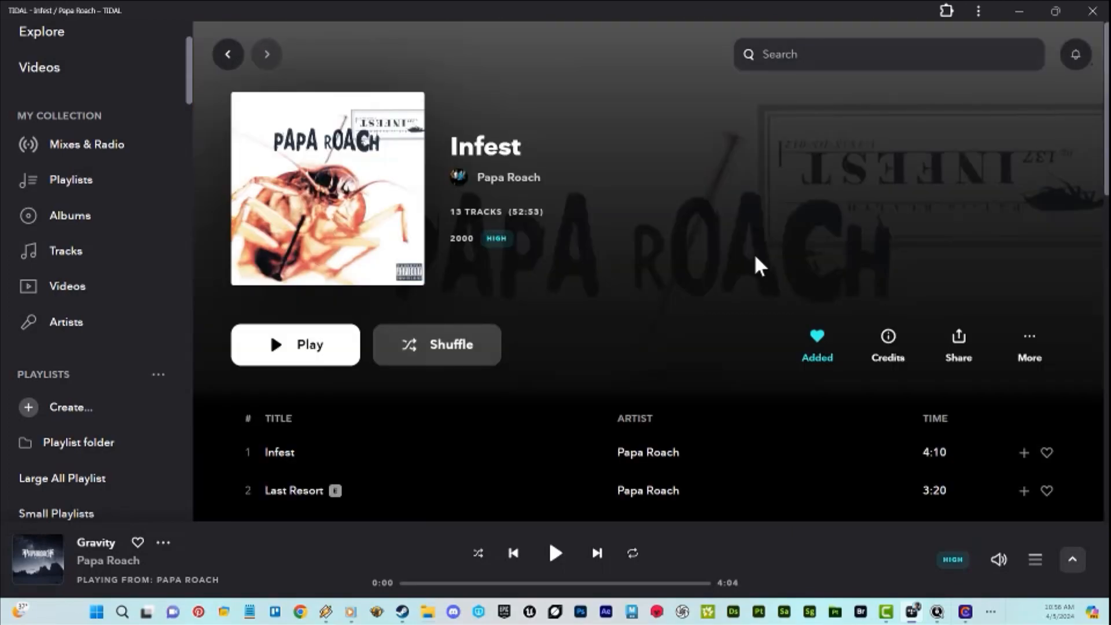
pyautogui.click(978, 11)
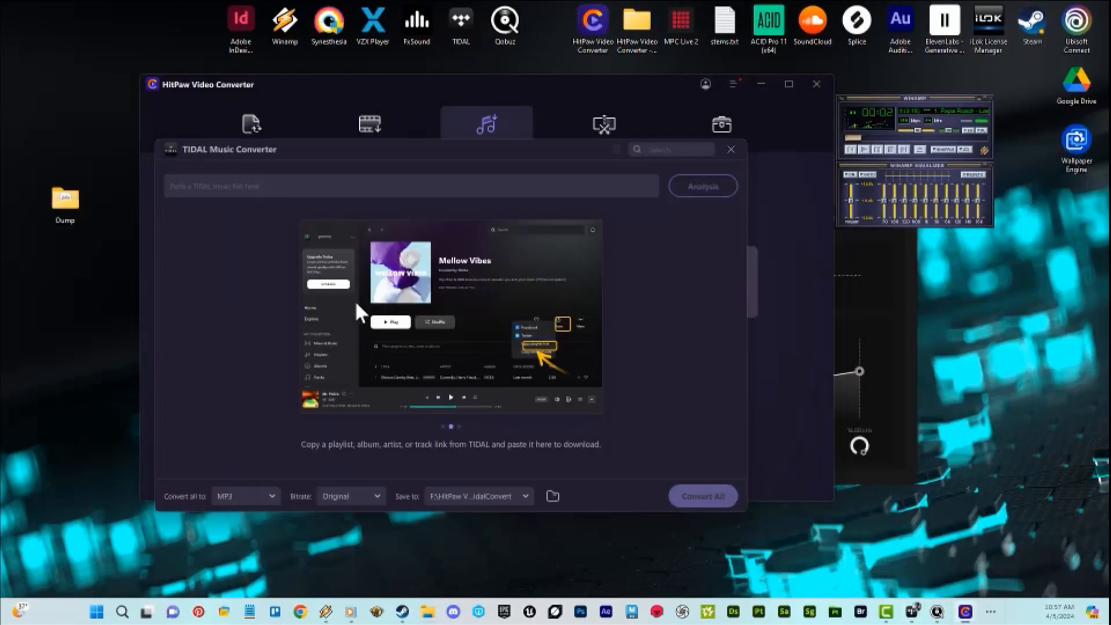
pyautogui.write('https://listen.tidal.com/album/276048258')
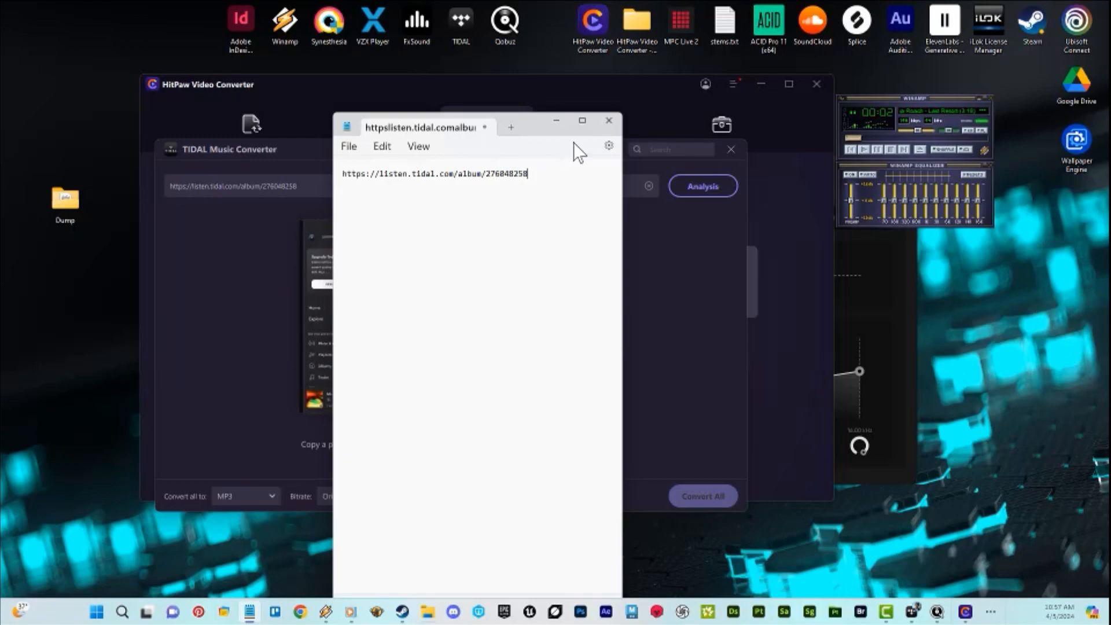
pyautogui.click(608, 121)
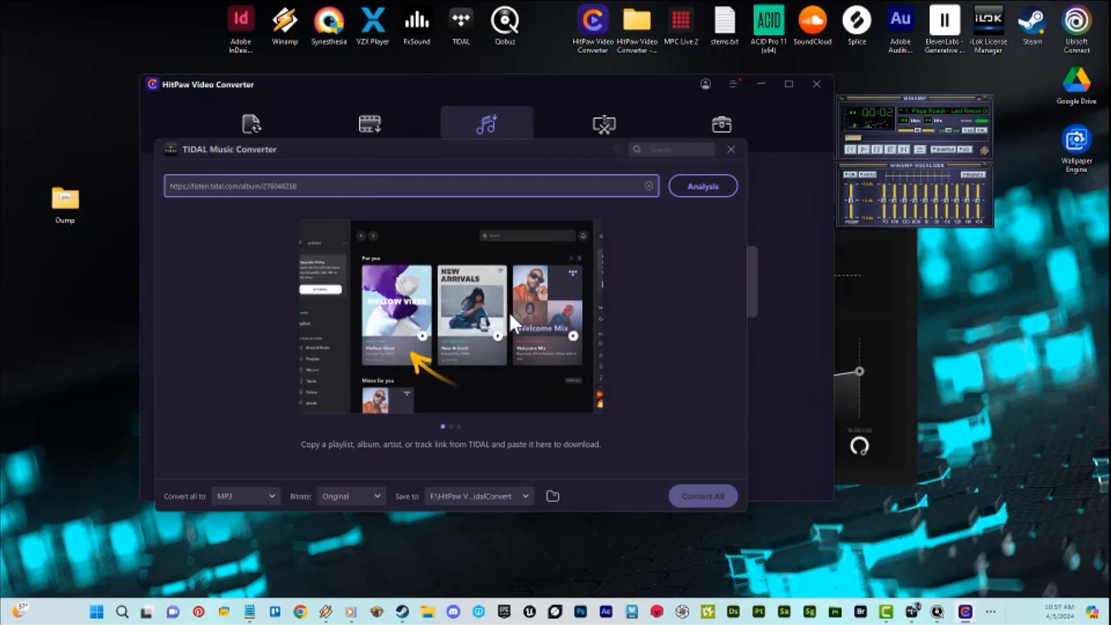
# - Analyse the Infest album link and switch 'Convert all to' from MP3 to WAV
pyautogui.click(244, 495)
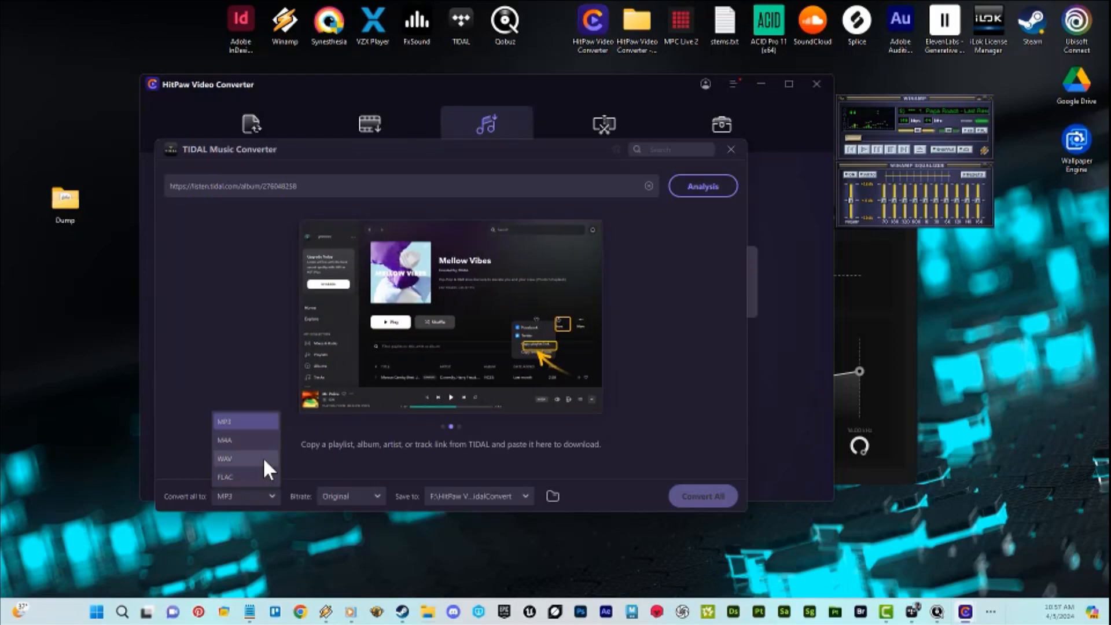
pyautogui.click(224, 459)
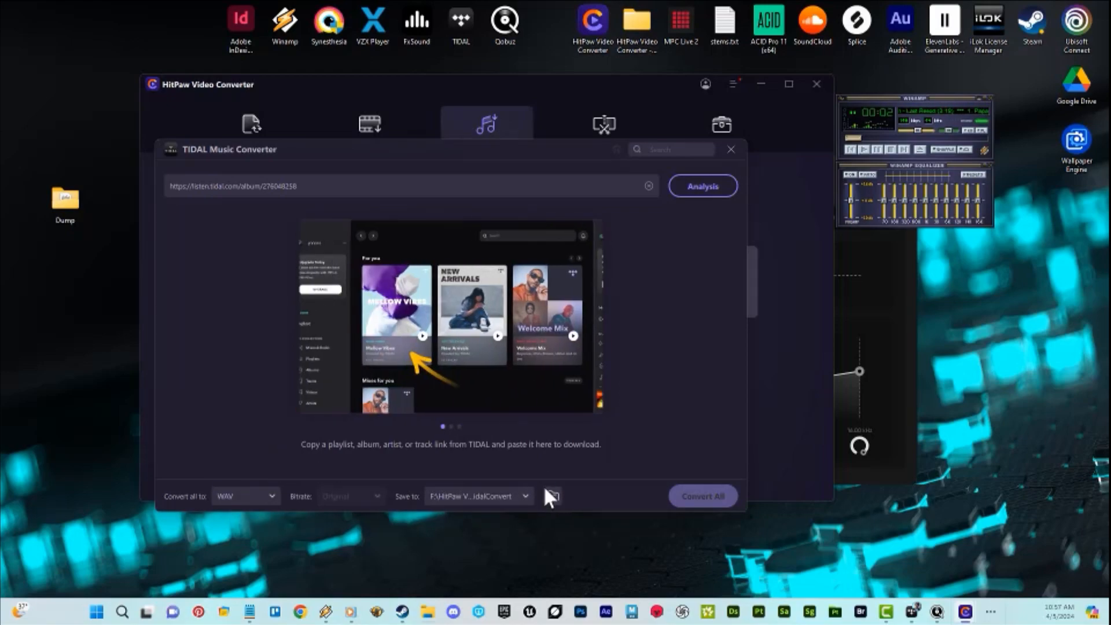
# - Change the save location to the Dump folder on the Desktop
pyautogui.click(550, 496)
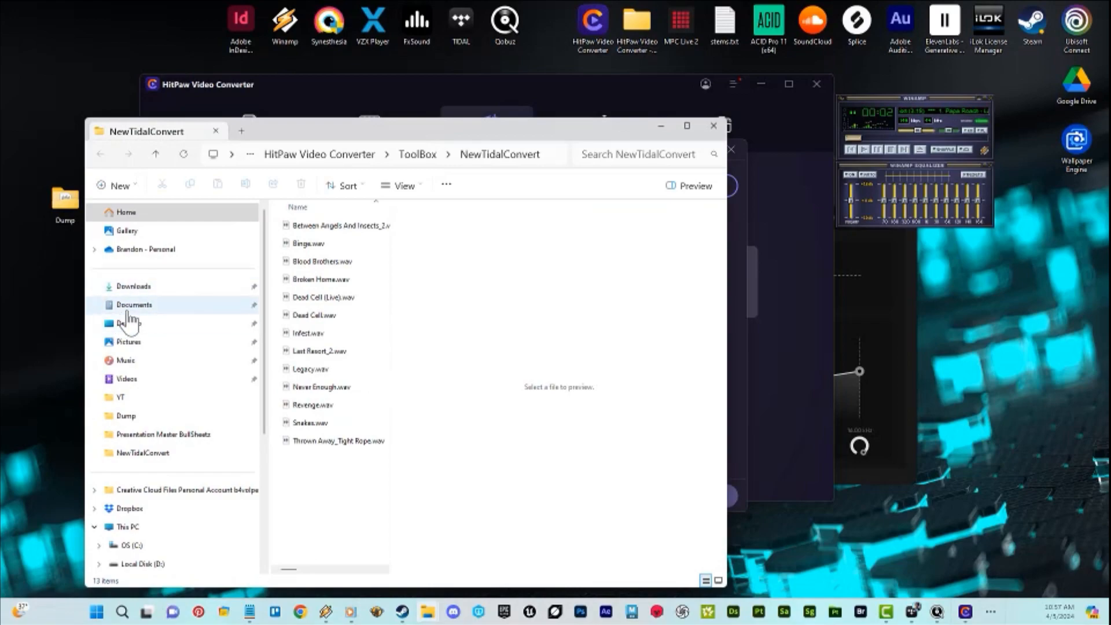
pyautogui.click(129, 322)
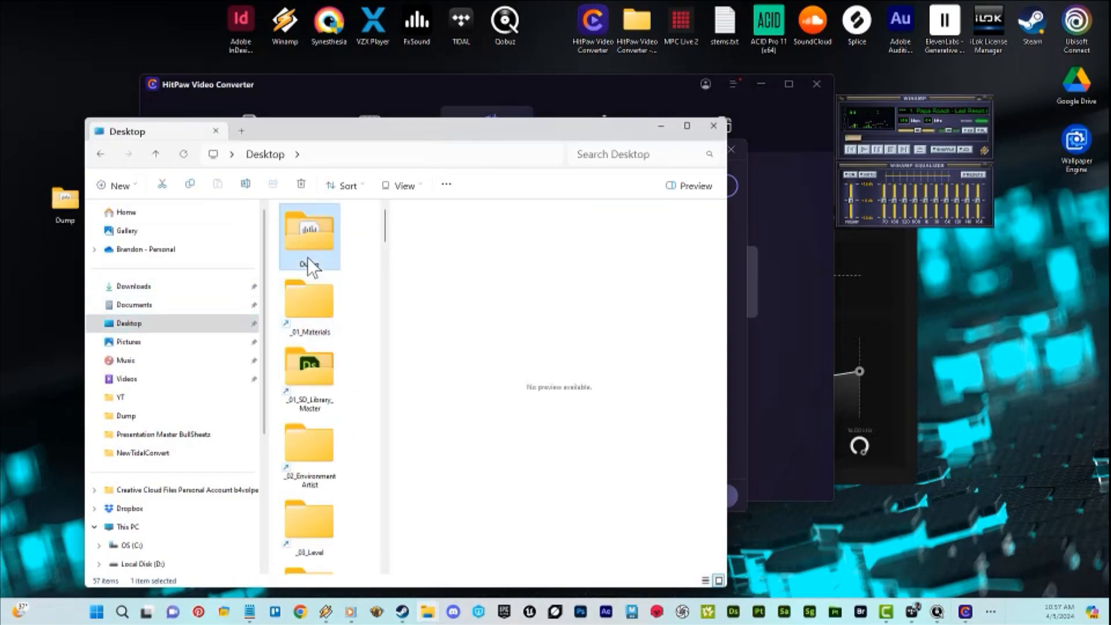
pyautogui.doubleClick(309, 234)
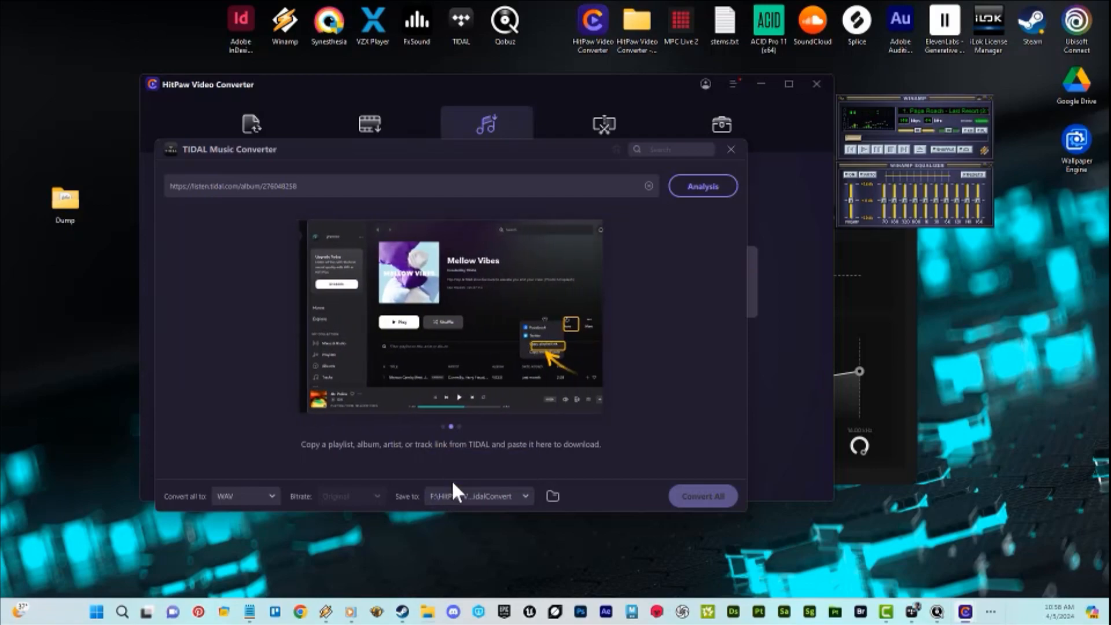
# - Save to Dump\Music, analyse the Infest link, and convert all 13 tracks to WAV
pyautogui.click(552, 495)
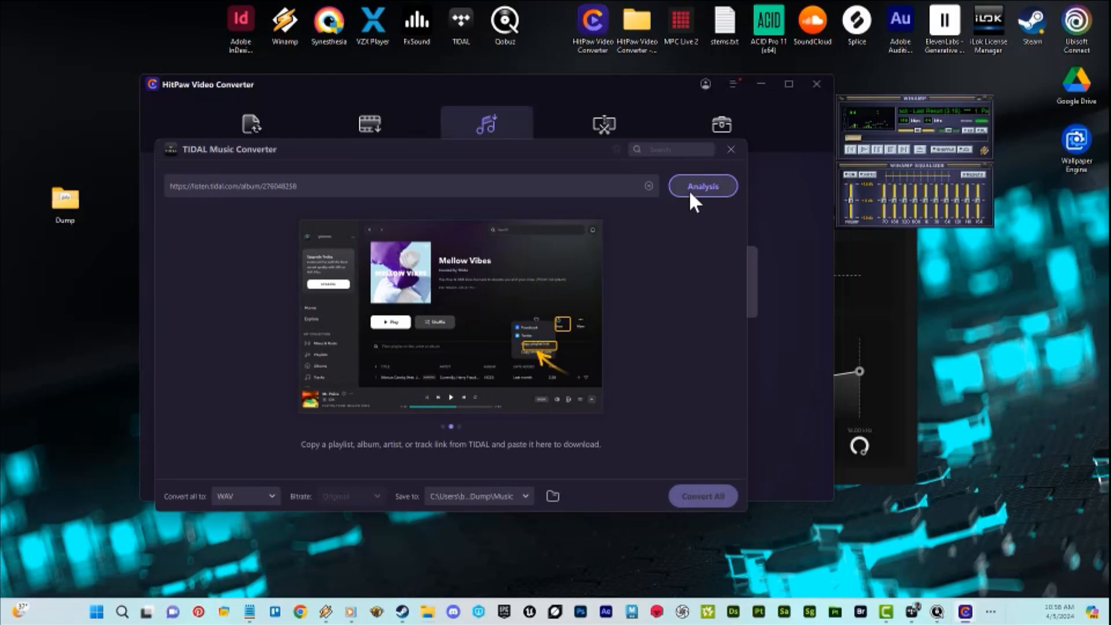
pyautogui.click(700, 185)
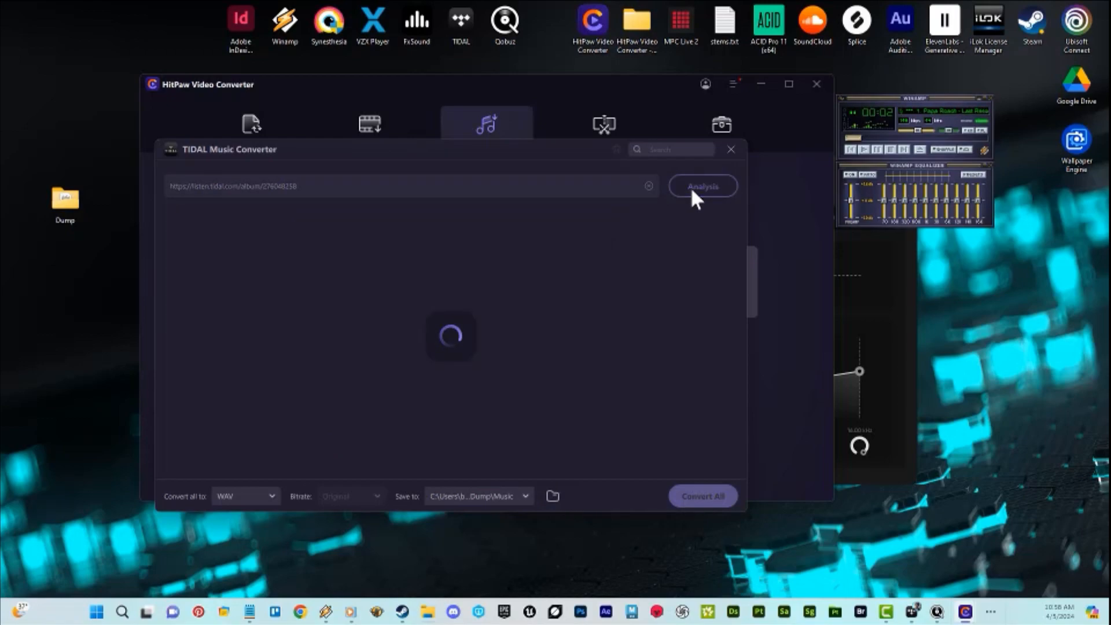
pyautogui.click(701, 185)
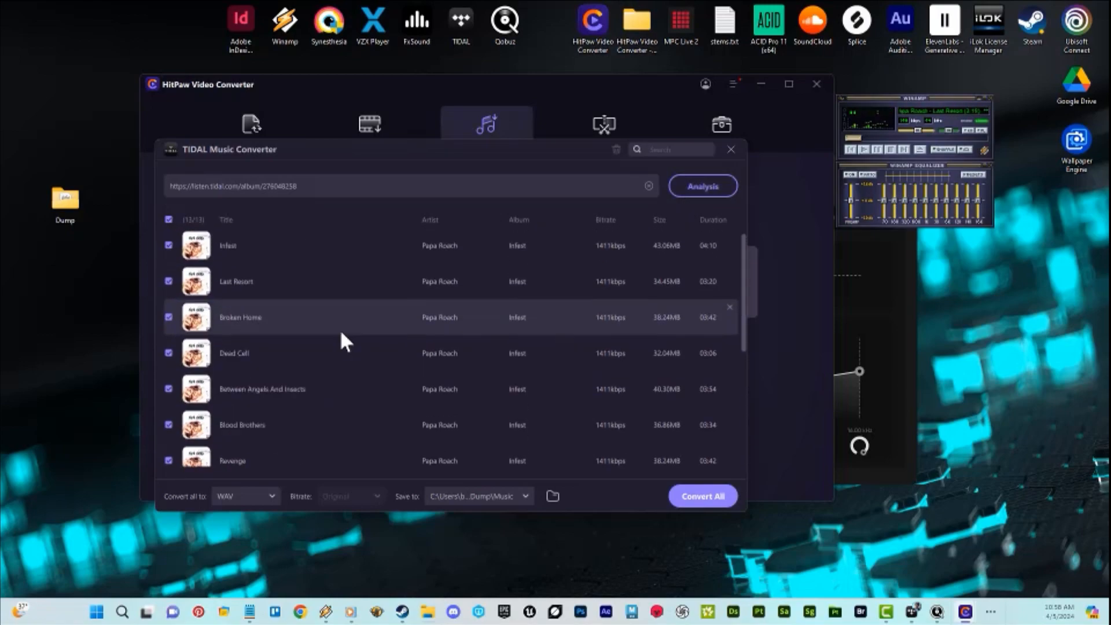
pyautogui.scroll(-3)
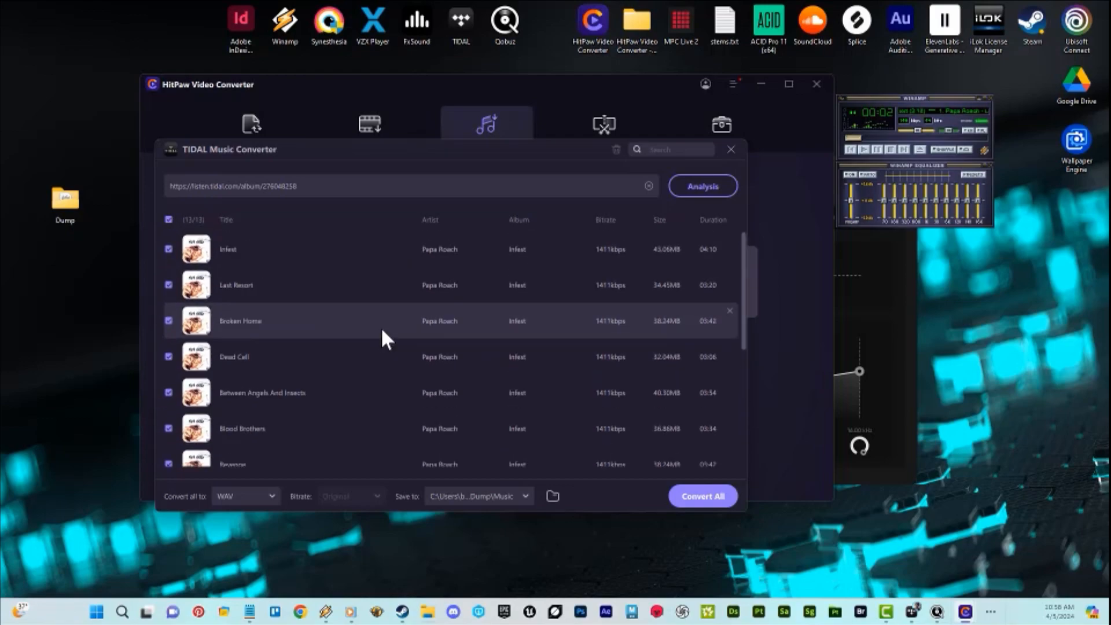
pyautogui.click(701, 496)
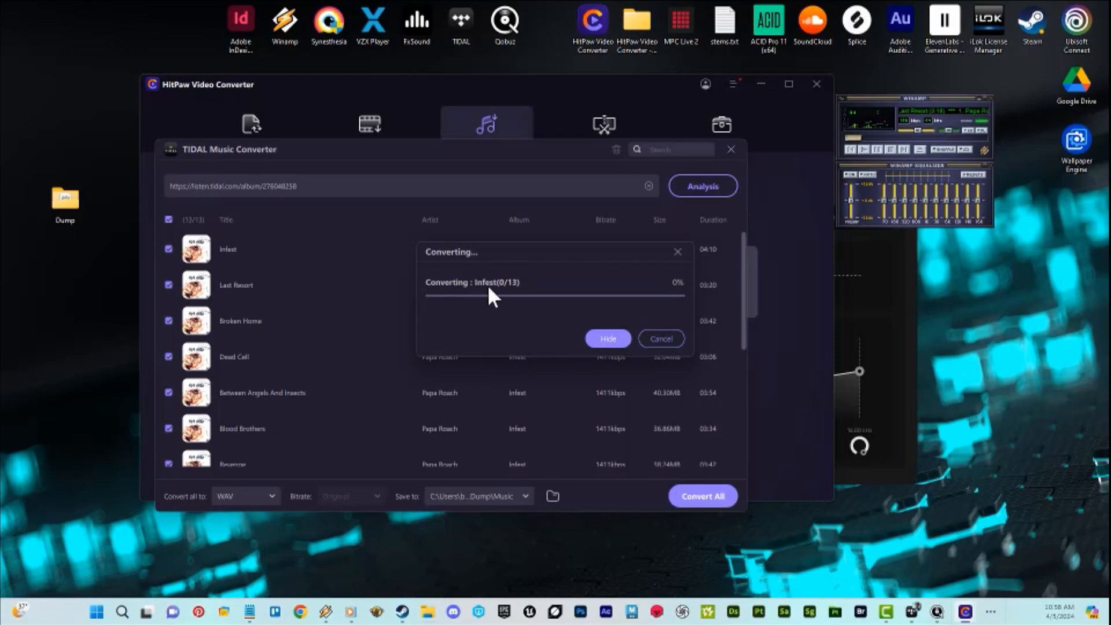
pyautogui.moveTo(515, 298)
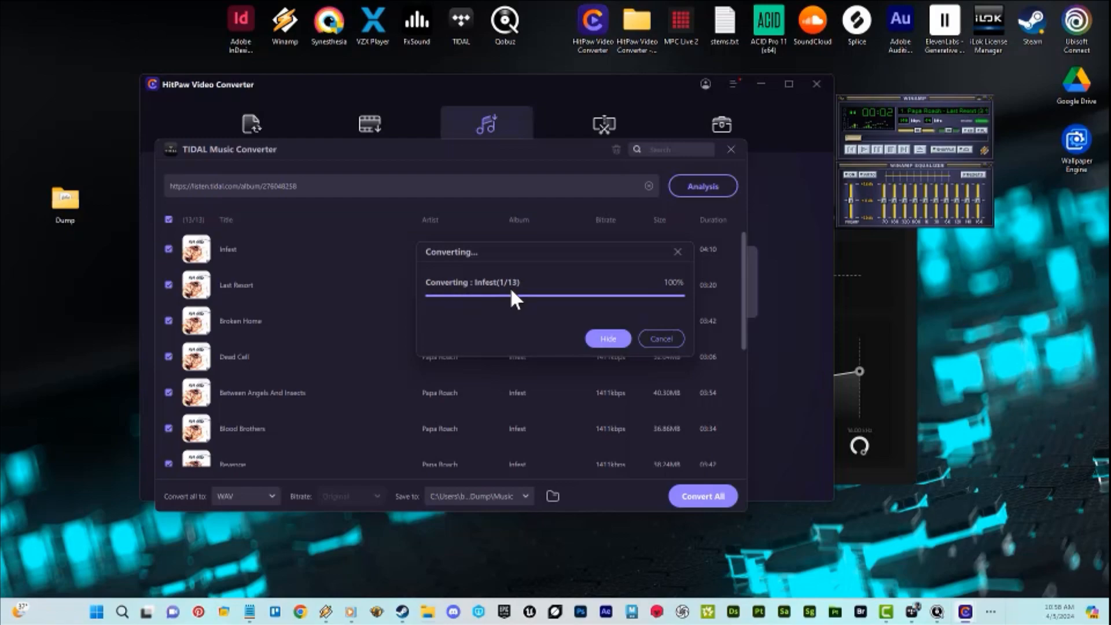
pyautogui.moveTo(511, 300)
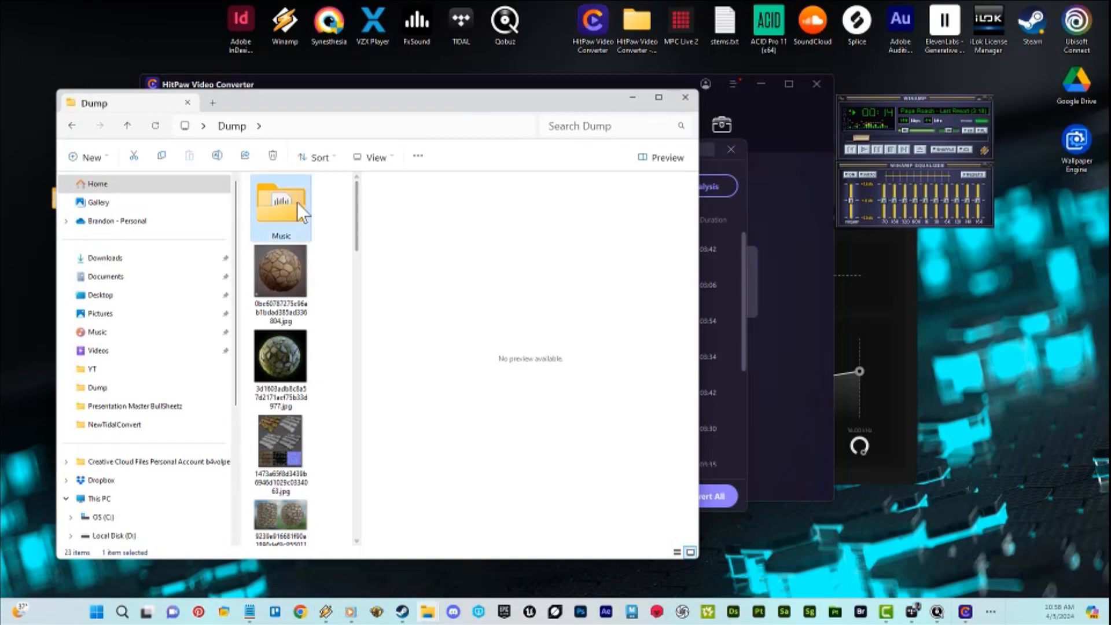
# - Open Dump's Music folder and confirm in Properties that Infest.wav is 41.9 MB
pyautogui.doubleClick(281, 205)
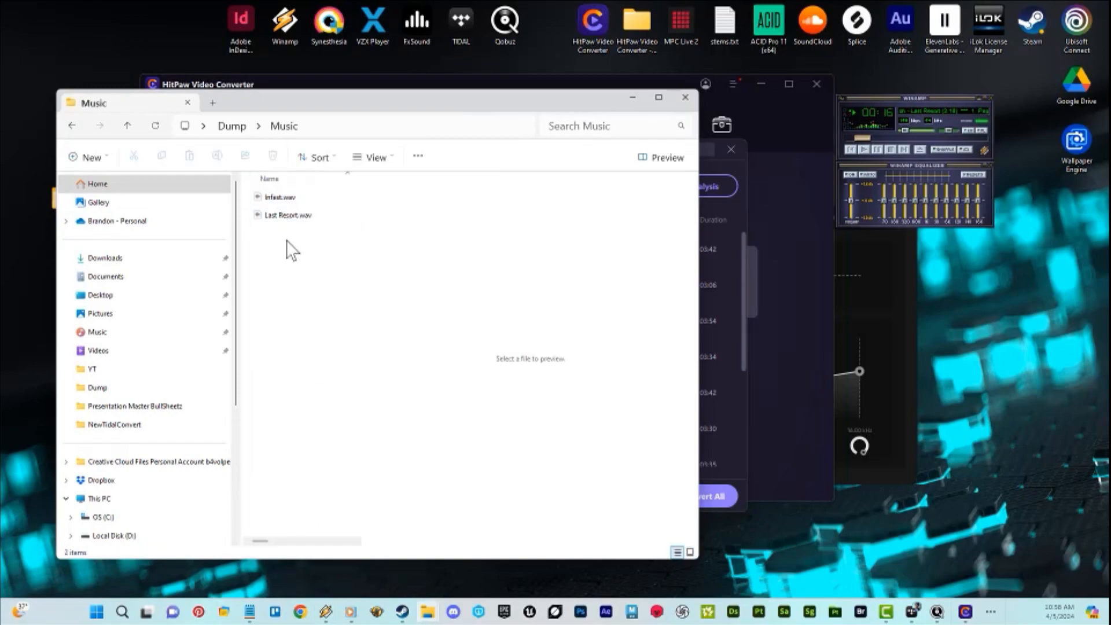
pyautogui.click(286, 215)
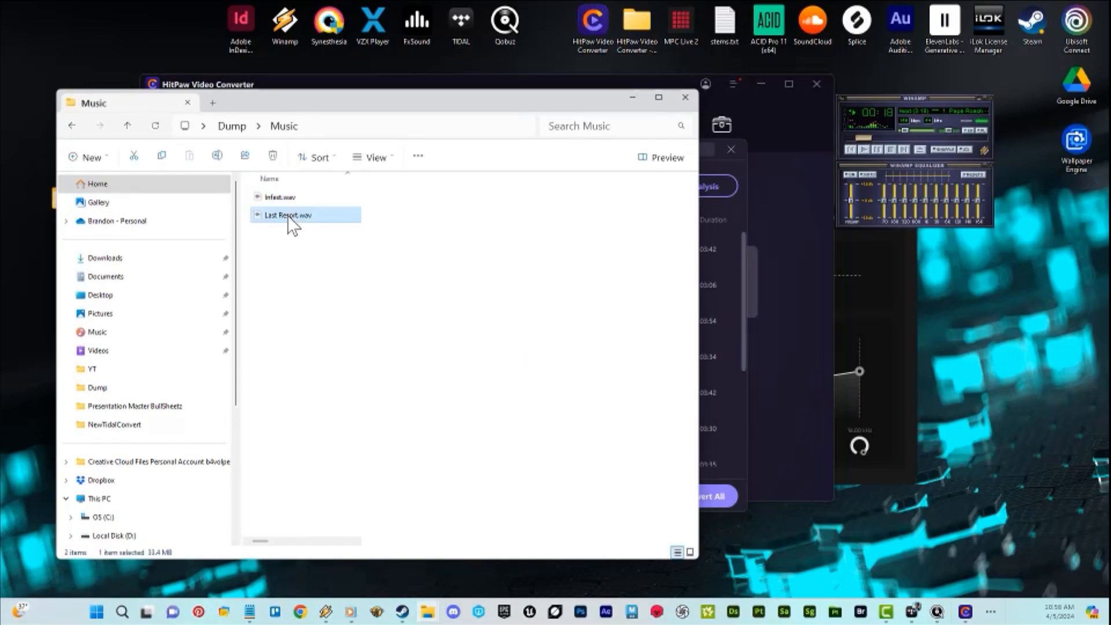
pyautogui.click(280, 196)
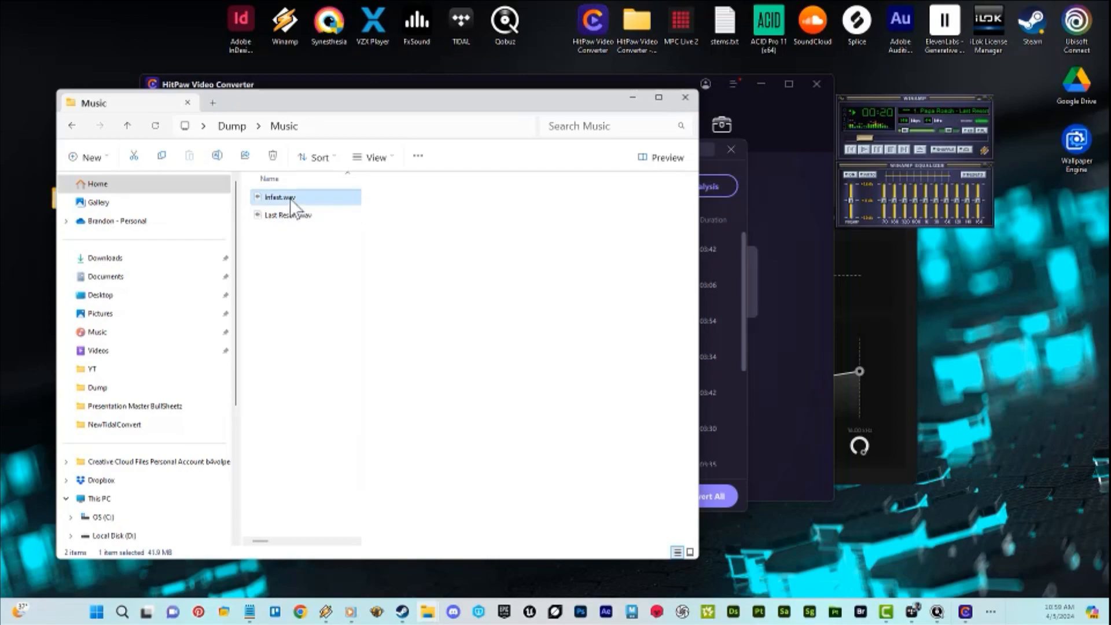
pyautogui.rightClick(280, 196)
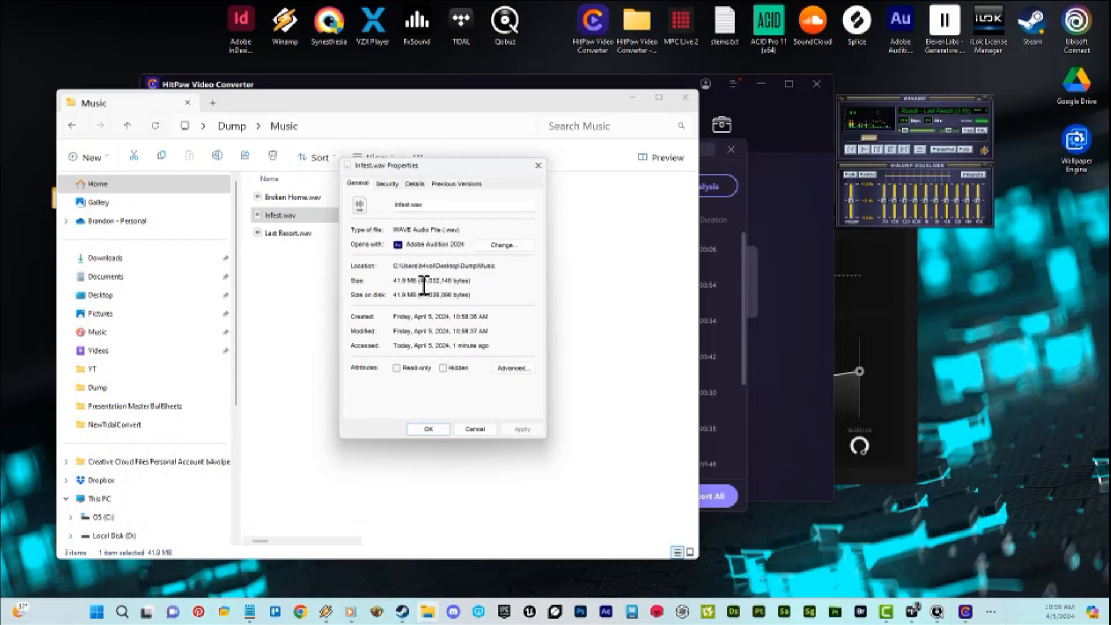
pyautogui.doubleClick(405, 281)
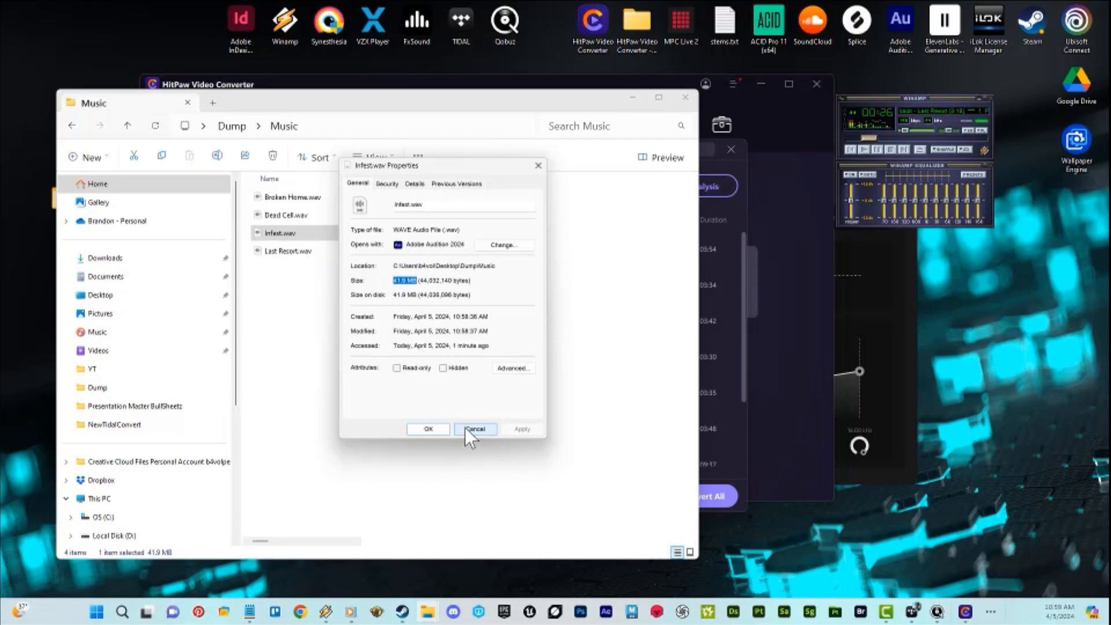
pyautogui.click(475, 429)
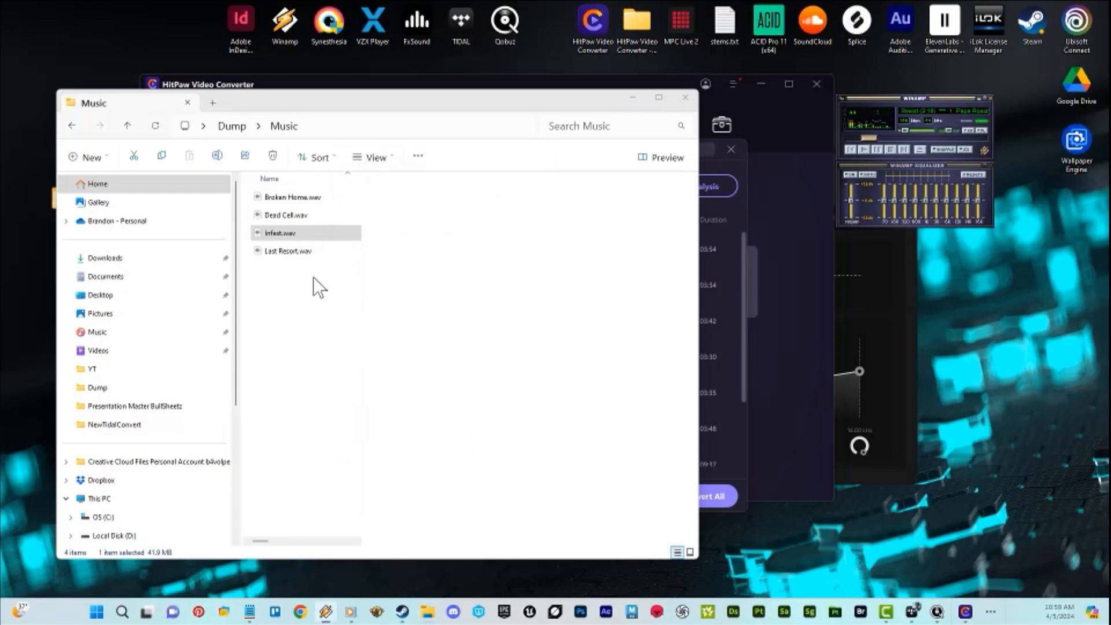
pyautogui.click(298, 232)
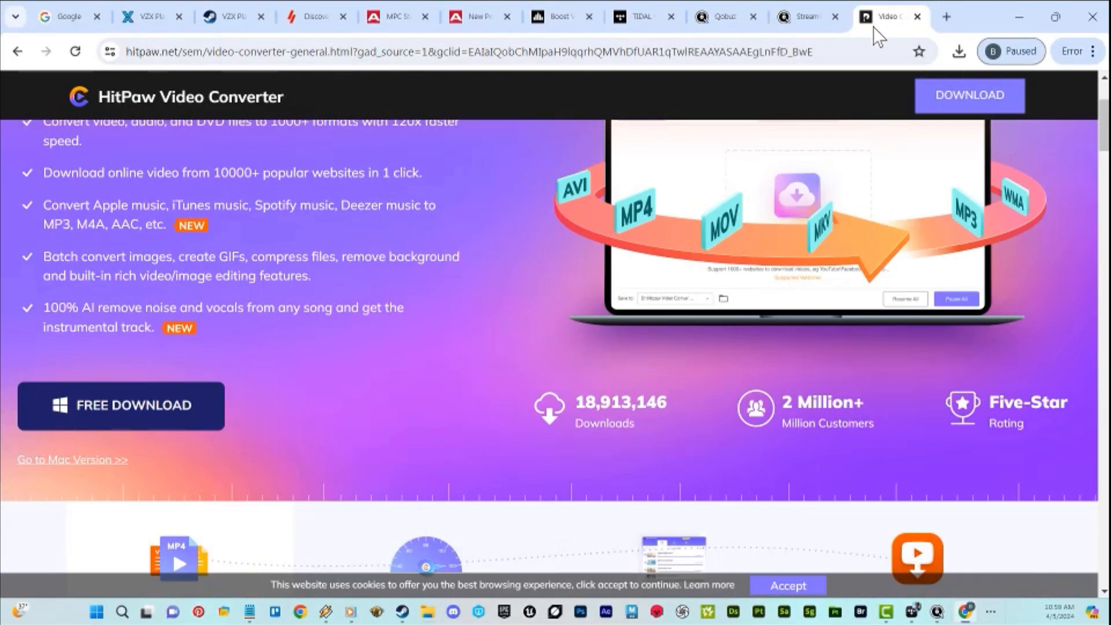
pyautogui.moveTo(464, 213)
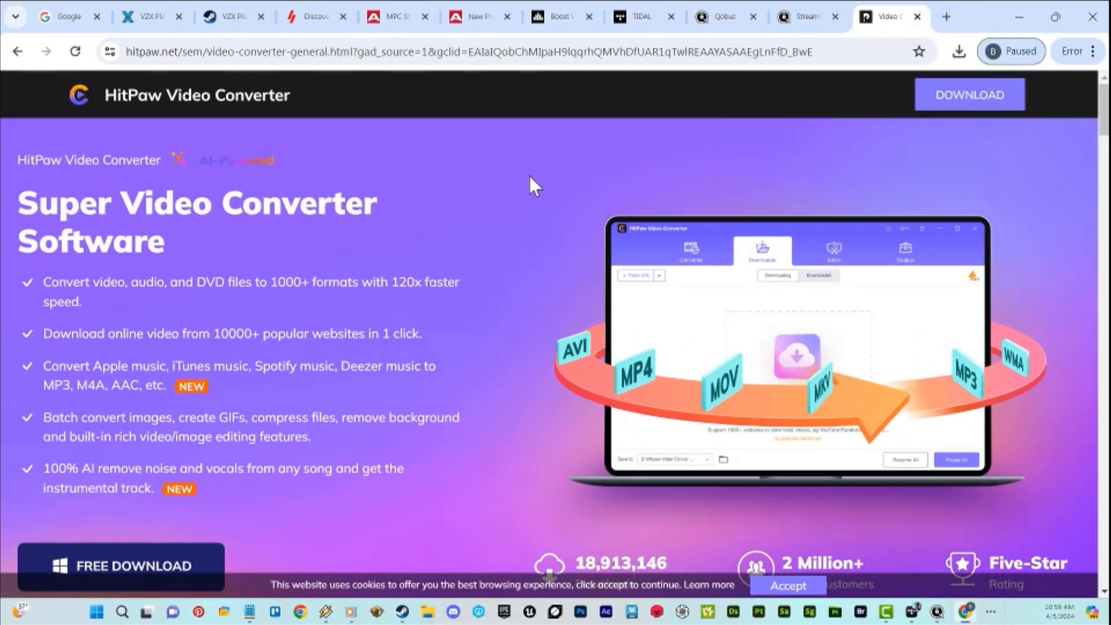
# - Scroll the HitPaw page, highlighting MP4 among output formats and the supported social media platforms
pyautogui.scroll(-3)
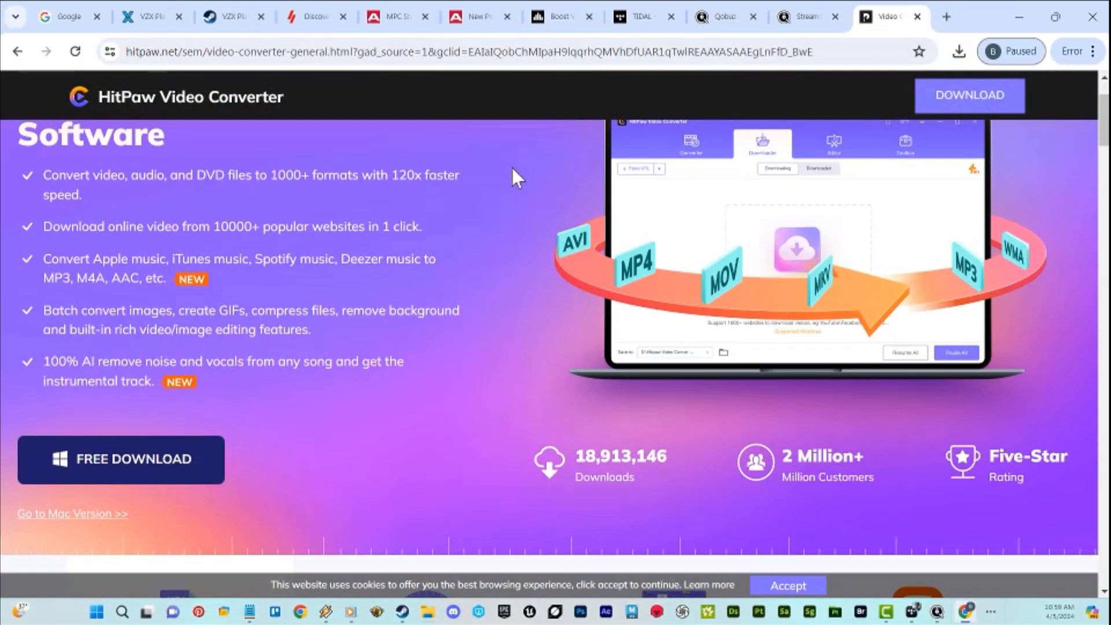
pyautogui.scroll(-3)
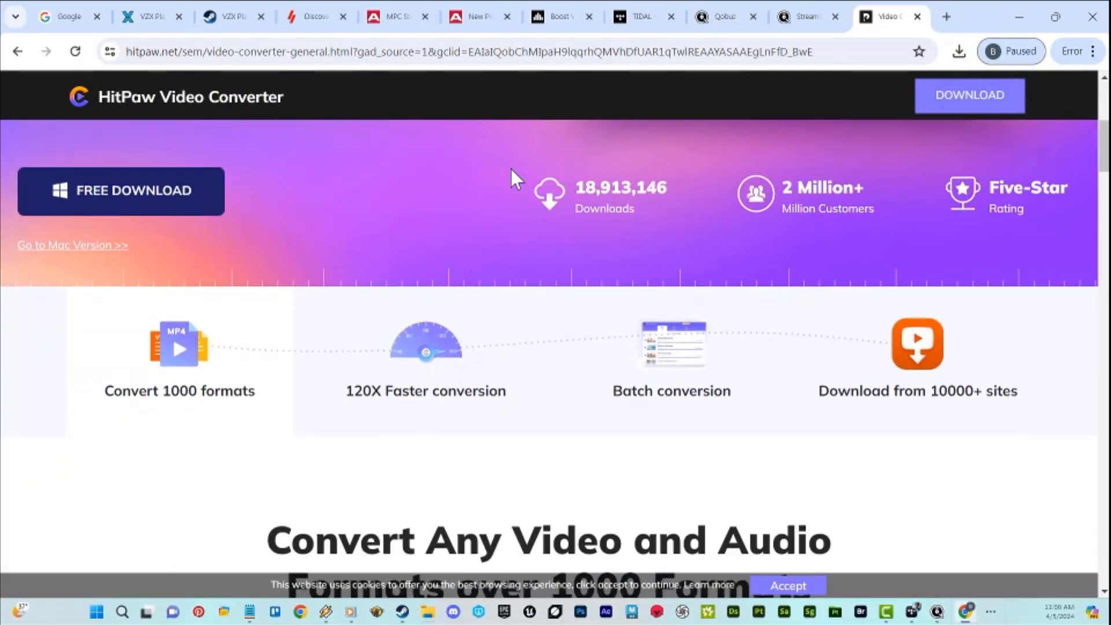
pyautogui.scroll(-3)
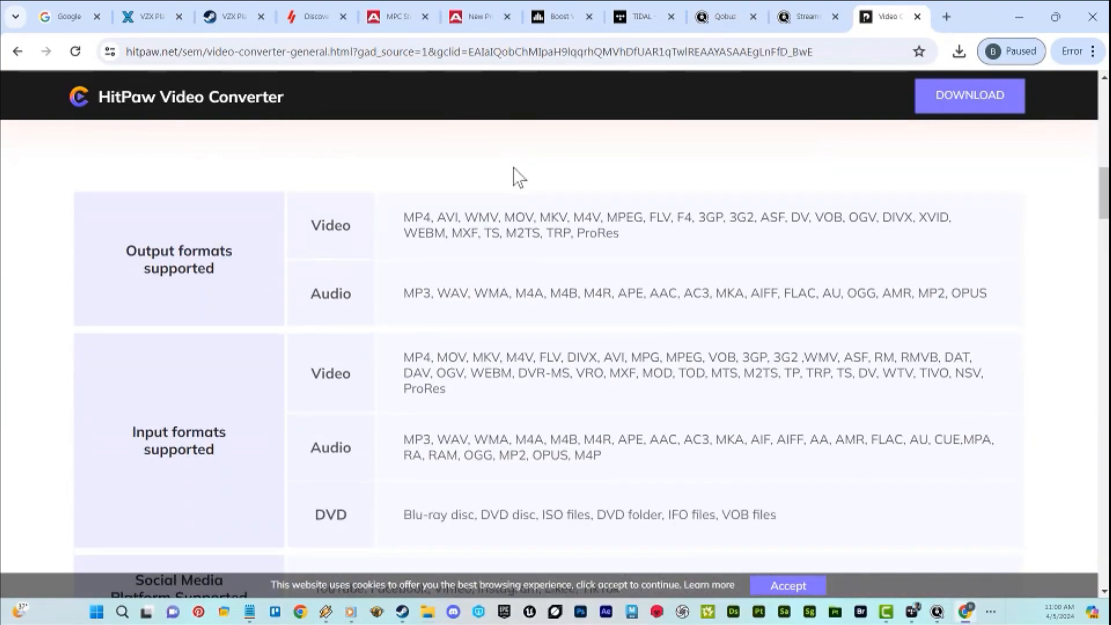
pyautogui.doubleClick(422, 216)
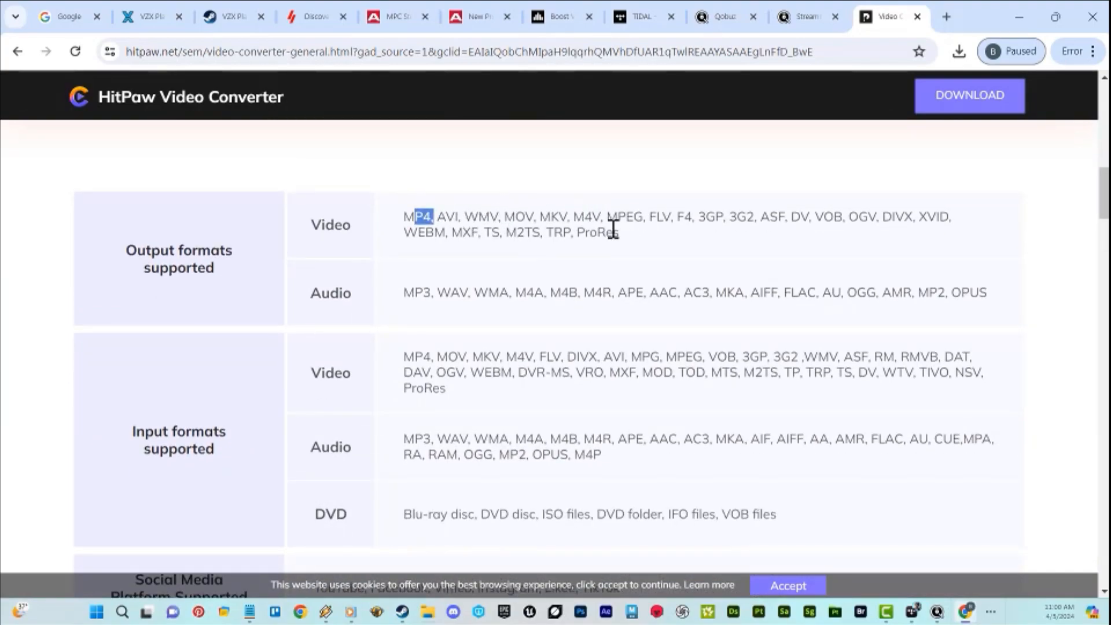
pyautogui.scroll(-3)
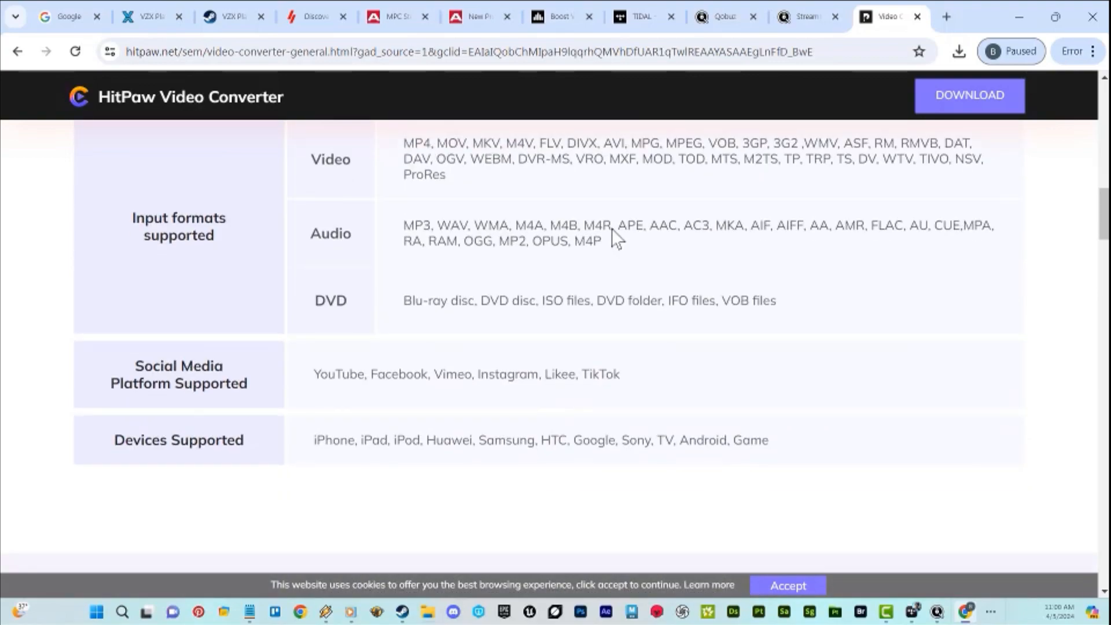
pyautogui.moveTo(375, 373); pyautogui.dragTo(534, 373)
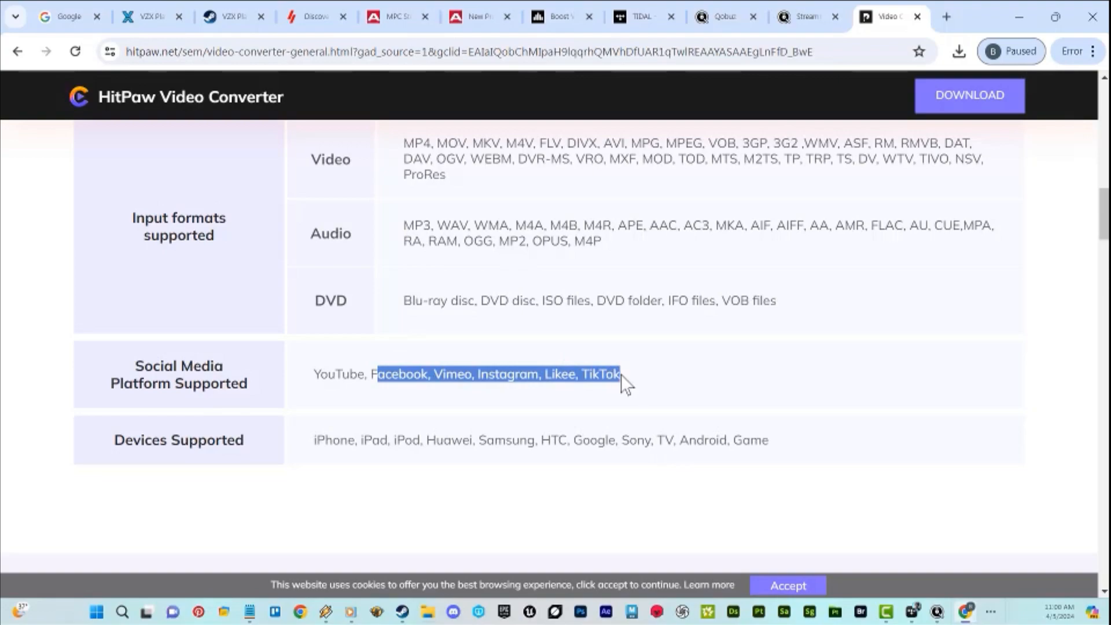
pyautogui.scroll(-3)
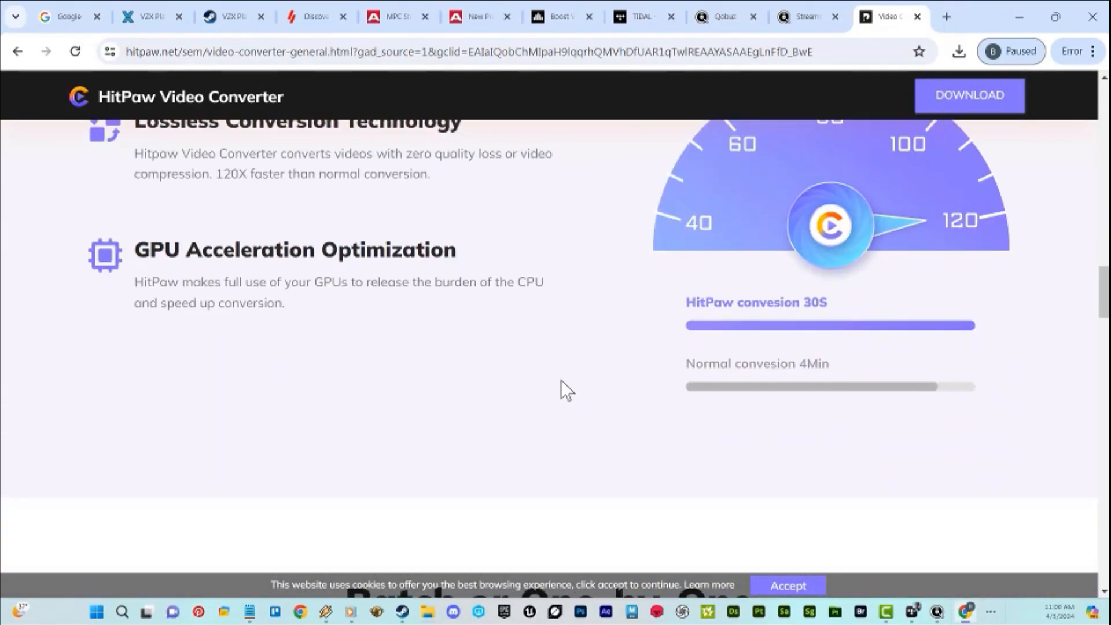
pyautogui.click(798, 16)
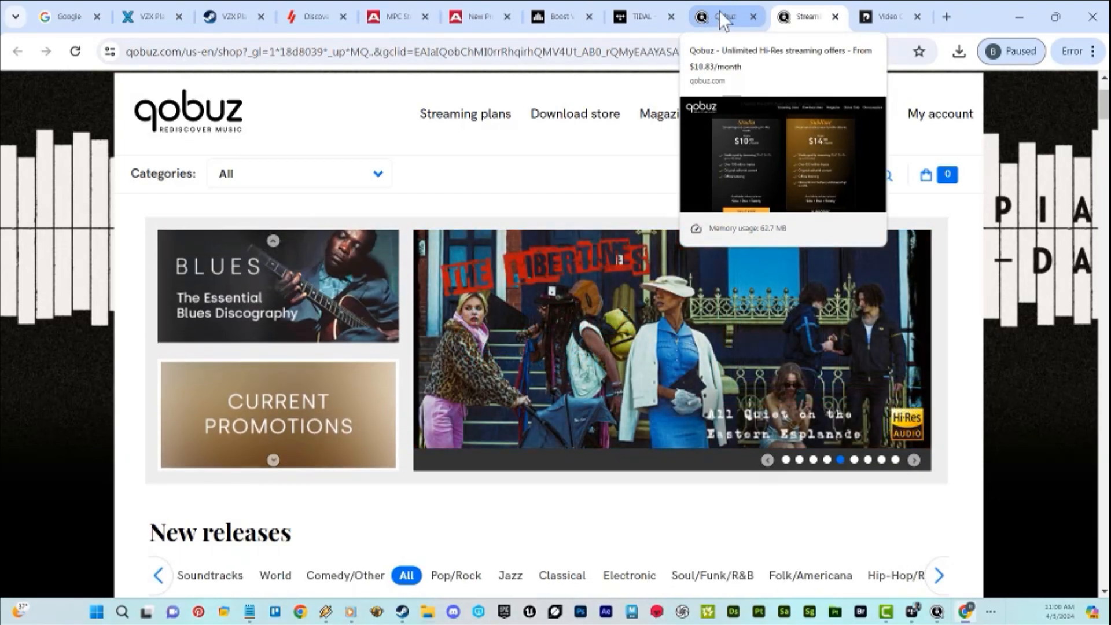
# - Move from the Qobuz streaming plans tab to tidal.com's Max, High and Low quality tiers
pyautogui.click(721, 16)
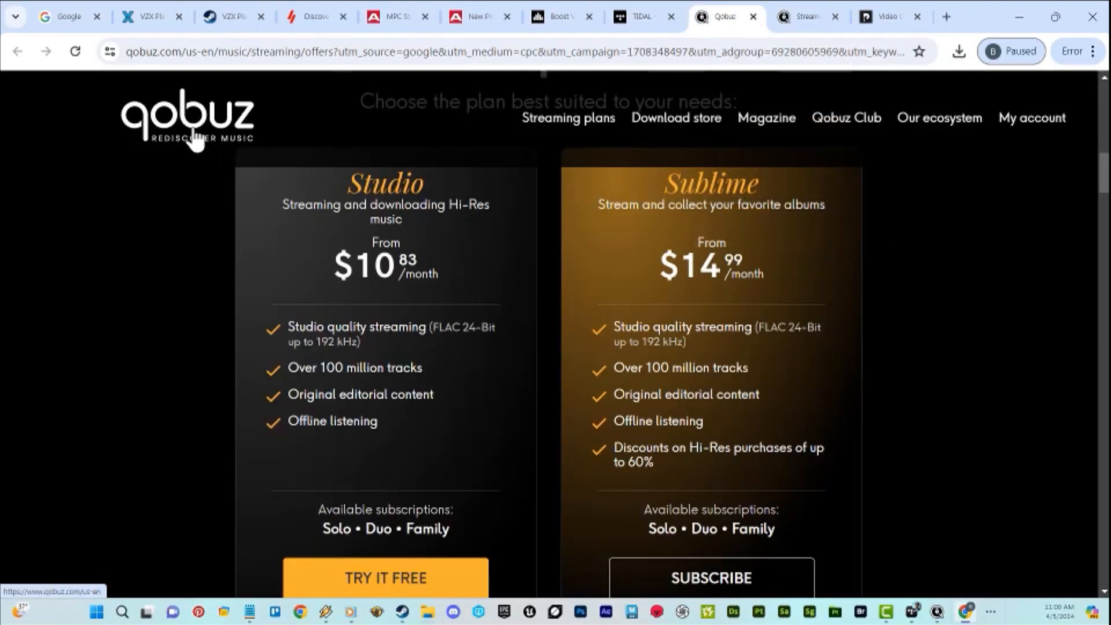
pyautogui.moveTo(349, 237)
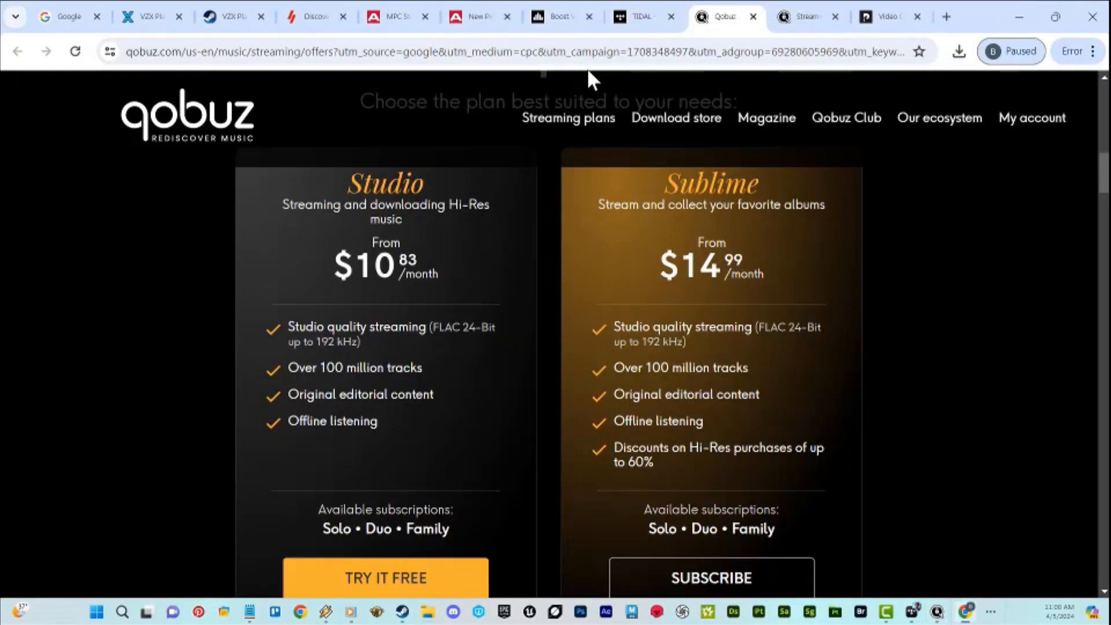
pyautogui.click(882, 17)
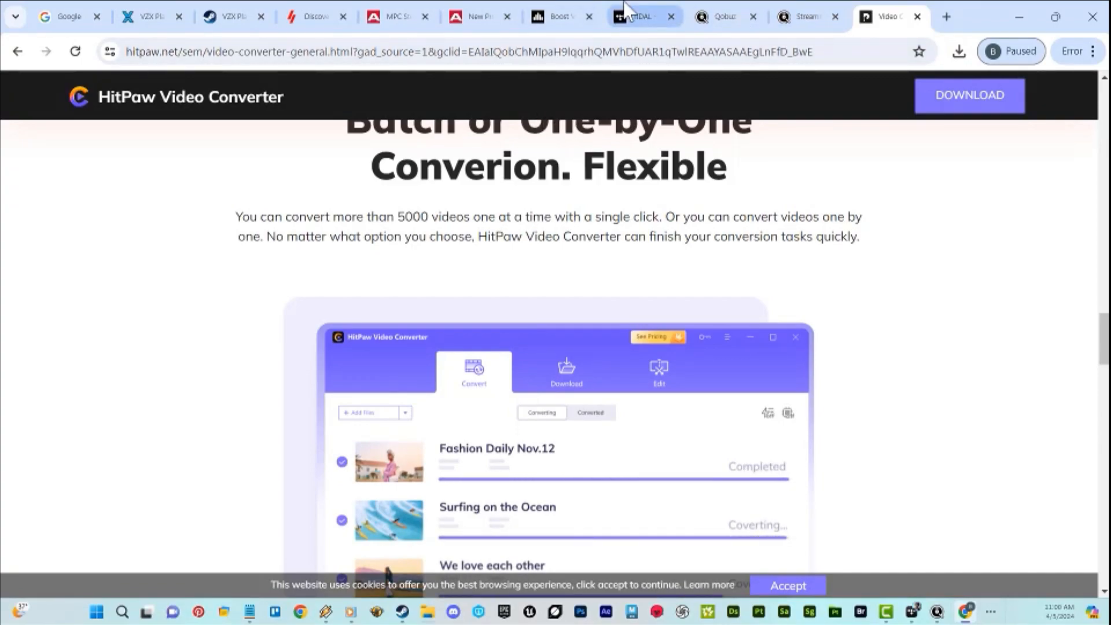
pyautogui.click(635, 16)
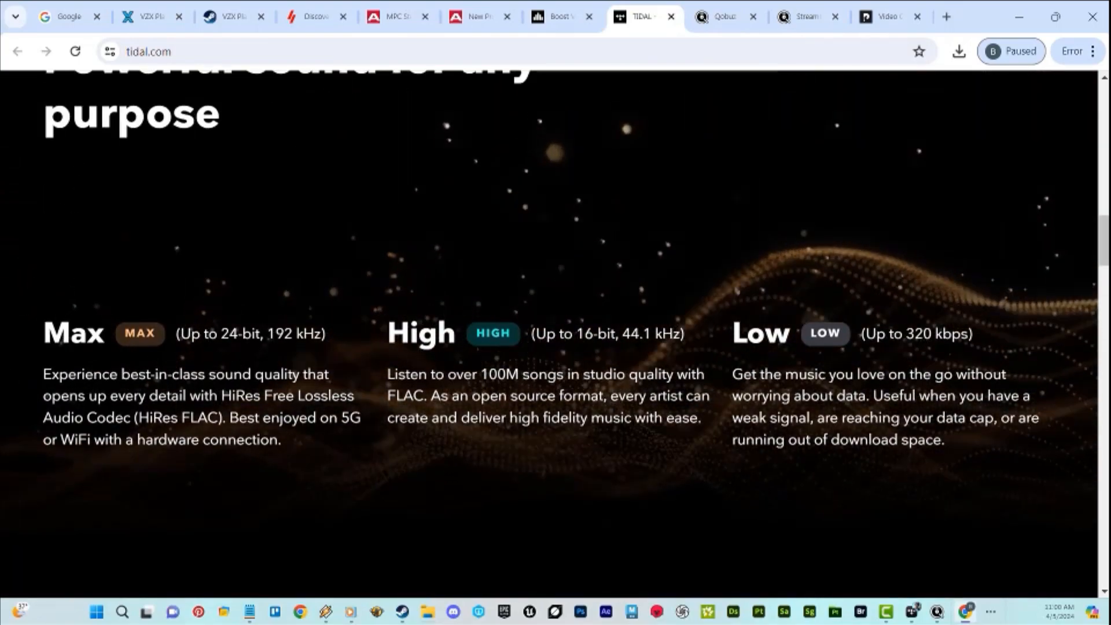
pyautogui.scroll(3)
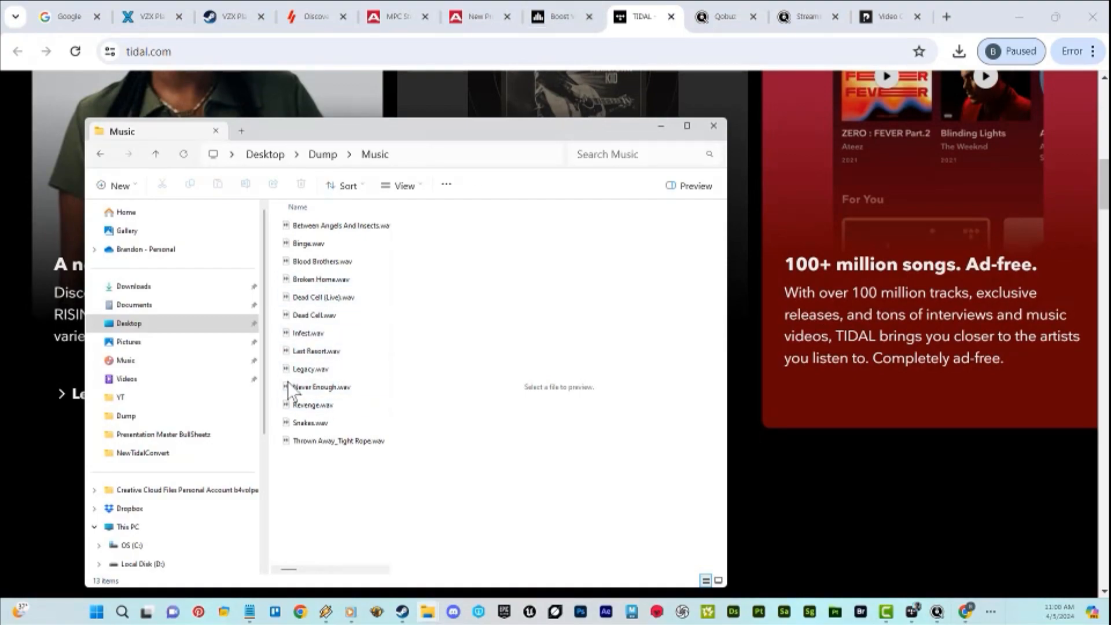
pyautogui.moveTo(662, 149)
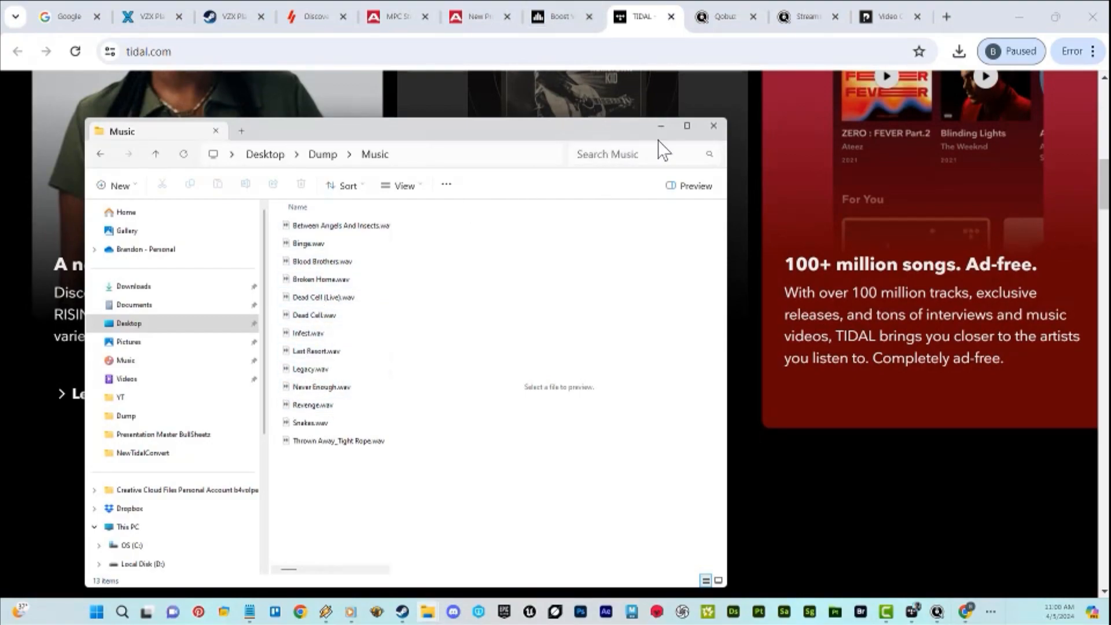
# - Select all WAV tracks, check their context menus, then play Between Angels And Insects.wav
pyautogui.press('ctrl+a')
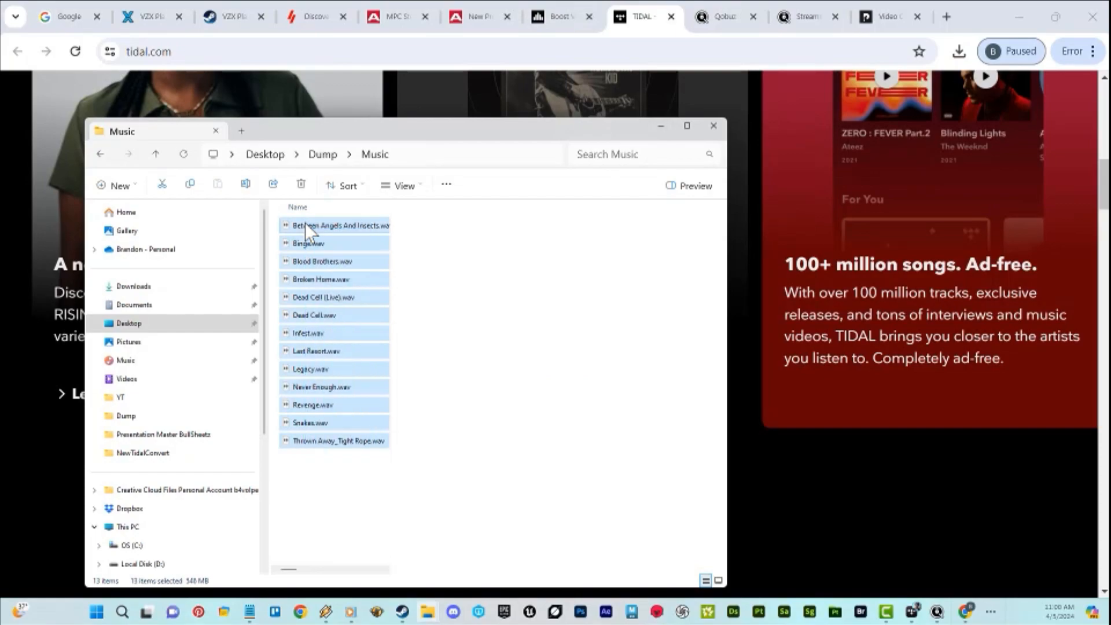
pyautogui.rightClick(308, 227)
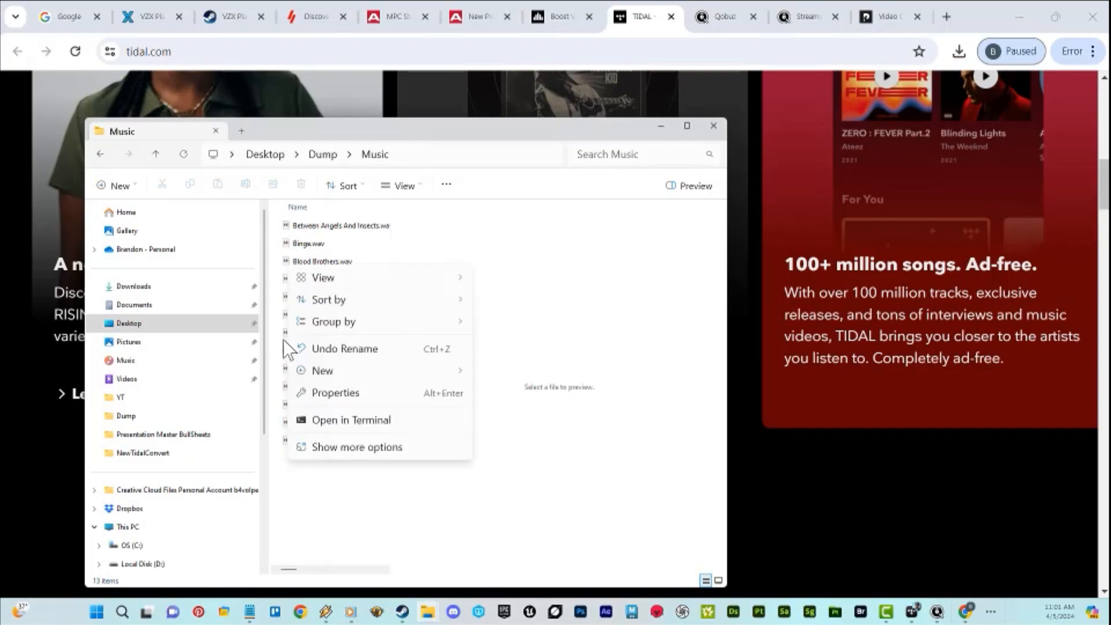
pyautogui.click(340, 225)
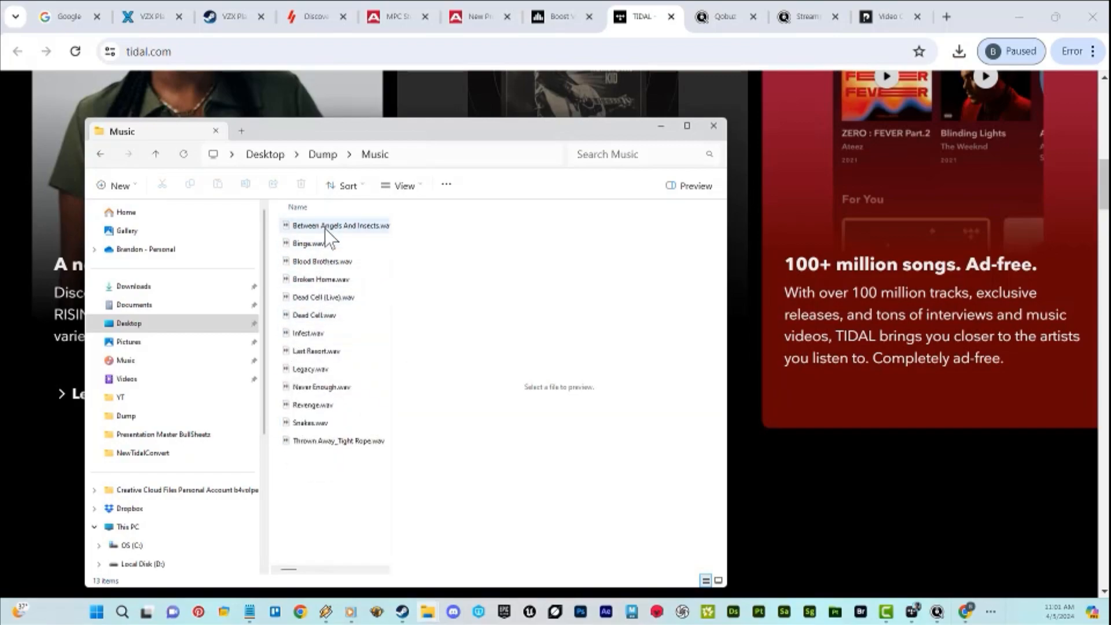
pyautogui.rightClick(338, 225)
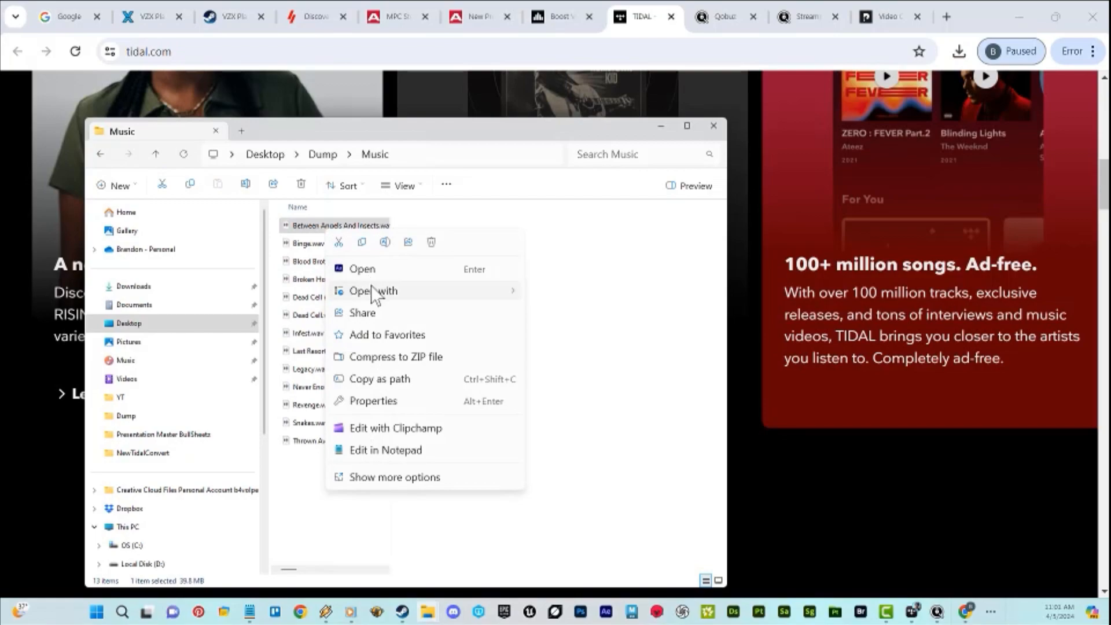
pyautogui.click(560, 471)
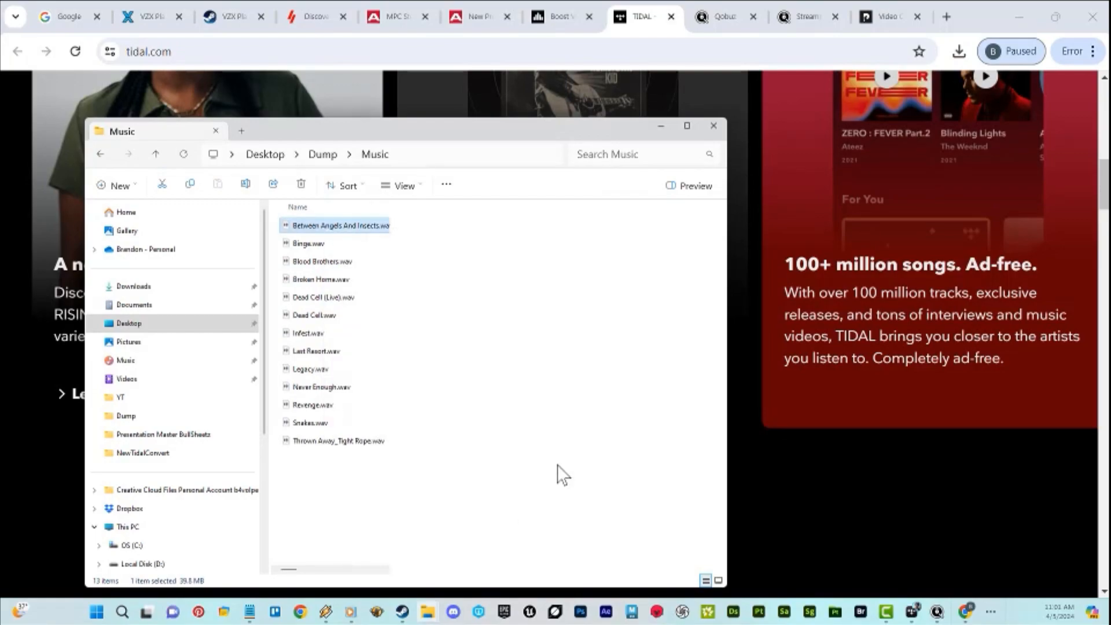
pyautogui.doubleClick(339, 225)
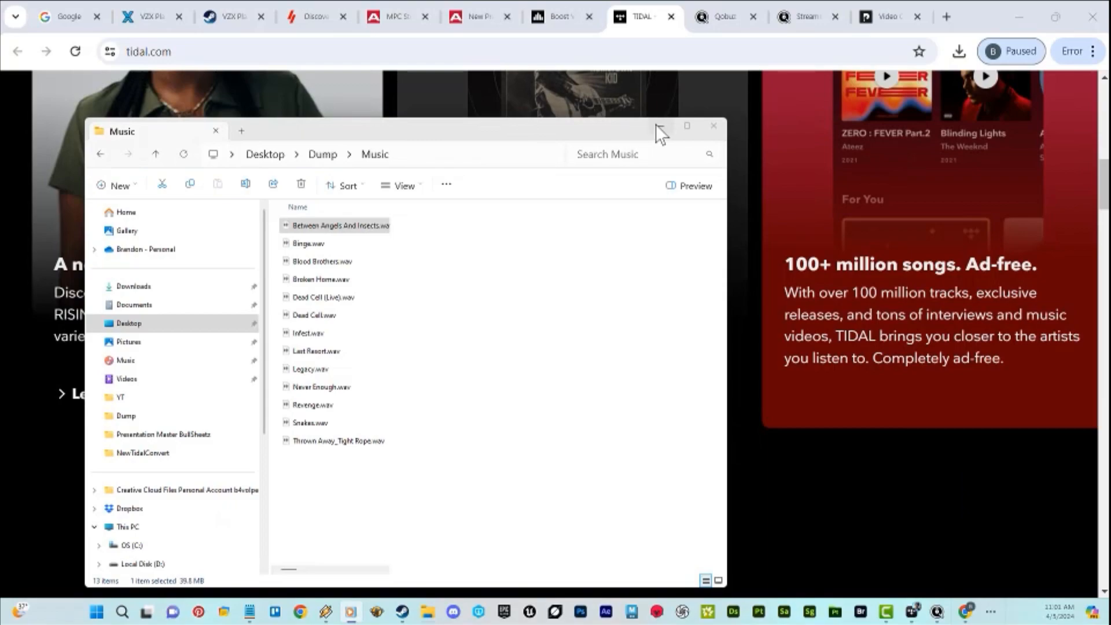
# - Download the FxSound Windows installer from fxsound.com and launch the FxSound app
pyautogui.click(476, 16)
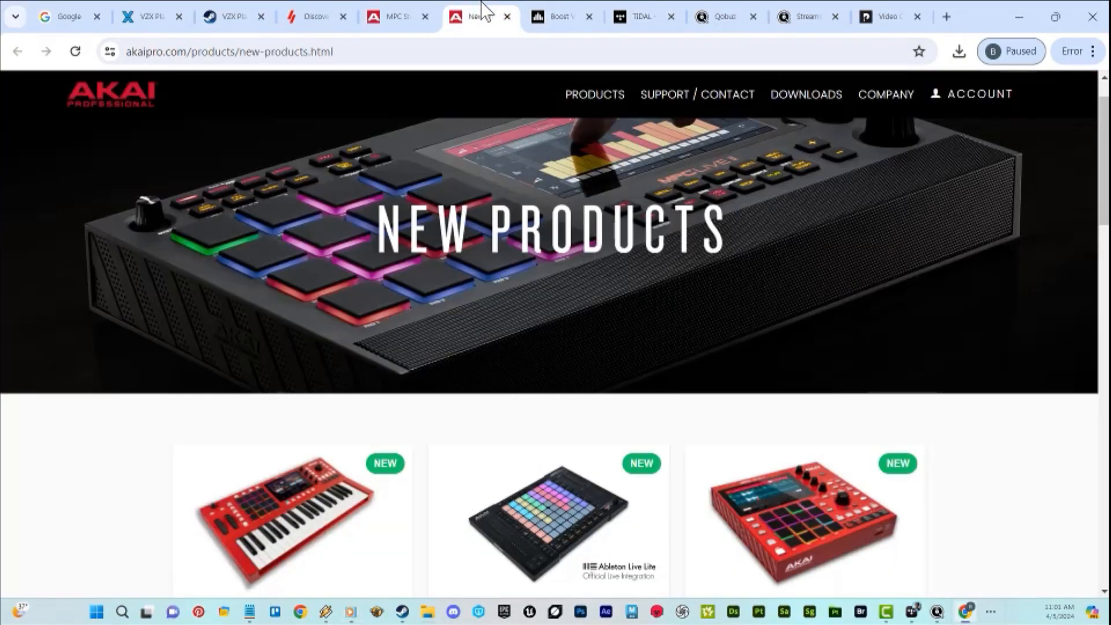
pyautogui.click(556, 15)
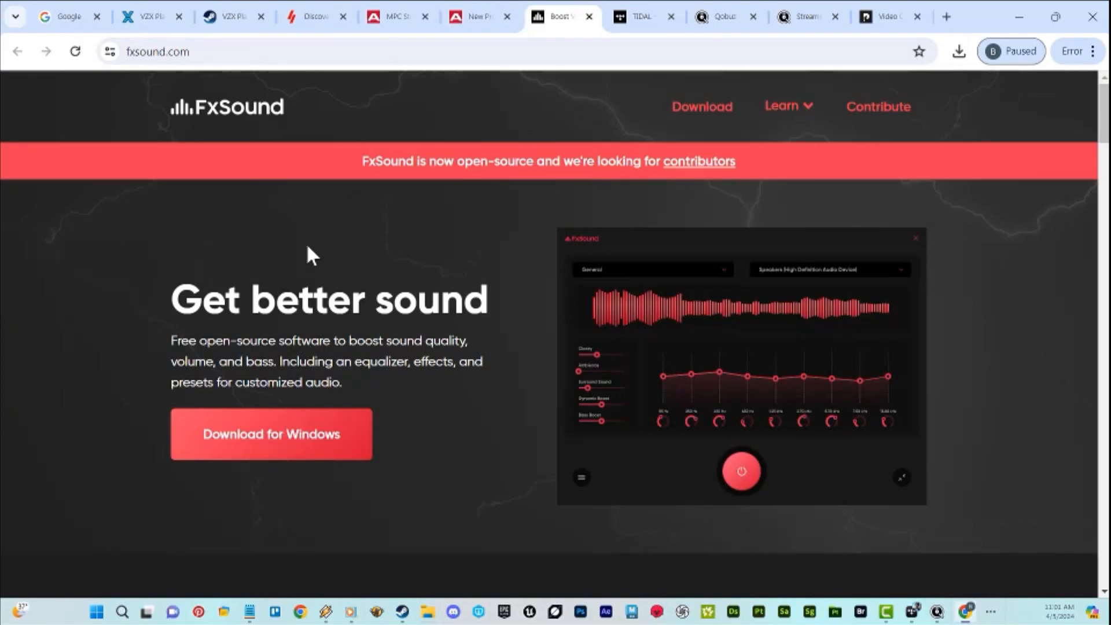
pyautogui.moveTo(658, 613)
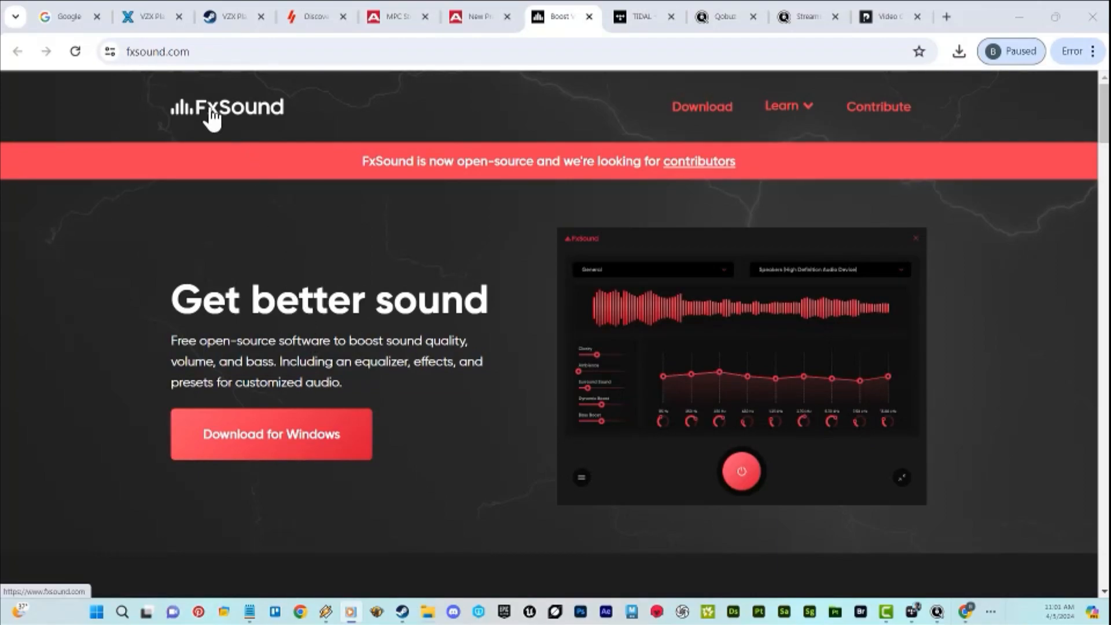
pyautogui.click(271, 433)
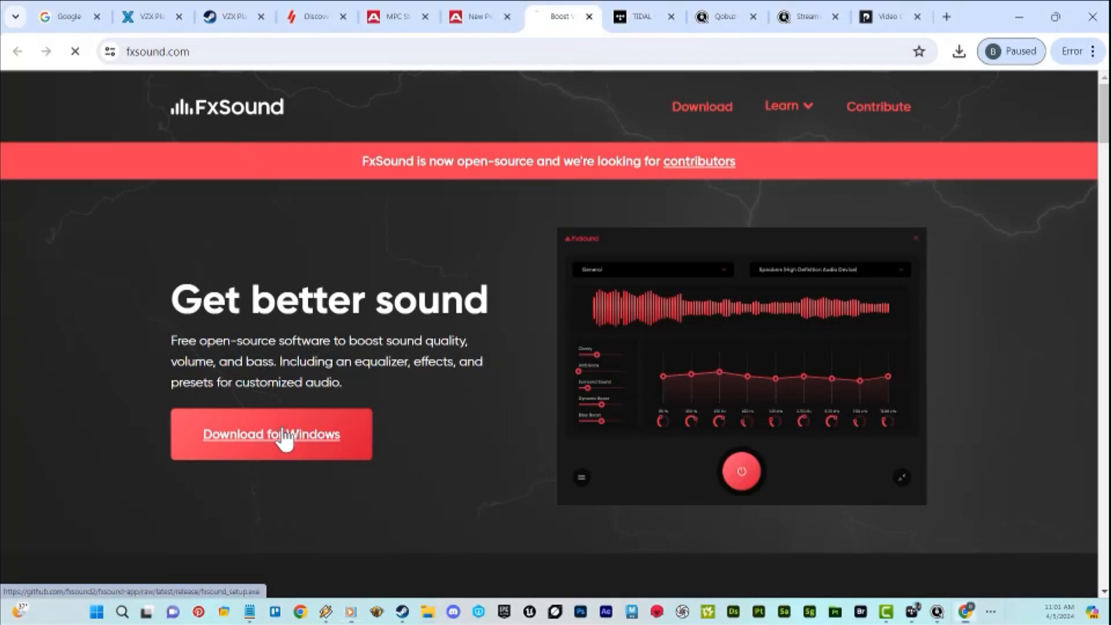
pyautogui.click(271, 433)
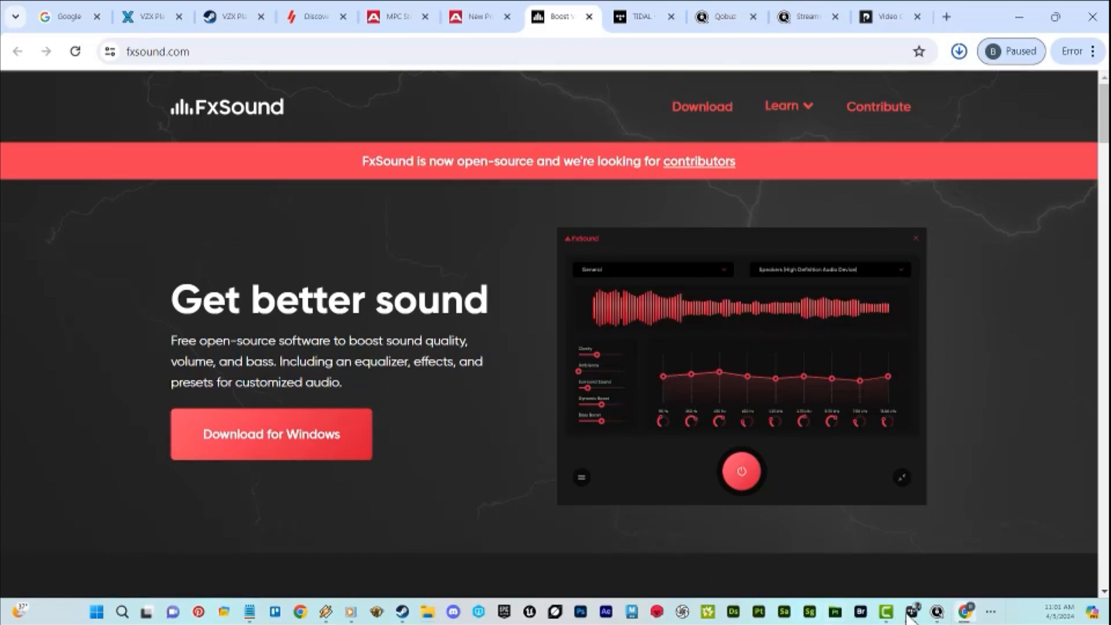
pyautogui.click(958, 51)
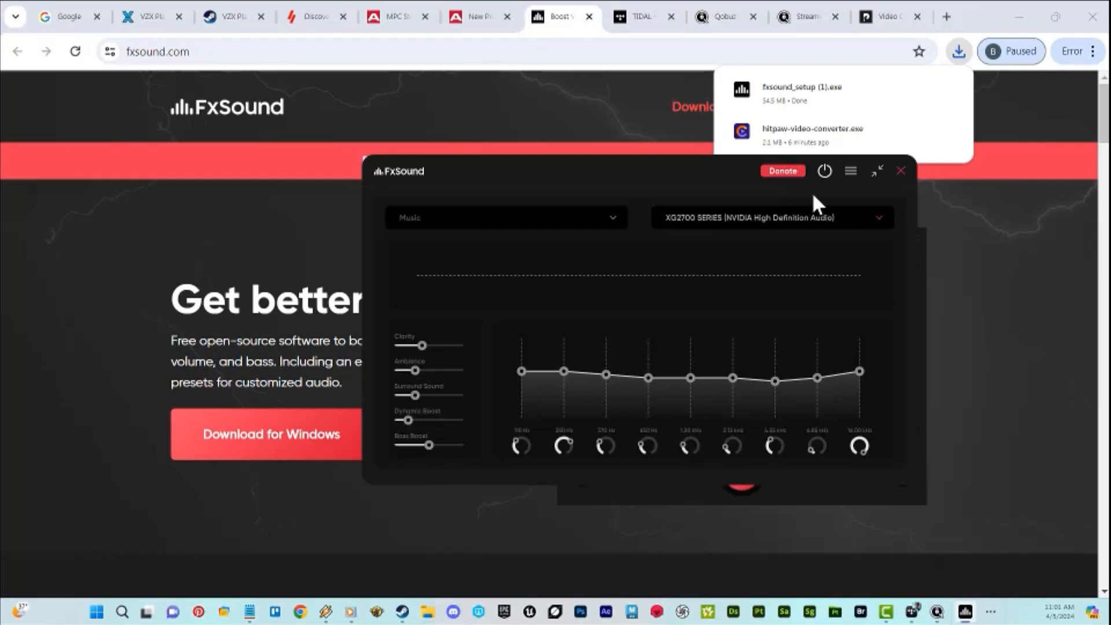
# - Power on FxSound, raise the Clarity slider, and check the Music preset and XG2700 output
pyautogui.click(354, 612)
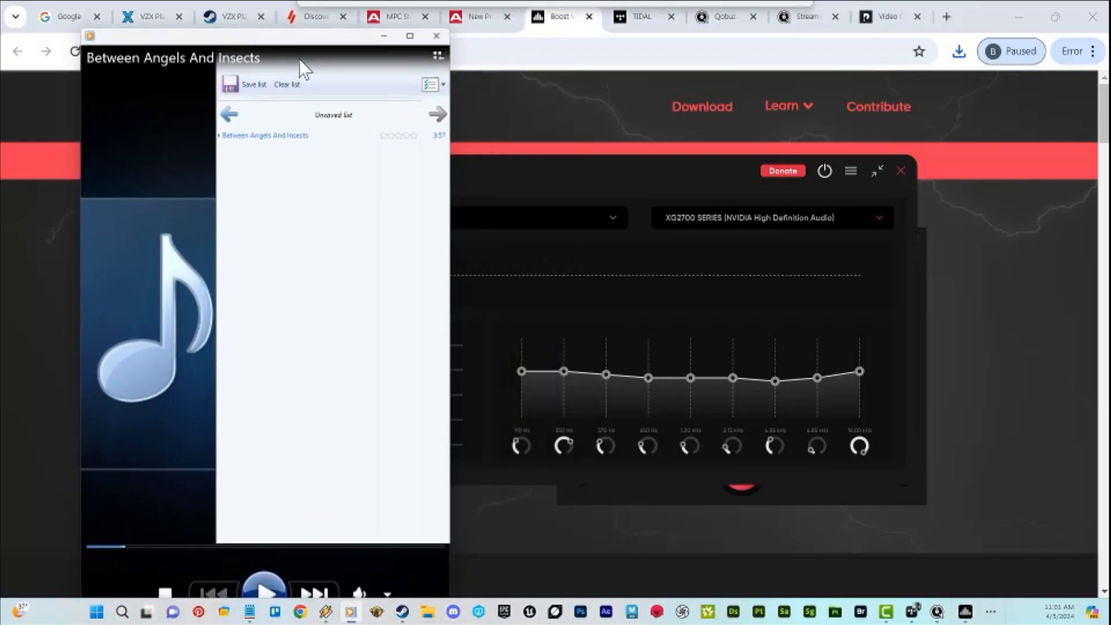
pyautogui.click(264, 591)
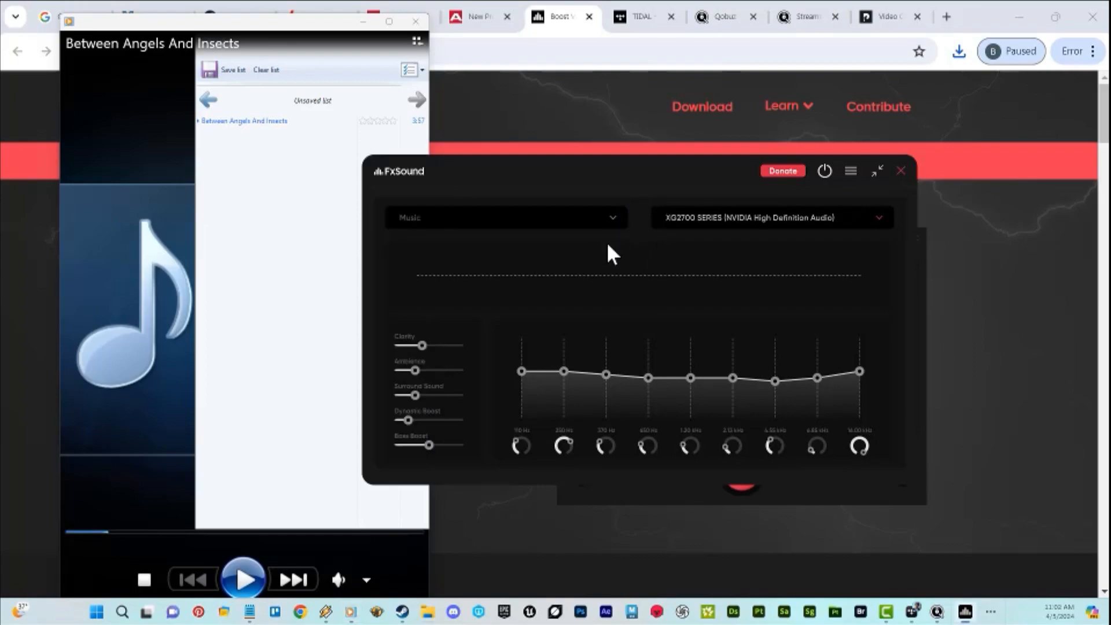
pyautogui.click(243, 580)
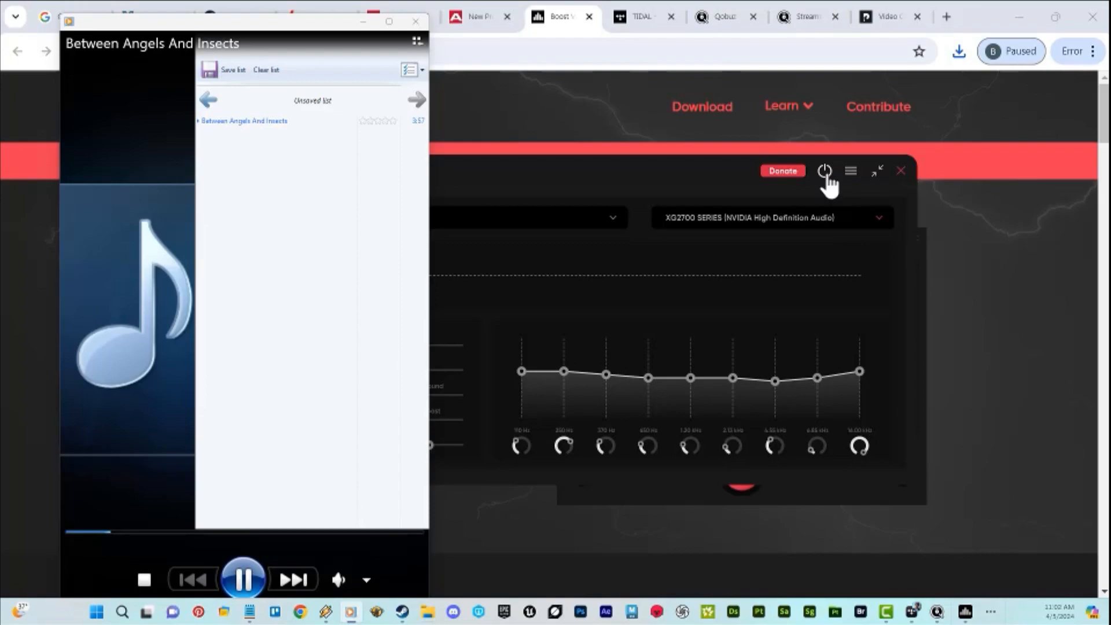
pyautogui.click(824, 171)
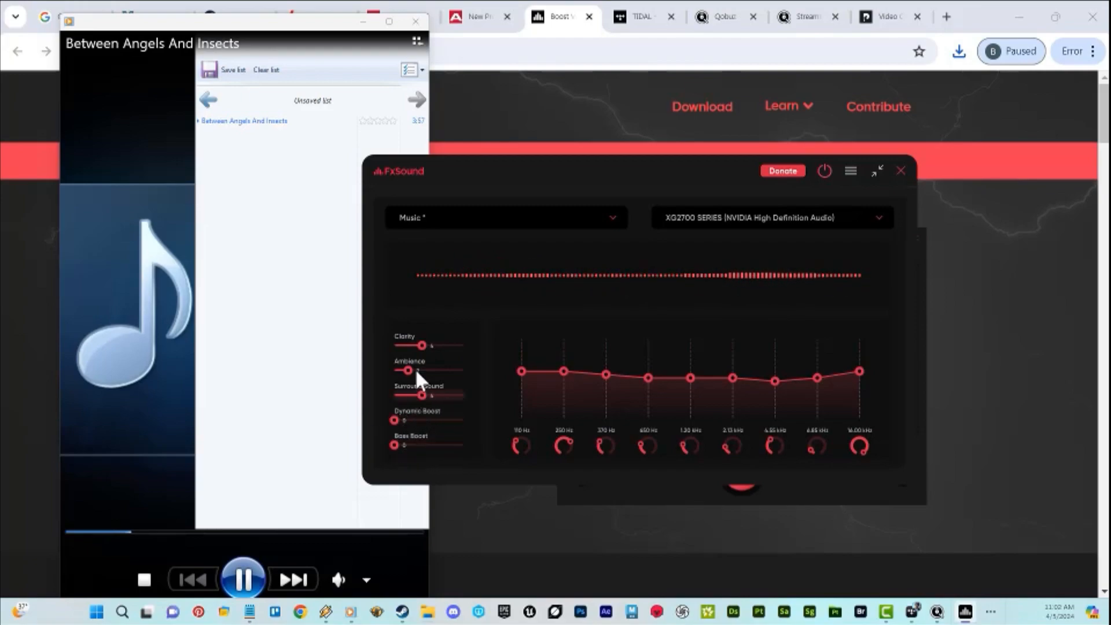
pyautogui.moveTo(421, 346); pyautogui.dragTo(442, 346)
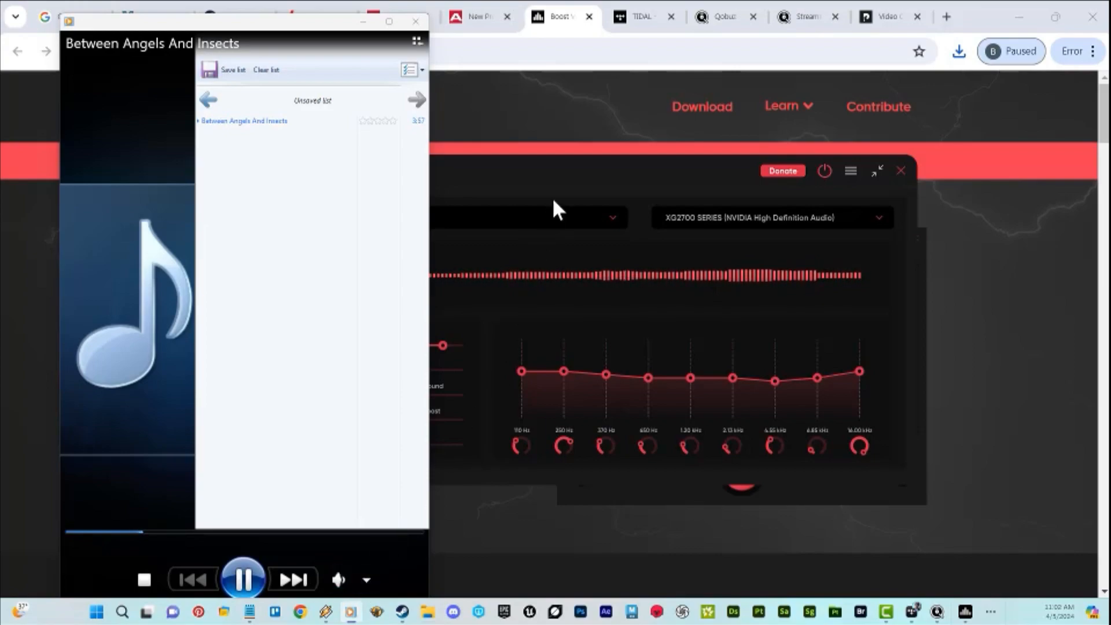
pyautogui.click(609, 218)
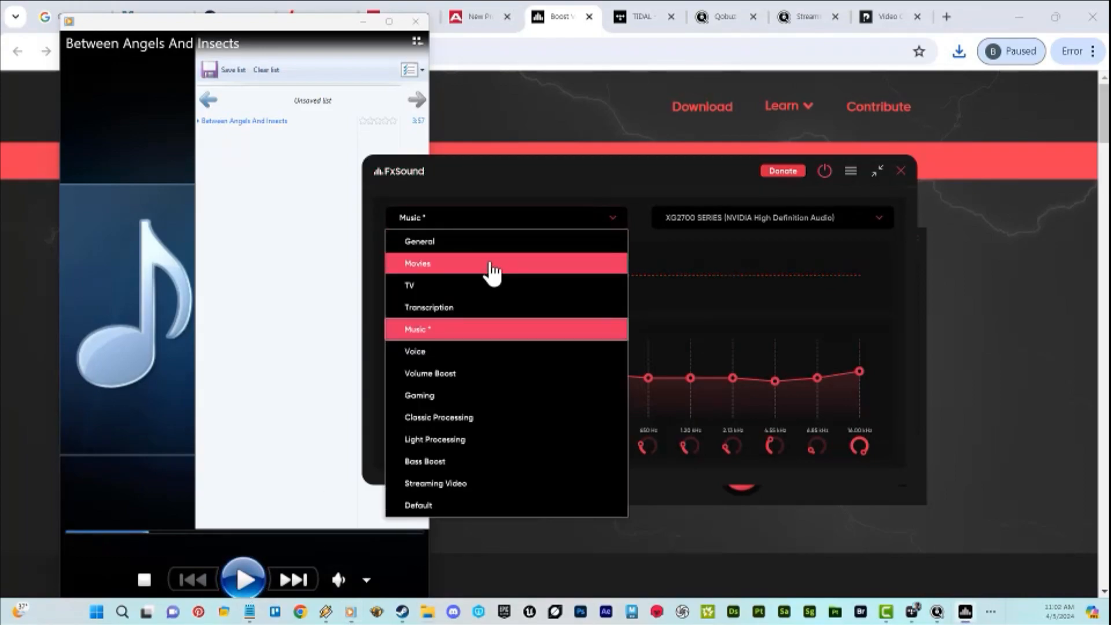
pyautogui.moveTo(461, 354)
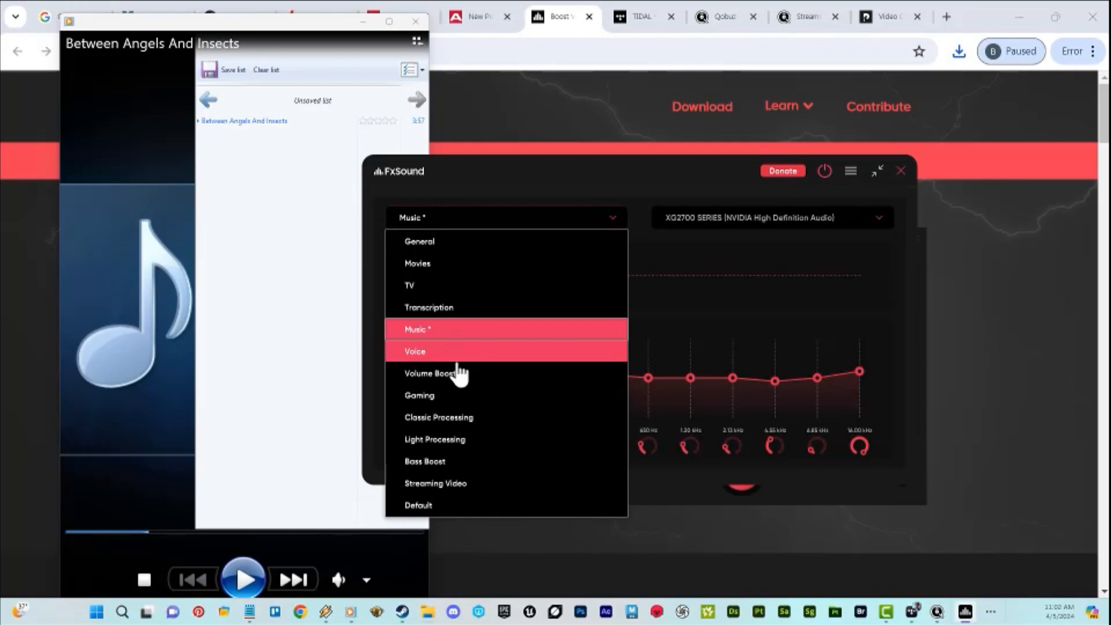
pyautogui.moveTo(458, 483)
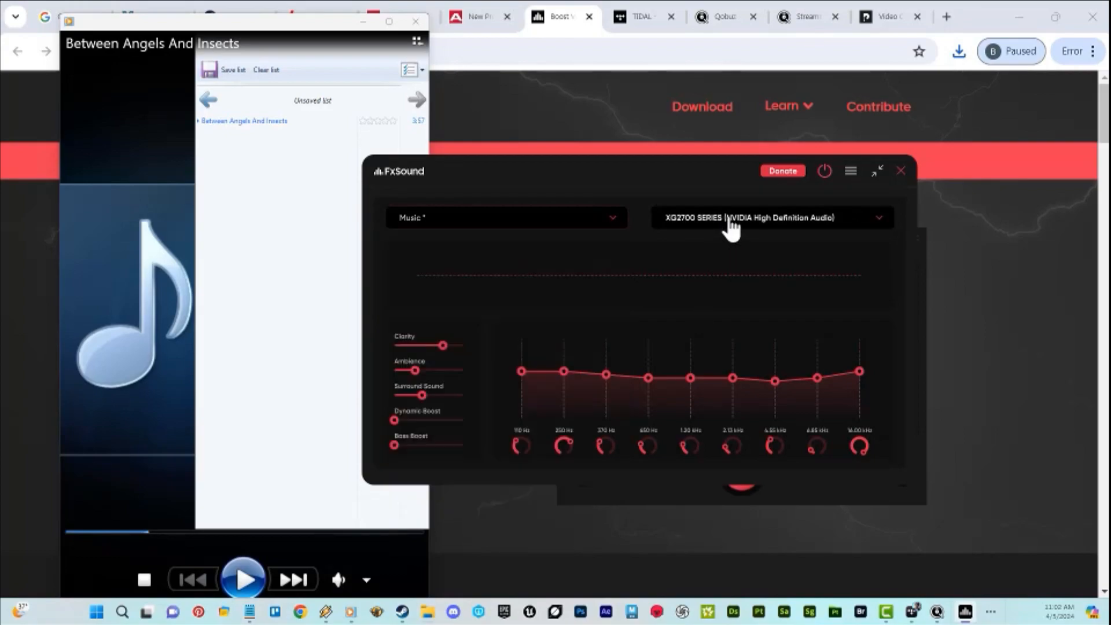
pyautogui.click(769, 218)
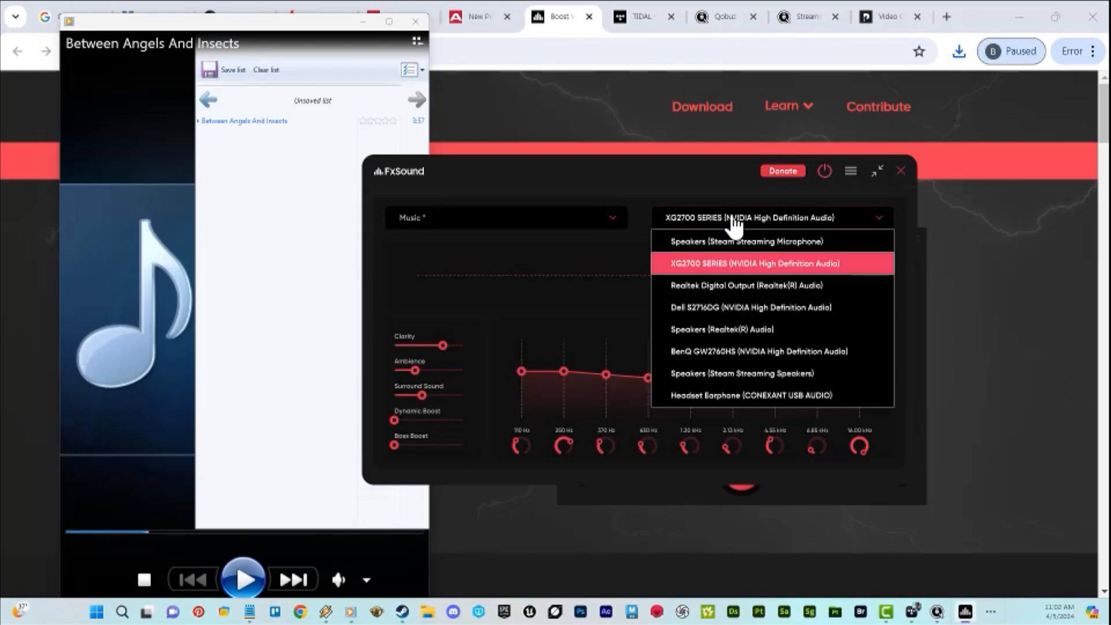
pyautogui.moveTo(742, 284)
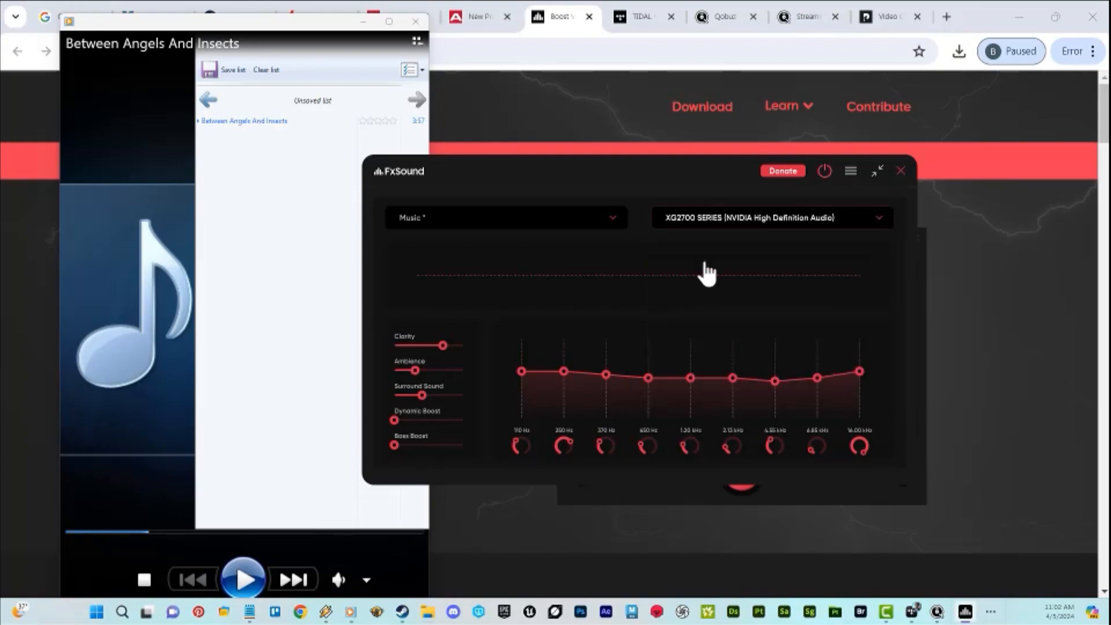
pyautogui.moveTo(470, 15)
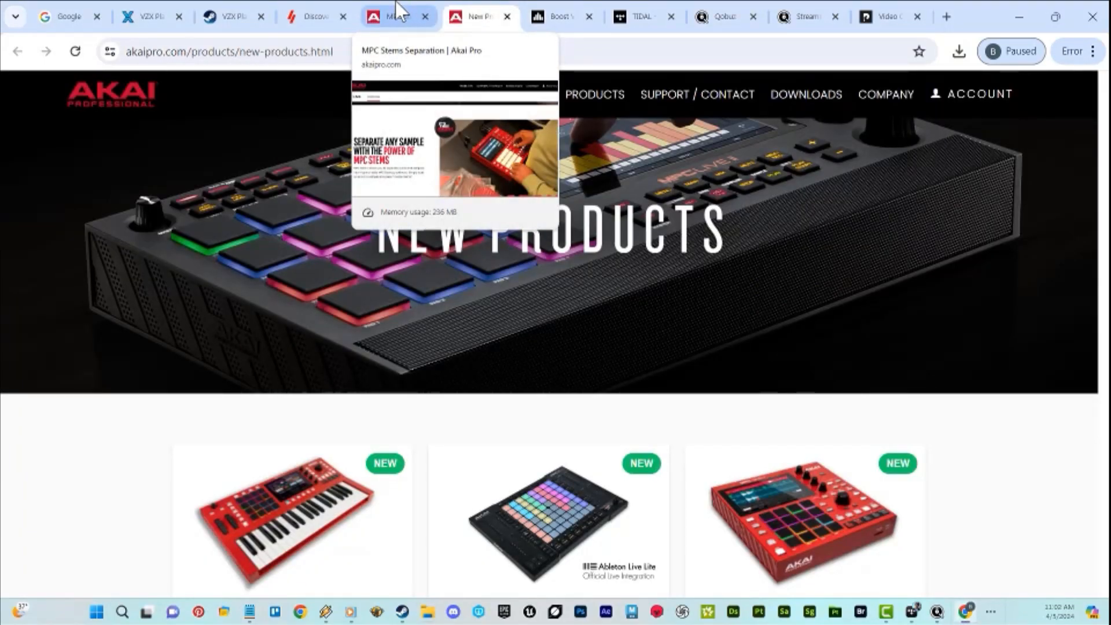
pyautogui.moveTo(533, 340)
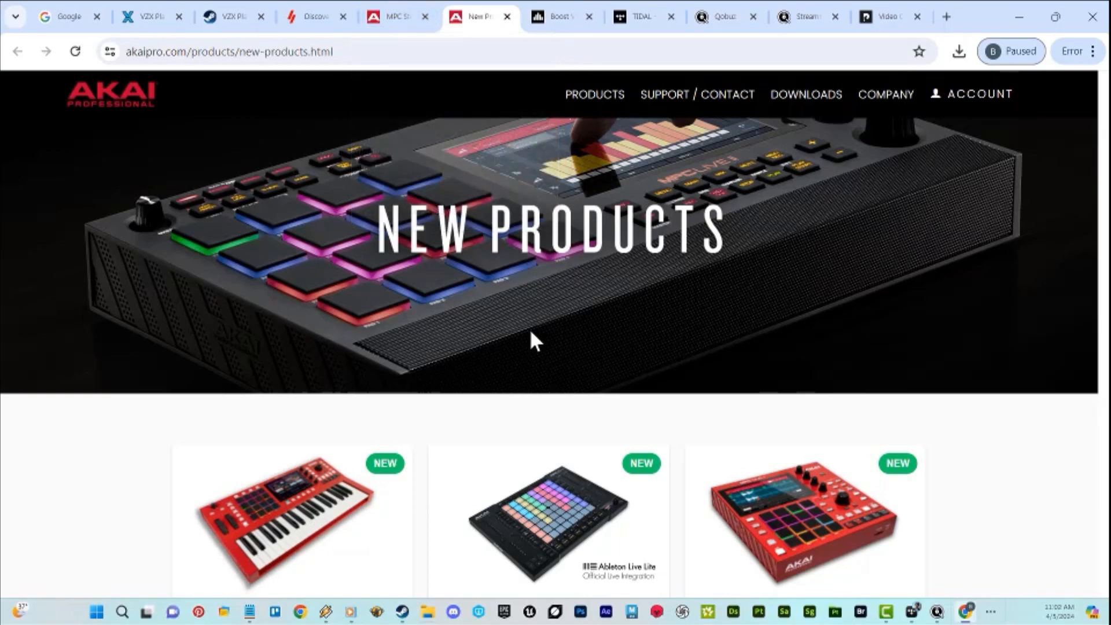
pyautogui.moveTo(727, 288)
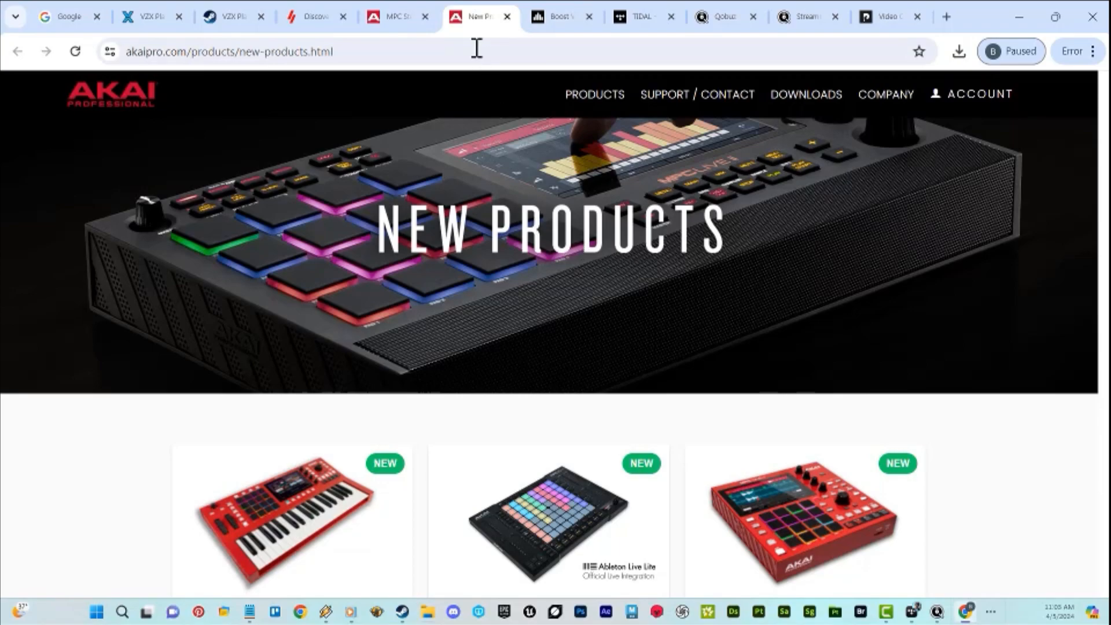
# - Scroll the MPC Stems page past the Step 1–3 guide to the tutorial video cards
pyautogui.click(389, 16)
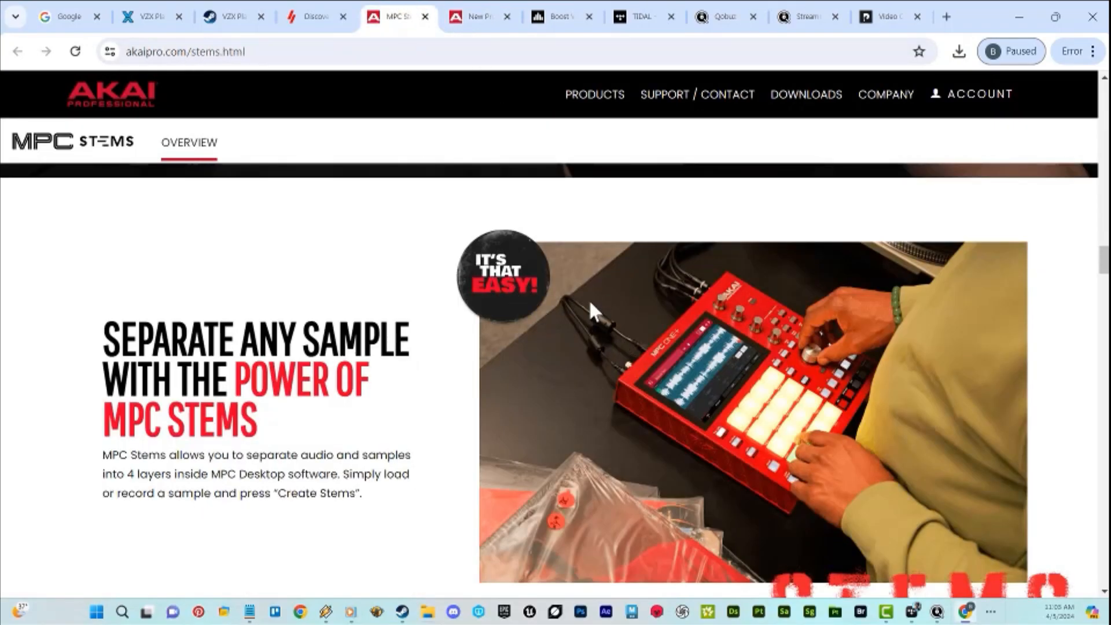
pyautogui.scroll(-3)
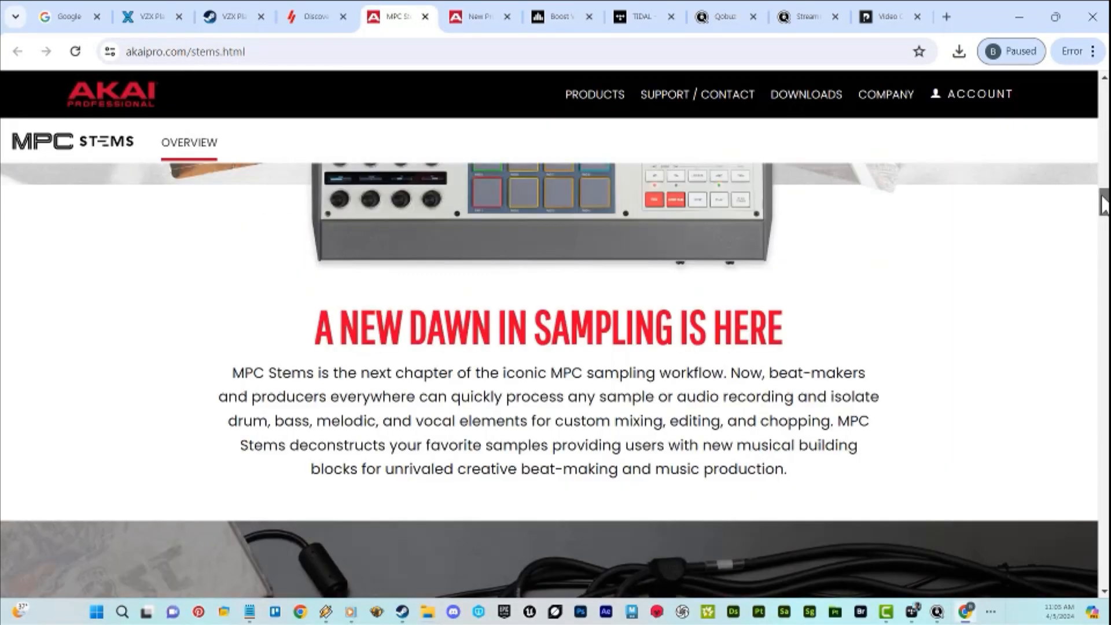
pyautogui.scroll(-3)
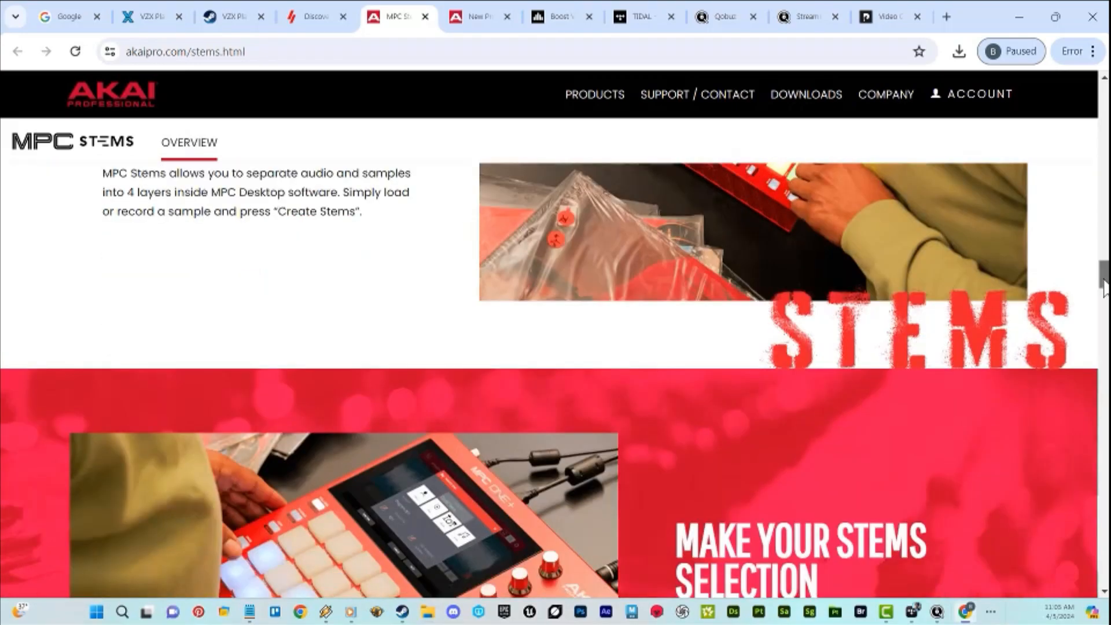
pyautogui.scroll(-3)
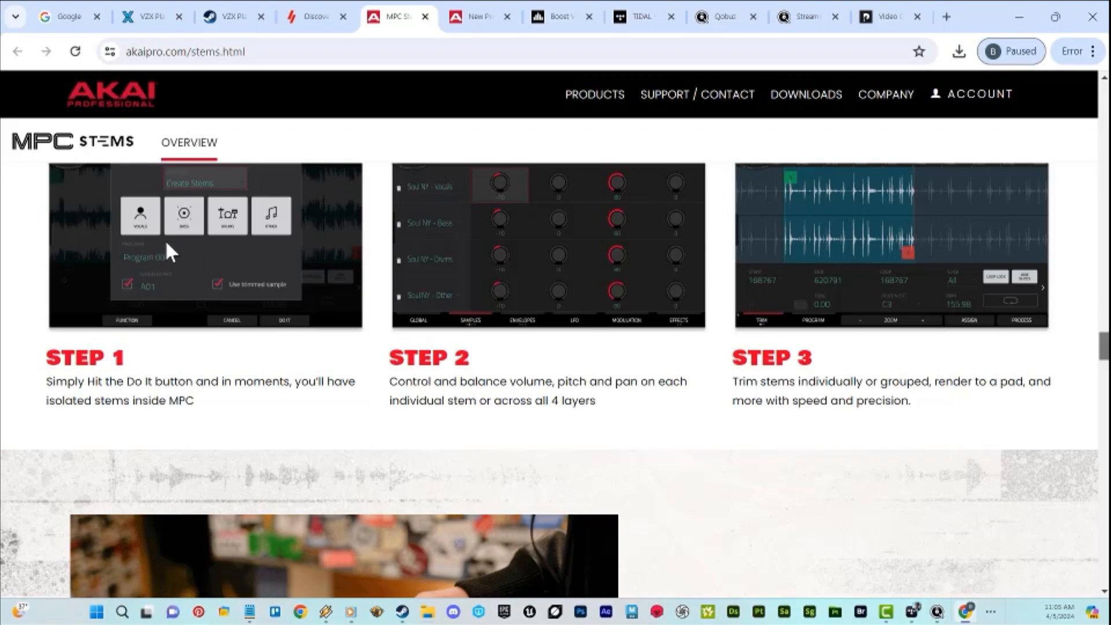
pyautogui.moveTo(255, 249)
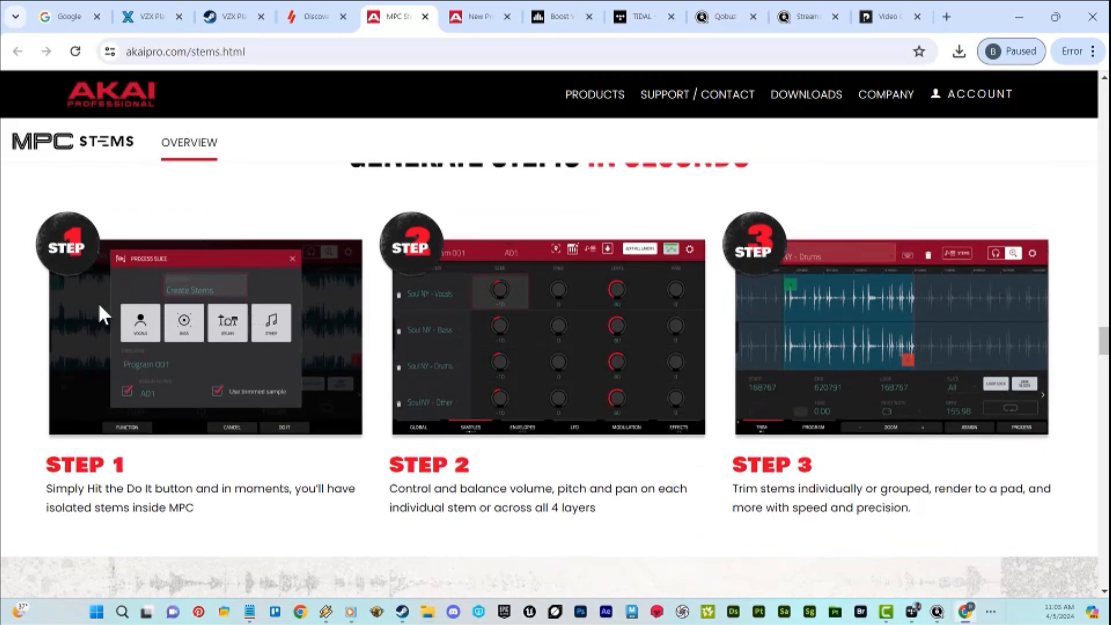
pyautogui.moveTo(729, 402)
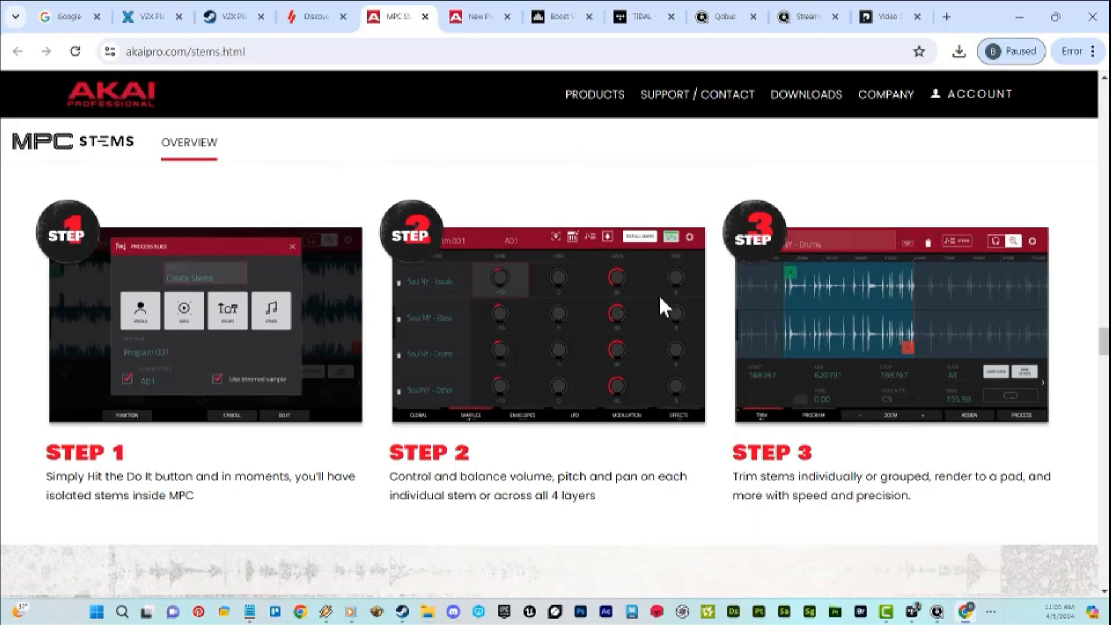
pyautogui.scroll(-3)
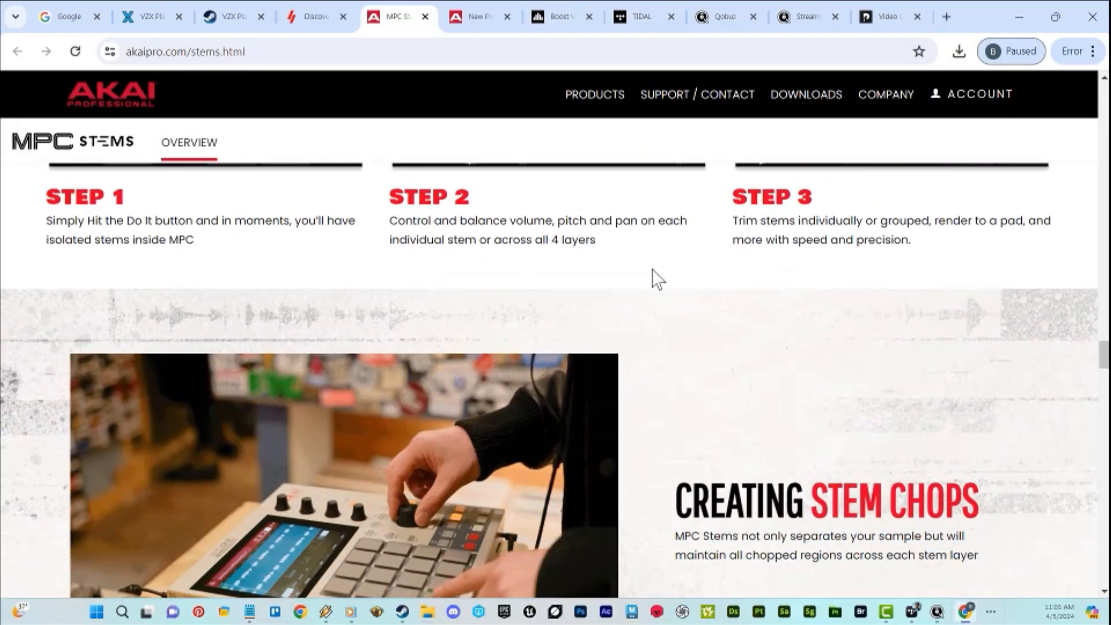
pyautogui.scroll(-3)
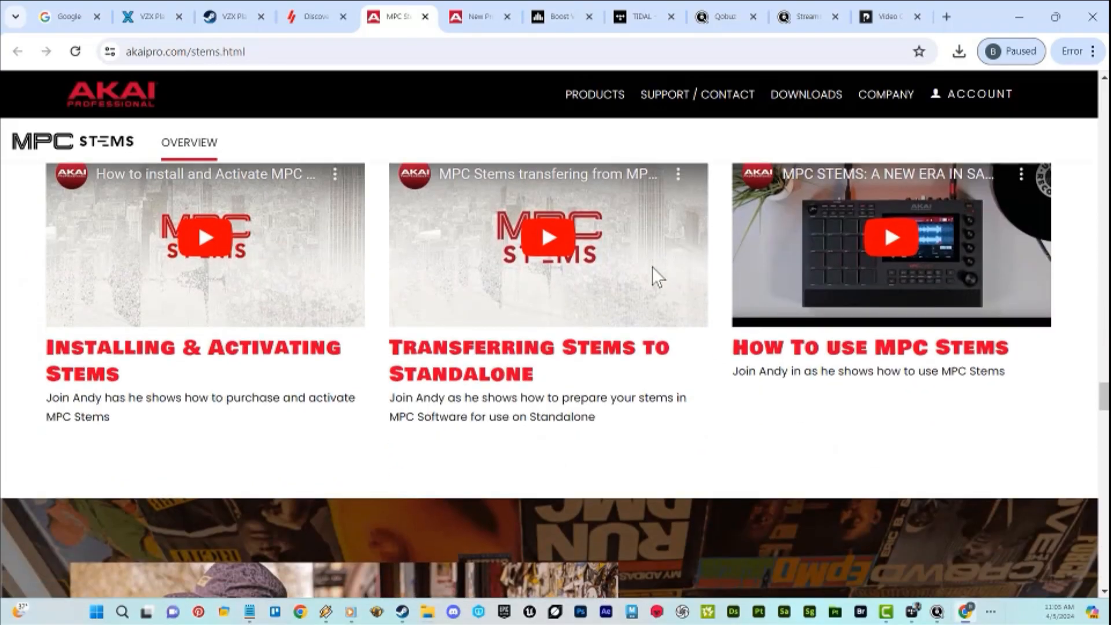
pyautogui.scroll(-3)
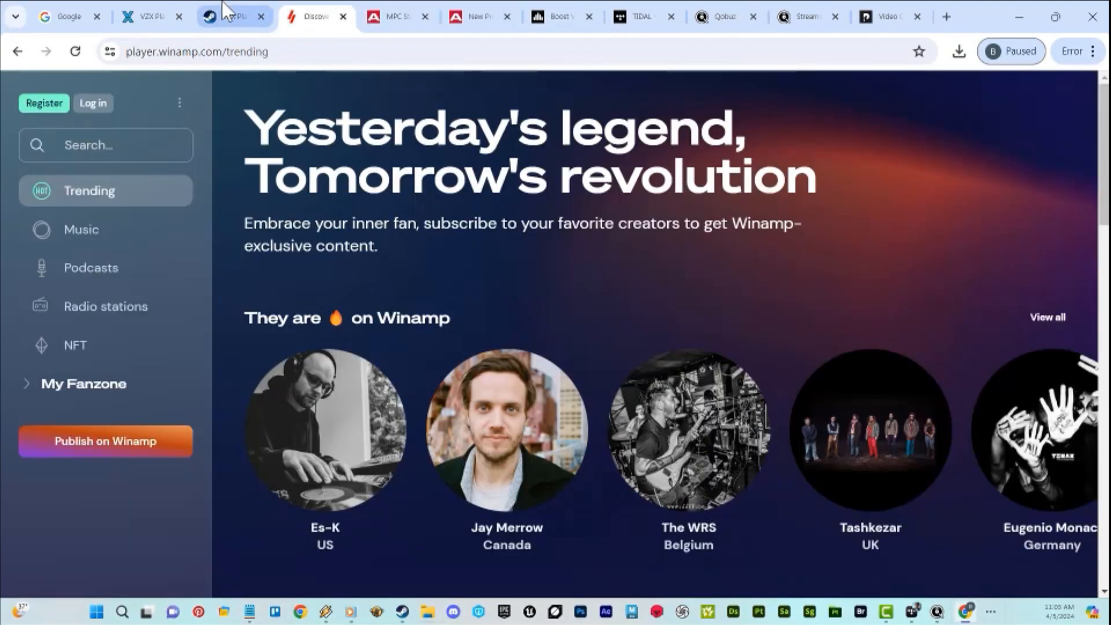
pyautogui.moveTo(234, 16)
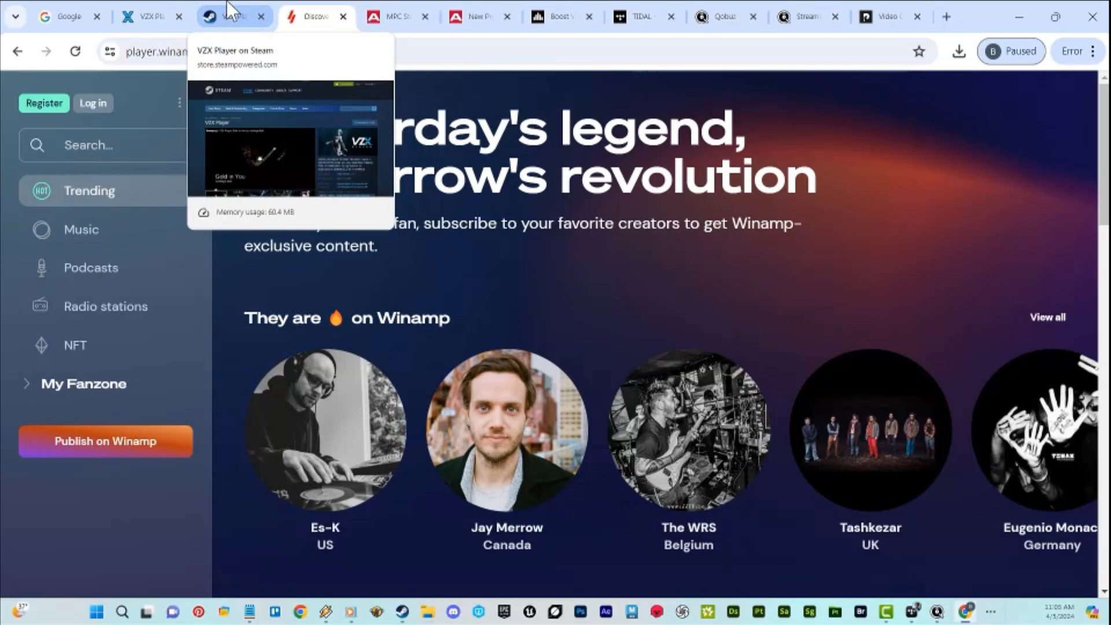
# - Play a VZX Player trailer and browse its particle and Core settings screenshots
pyautogui.click(227, 16)
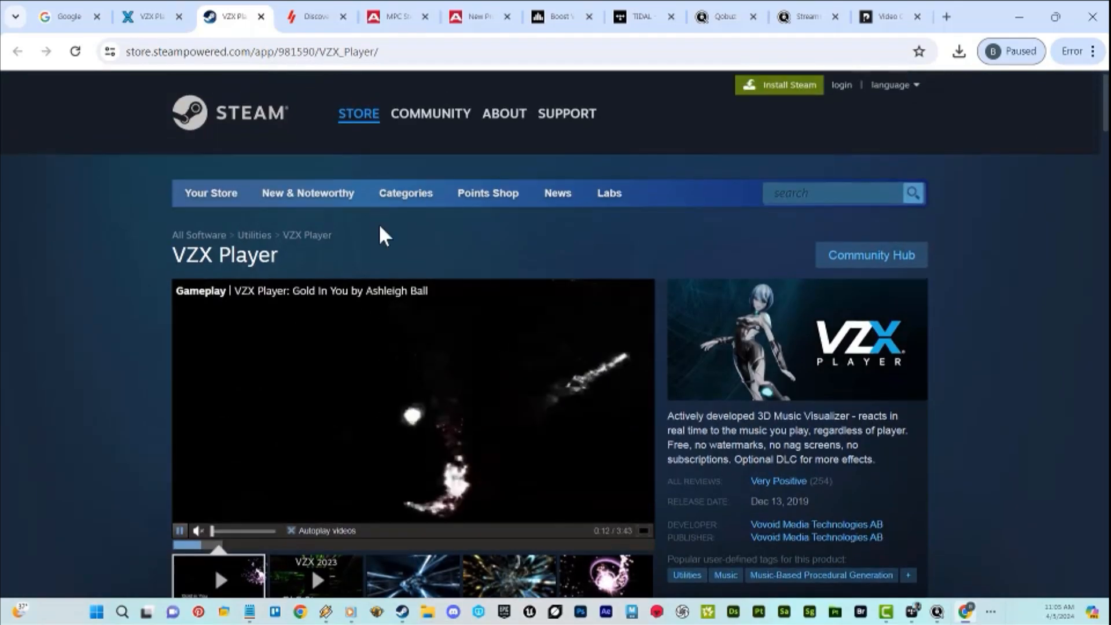
pyautogui.scroll(-3)
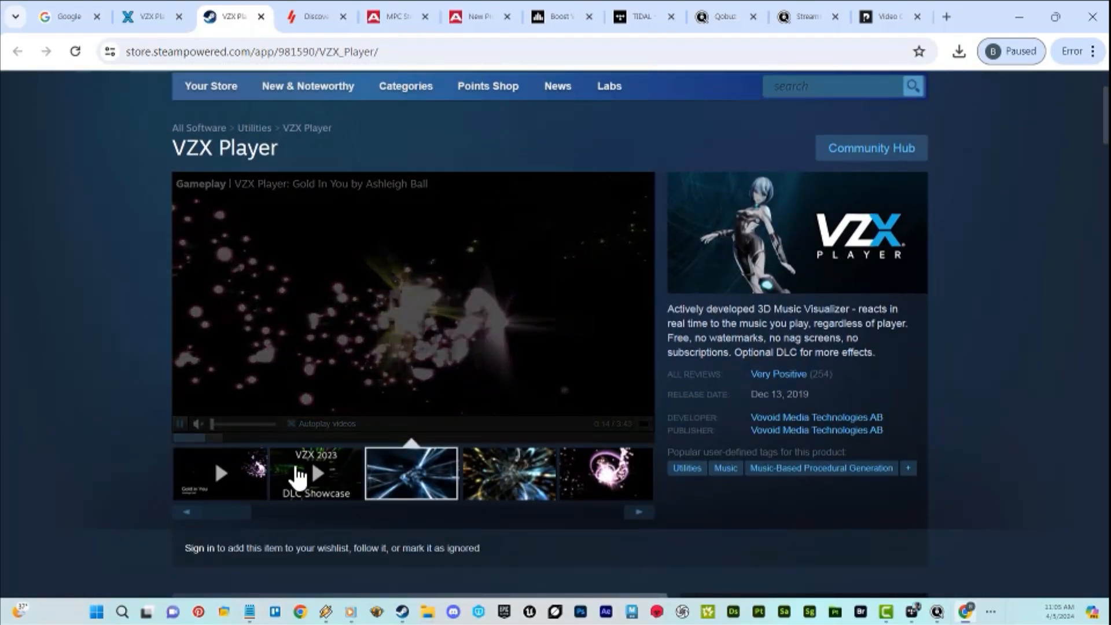
pyautogui.click(315, 473)
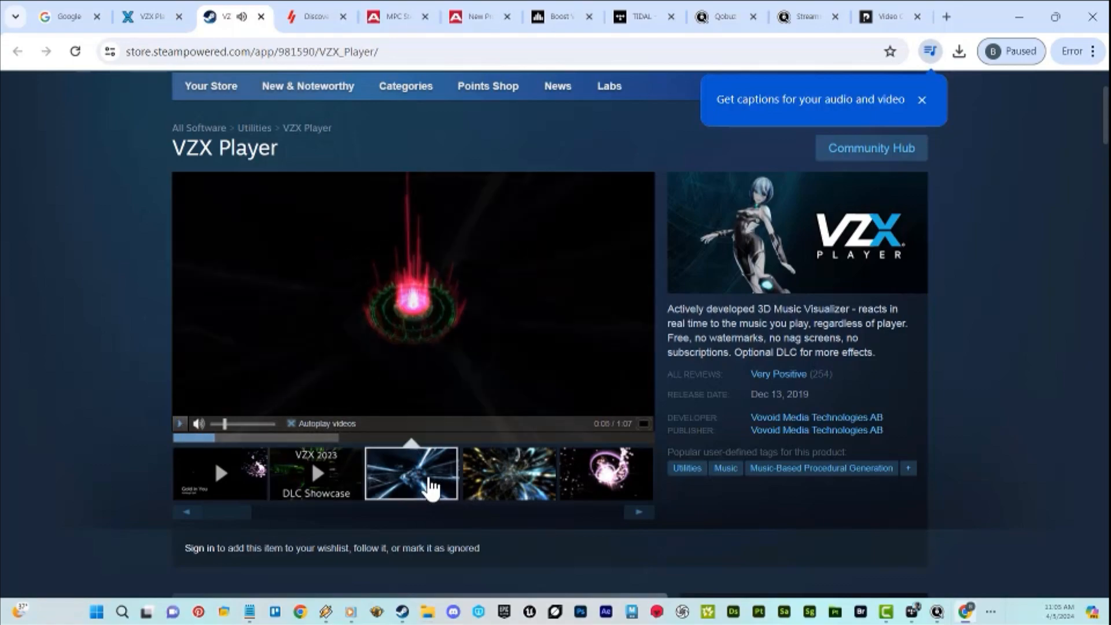
pyautogui.click(602, 473)
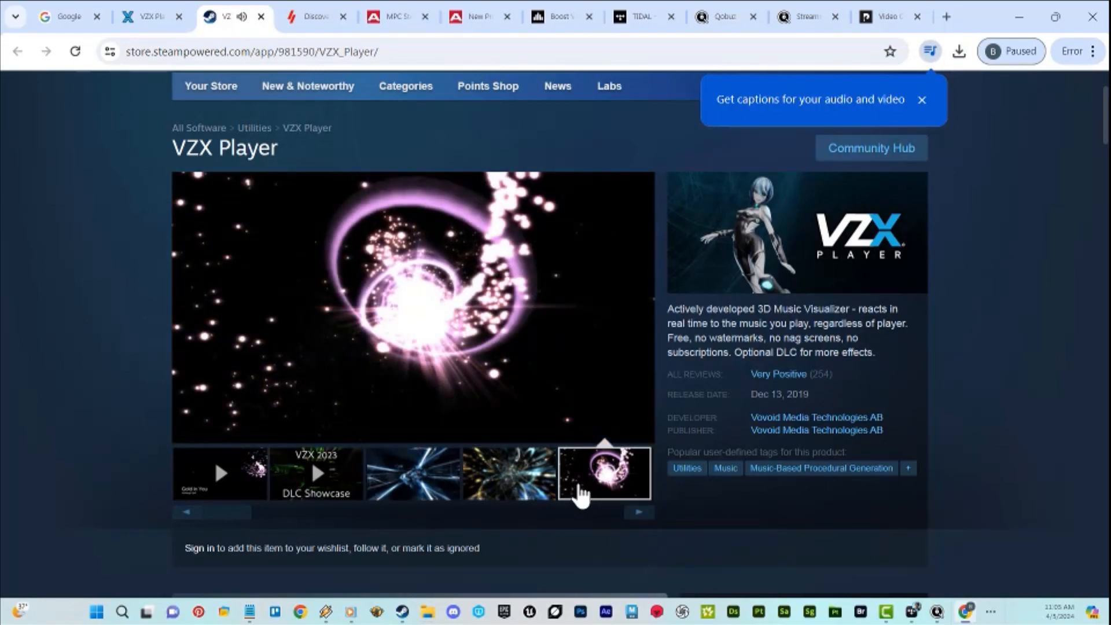
pyautogui.click(506, 473)
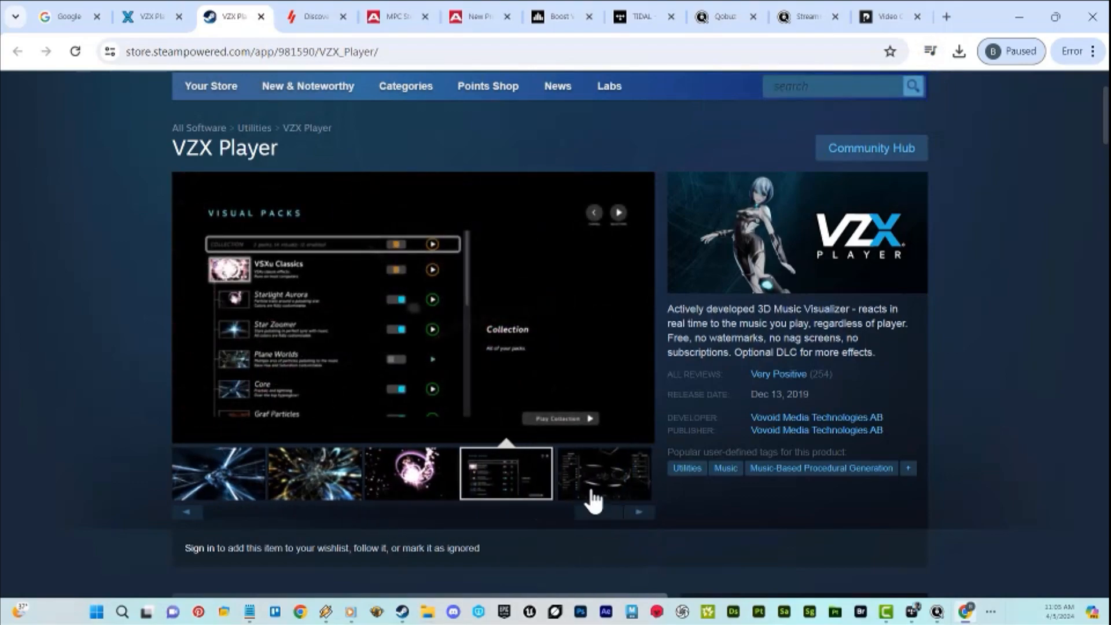
pyautogui.click(601, 473)
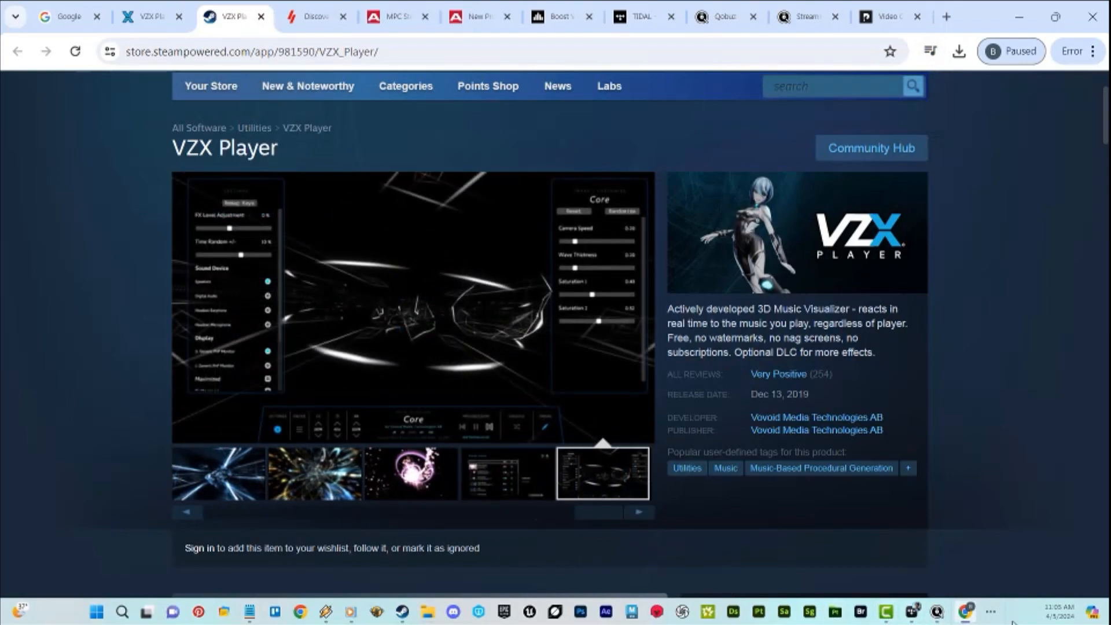
pyautogui.click(991, 611)
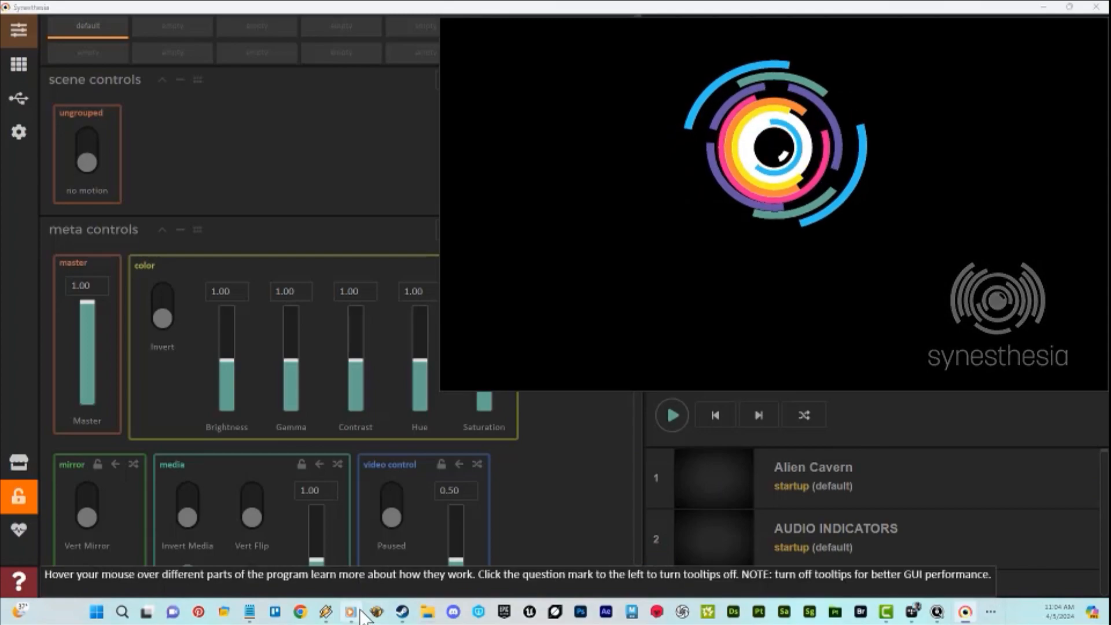
# - Show the media player, then toggle Synesthesia's scene motion setting while the track plays
pyautogui.click(348, 610)
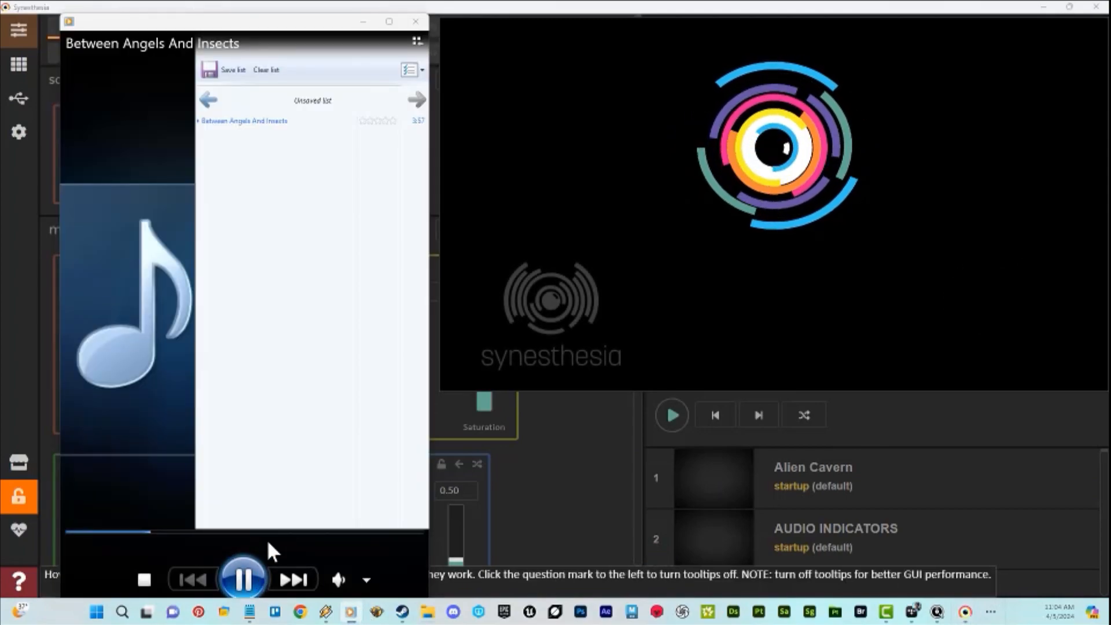
pyautogui.click(414, 22)
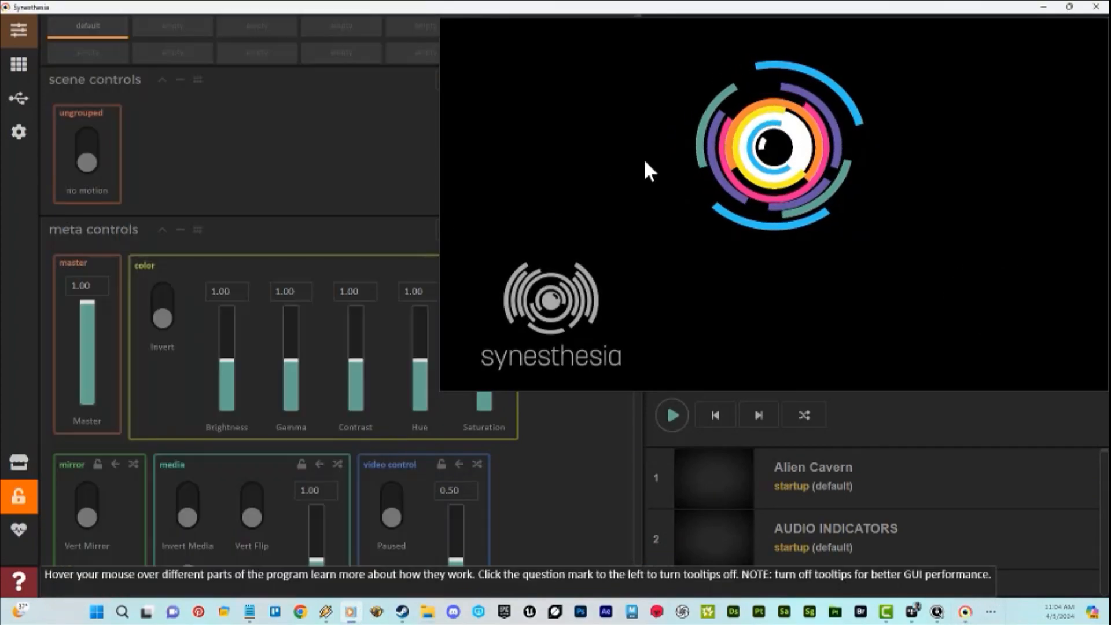
pyautogui.click(86, 154)
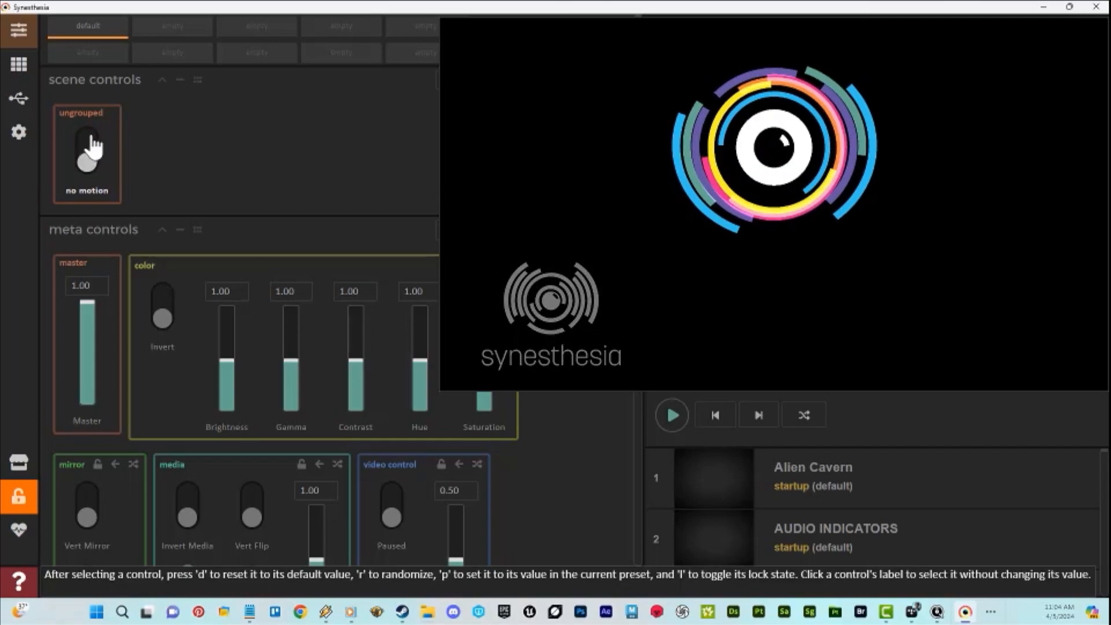
pyautogui.click(825, 477)
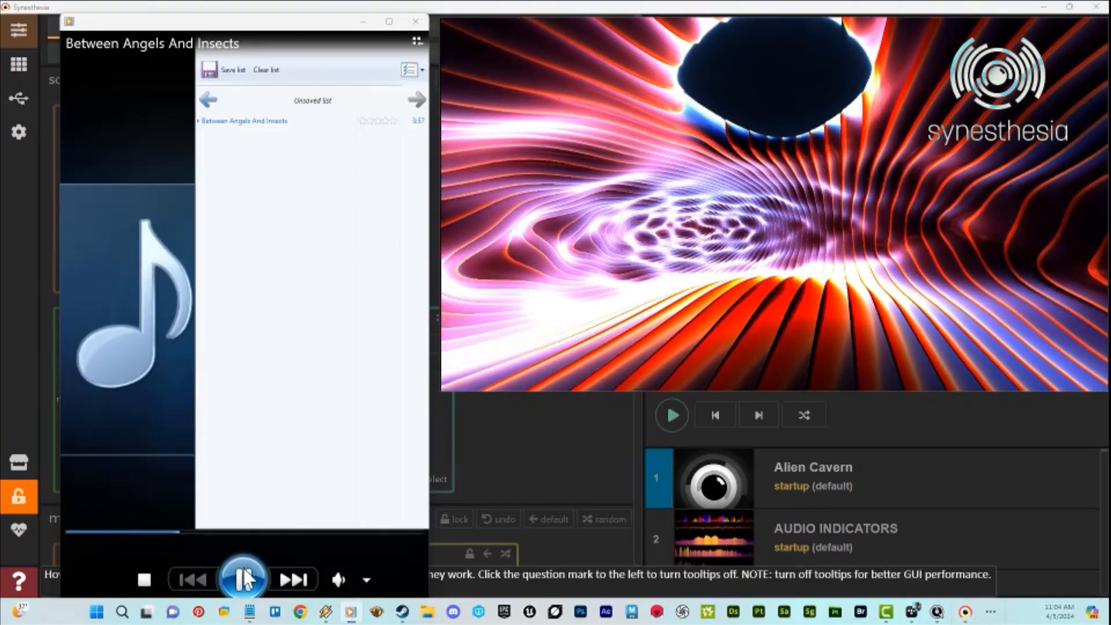
pyautogui.click(243, 579)
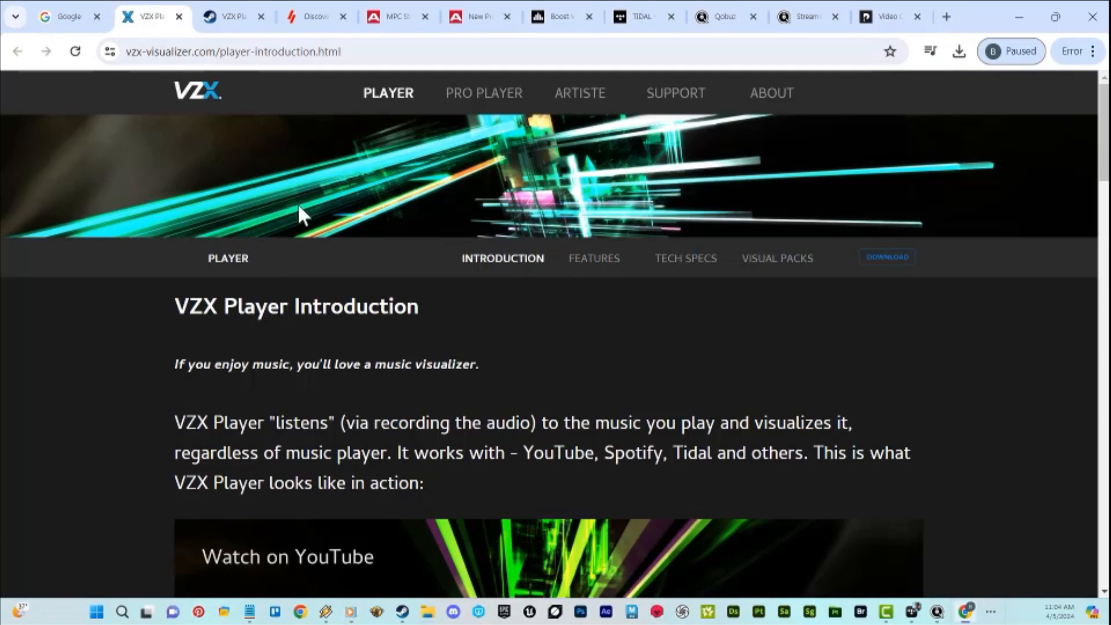
pyautogui.moveTo(206, 118)
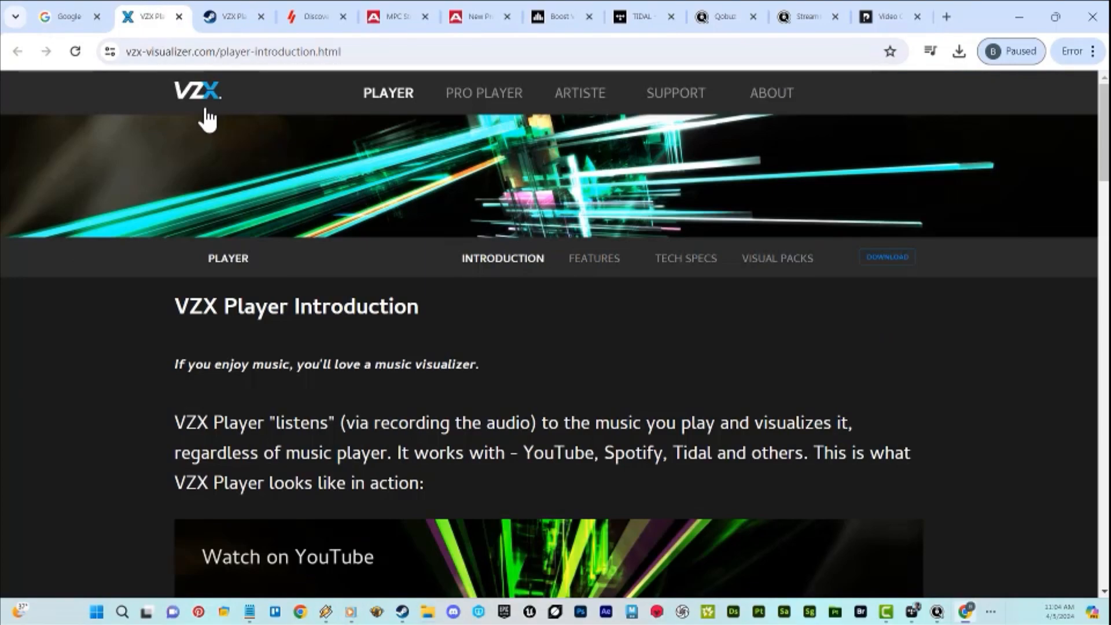
# - Scroll the VZX Player introduction, then hop through the Steam and Google tabs to Winamp trending
pyautogui.scroll(-3)
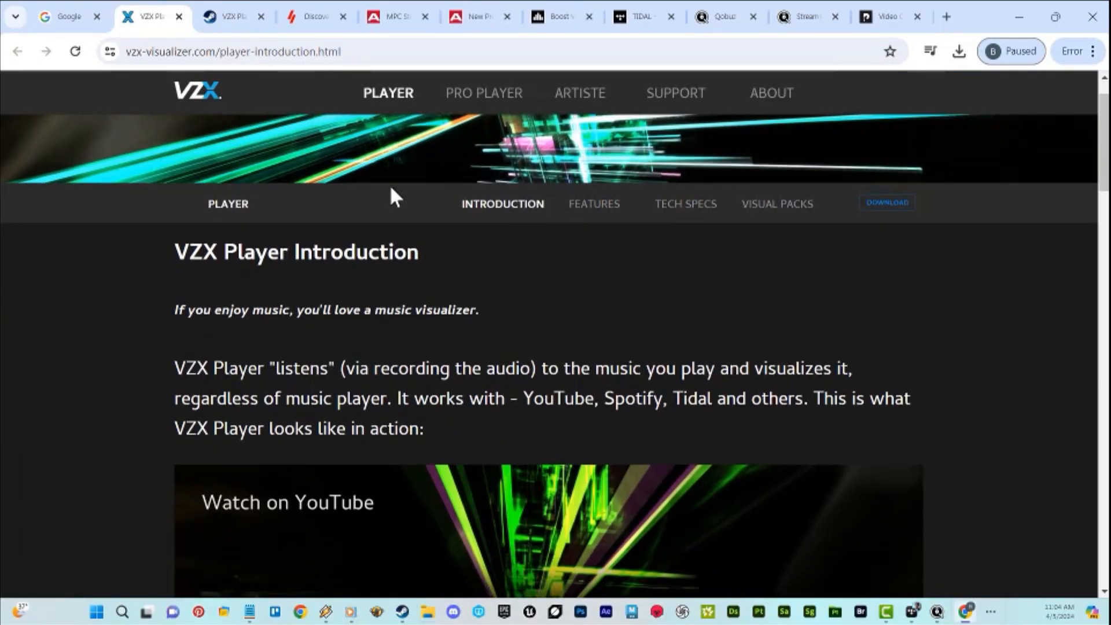
pyautogui.scroll(-3)
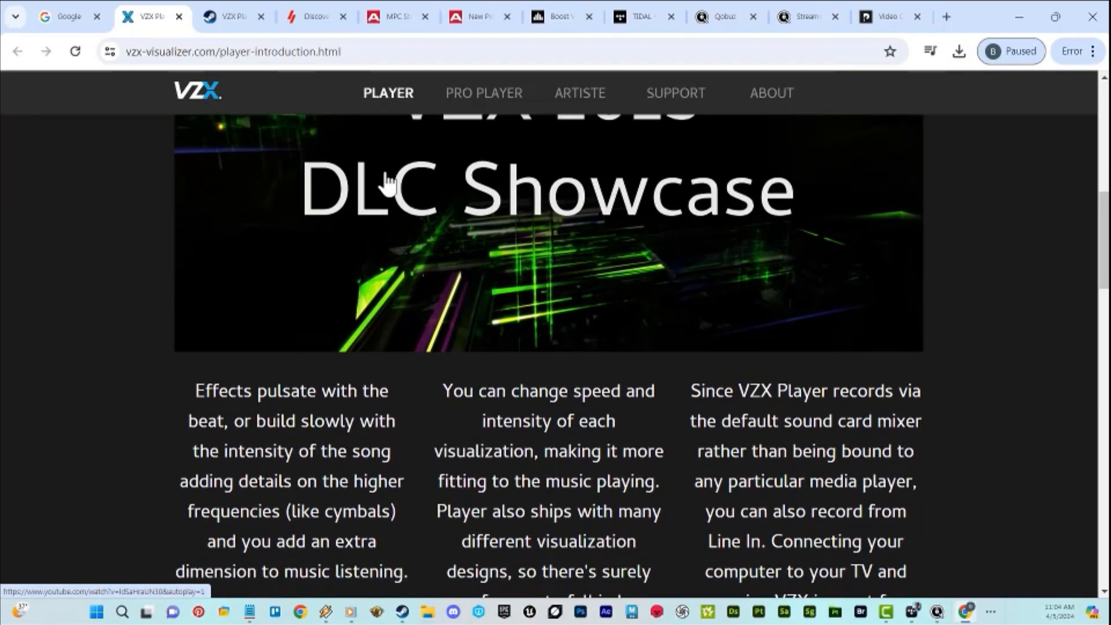
pyautogui.click(227, 17)
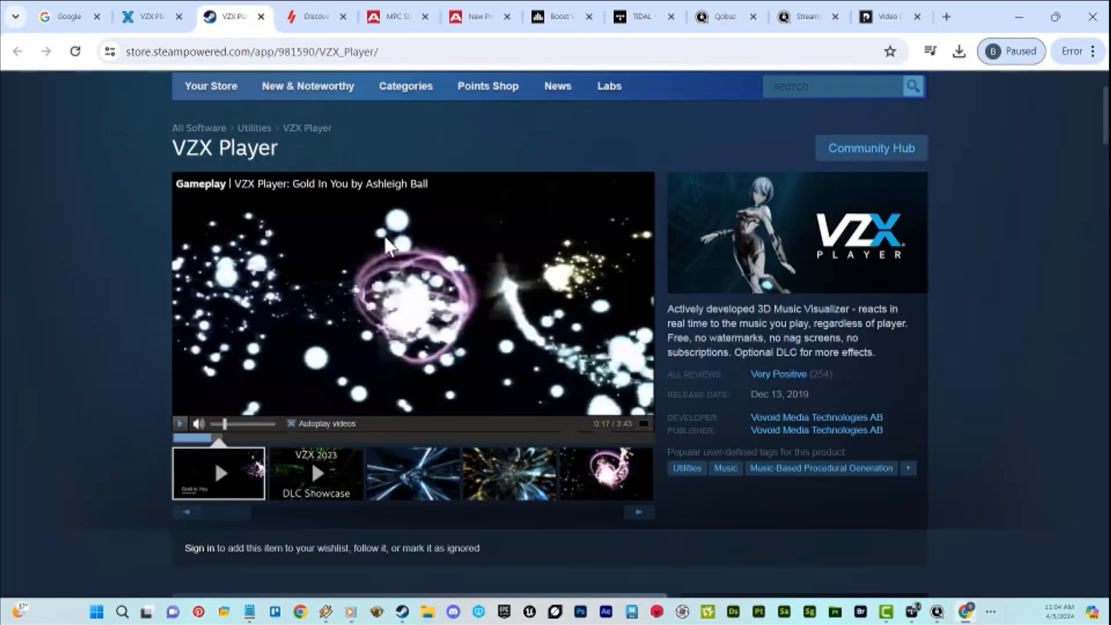
pyautogui.click(67, 16)
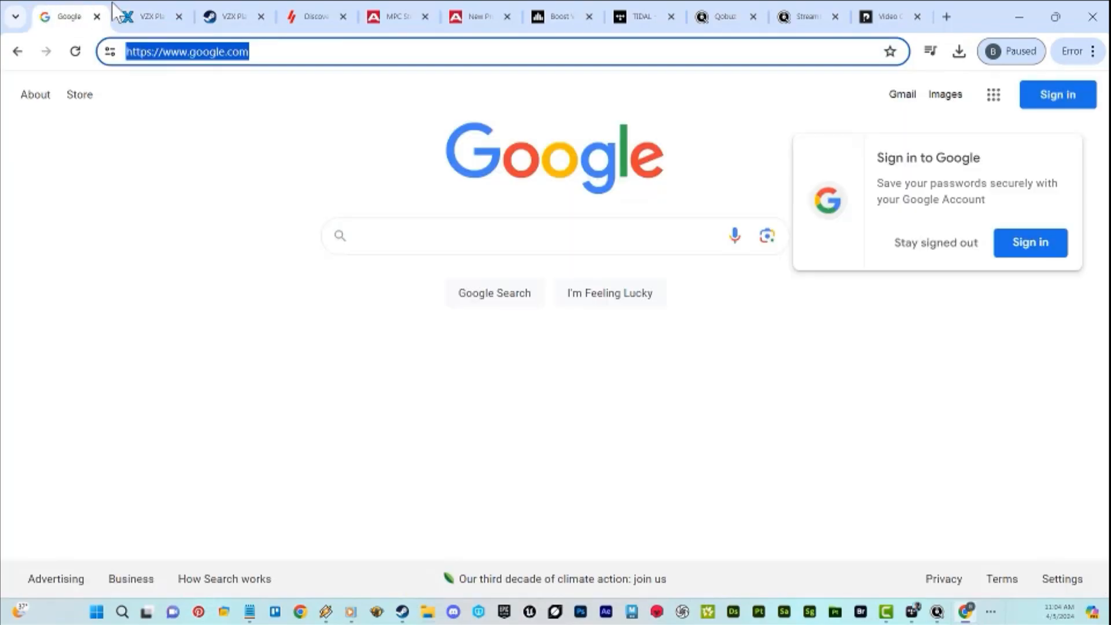
pyautogui.click(226, 16)
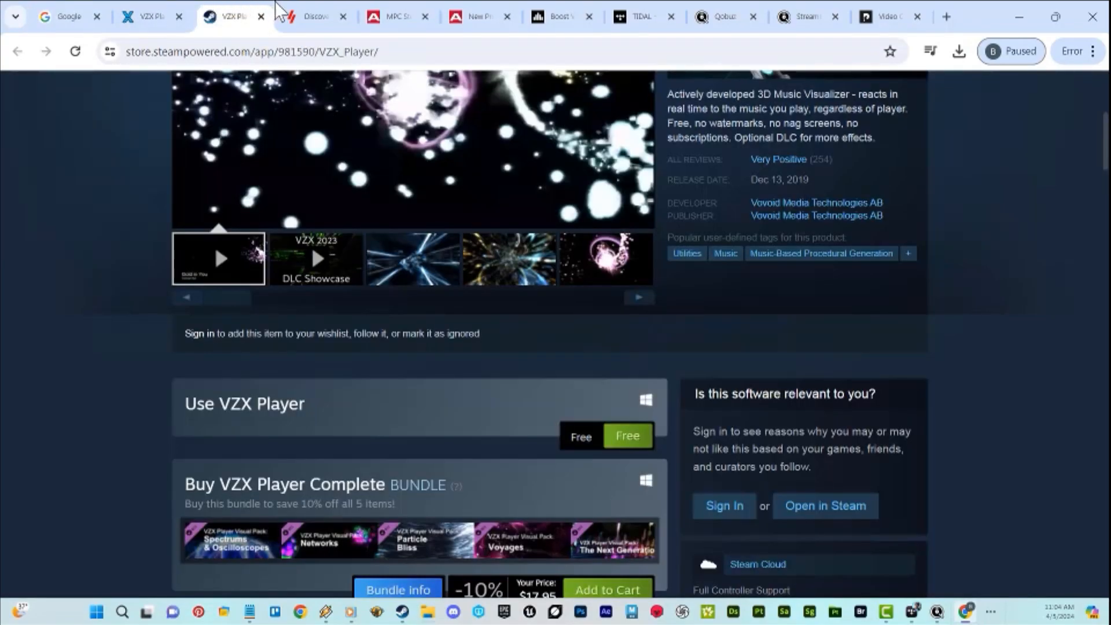
pyautogui.click(313, 16)
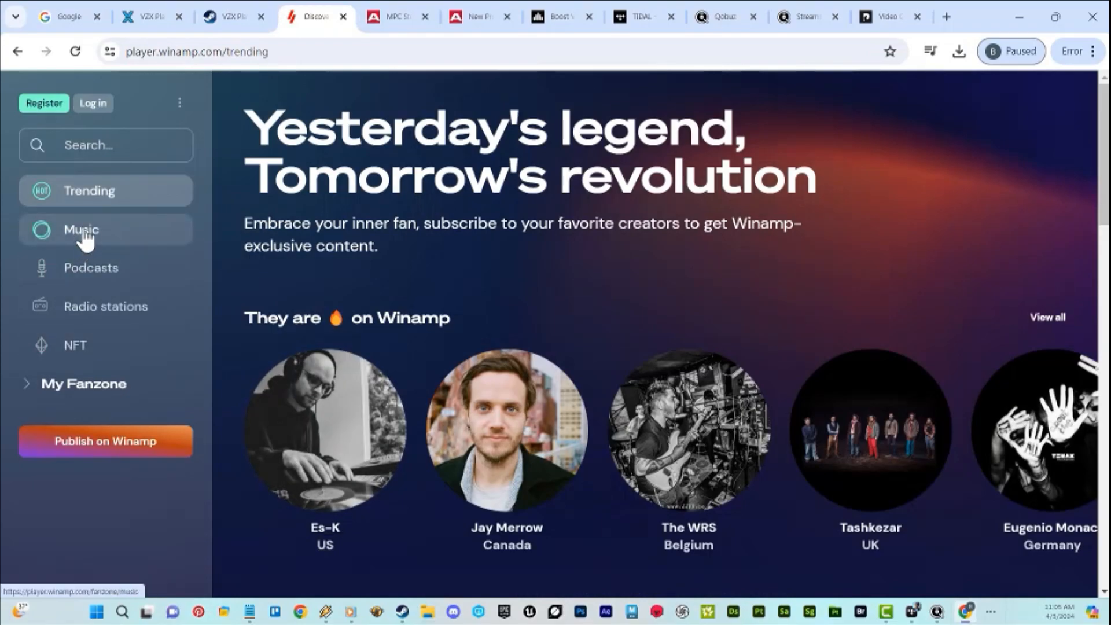
pyautogui.moveTo(91, 251)
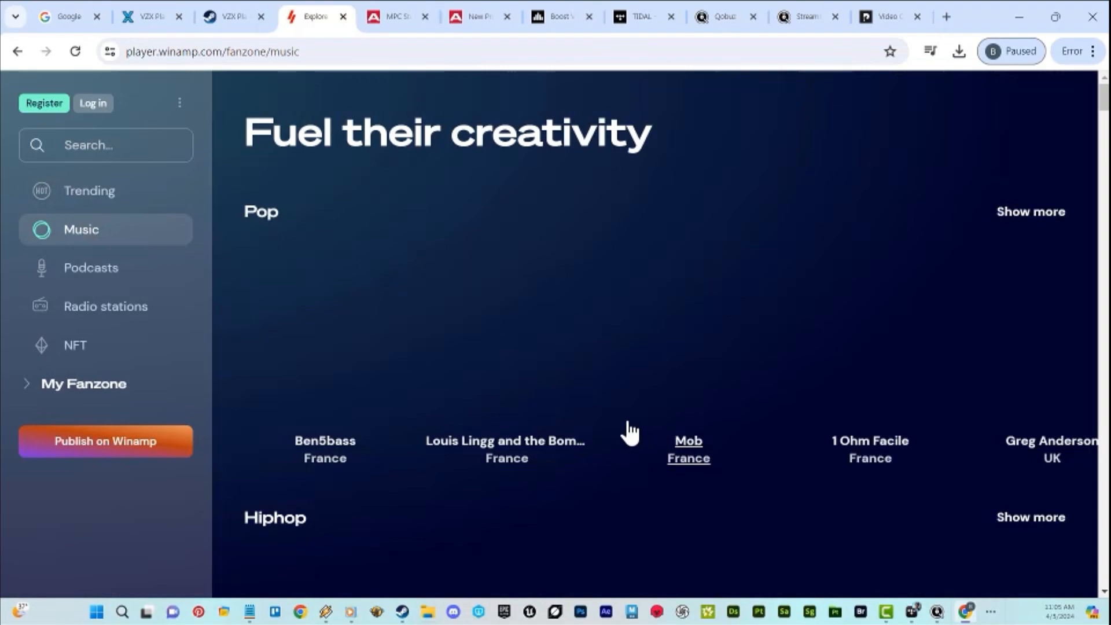
# - Scroll to the Rock section, open Karmafish, and scroll to its five sample tracks
pyautogui.scroll(-3)
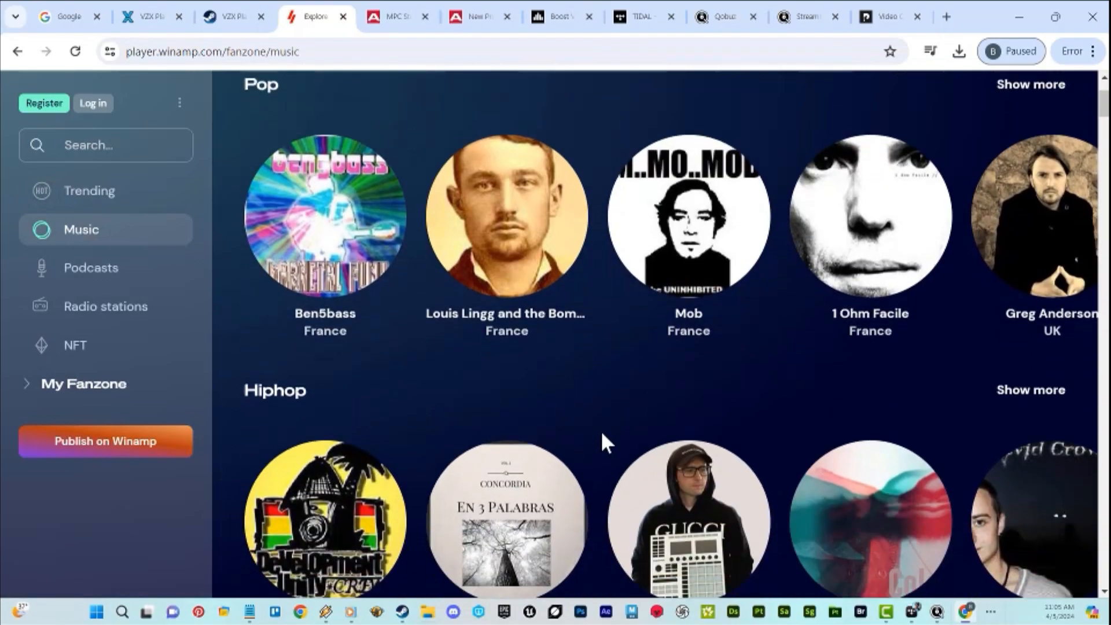
pyautogui.scroll(-3)
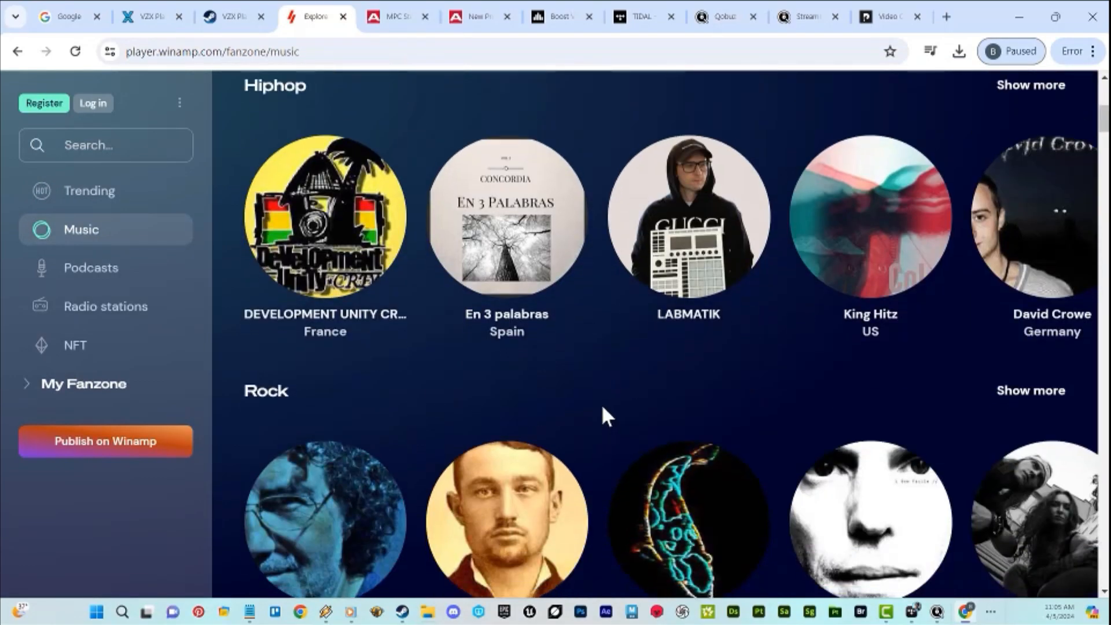
pyautogui.scroll(-3)
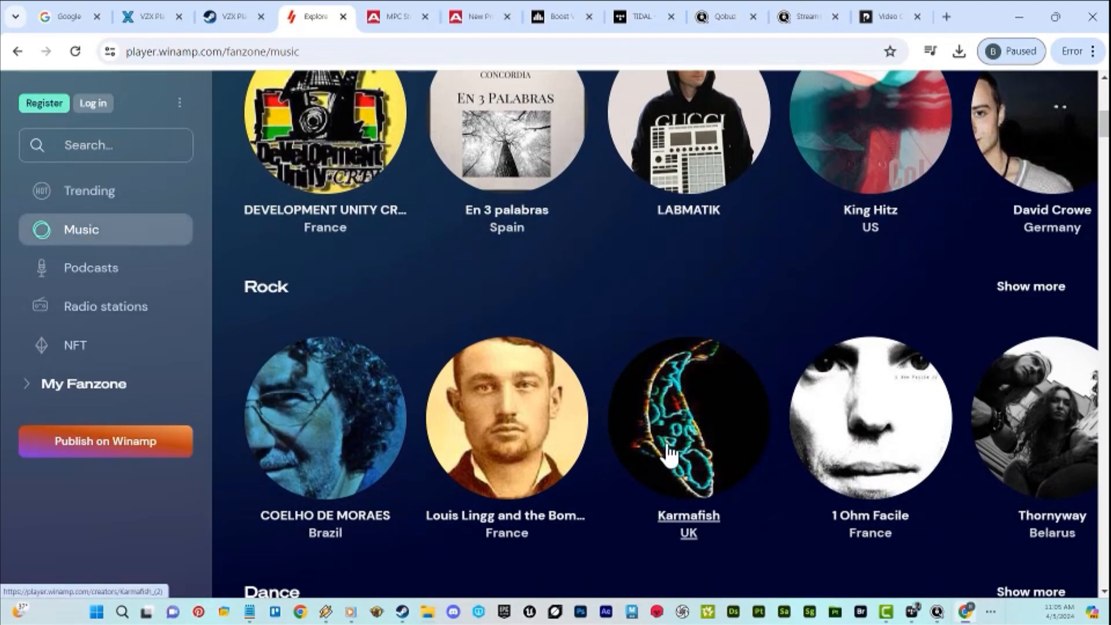
pyautogui.click(687, 418)
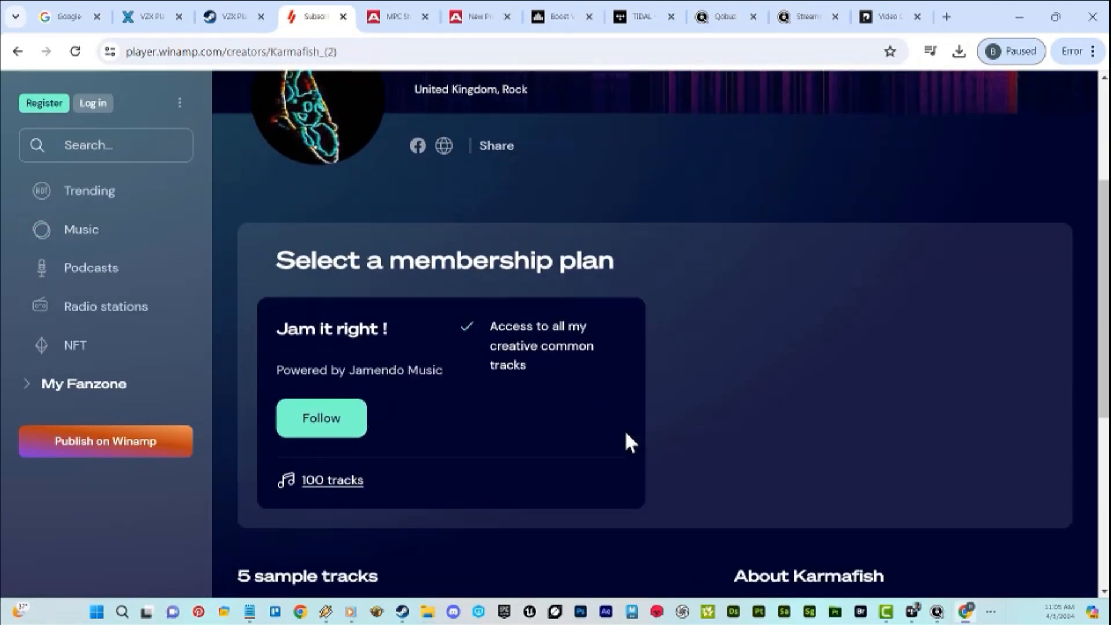
pyautogui.scroll(-3)
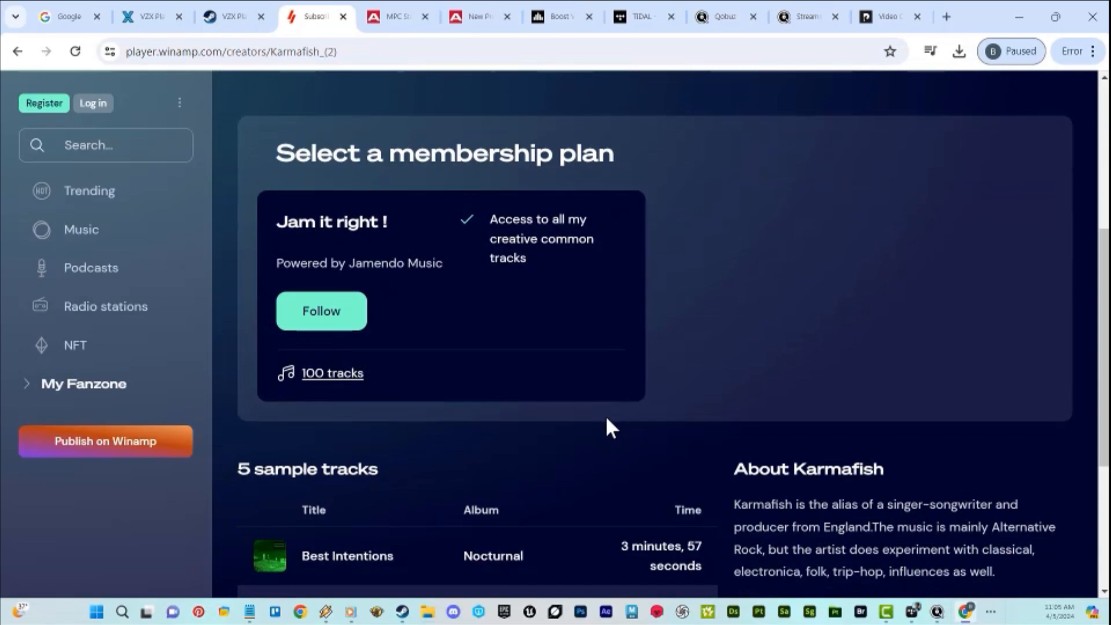
pyautogui.scroll(-3)
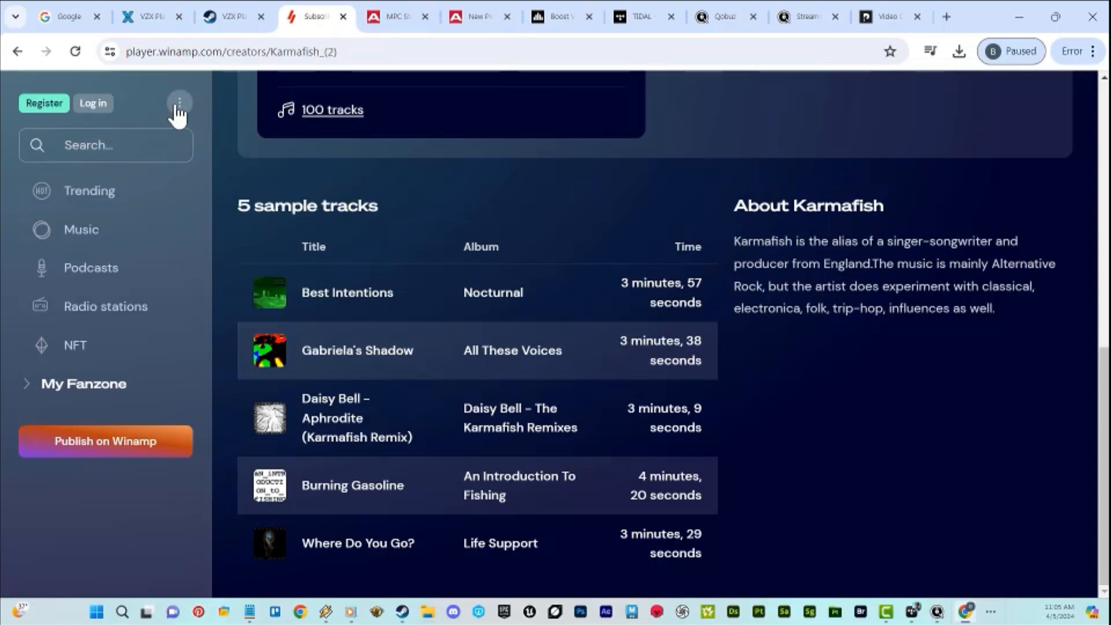
pyautogui.click(394, 17)
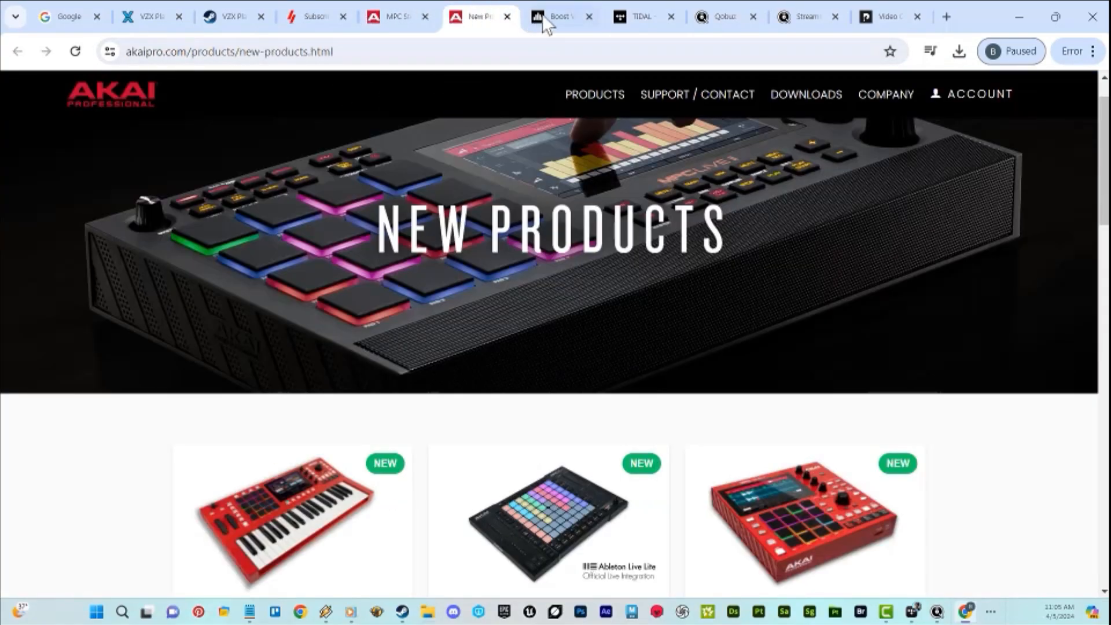
# - Flick back and forth between the TIDAL page and Qobuz streaming plans
pyautogui.click(635, 16)
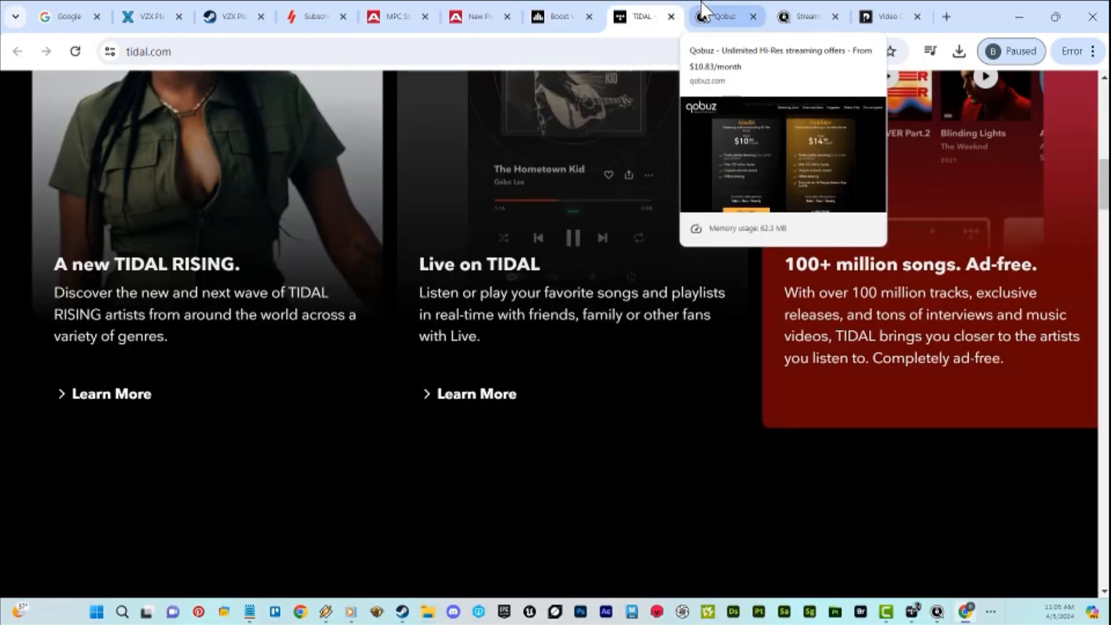
pyautogui.click(721, 16)
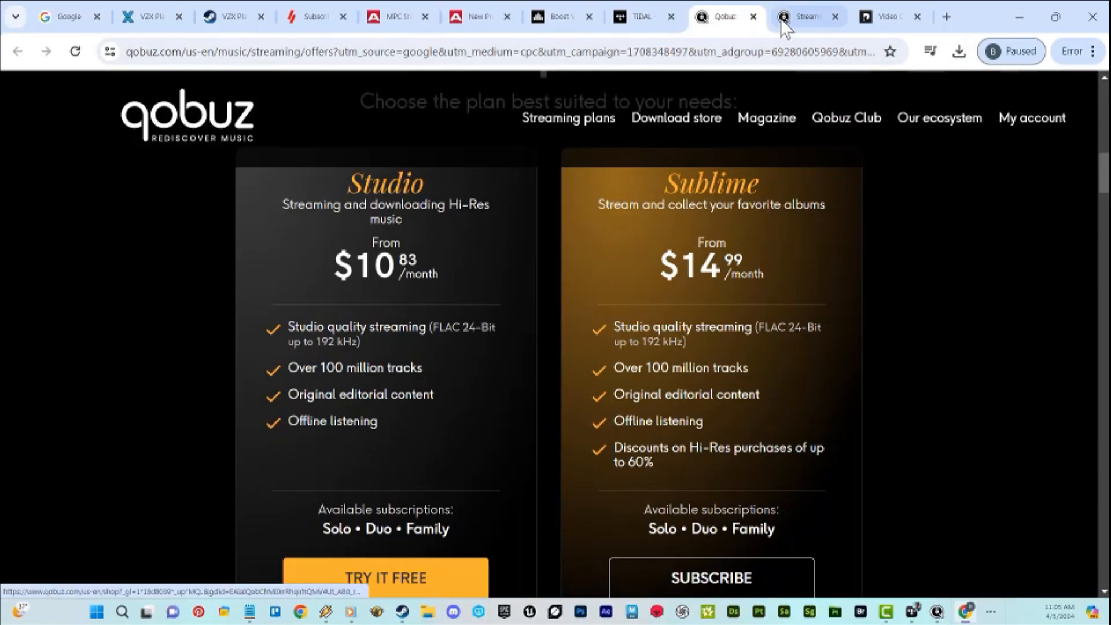
pyautogui.click(637, 16)
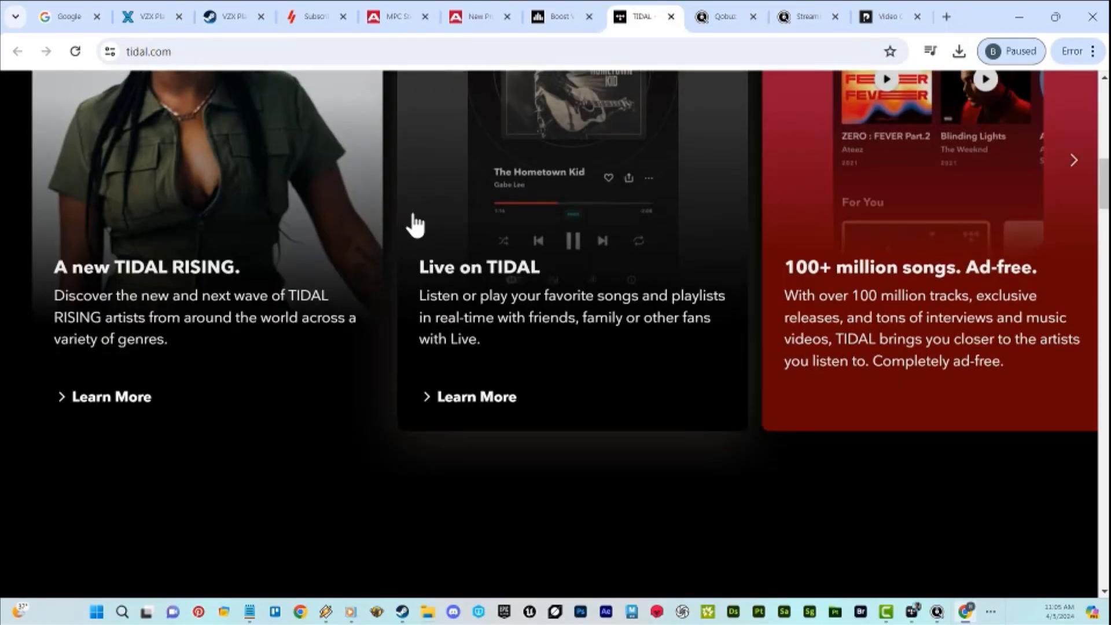
pyautogui.scroll(3)
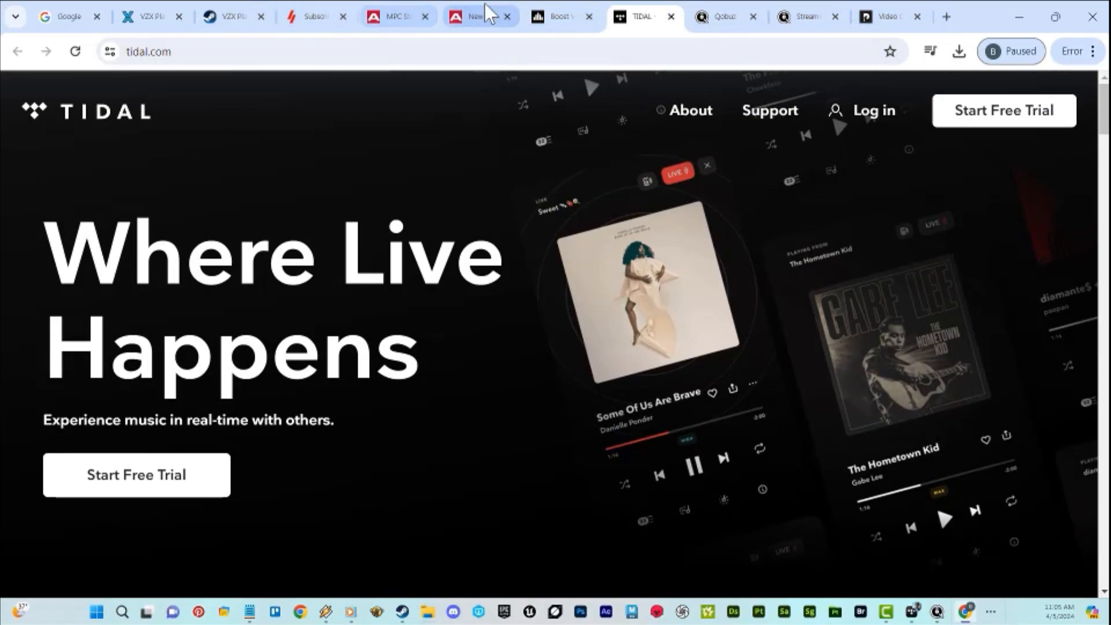
pyautogui.click(719, 16)
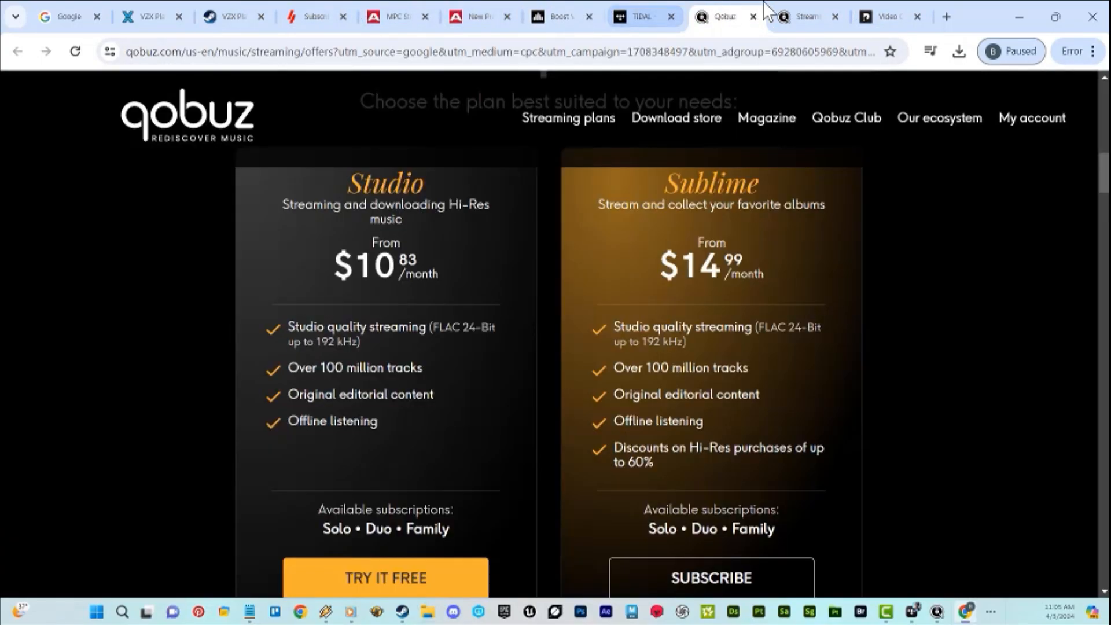
# - Scroll the HitPaw Video Converter page, then finish on the FxSound home page
pyautogui.click(886, 17)
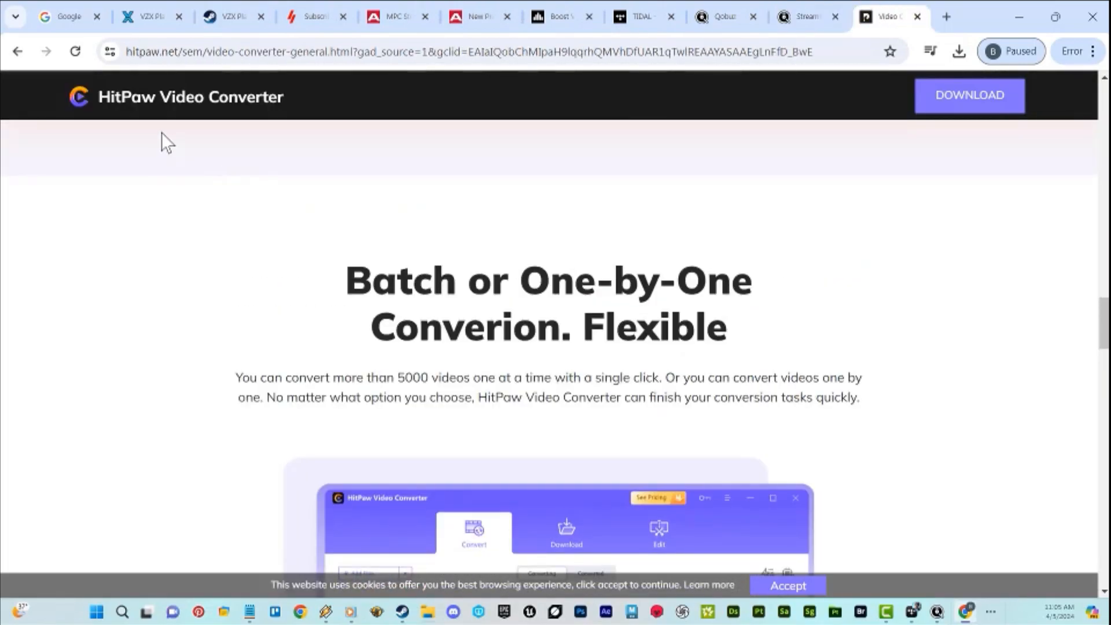
pyautogui.moveTo(354, 195)
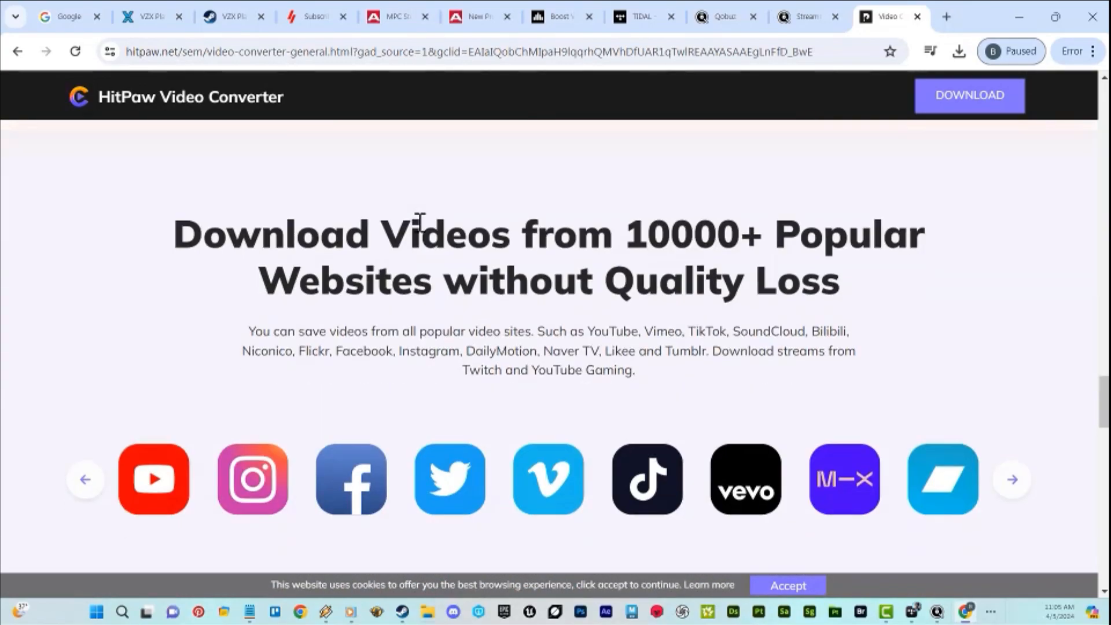
pyautogui.scroll(-3)
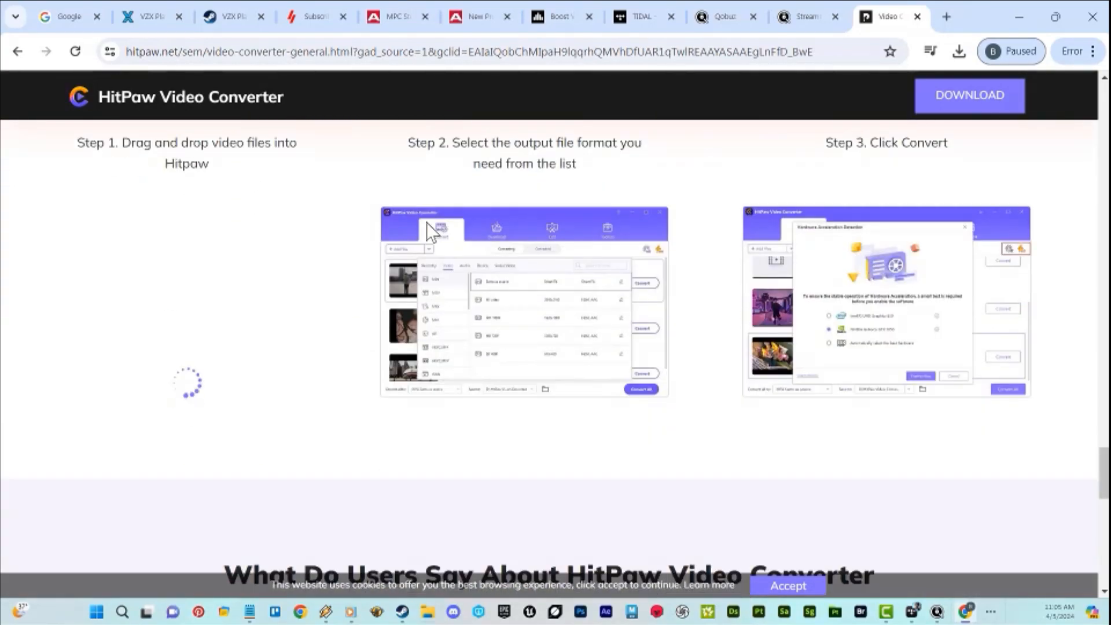
pyautogui.click(717, 16)
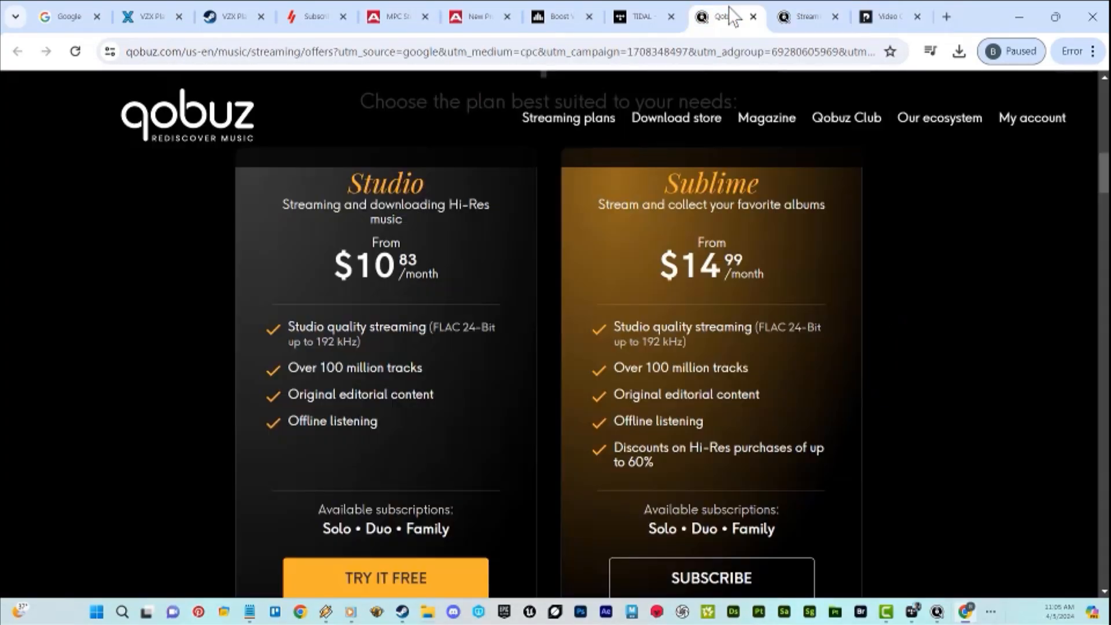
pyautogui.click(558, 16)
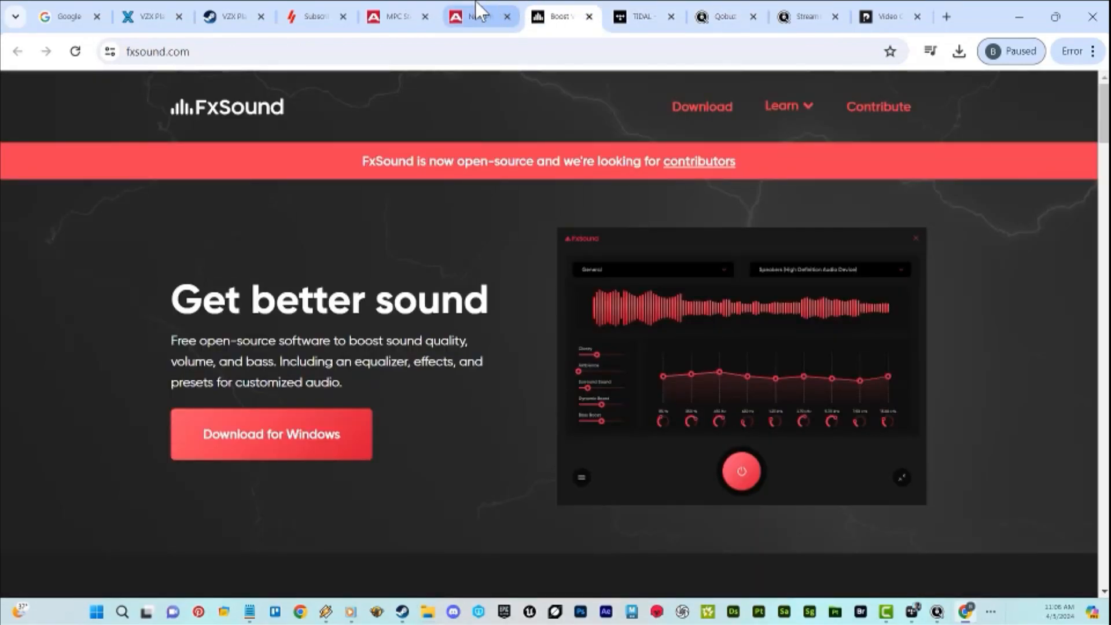
# - Hop from FxSound to Akai New Products, Karmafish's page, and back to New Products
pyautogui.click(395, 17)
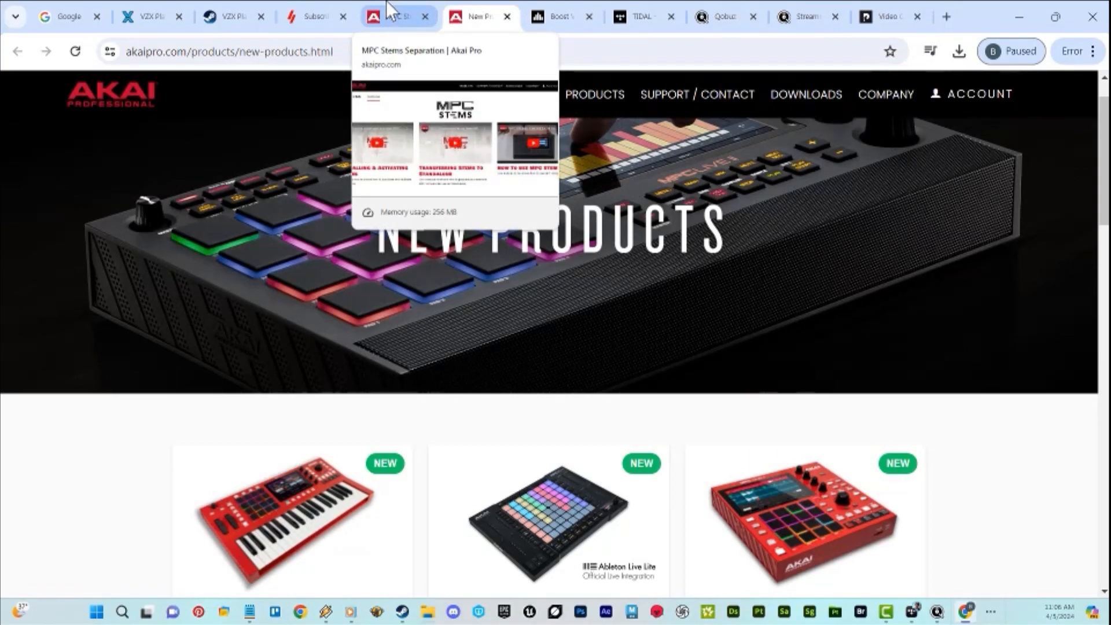
pyautogui.click(394, 16)
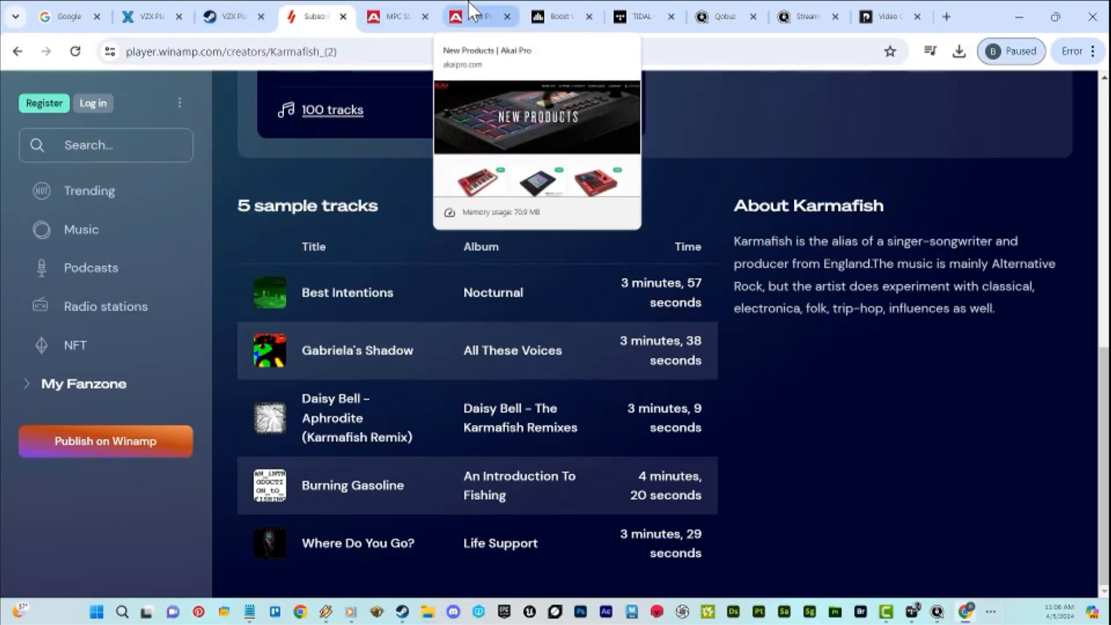
pyautogui.click(479, 16)
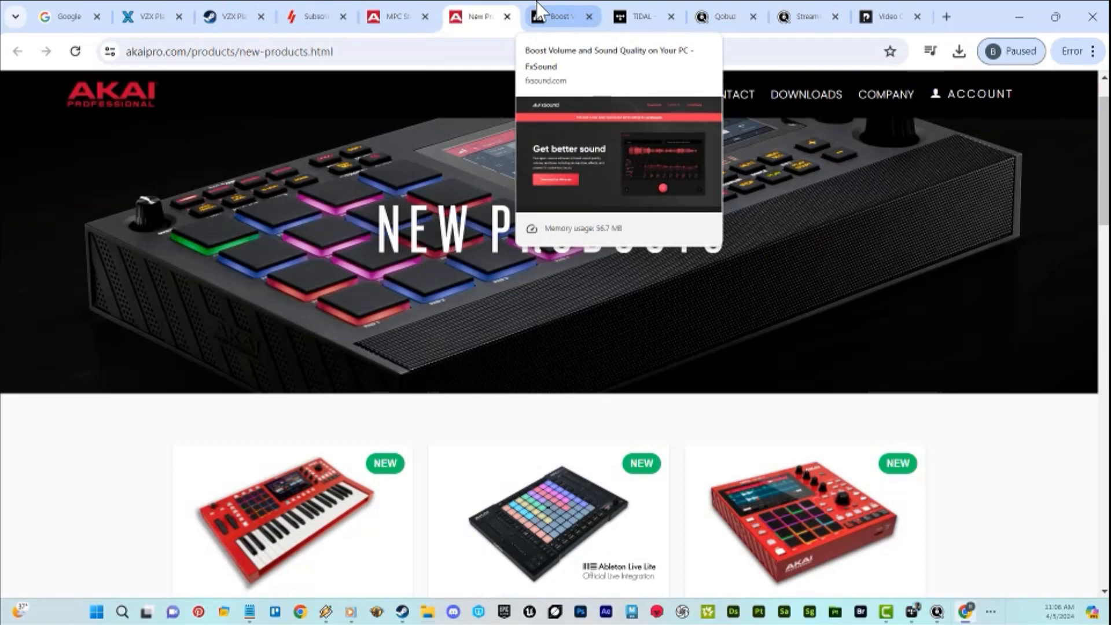
pyautogui.moveTo(531, 142)
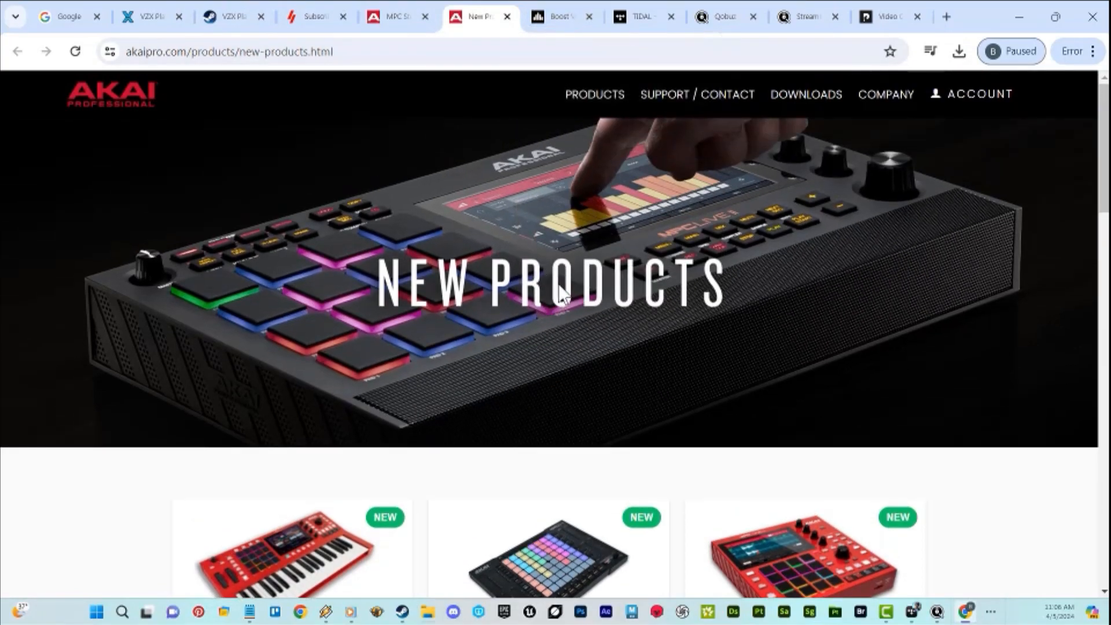
pyautogui.moveTo(563, 294)
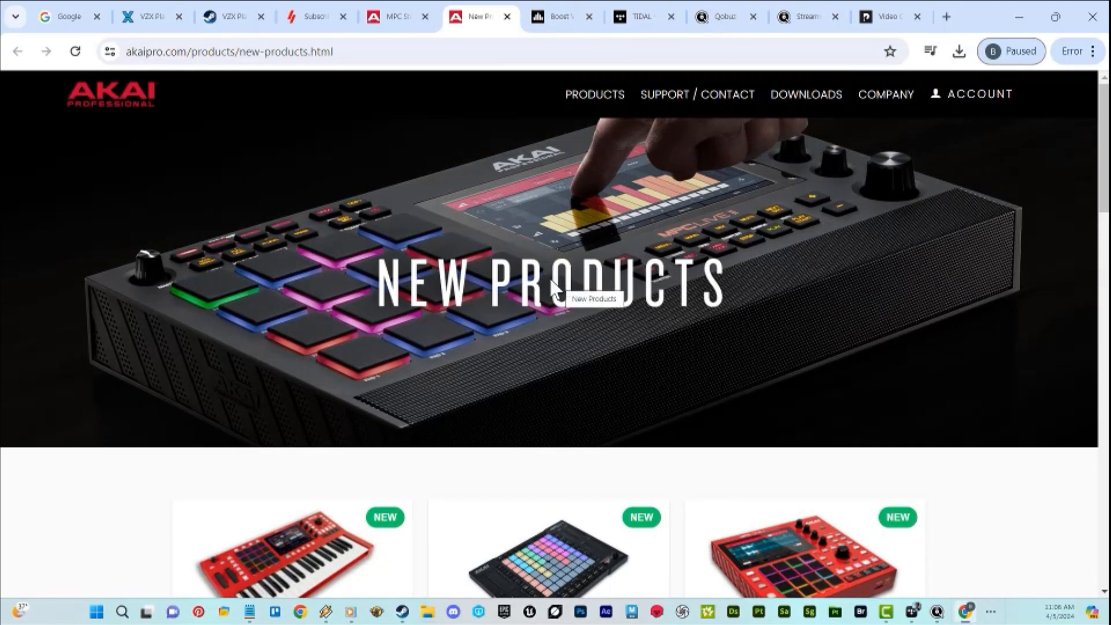
pyautogui.moveTo(842, 546)
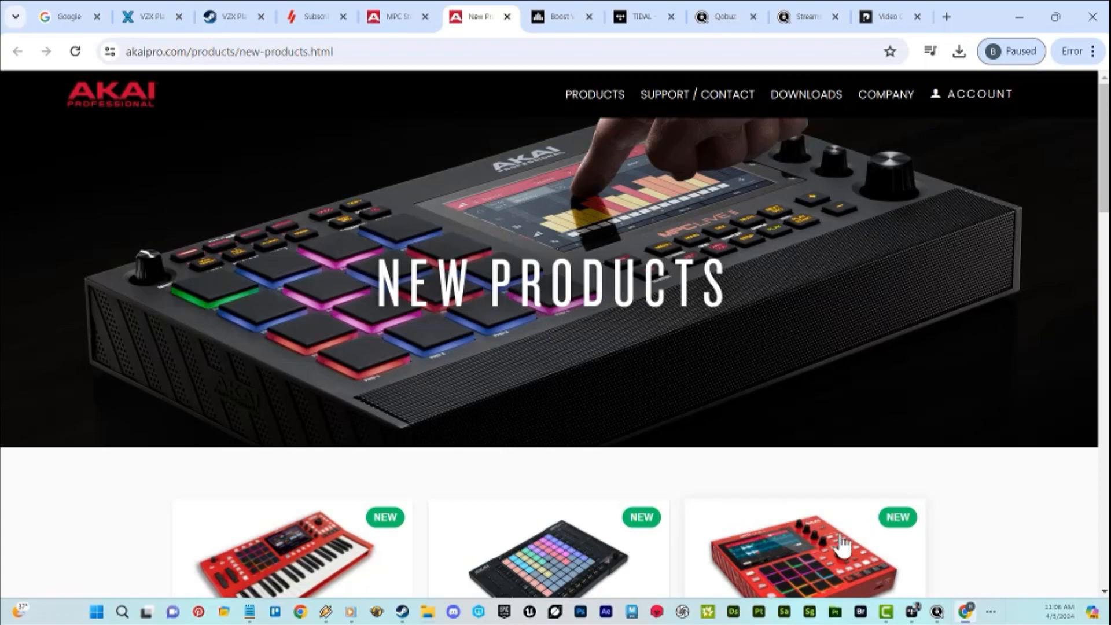
pyautogui.moveTo(652, 484)
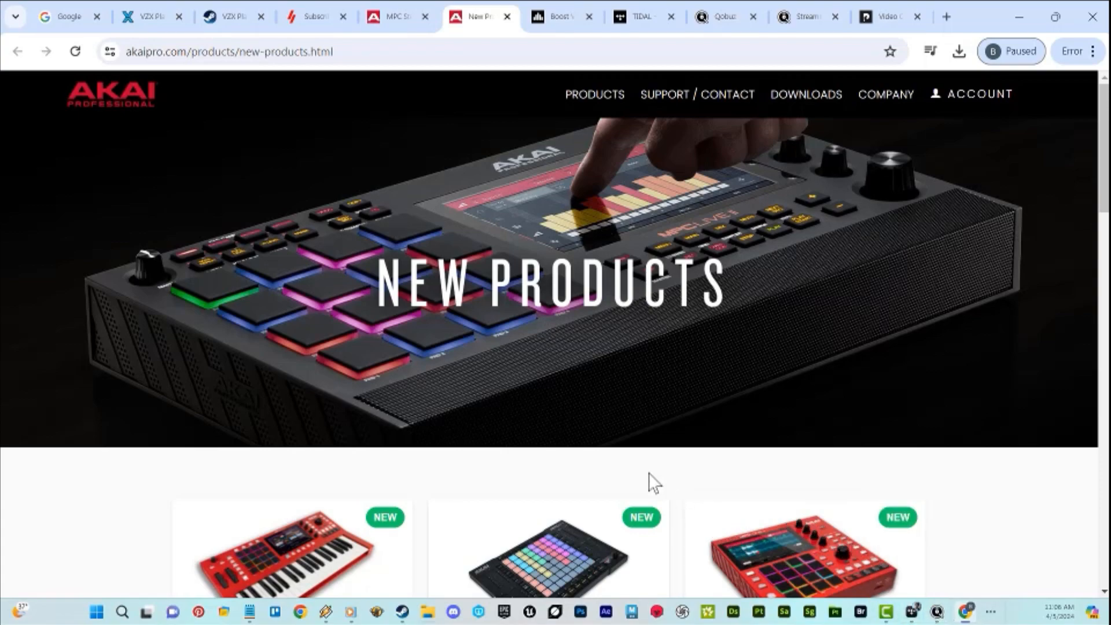
pyautogui.moveTo(647, 465)
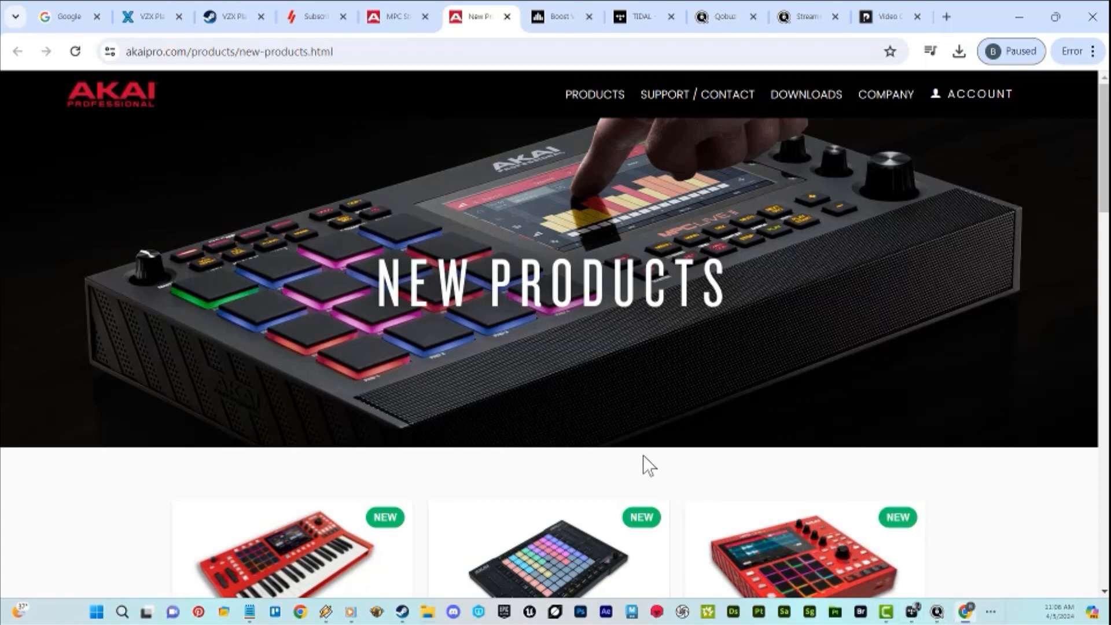
pyautogui.moveTo(624, 432)
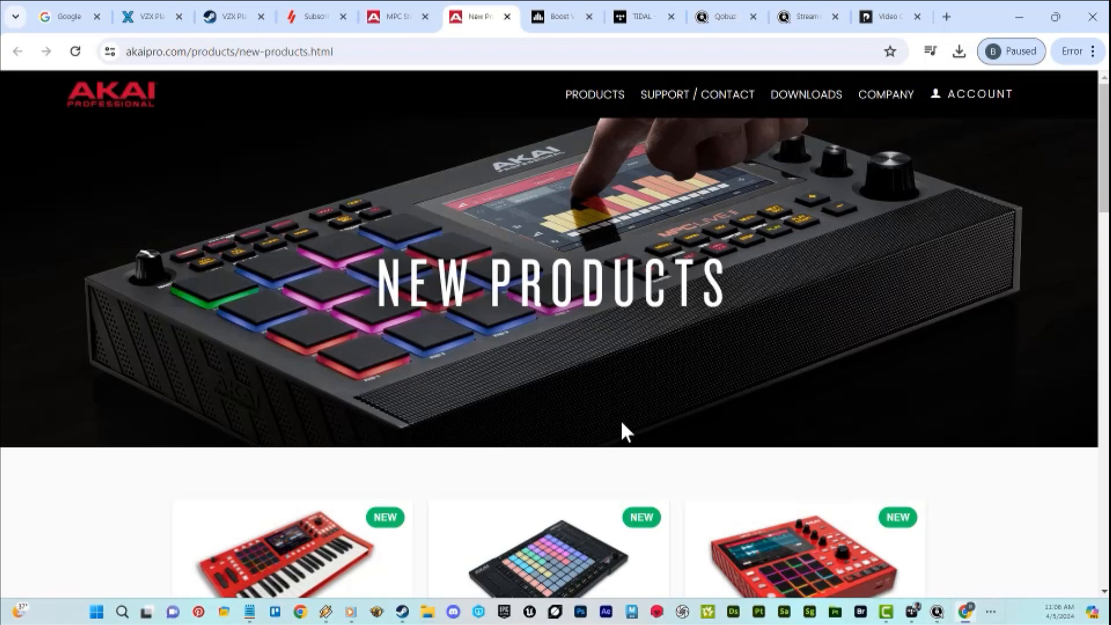
pyautogui.moveTo(624, 433)
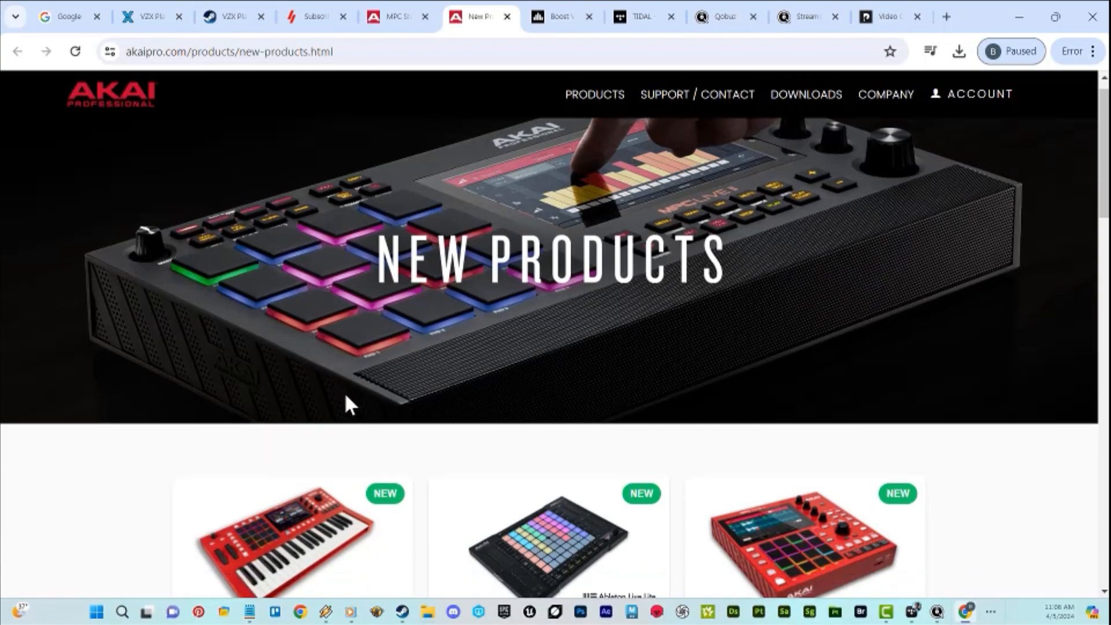
# - Scroll through Akai's New Products grid, from MPC Key 37 to LPD8 Mk2, and back up
pyautogui.scroll(-3)
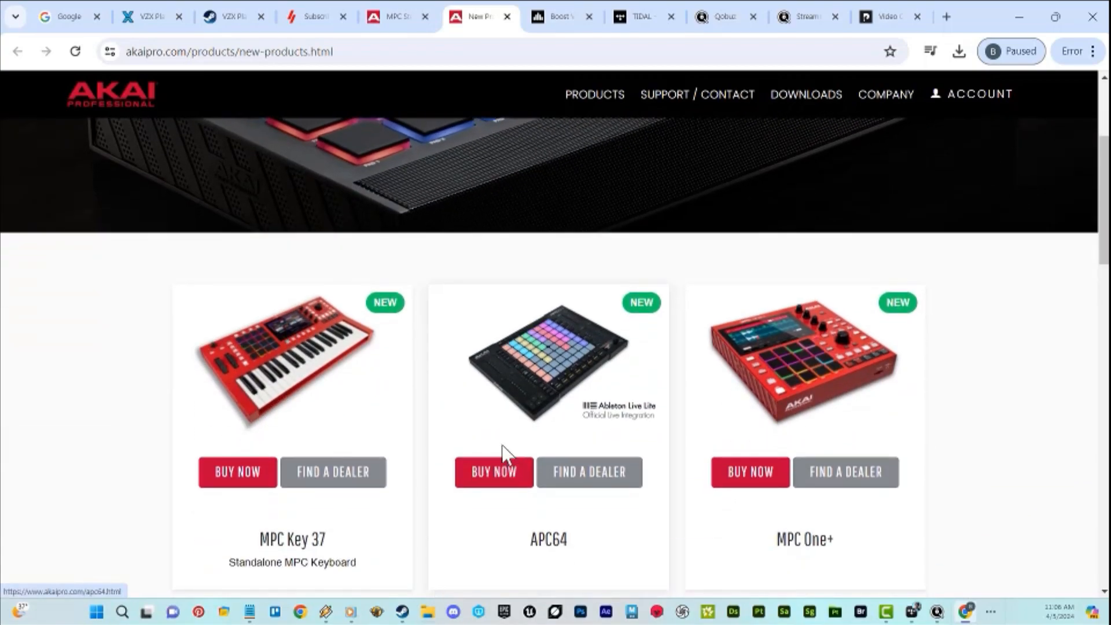
pyautogui.scroll(-3)
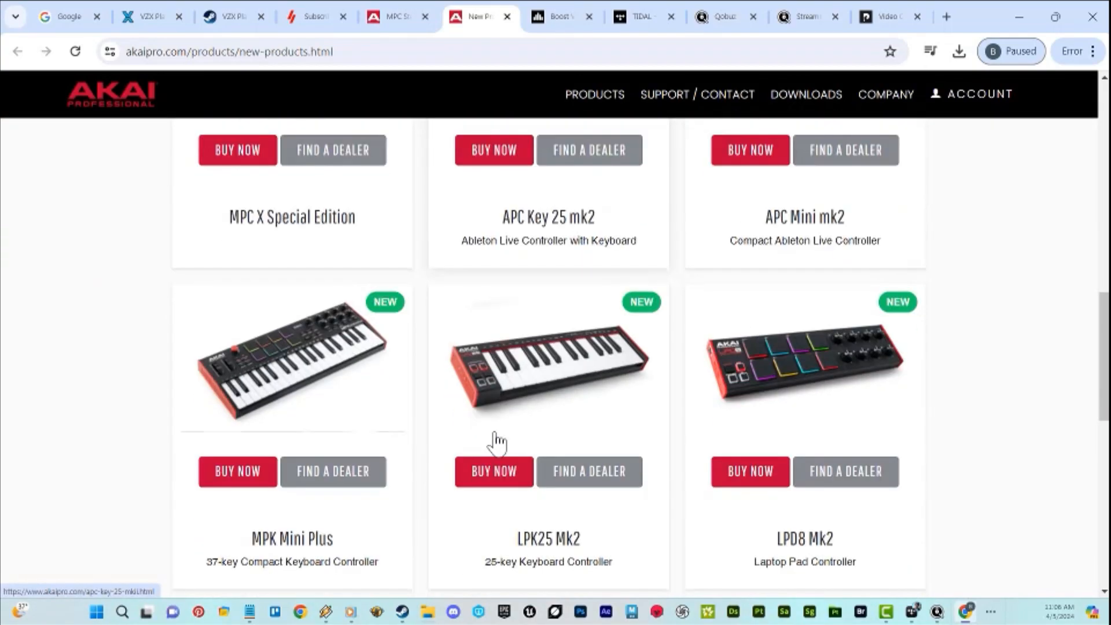
pyautogui.scroll(3)
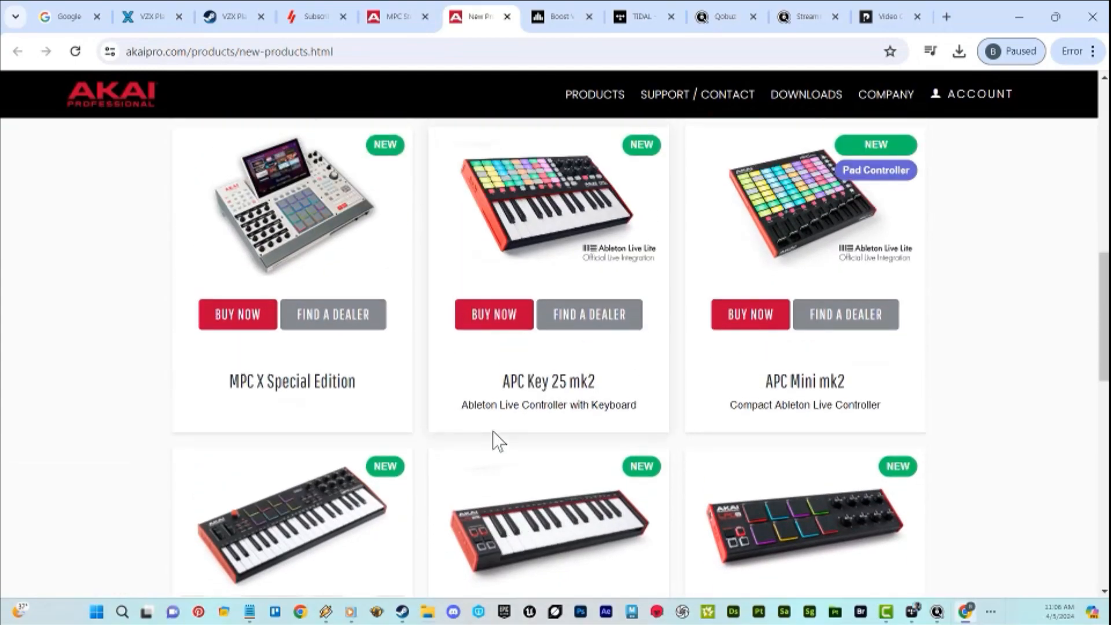
pyautogui.scroll(3)
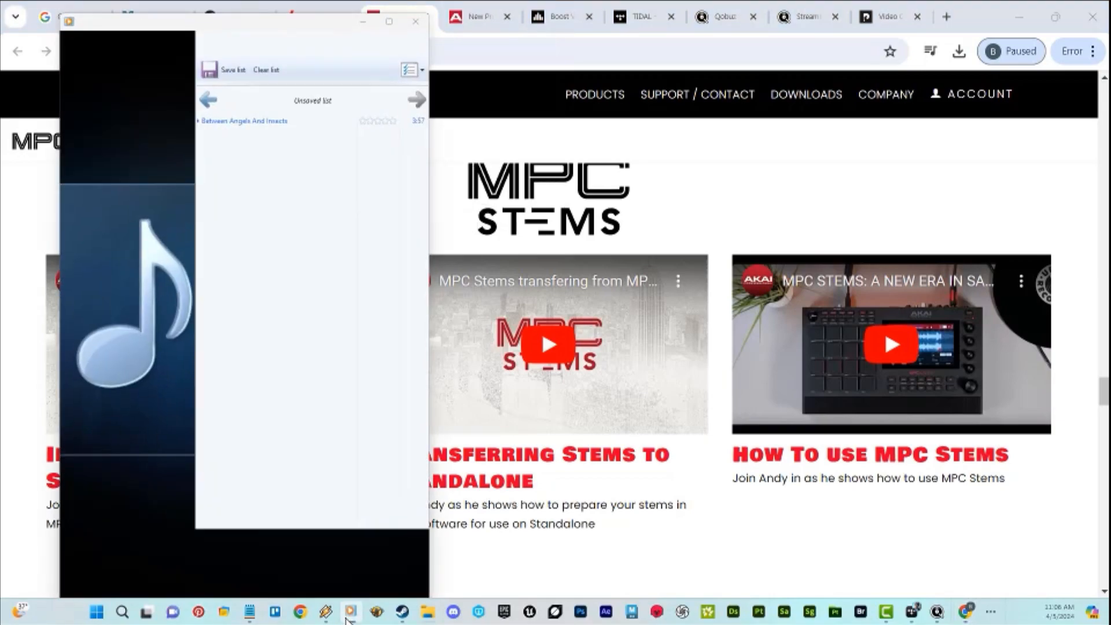
# - Pause, resume, then pause again Between Angels And Insects in Windows Media Player
pyautogui.click(242, 578)
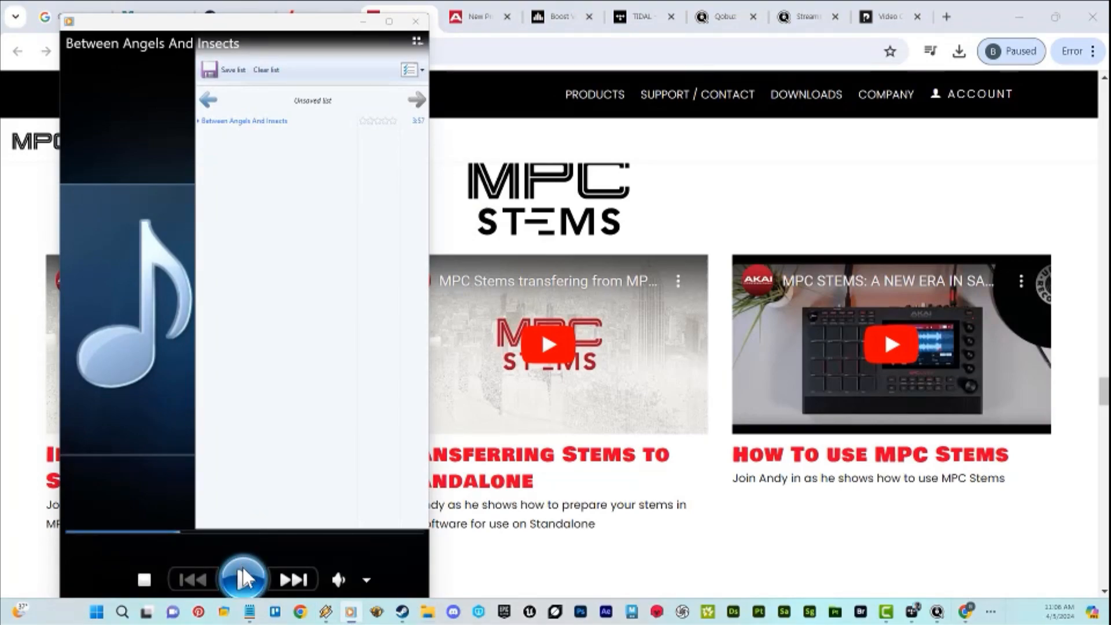
pyautogui.moveTo(244, 580)
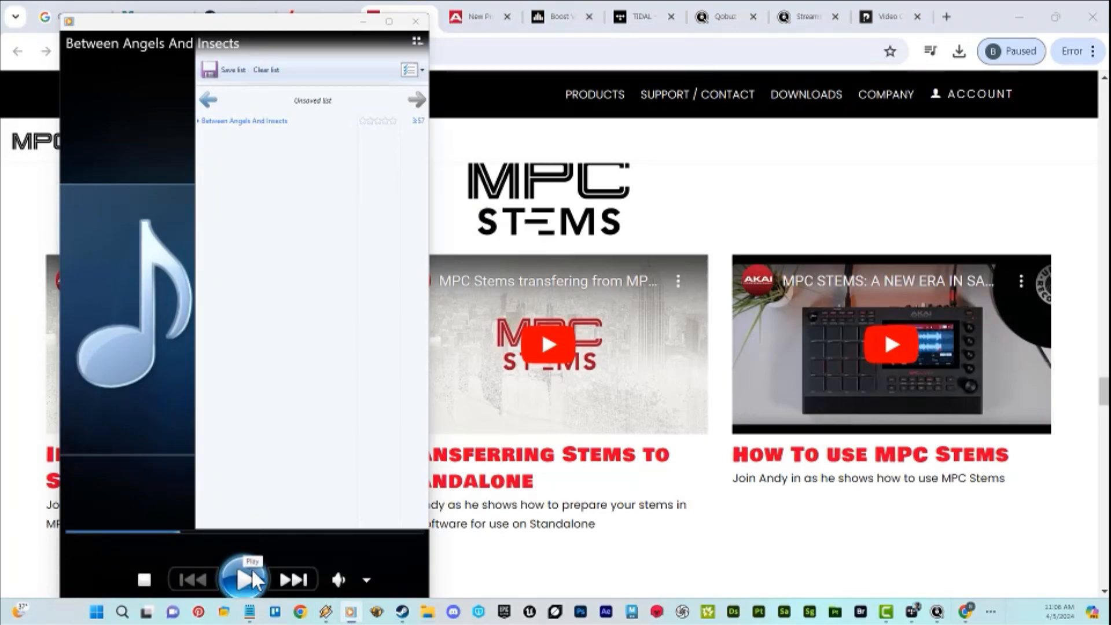
pyautogui.click(242, 578)
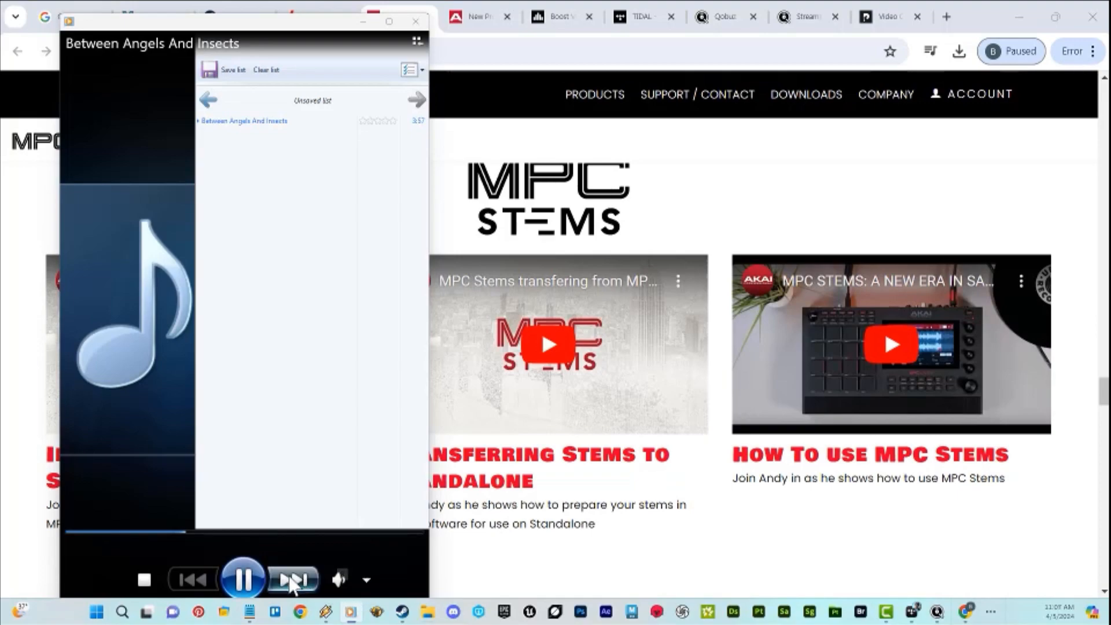
pyautogui.click(243, 579)
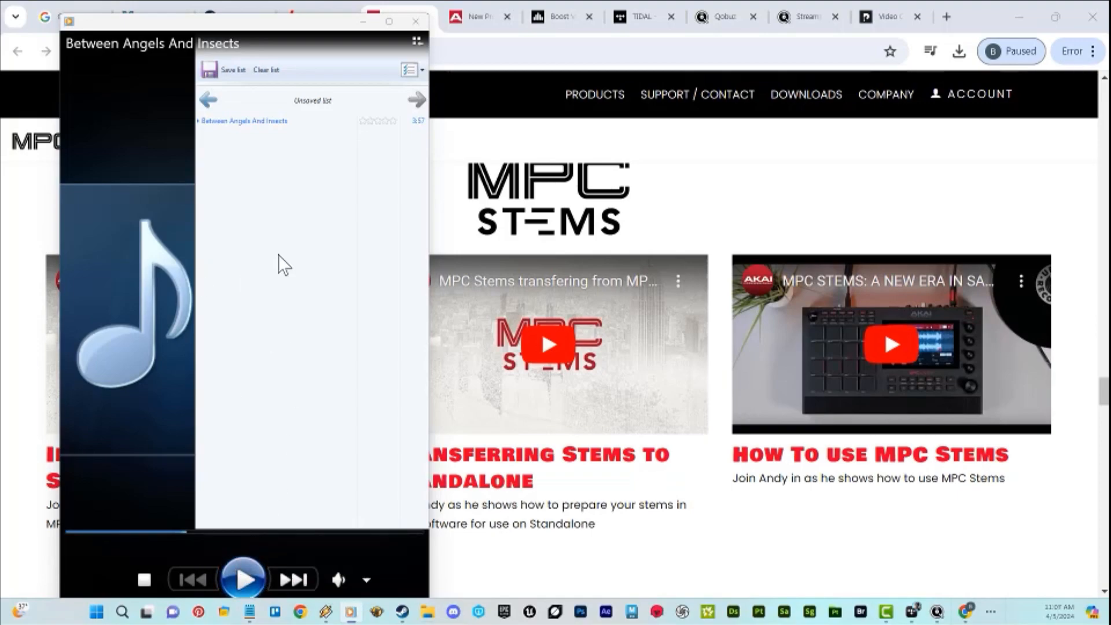
pyautogui.moveTo(266, 294)
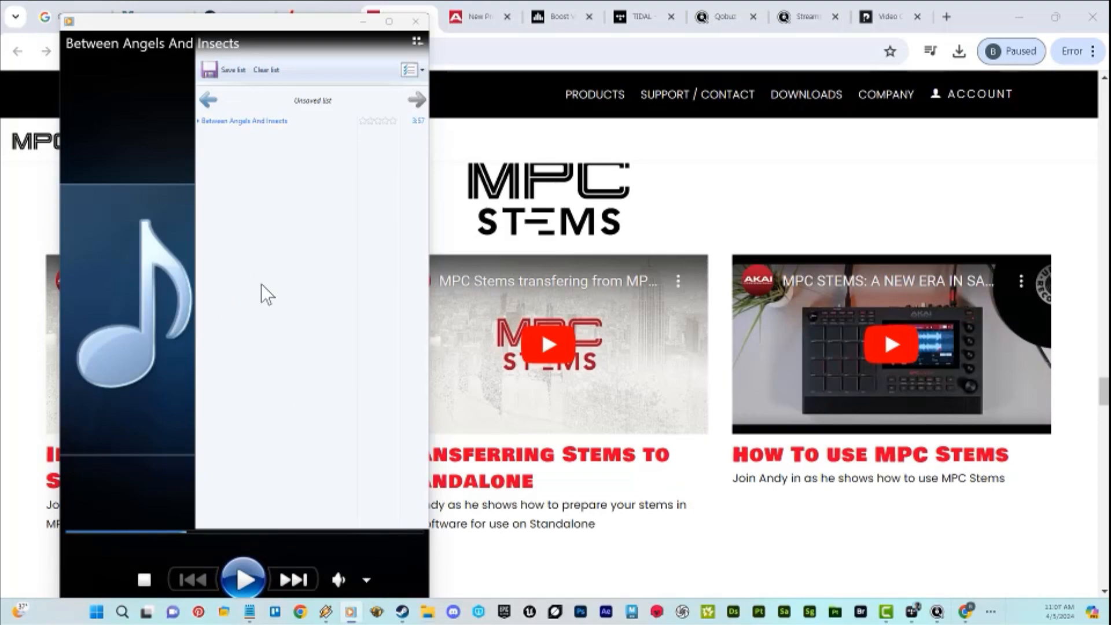
pyautogui.moveTo(283, 252)
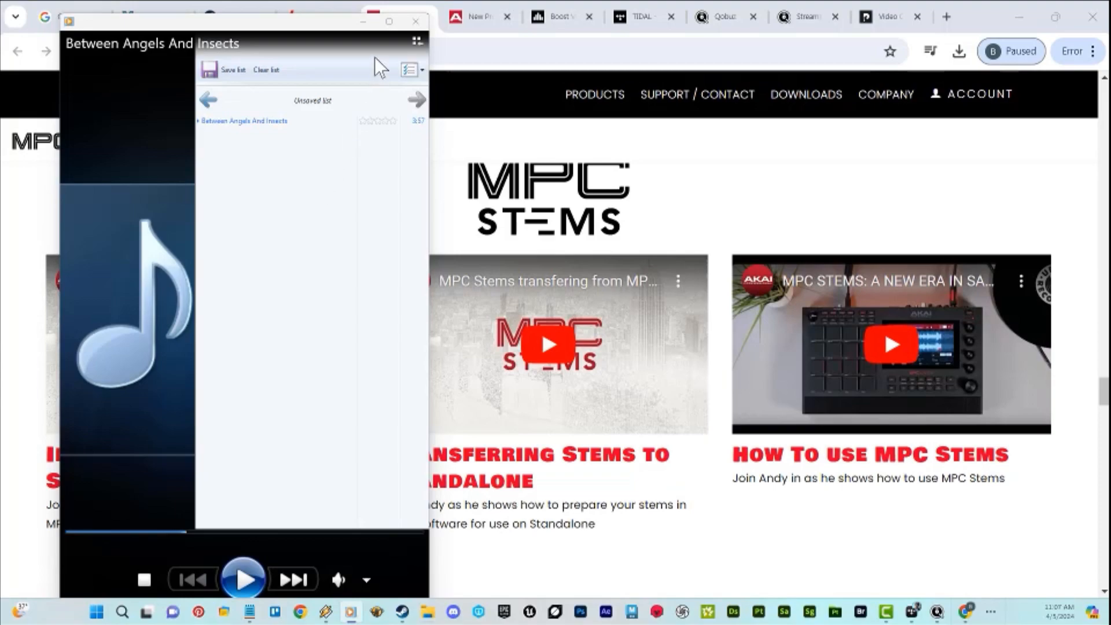
pyautogui.moveTo(363, 22)
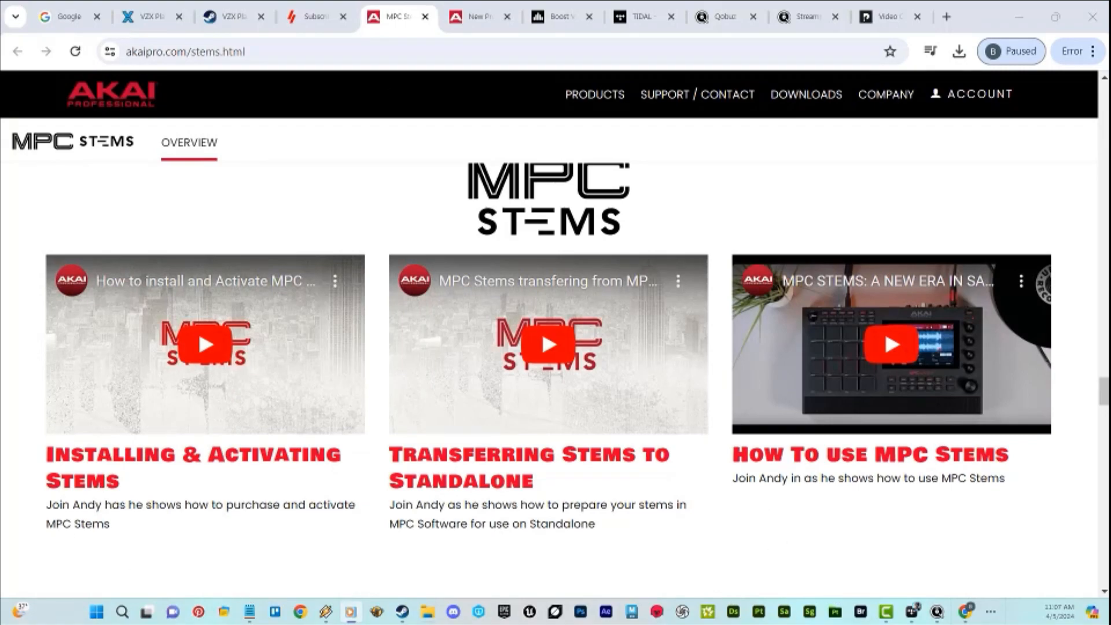
pyautogui.moveTo(871, 425)
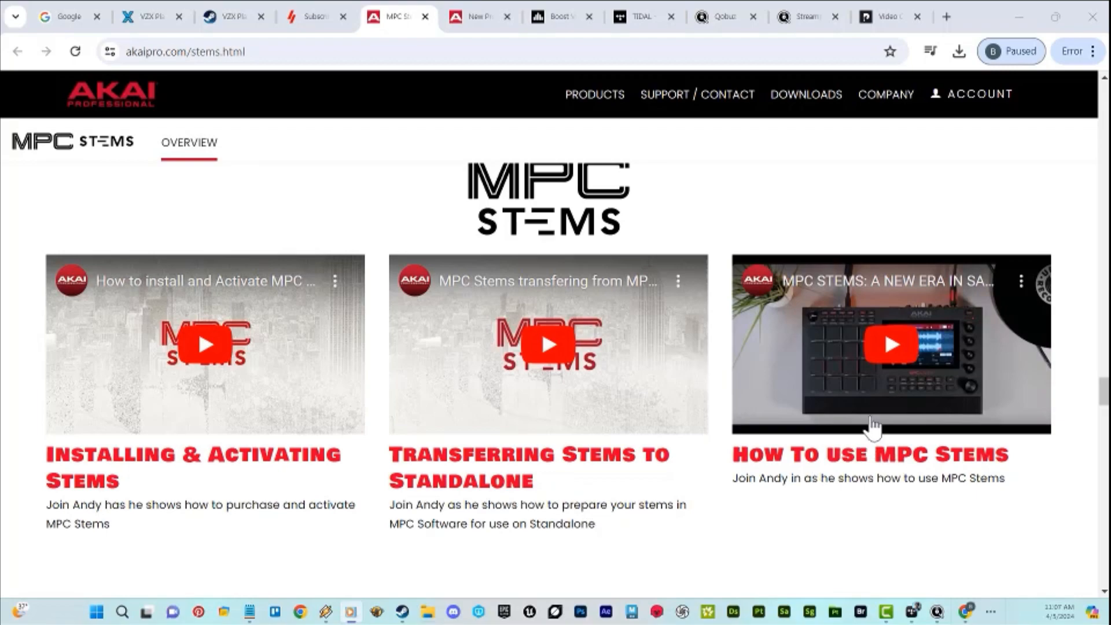
# - Start the 'How To use MPC Stems' video on Akai's stems page
pyautogui.click(889, 344)
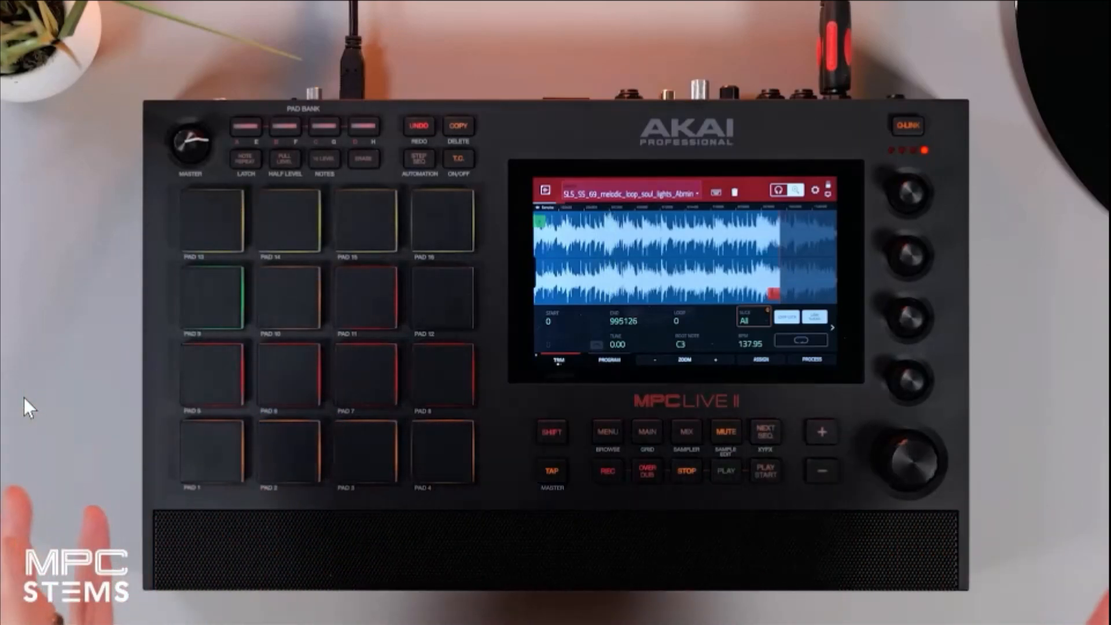
# - Advance the MPC Stems tutorial through Process Slice to the Create Stems processing
pyautogui.click(641, 284)
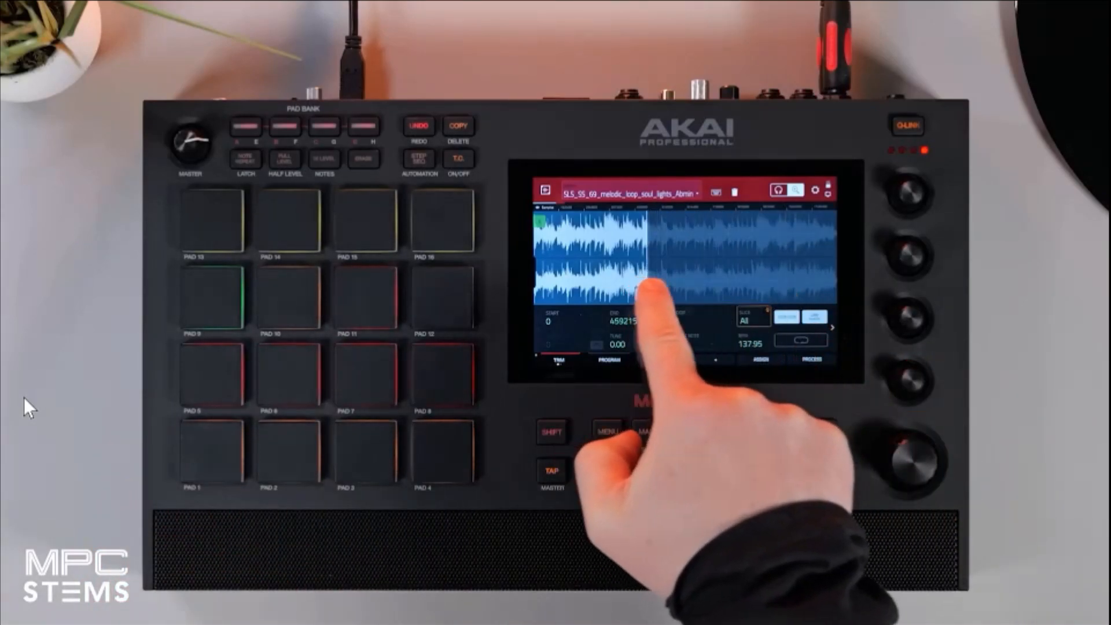
pyautogui.moveTo(641, 283); pyautogui.dragTo(730, 283)
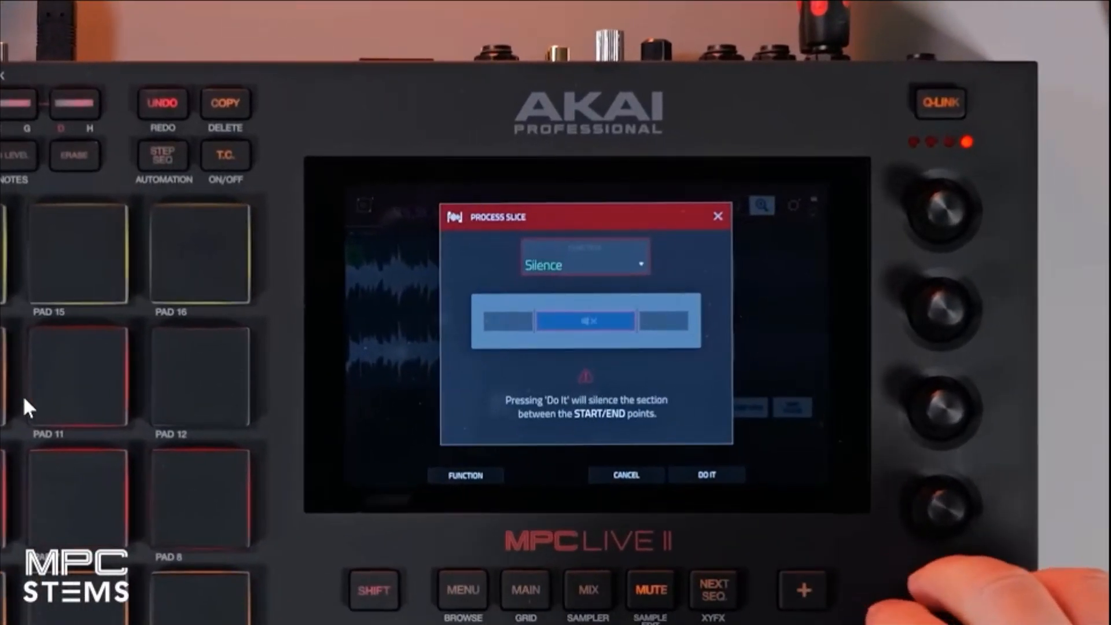
pyautogui.click(583, 264)
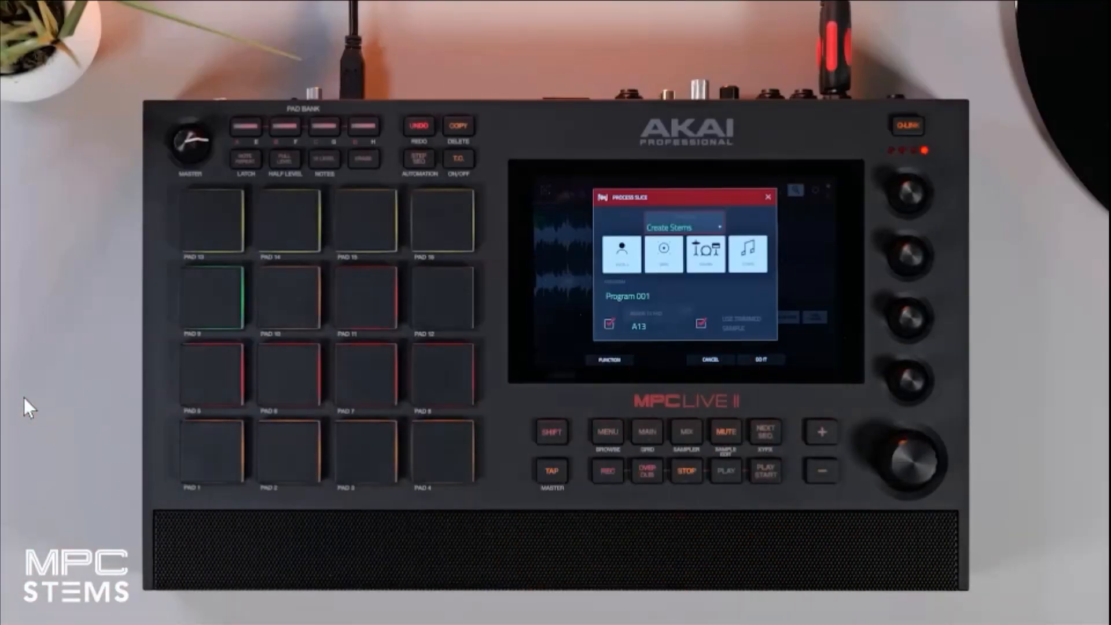
pyautogui.click(761, 359)
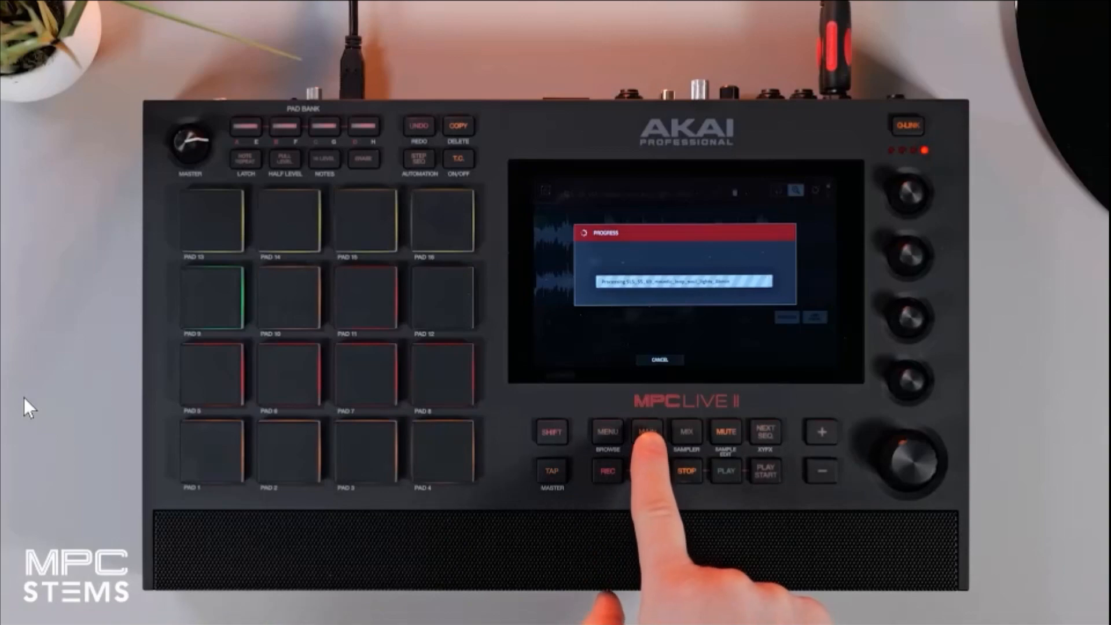
# - Continue the tutorial until Program 001 shows its four separated stem layers
pyautogui.click(645, 431)
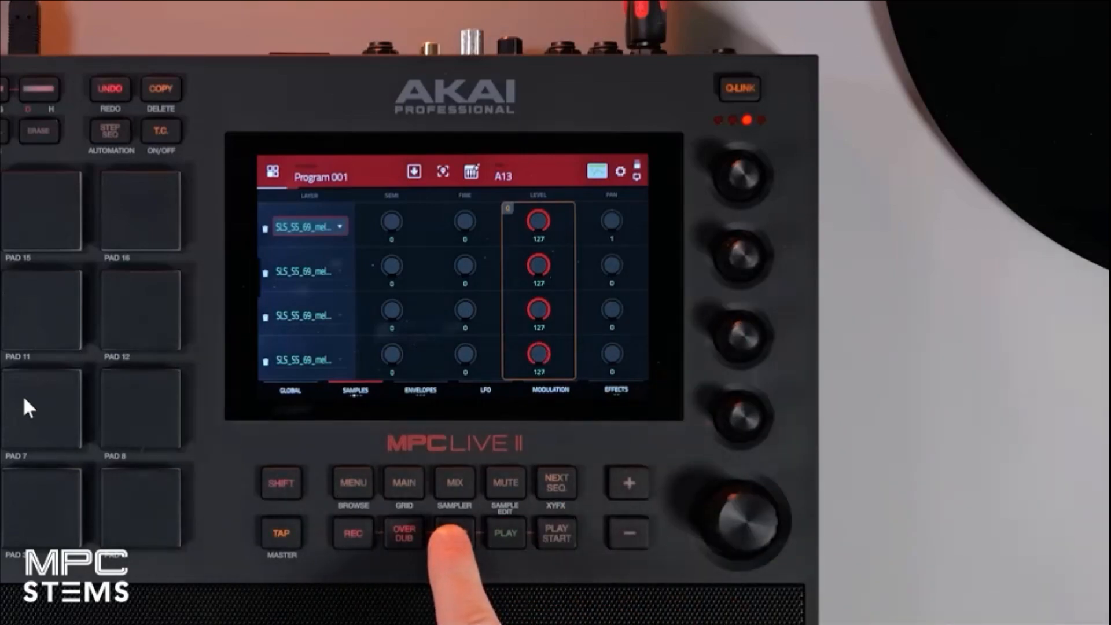
# - Leave the YouTube player to reach Akai's Creating Stem Chops section
pyautogui.click(454, 532)
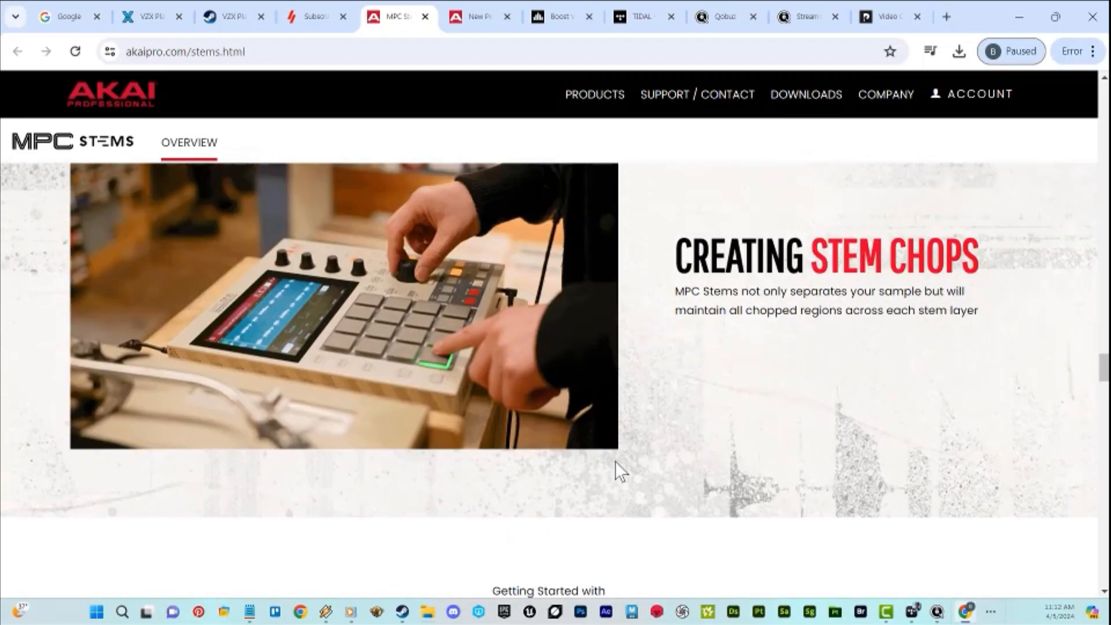
# - Scroll past Sonically Unrivaled, then visit the Akai New Products and Winamp Karmafish tabs
pyautogui.scroll(-3)
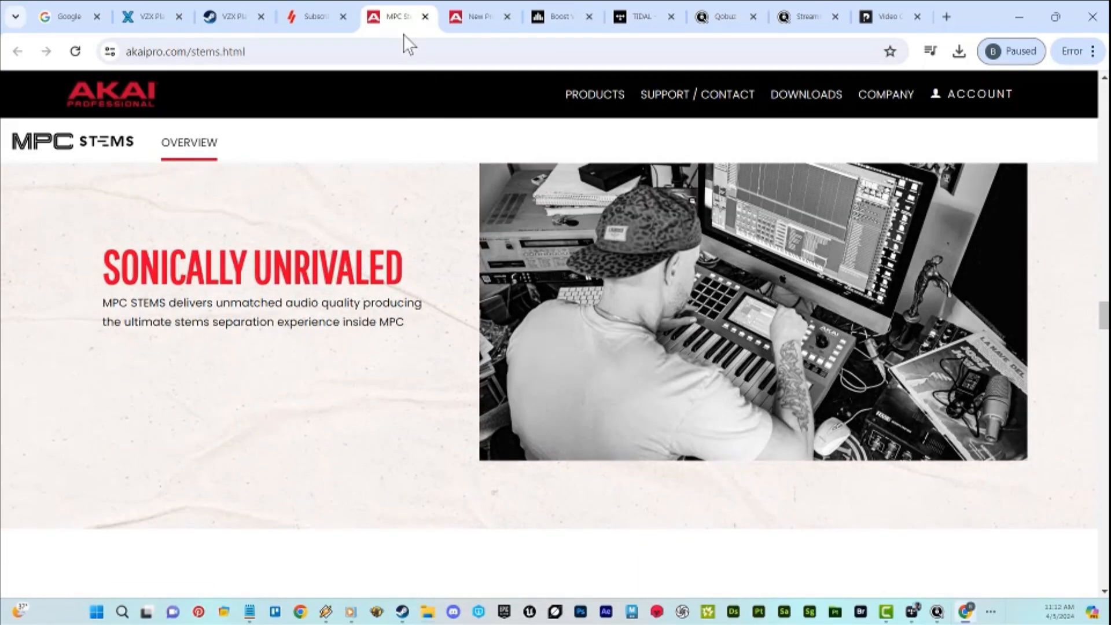
pyautogui.click(476, 16)
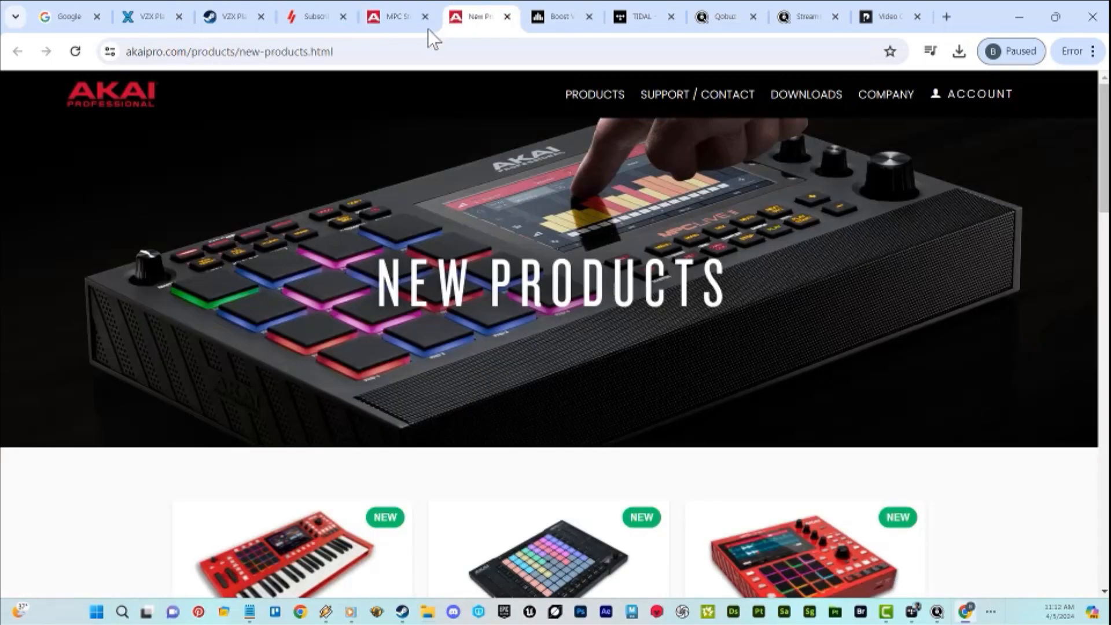
pyautogui.click(312, 17)
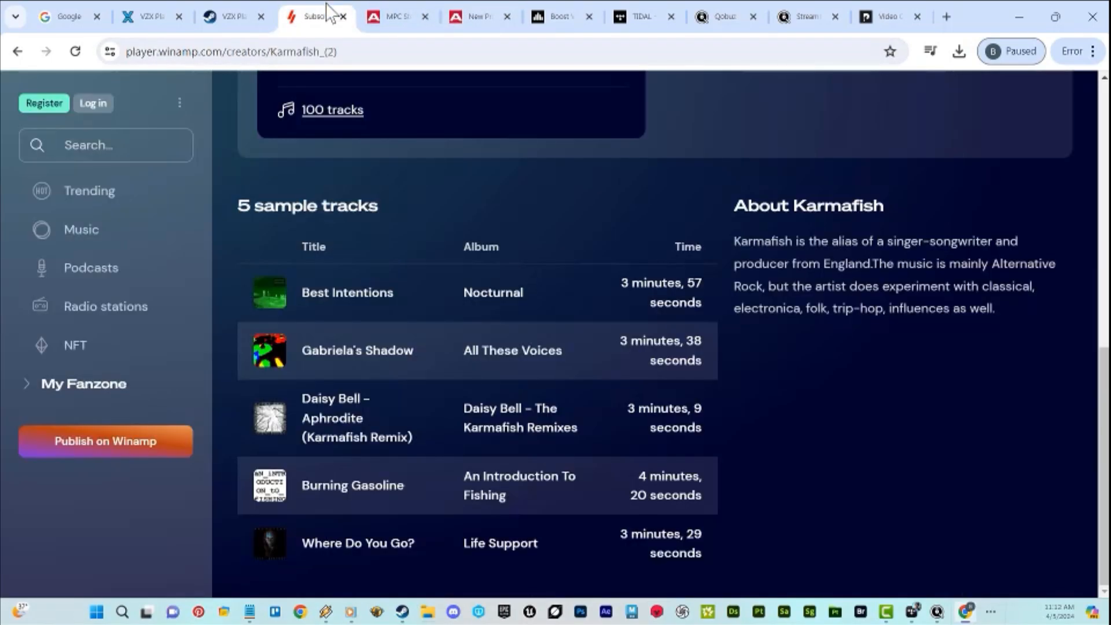
pyautogui.moveTo(234, 16)
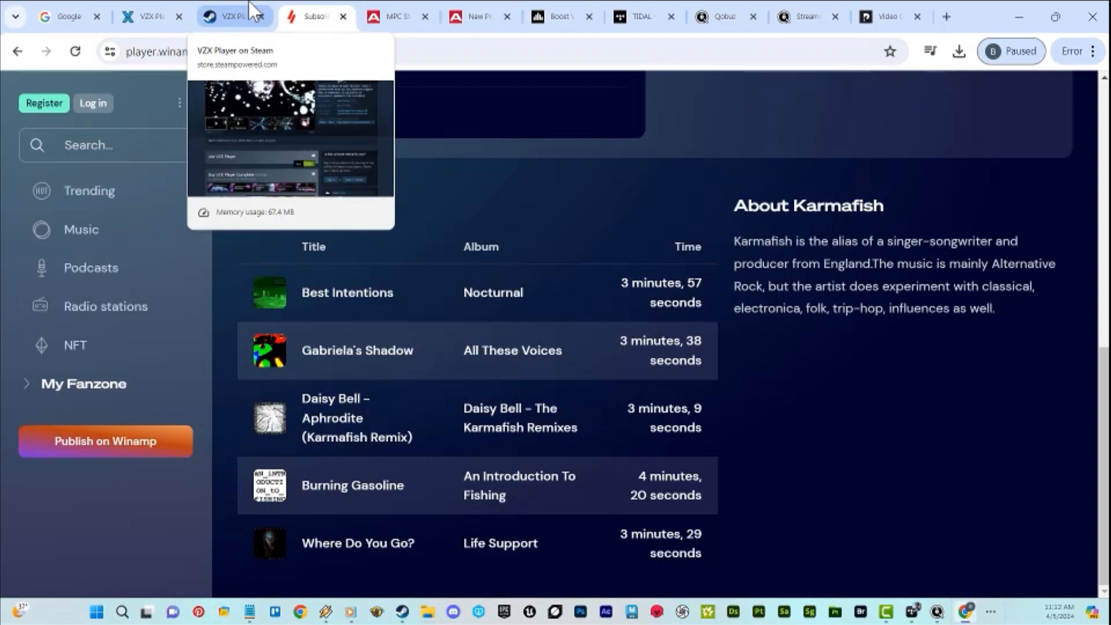
# - Review the VZX Player Steam listing and visualizer site, then view FxSound's homepage
pyautogui.click(233, 17)
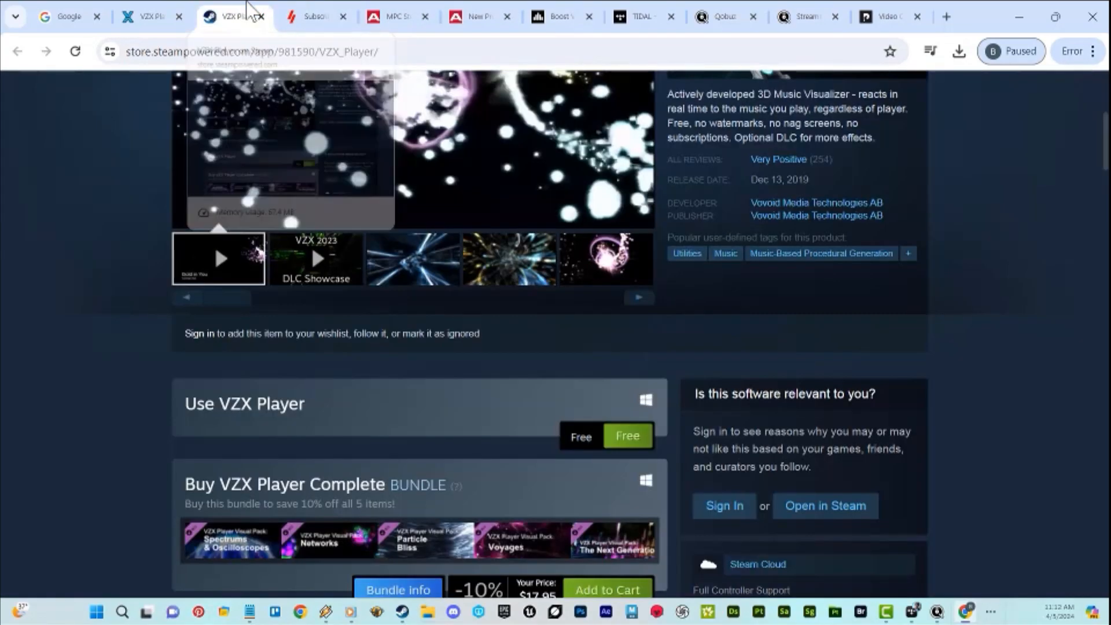
pyautogui.click(148, 16)
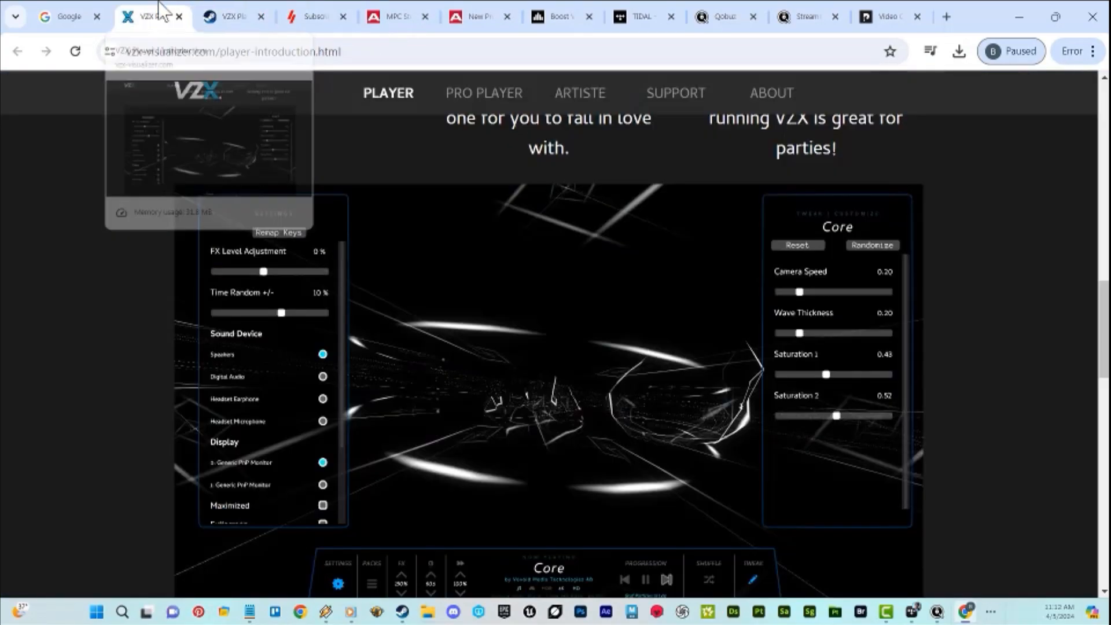
pyautogui.click(227, 16)
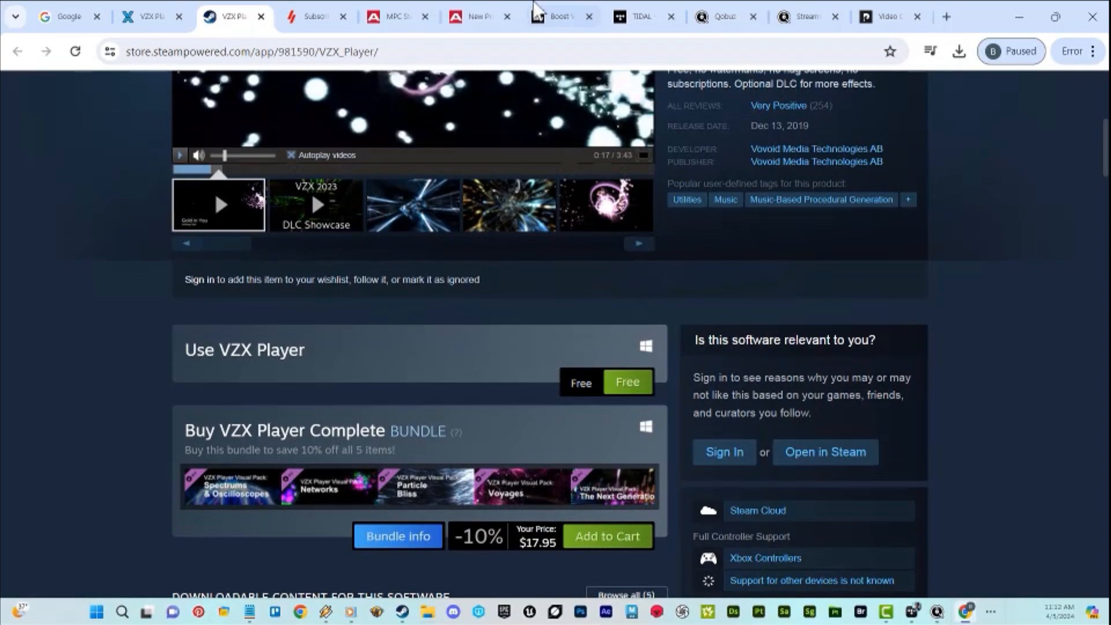
pyautogui.click(556, 15)
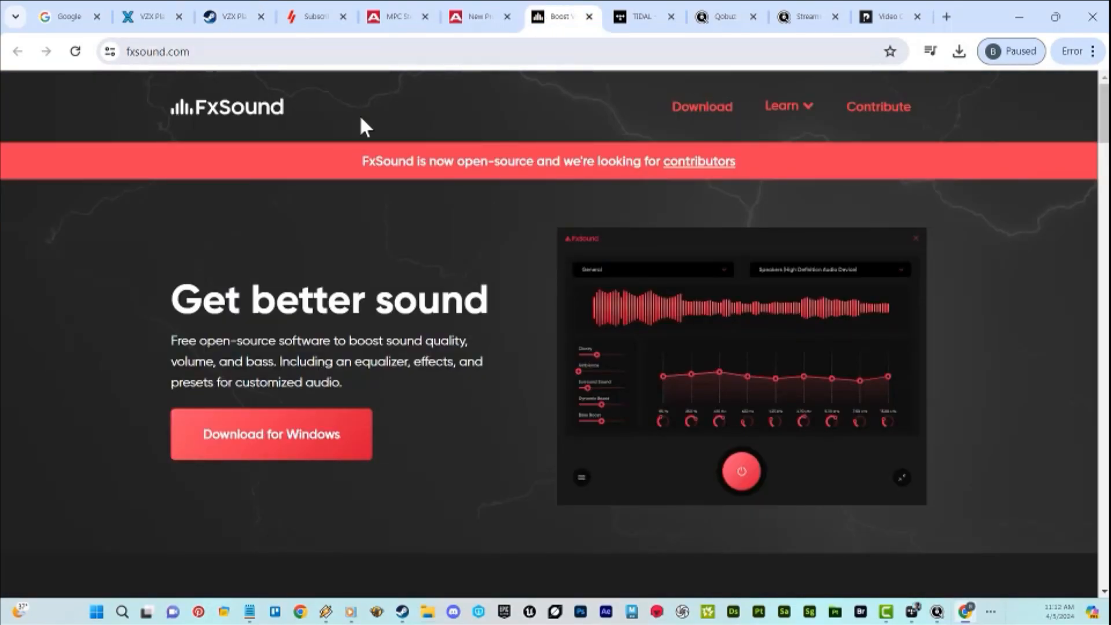
pyautogui.moveTo(364, 289)
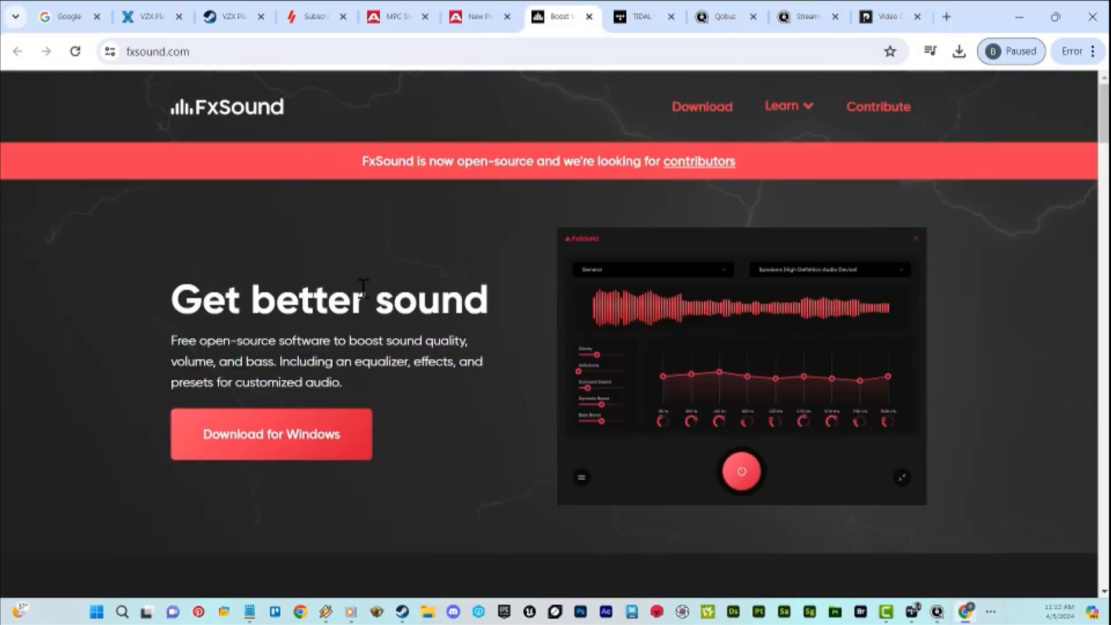
pyautogui.moveTo(357, 308)
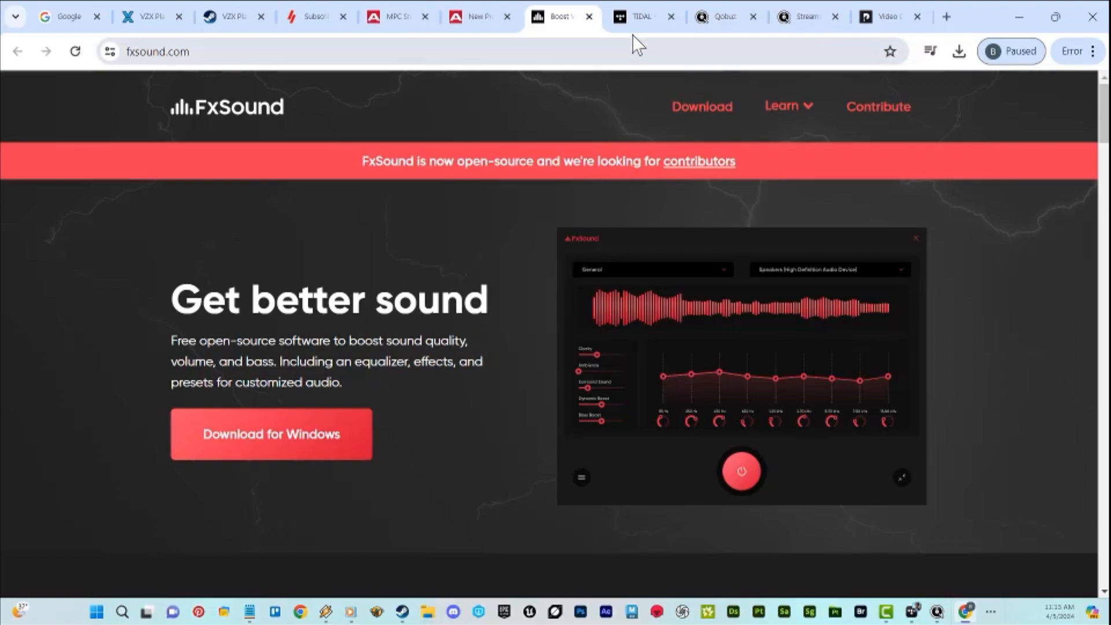
# - Switch from FxSound to TIDAL's Where Live Happens landing page
pyautogui.click(640, 16)
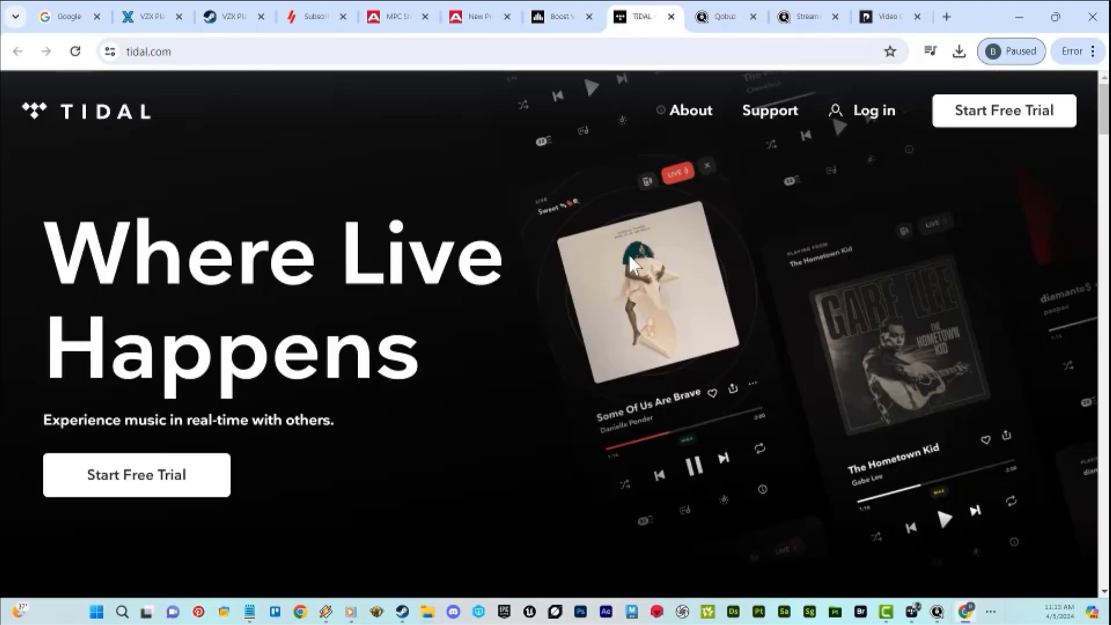
pyautogui.moveTo(499, 202)
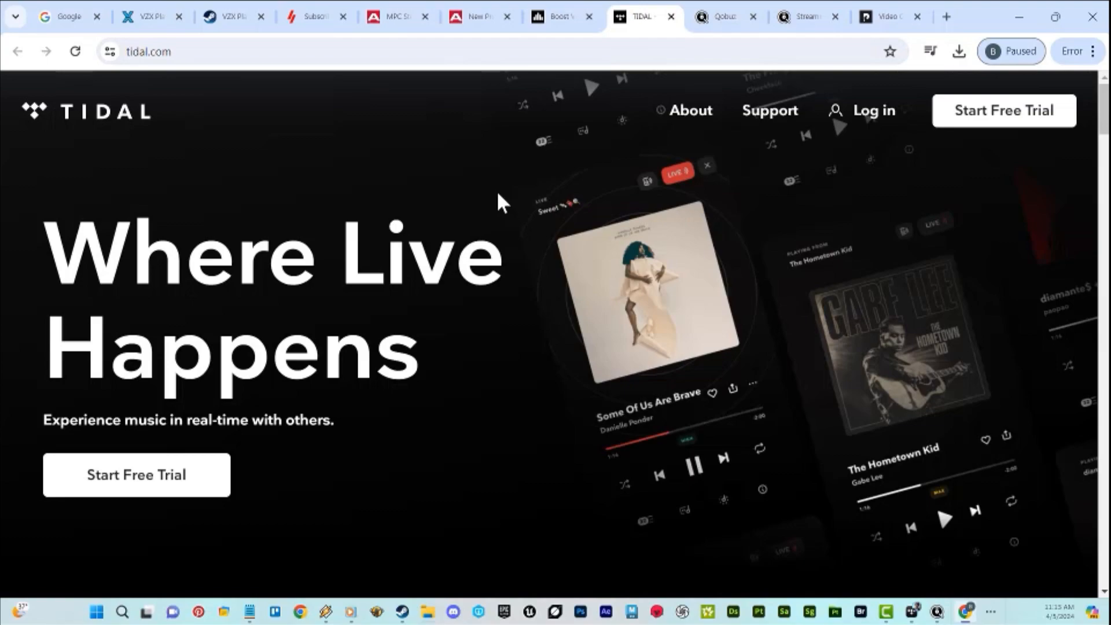
# - Scroll to TIDAL's HiFi ($10.99) and HiFi Plus ($19.99) monthly plans, then back up
pyautogui.scroll(-3)
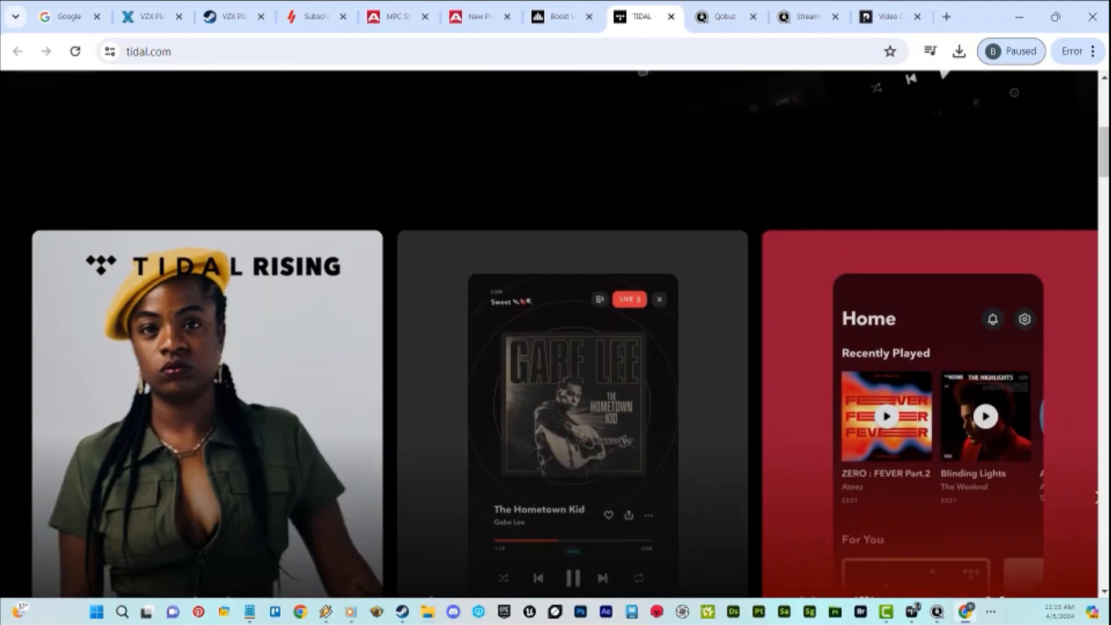
pyautogui.scroll(-3)
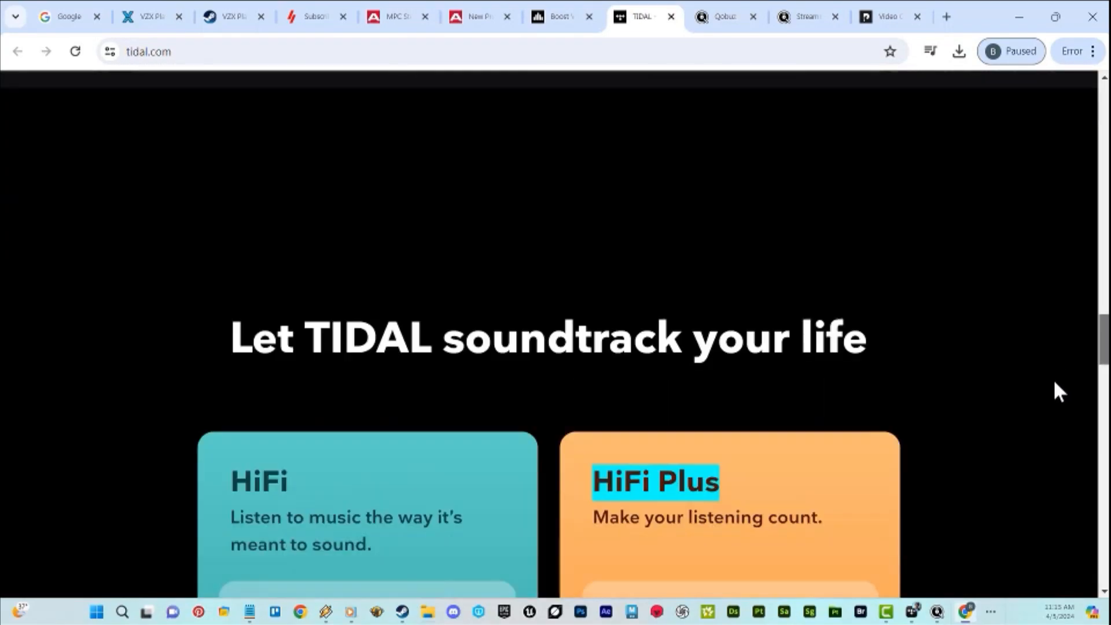
pyautogui.scroll(-3)
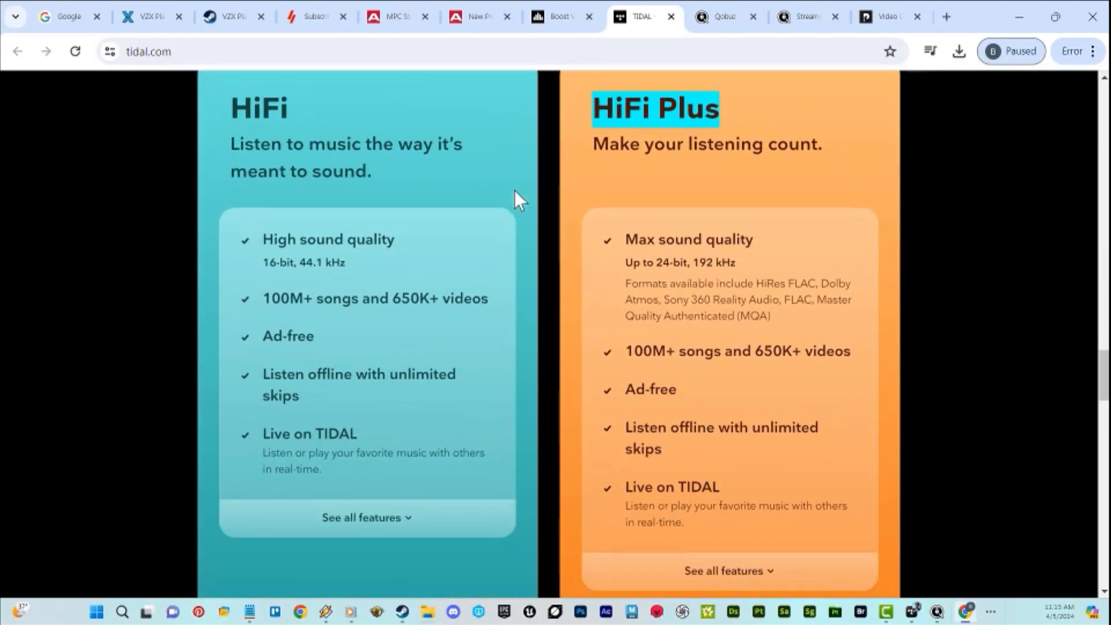
pyautogui.scroll(-3)
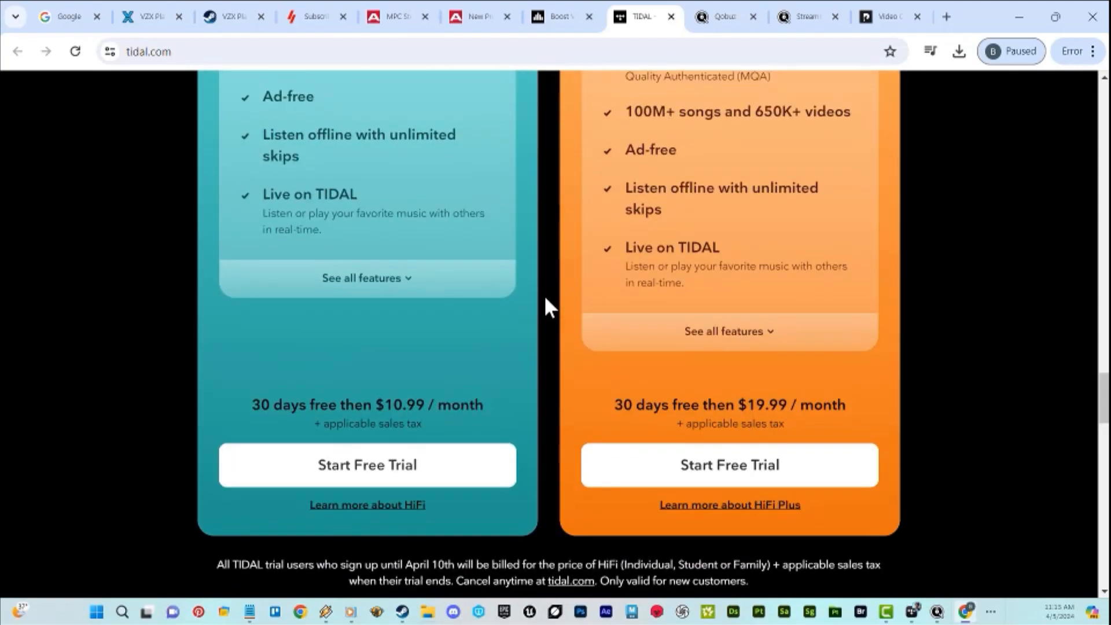
pyautogui.moveTo(530, 306)
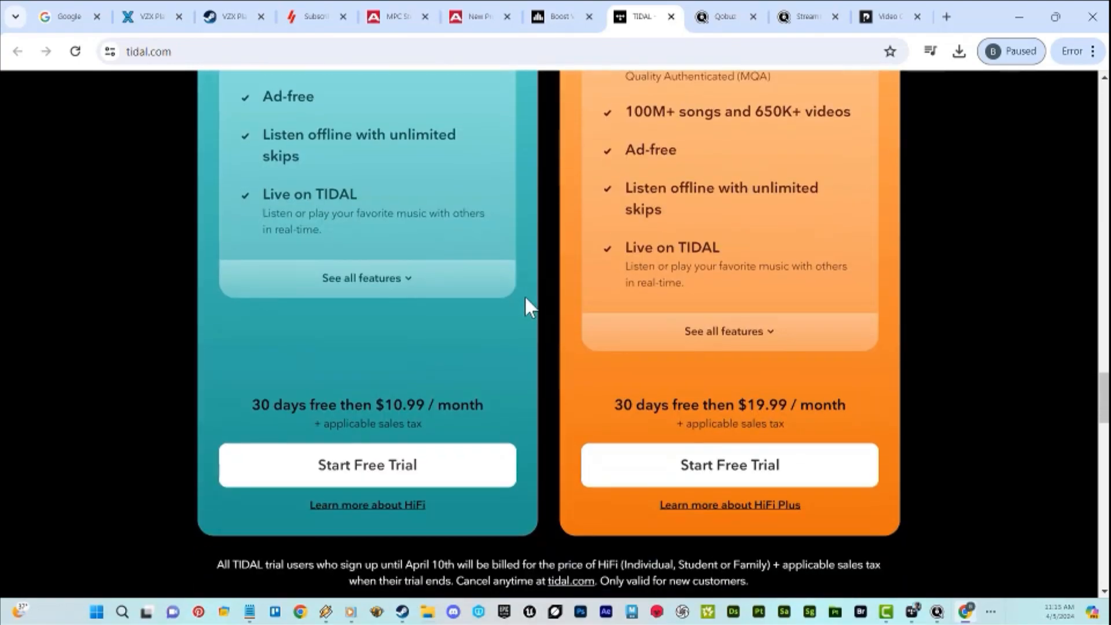
pyautogui.scroll(3)
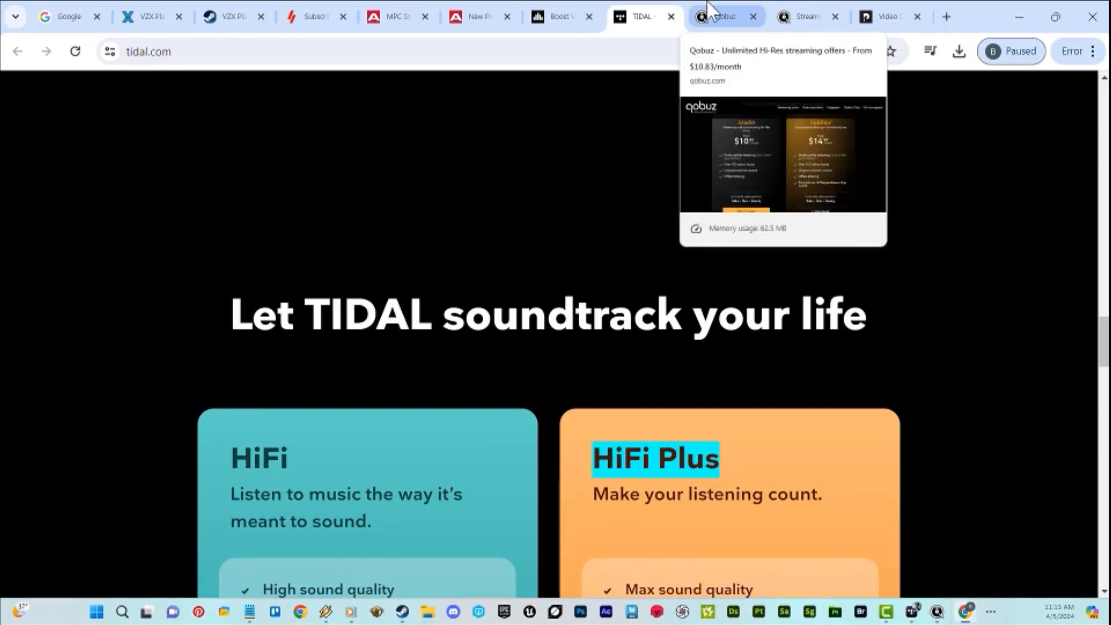
# - Compare Qobuz's Studio ($10.83) and Sublime ($14.99) plans, noting Sublime's 24-bit FLAC streaming
pyautogui.click(719, 16)
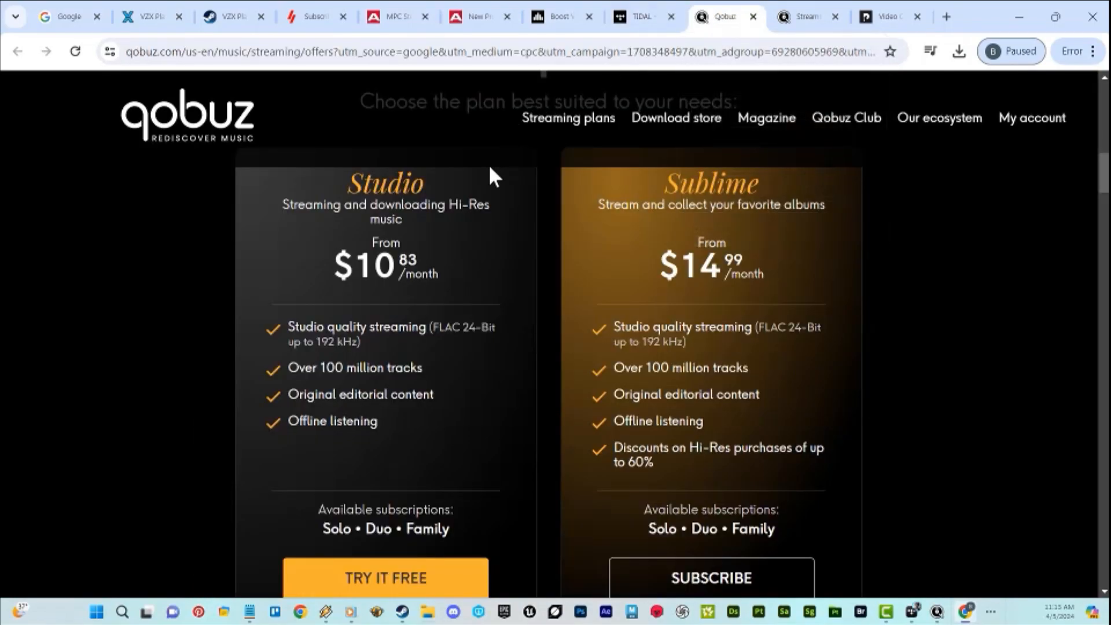
pyautogui.moveTo(567, 118)
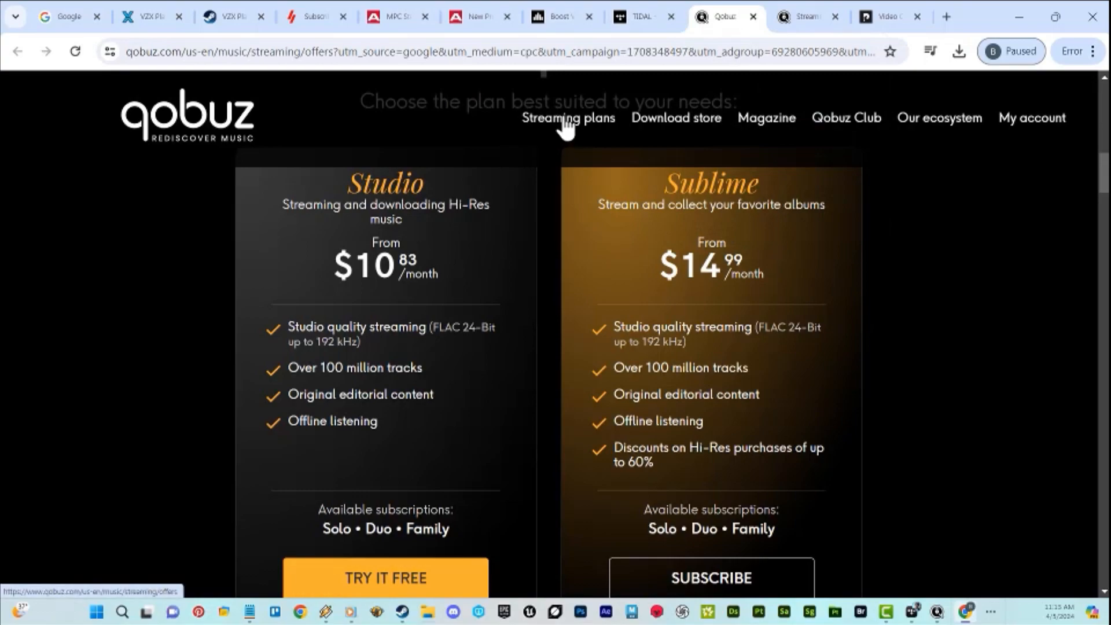
pyautogui.moveTo(461, 356)
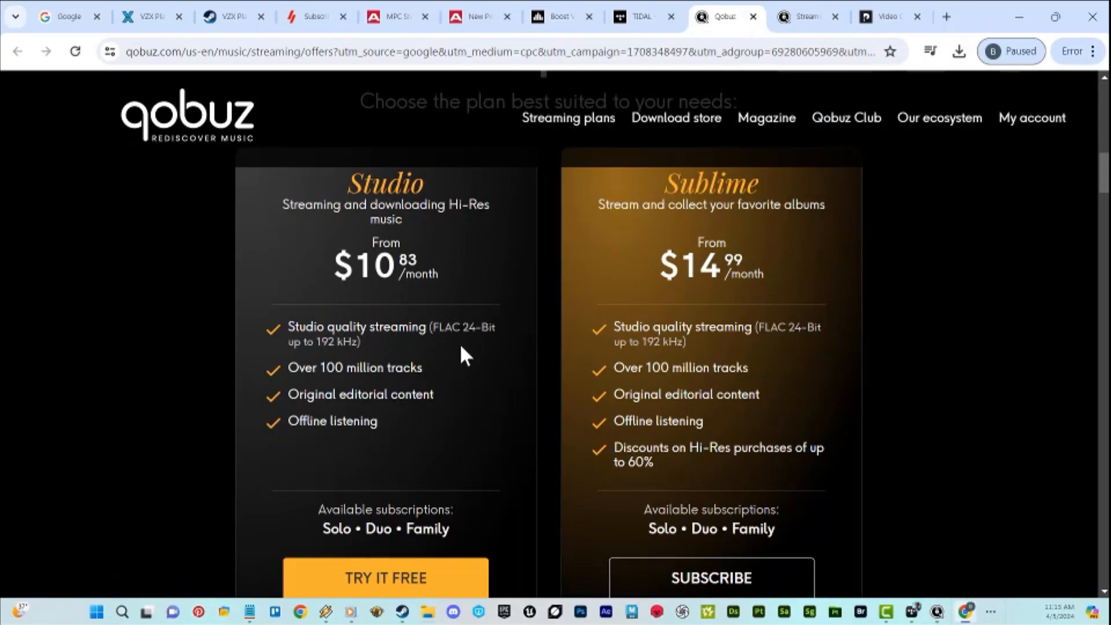
pyautogui.moveTo(474, 328)
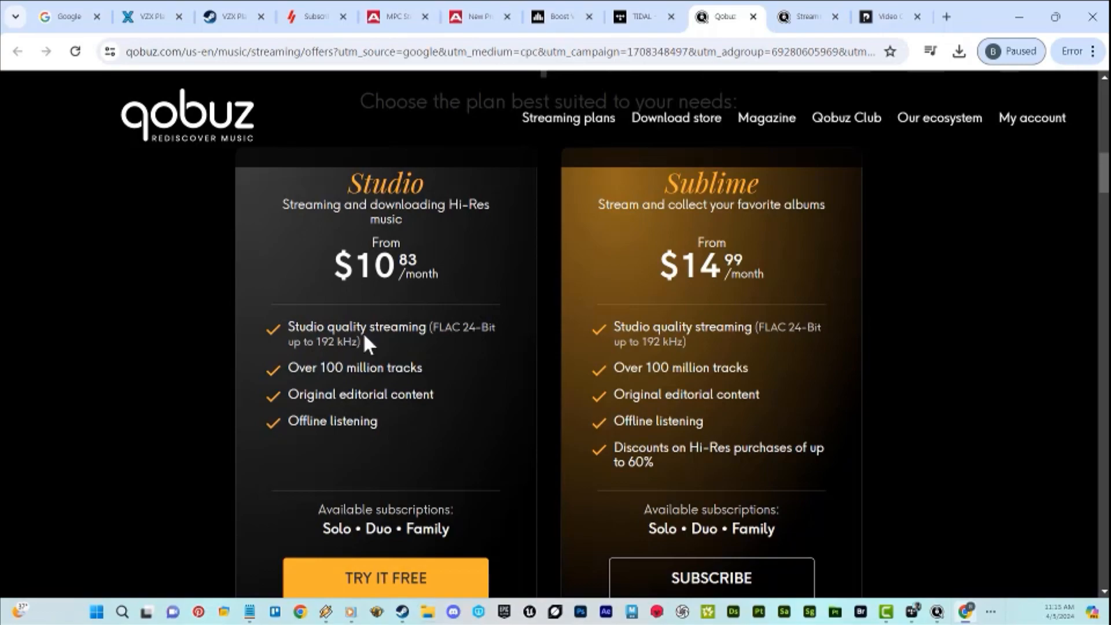
pyautogui.moveTo(523, 267)
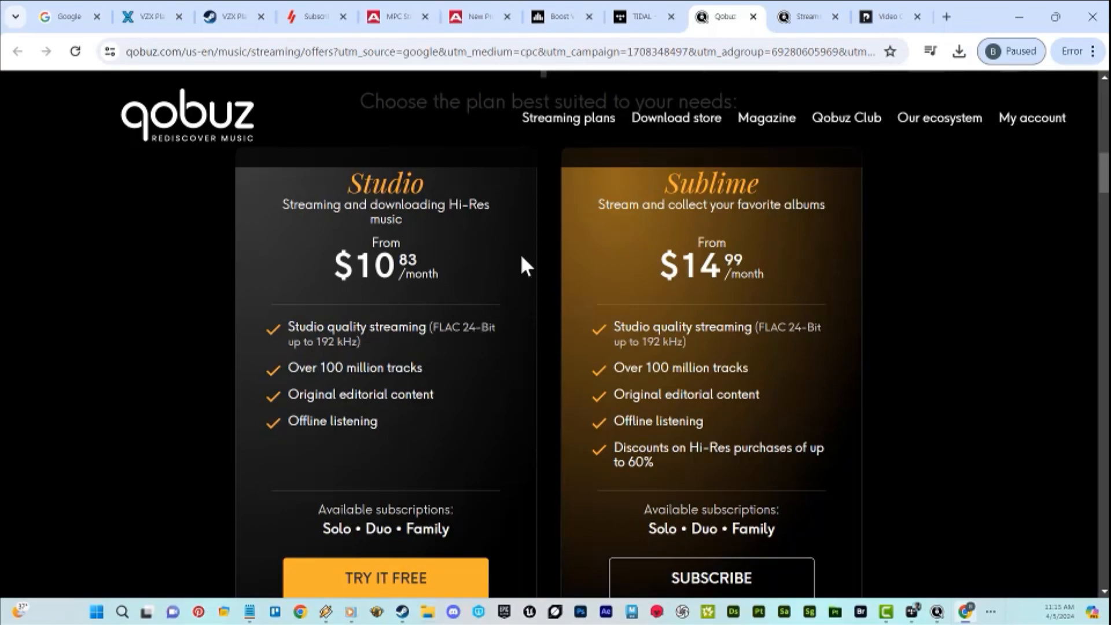
pyautogui.moveTo(530, 259)
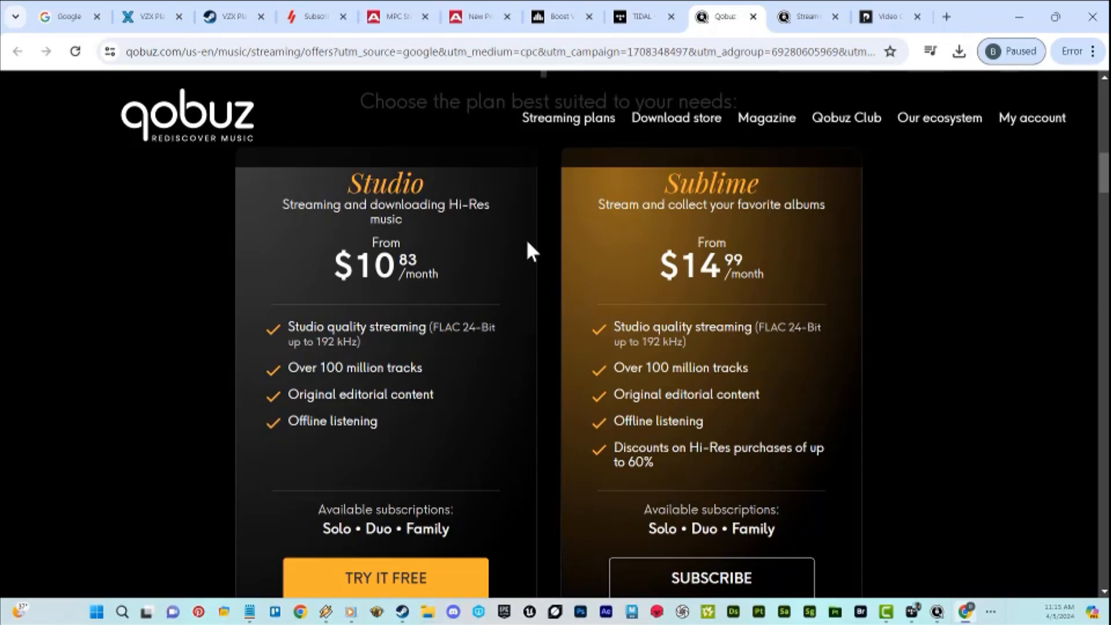
pyautogui.moveTo(535, 236)
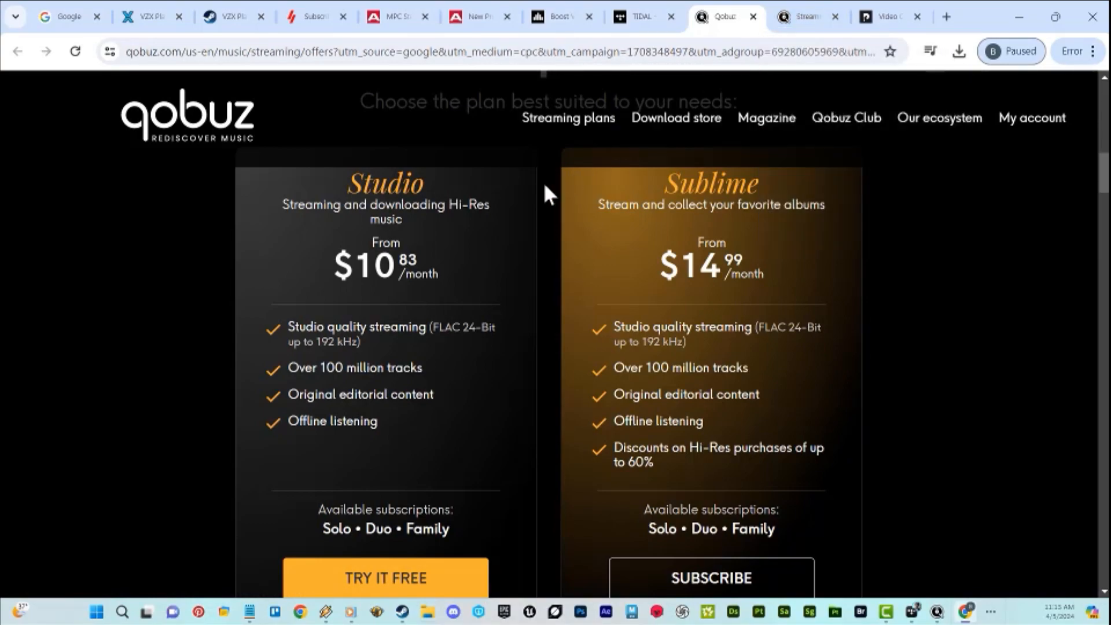
pyautogui.moveTo(466, 367)
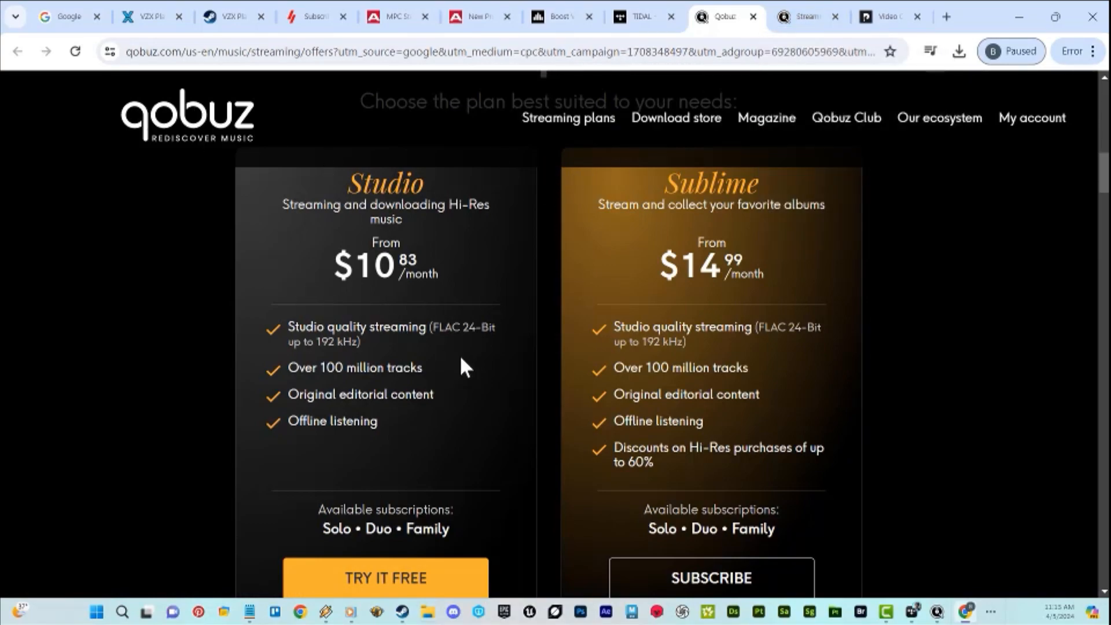
pyautogui.moveTo(697, 347)
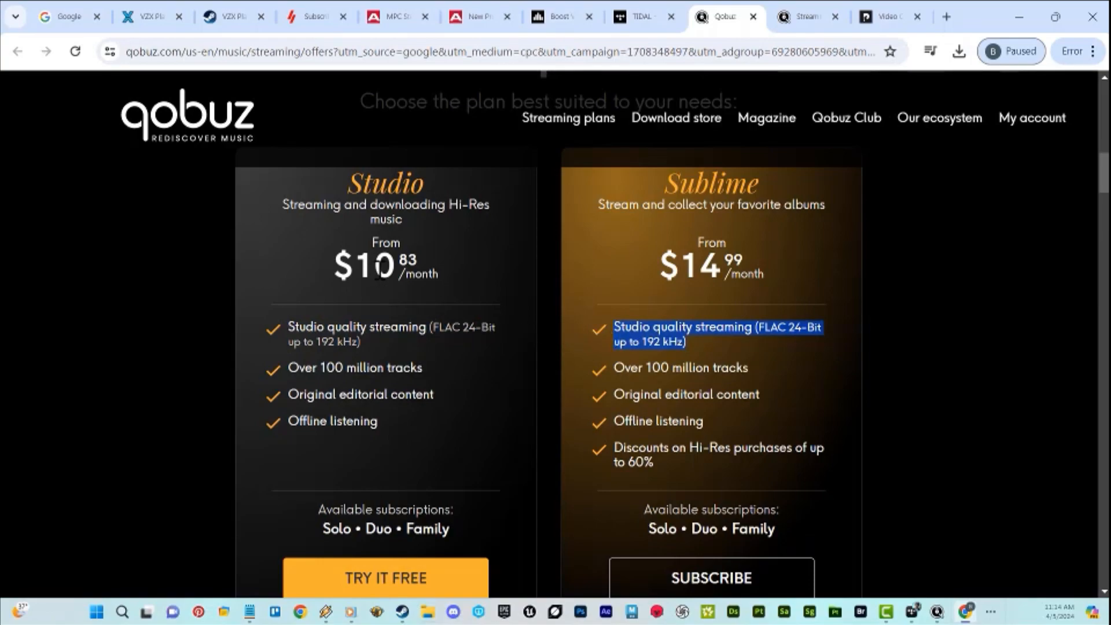
pyautogui.moveTo(360, 333)
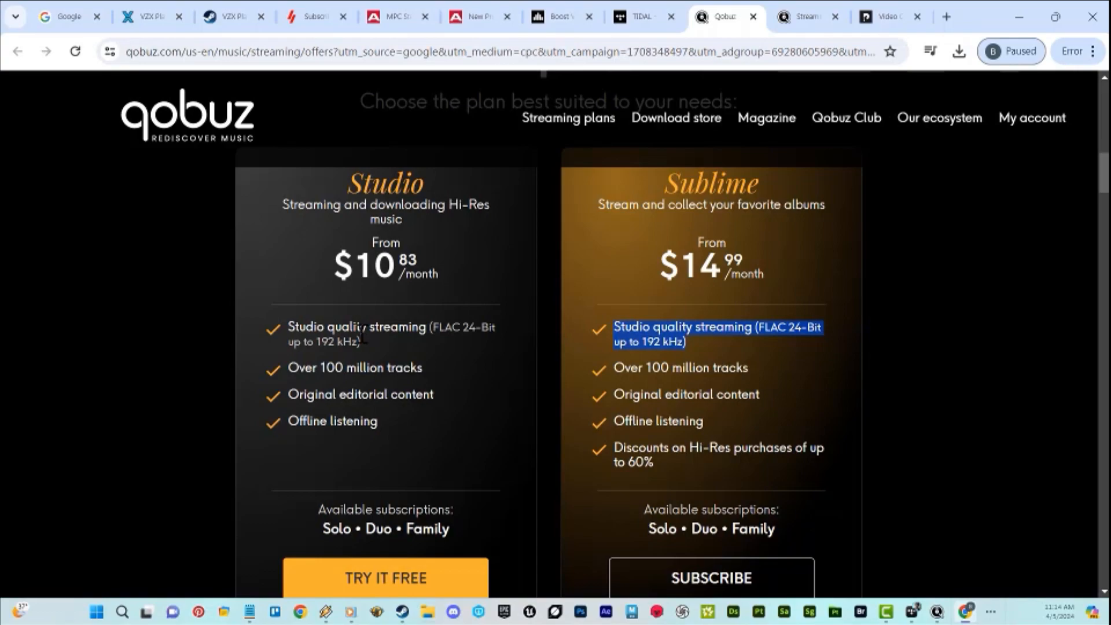
pyautogui.moveTo(489, 377)
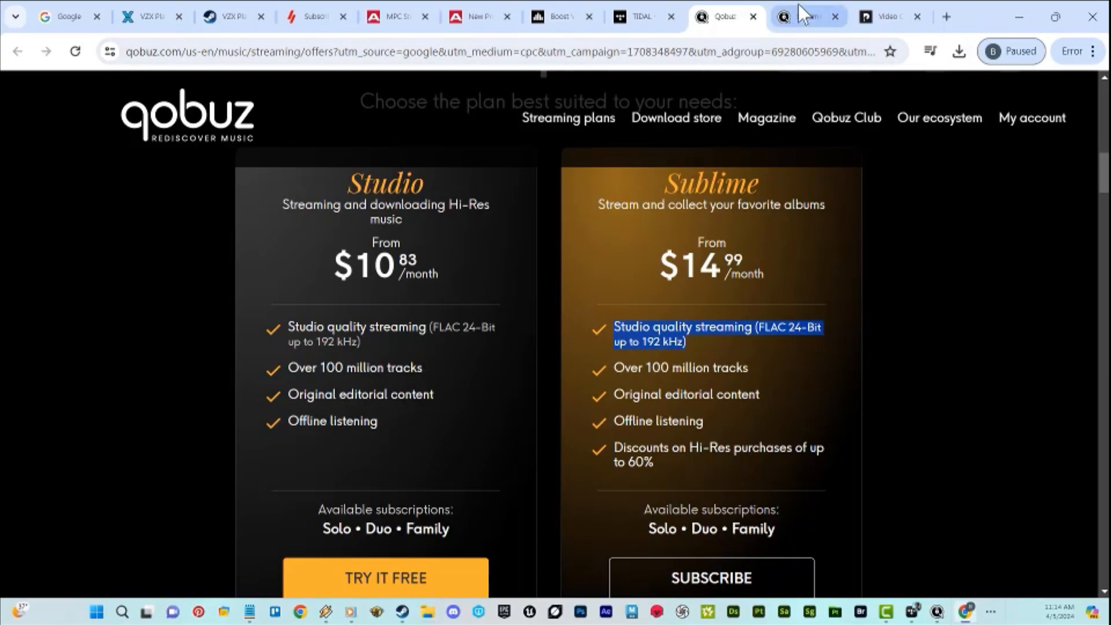
pyautogui.click(807, 16)
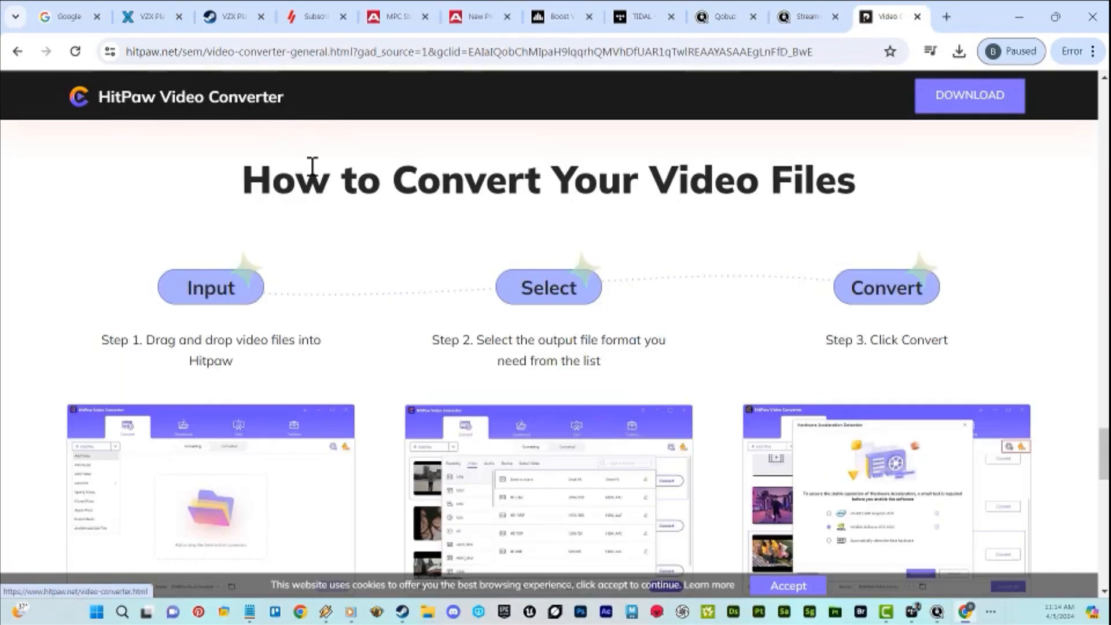
# - Scroll past HitPaw's three-step conversion guide to the free-trial download section
pyautogui.scroll(-3)
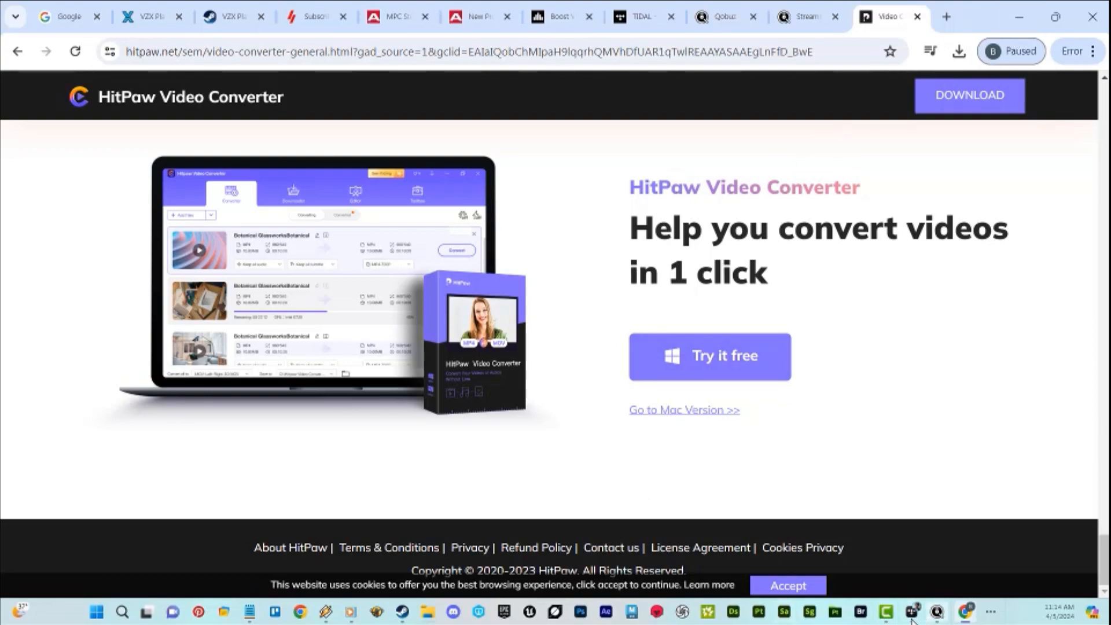
pyautogui.moveTo(602, 616)
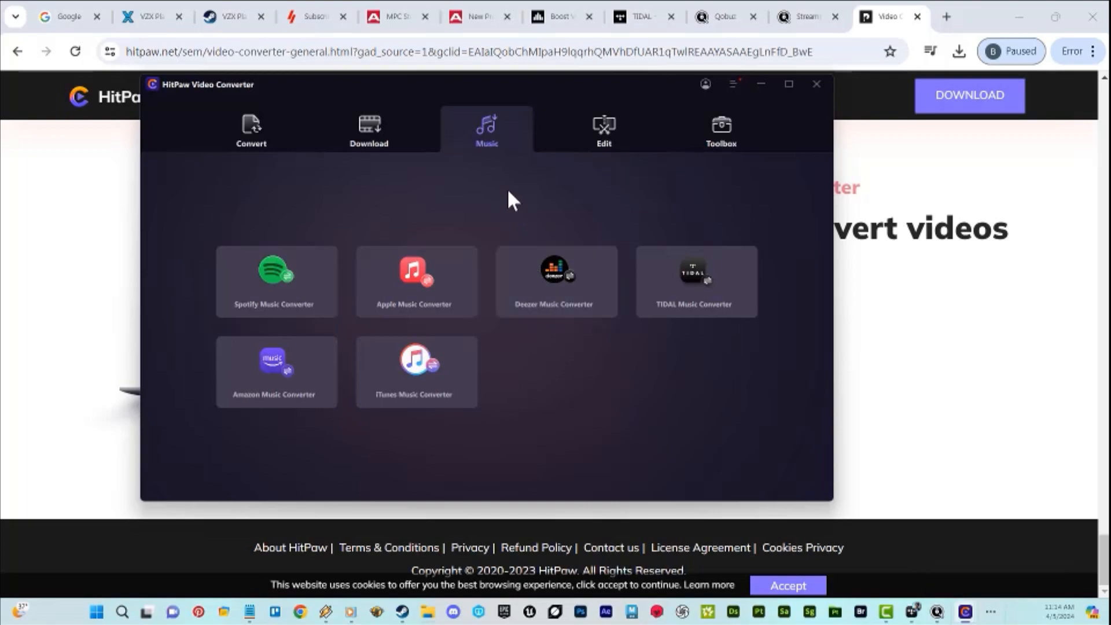
pyautogui.moveTo(333, 282)
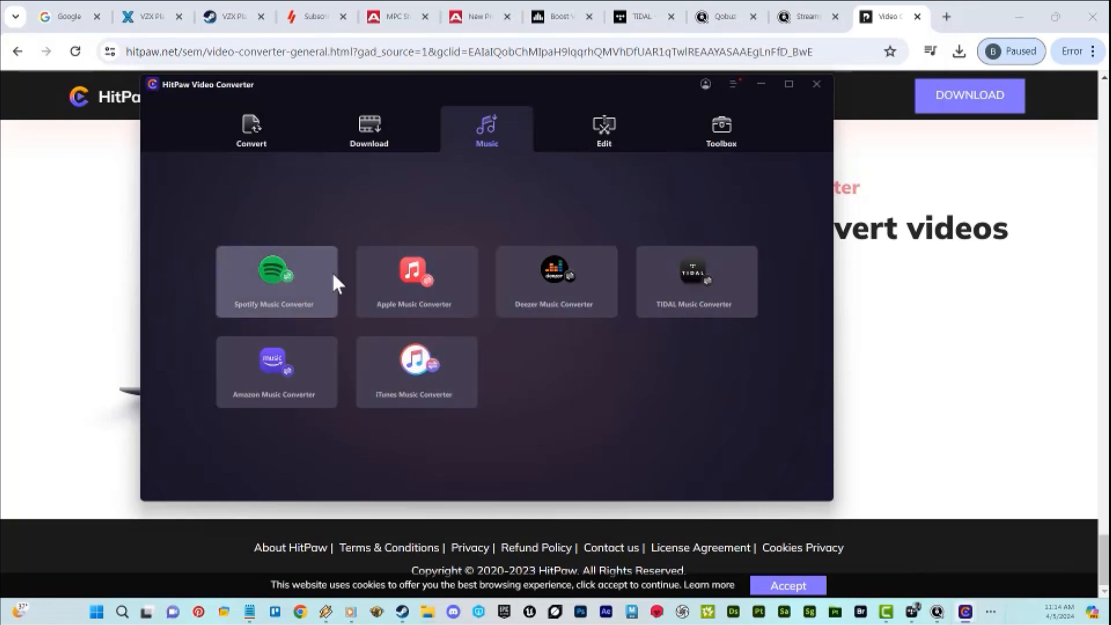
pyautogui.moveTo(691, 304)
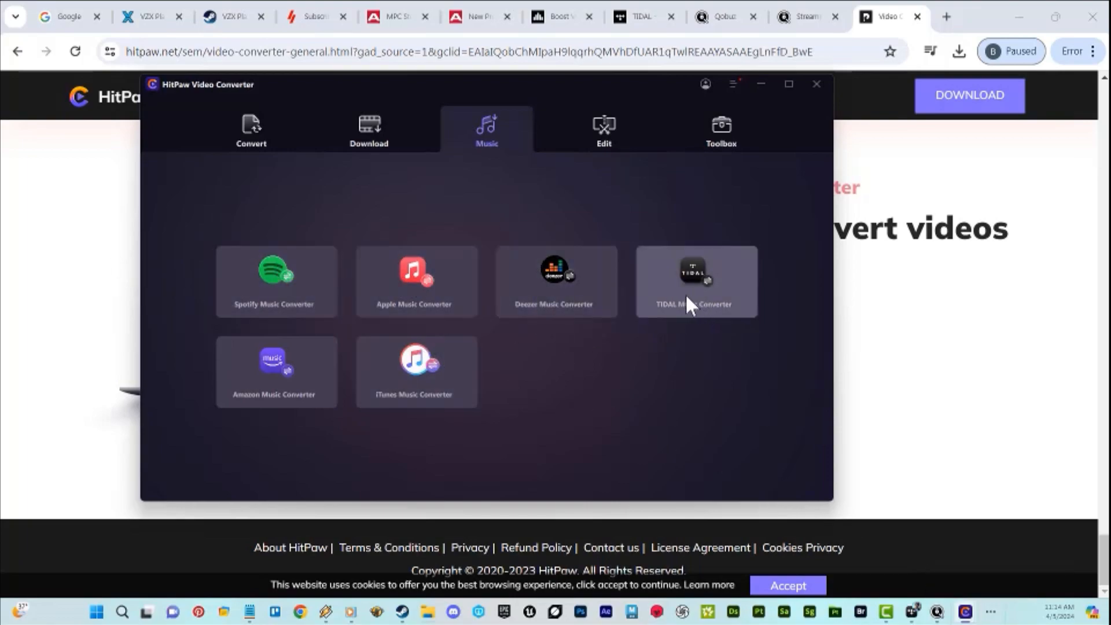
pyautogui.moveTo(337, 378)
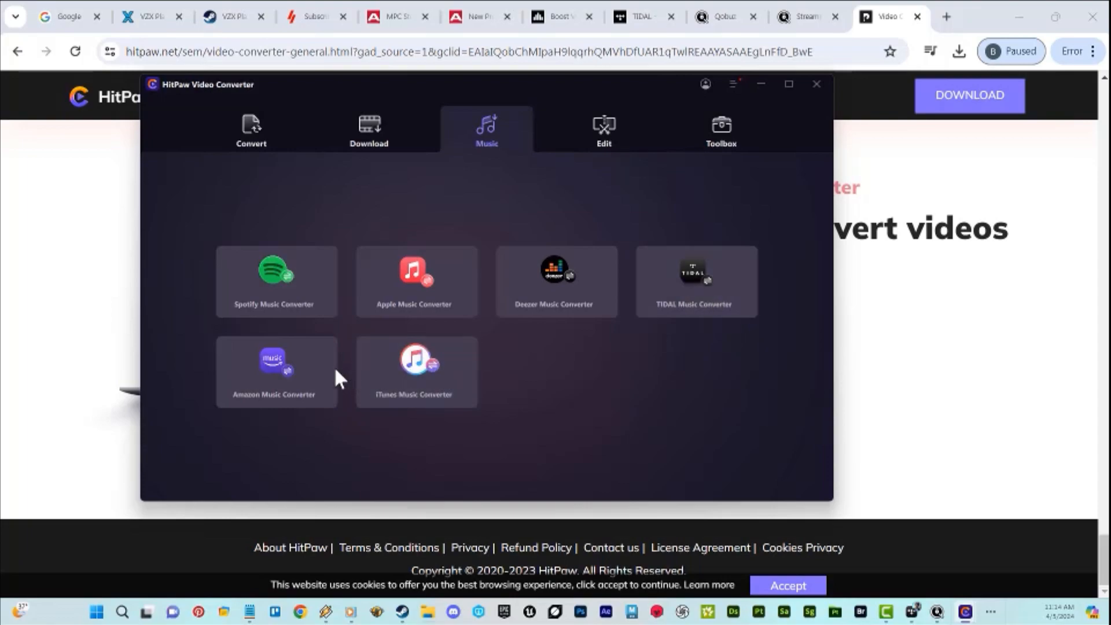
pyautogui.moveTo(297, 372)
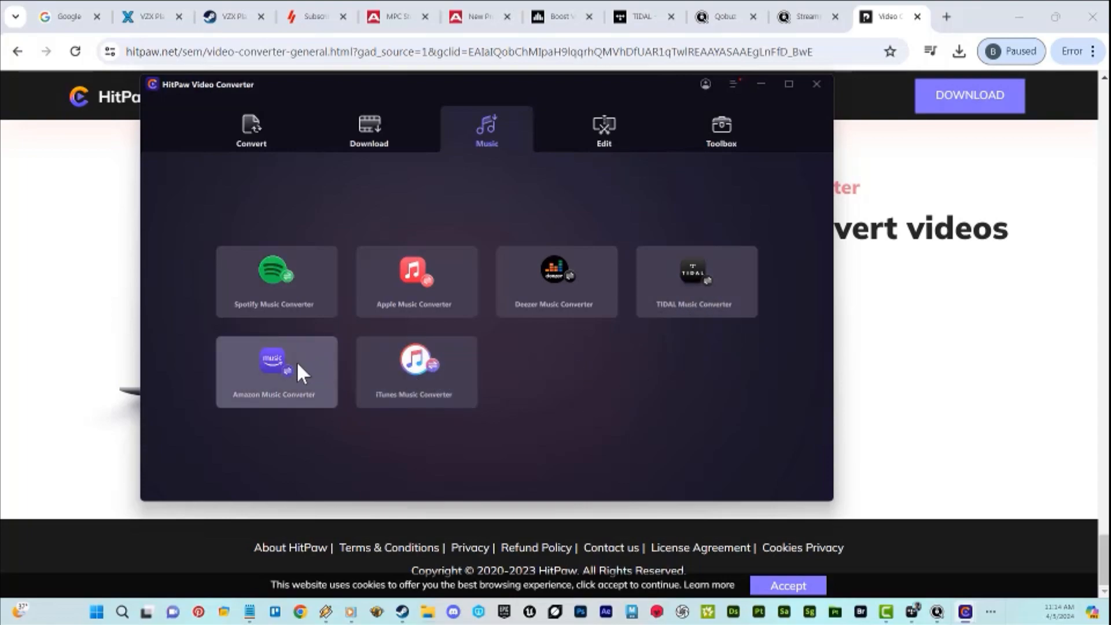
pyautogui.moveTo(287, 415)
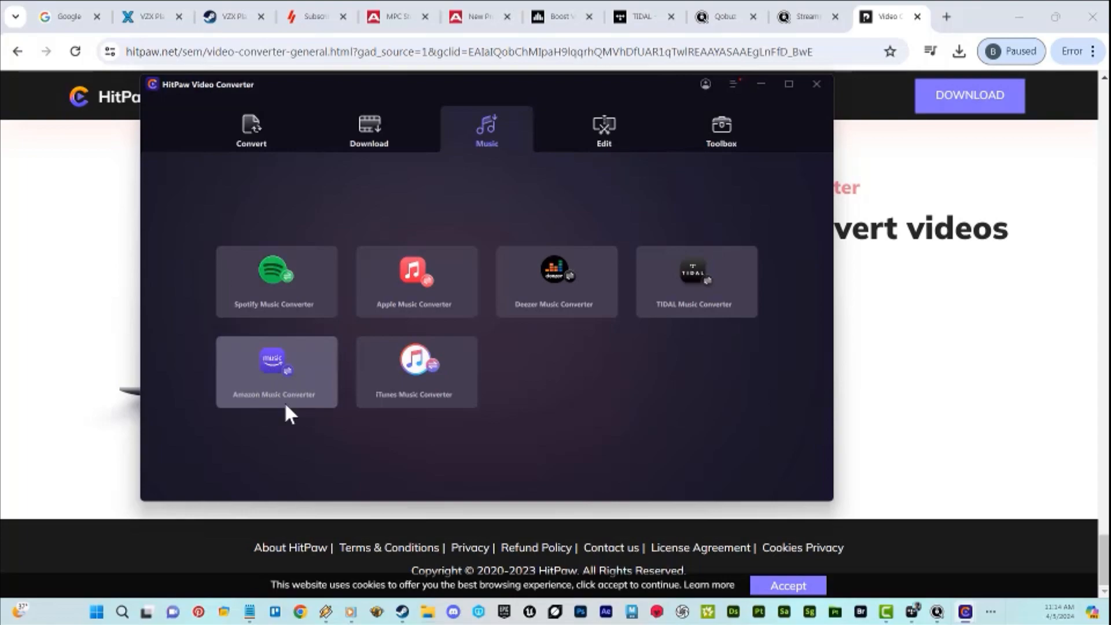
pyautogui.moveTo(650, 336)
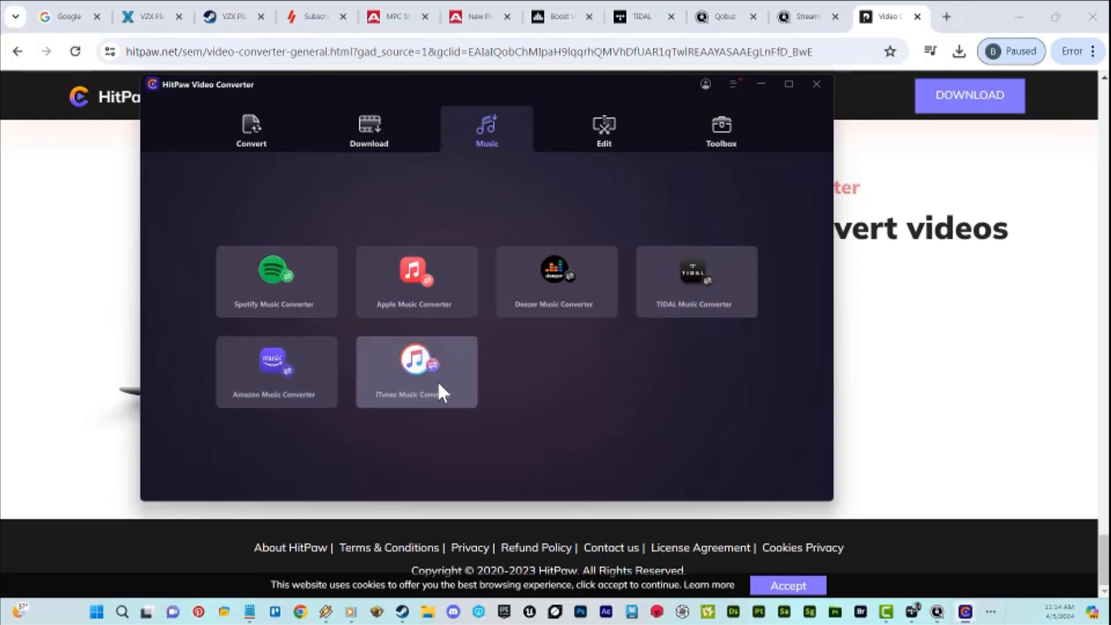
pyautogui.moveTo(818, 184)
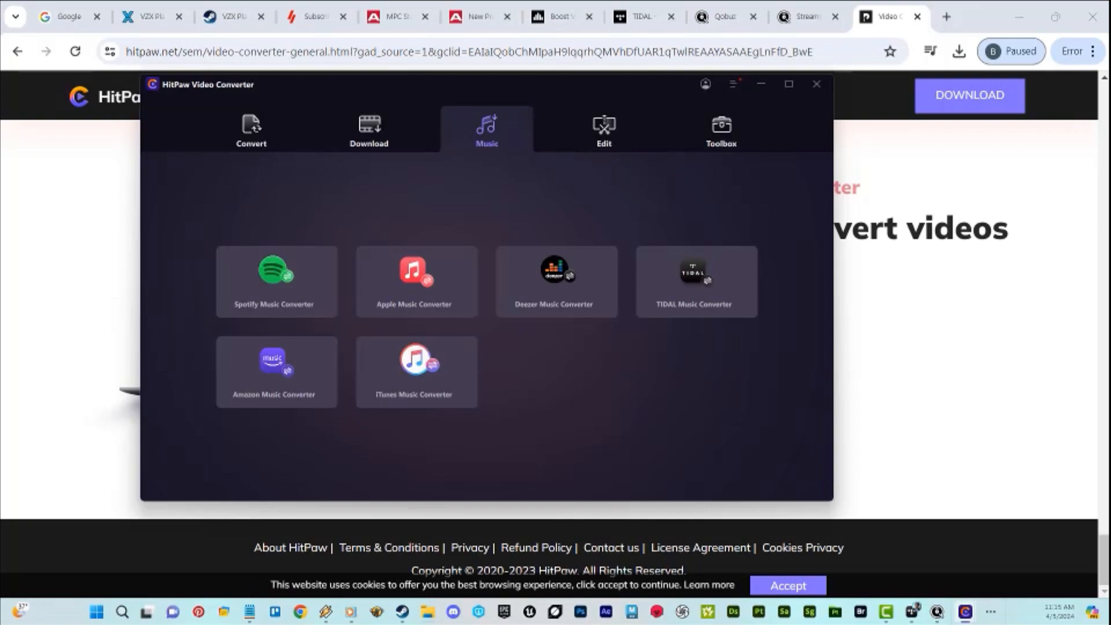
pyautogui.moveTo(275, 281)
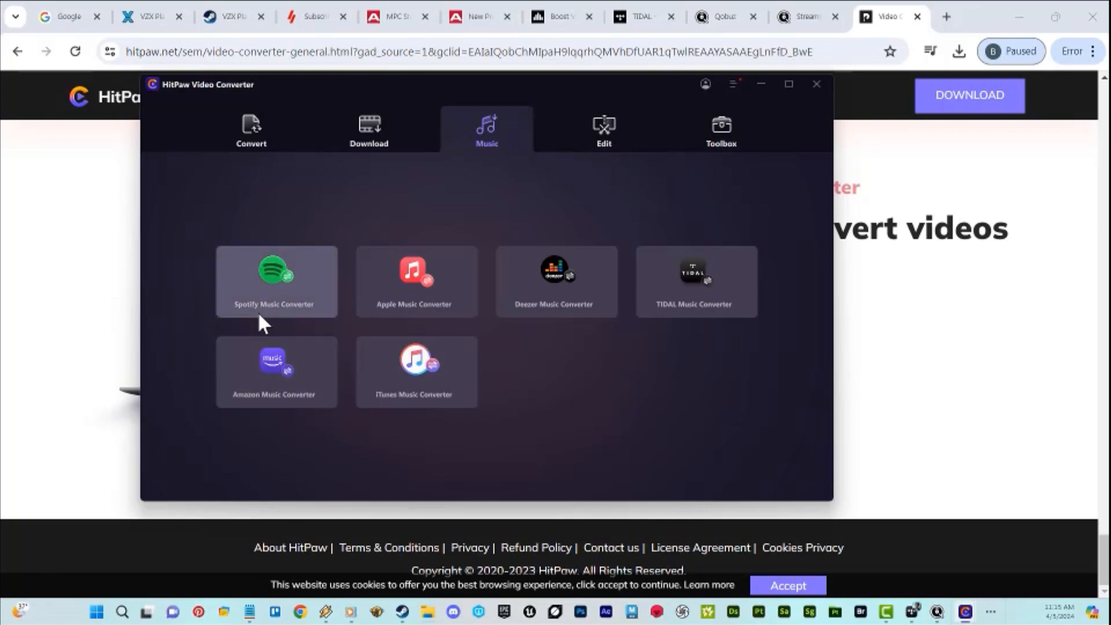